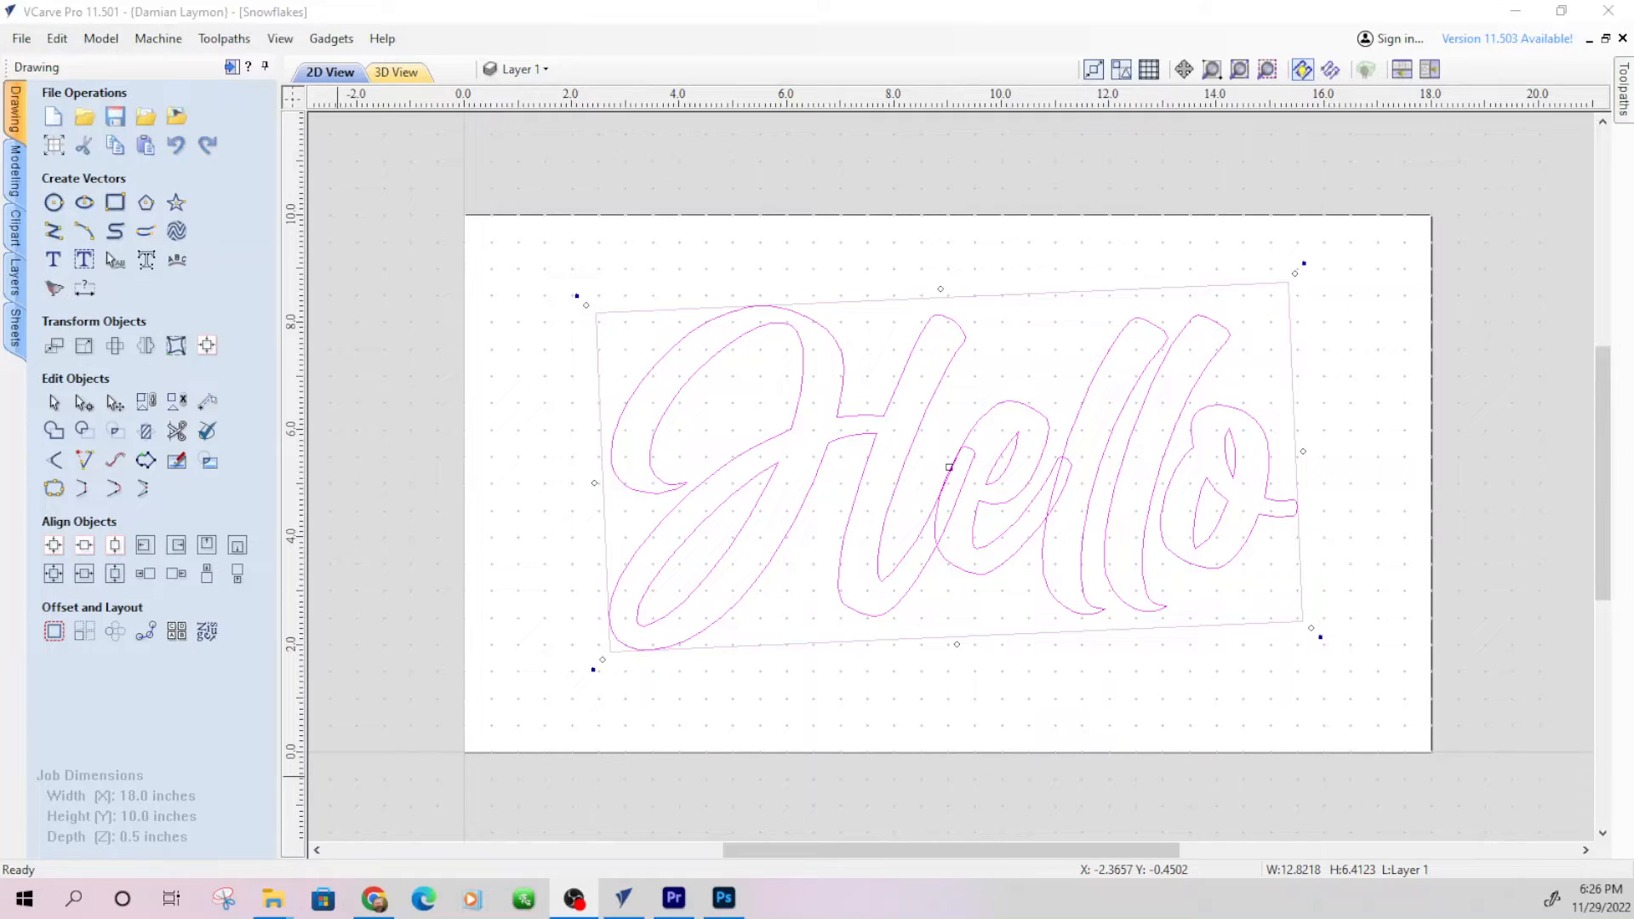
mouse_move(1001, 776)
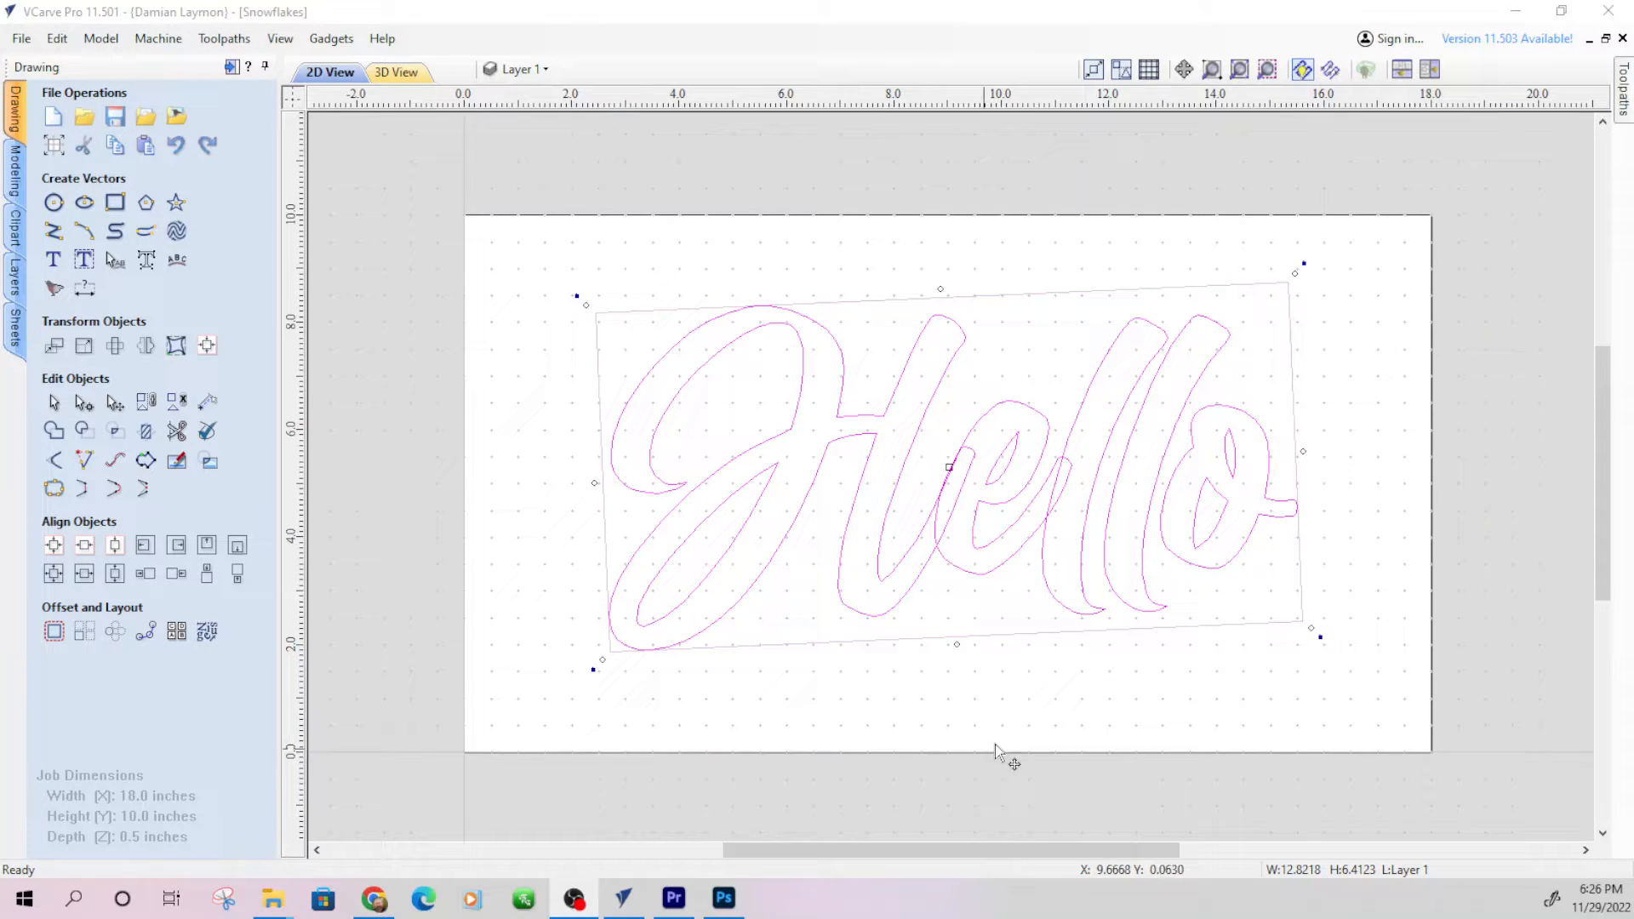
mouse_move(1114, 462)
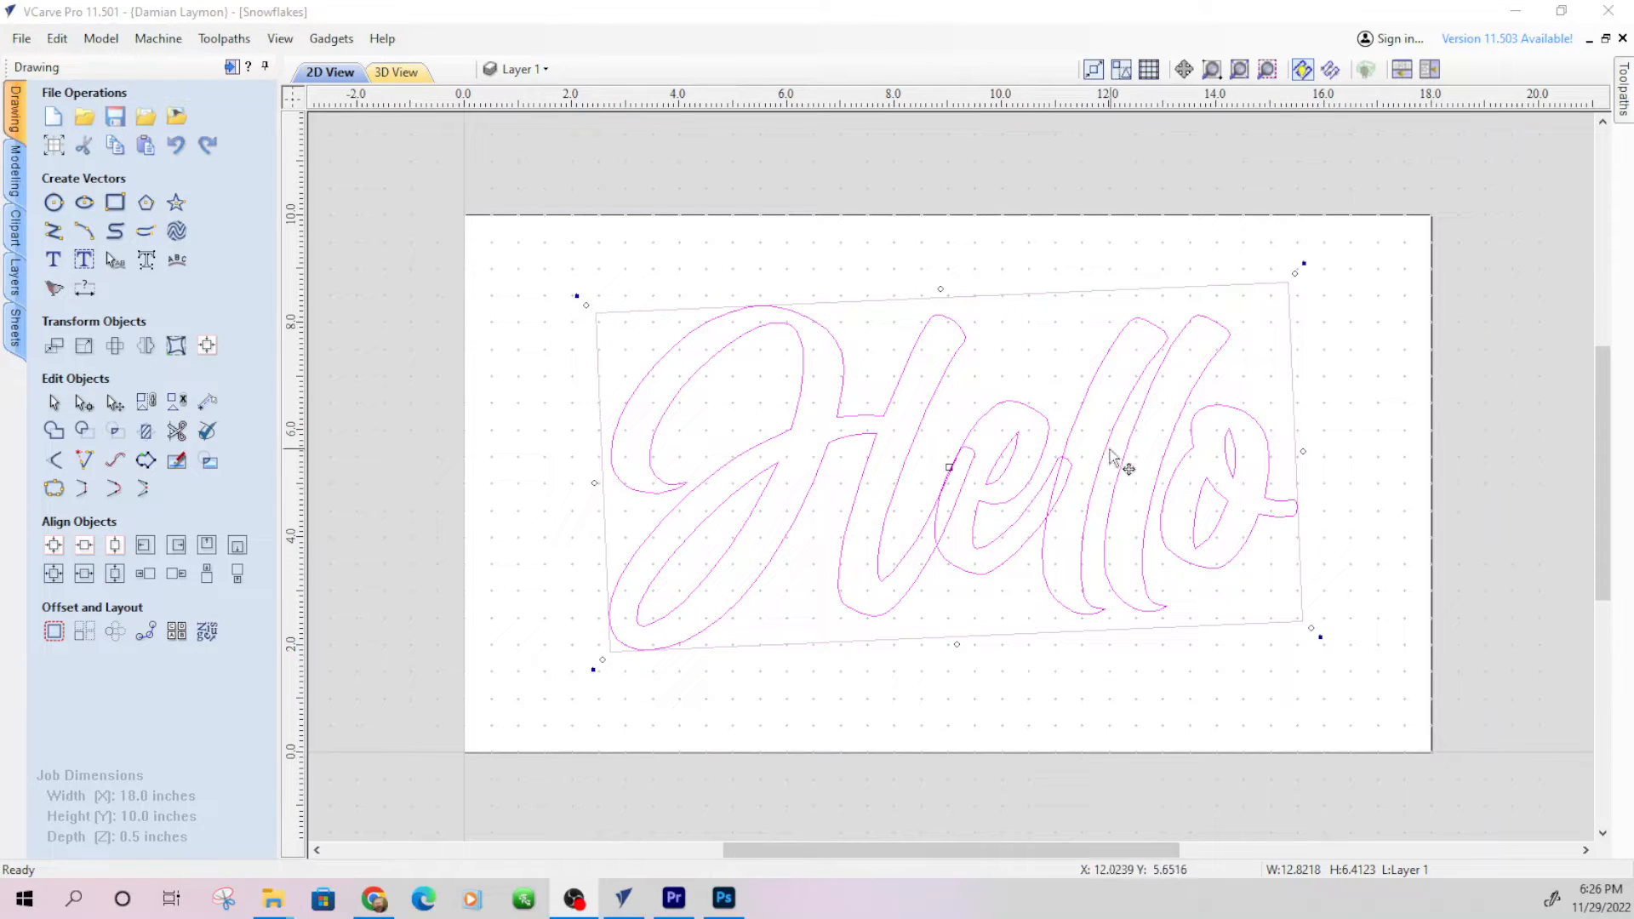
mouse_move(1012, 499)
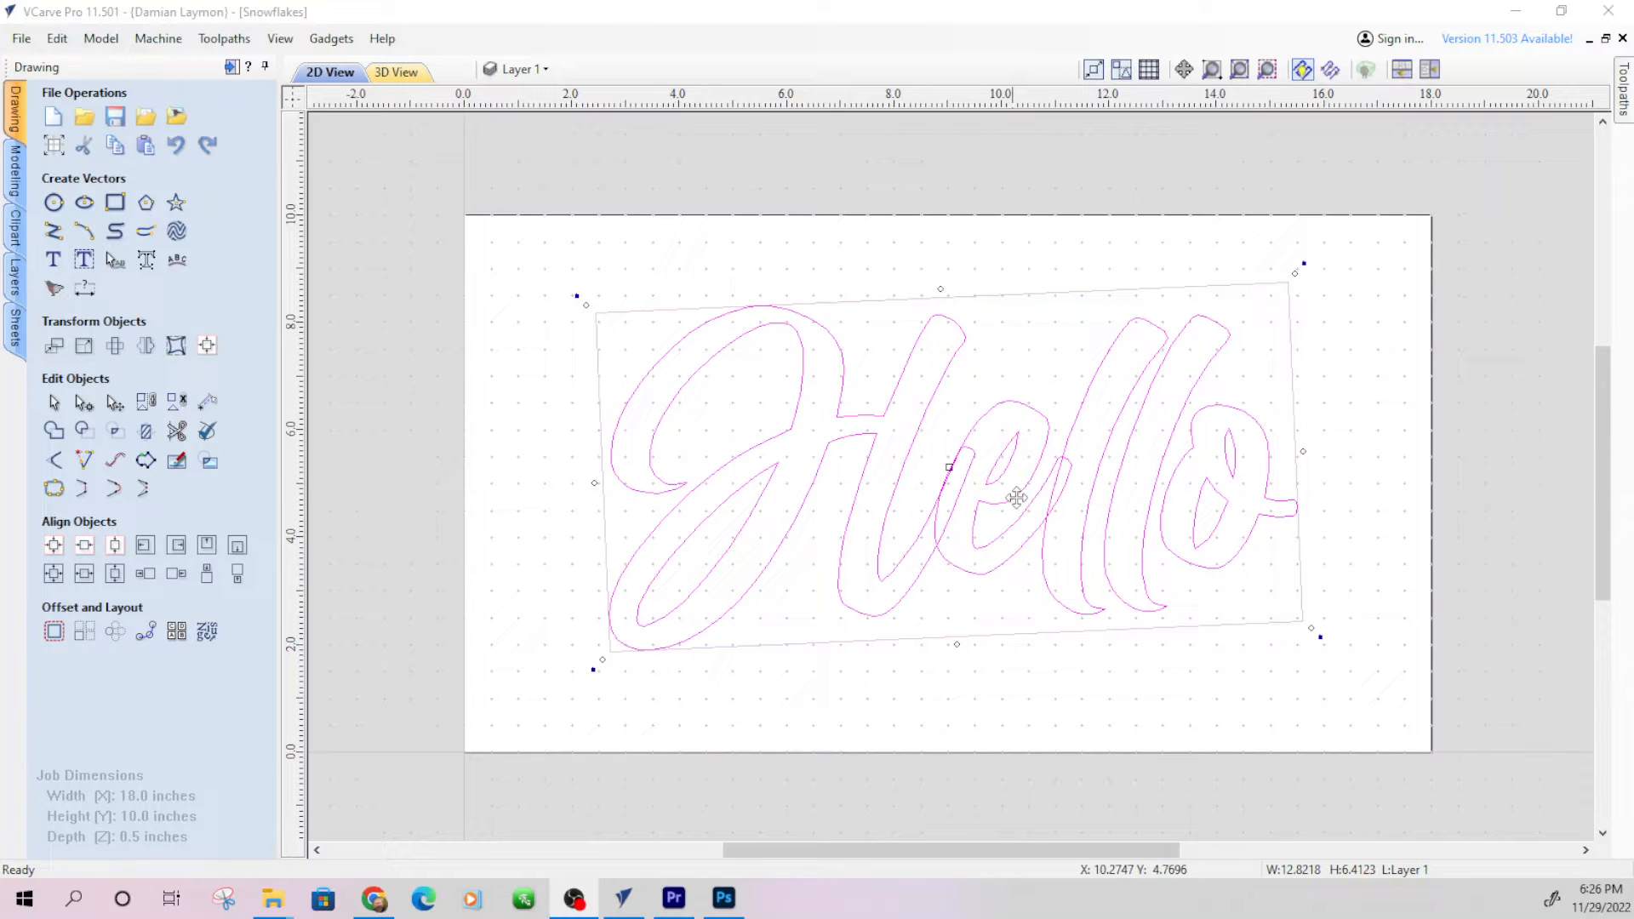
Nudge the Hello text slightly on the sheet and close the text editing form
left_click_drag(1016, 499, 964, 495)
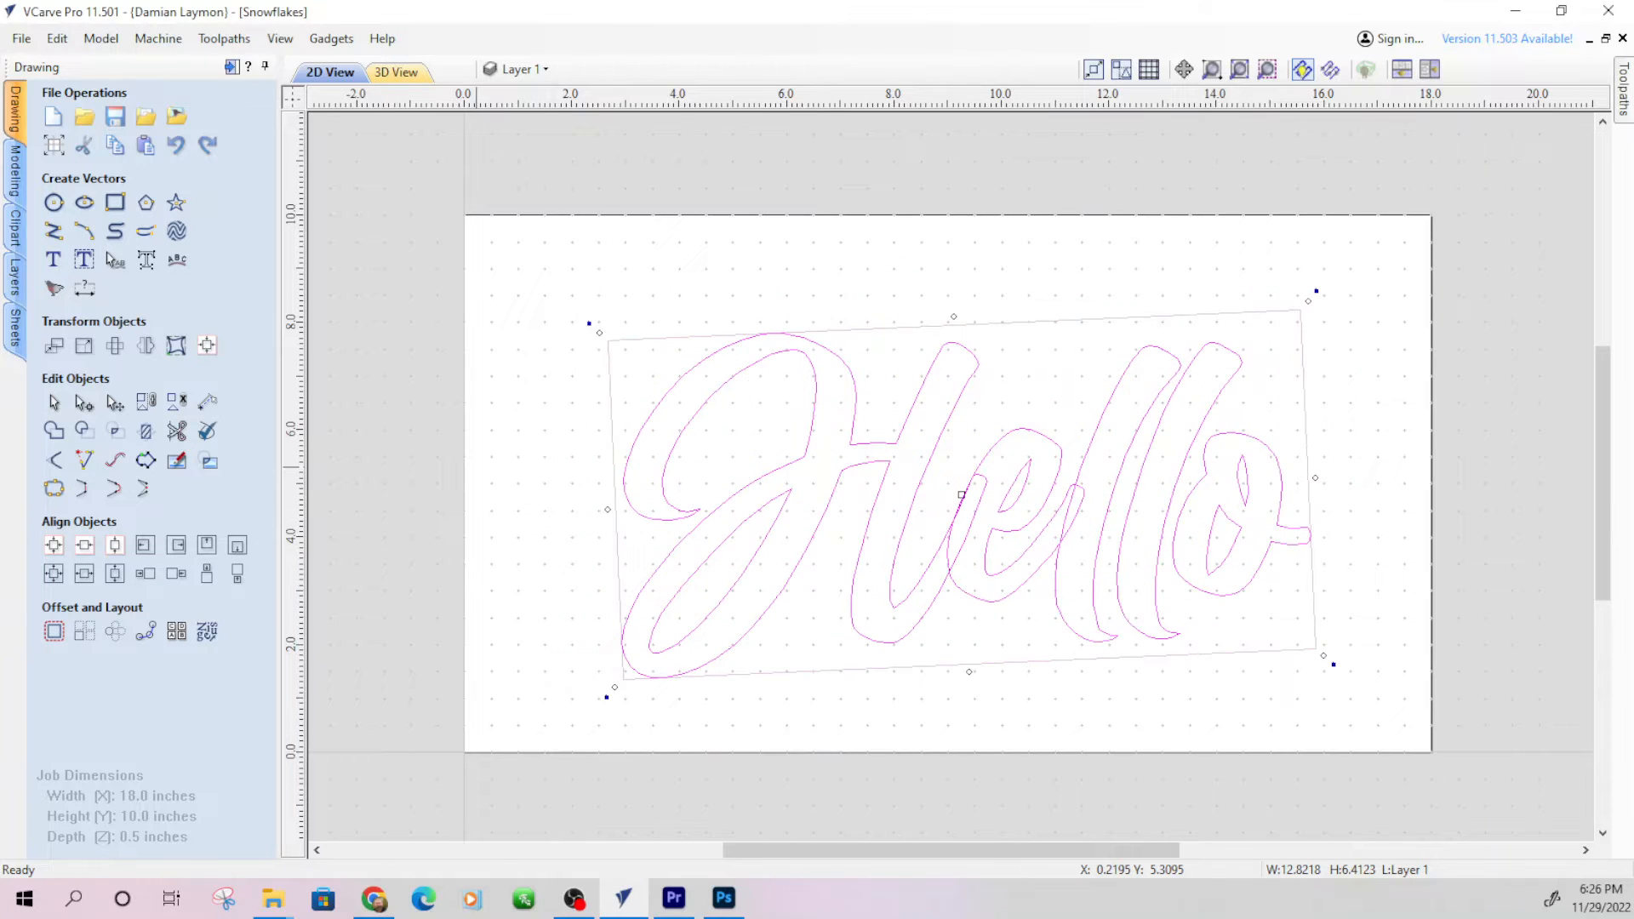
mouse_move(54, 258)
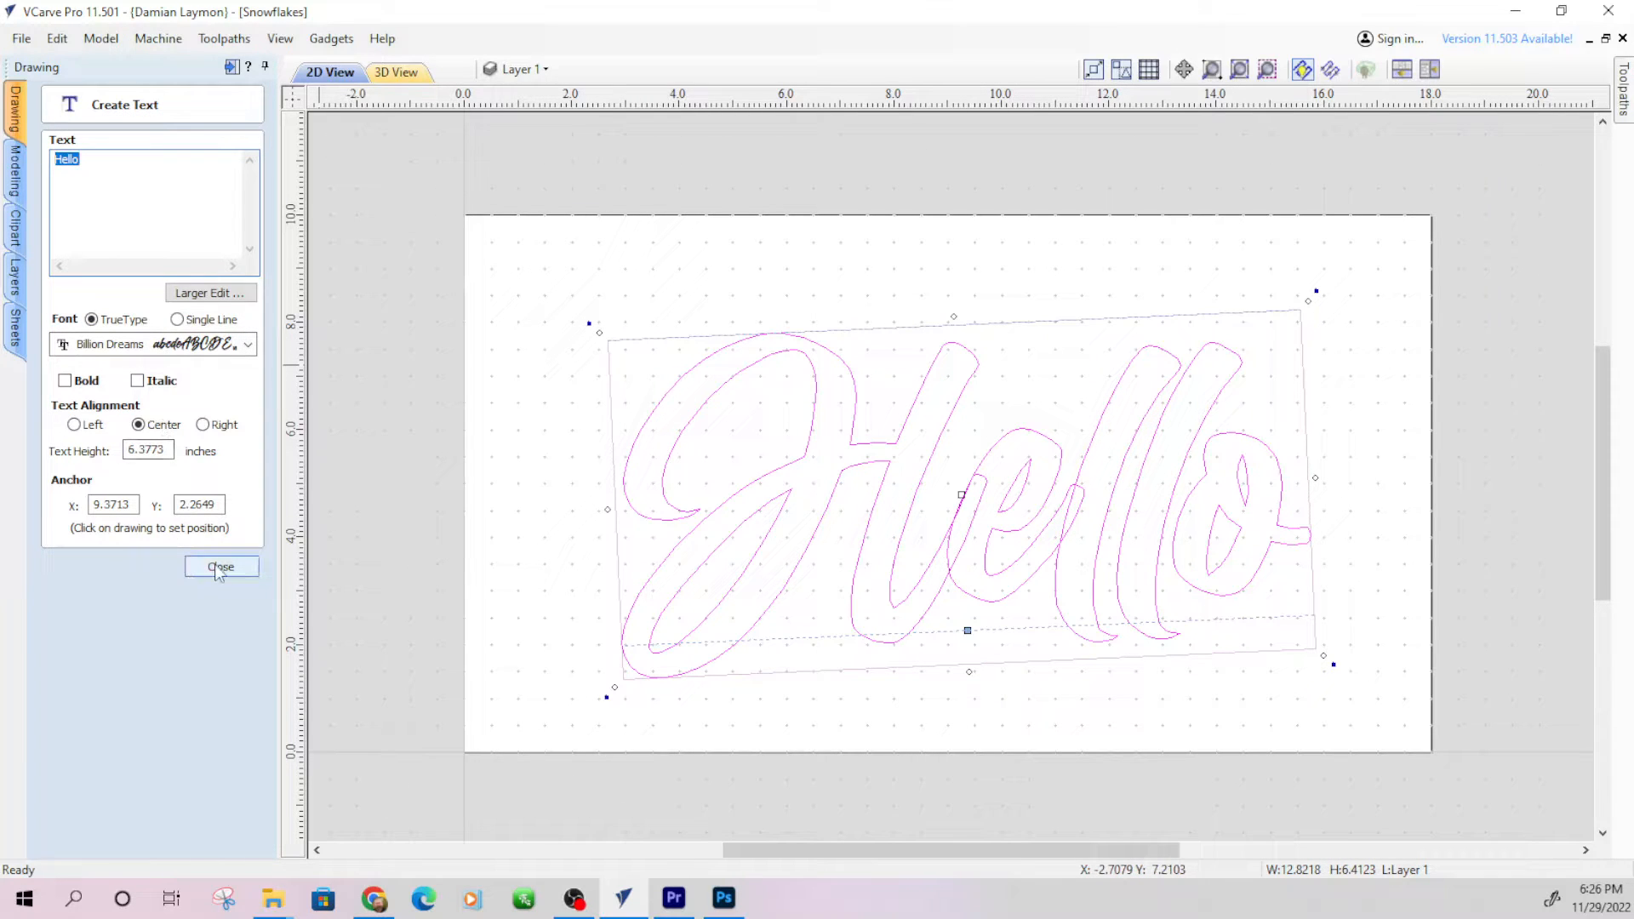
left_click(221, 566)
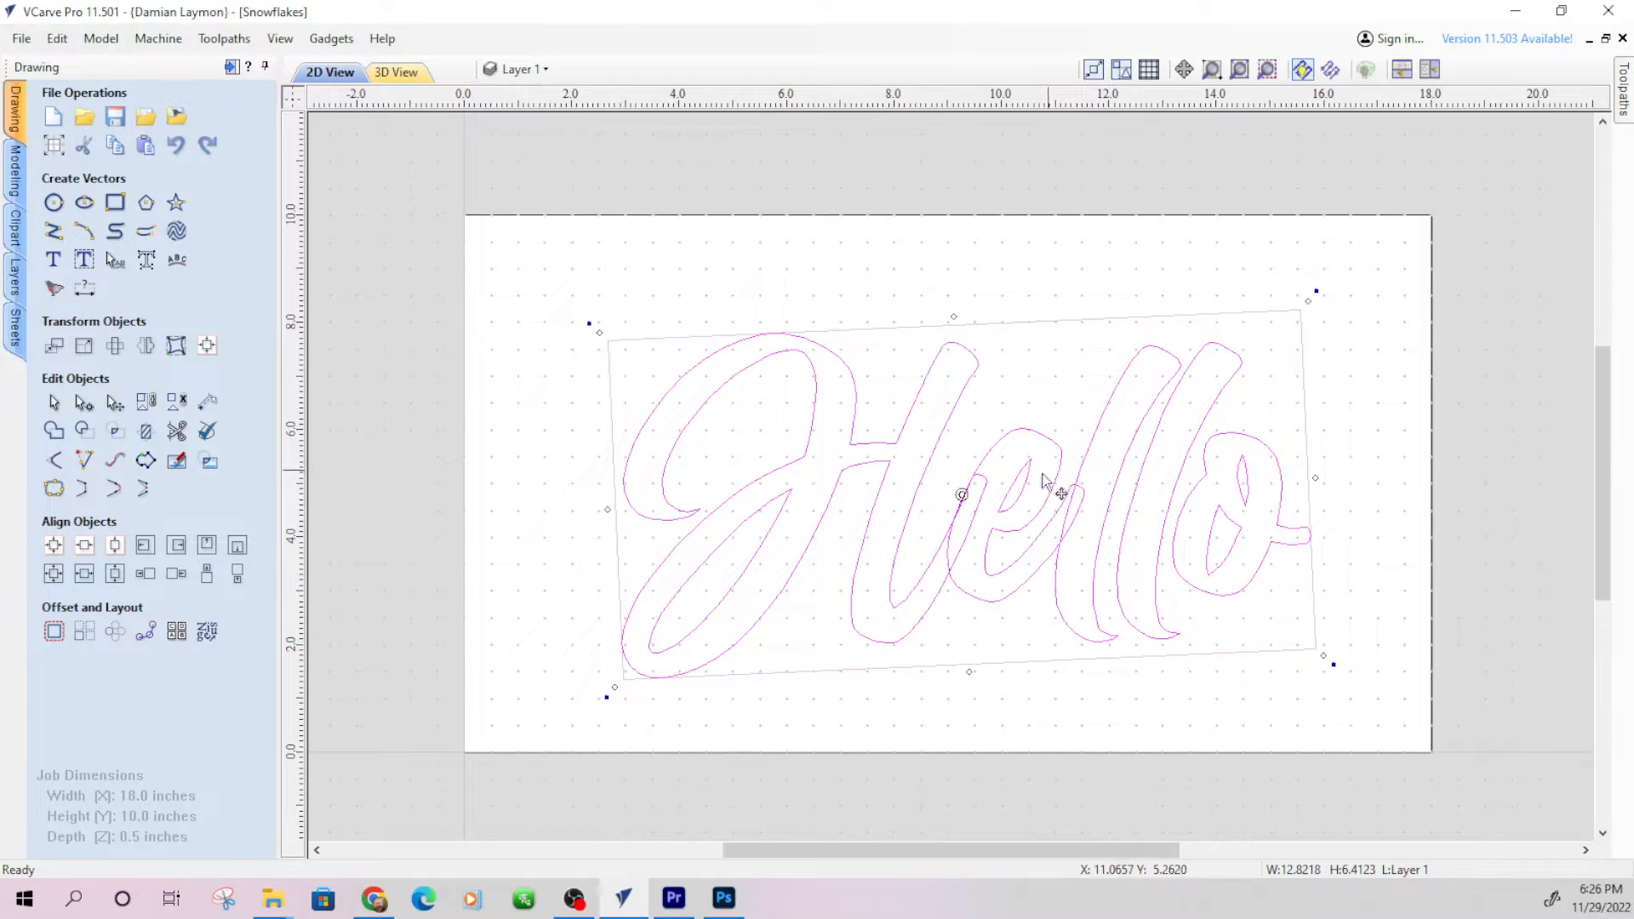
mouse_move(871, 460)
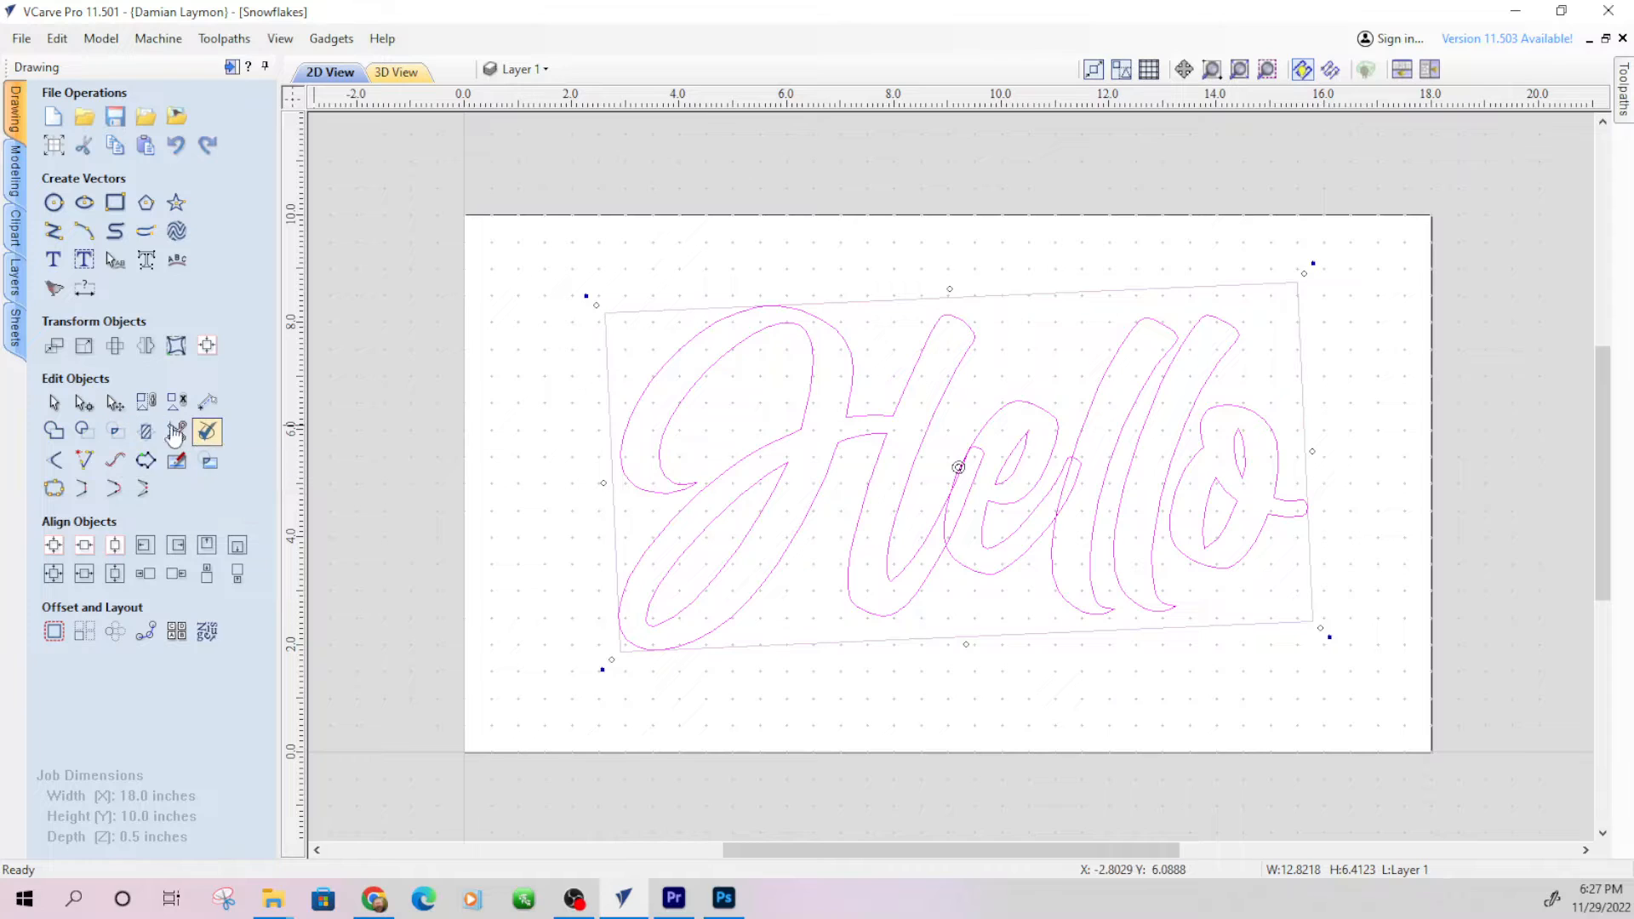
mouse_move(207, 432)
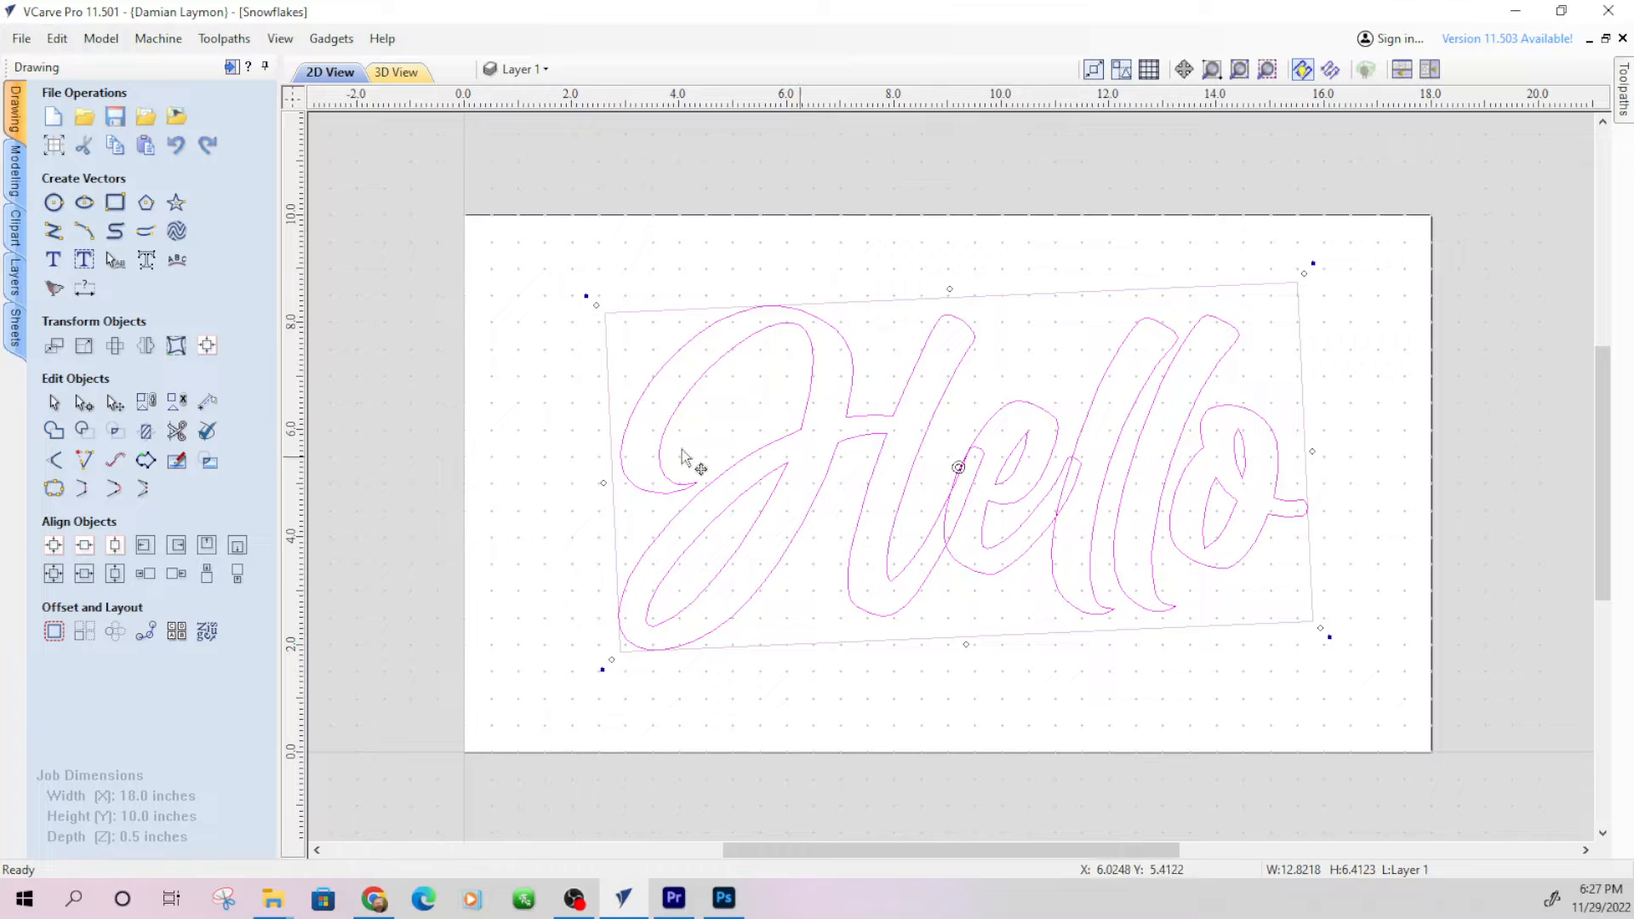
mouse_move(81, 429)
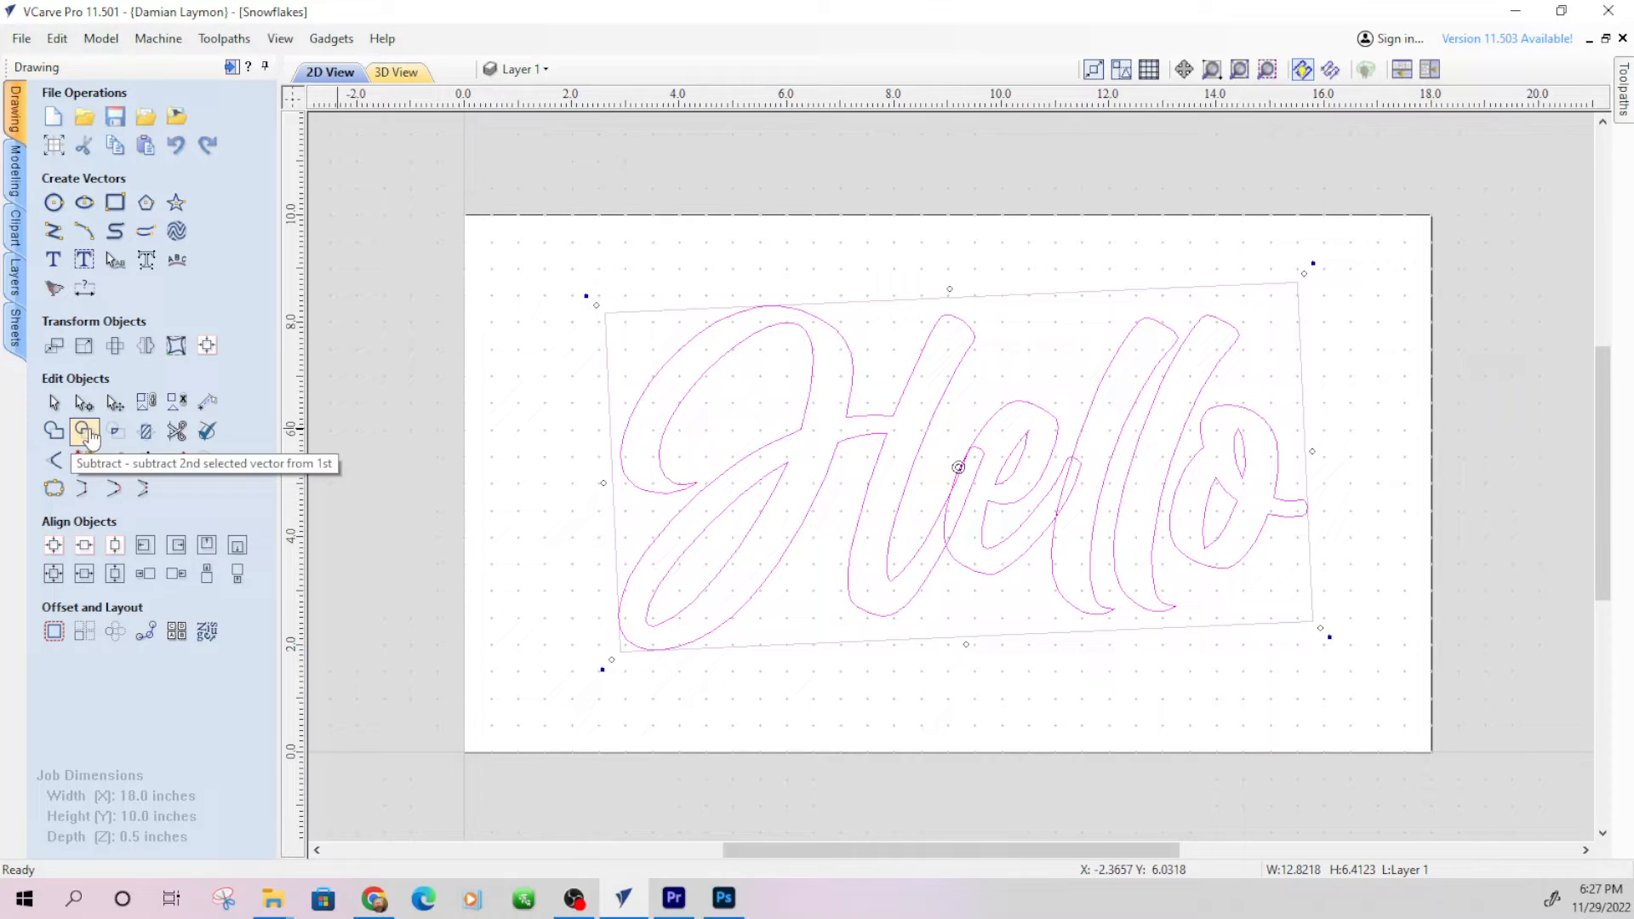
mouse_move(176, 432)
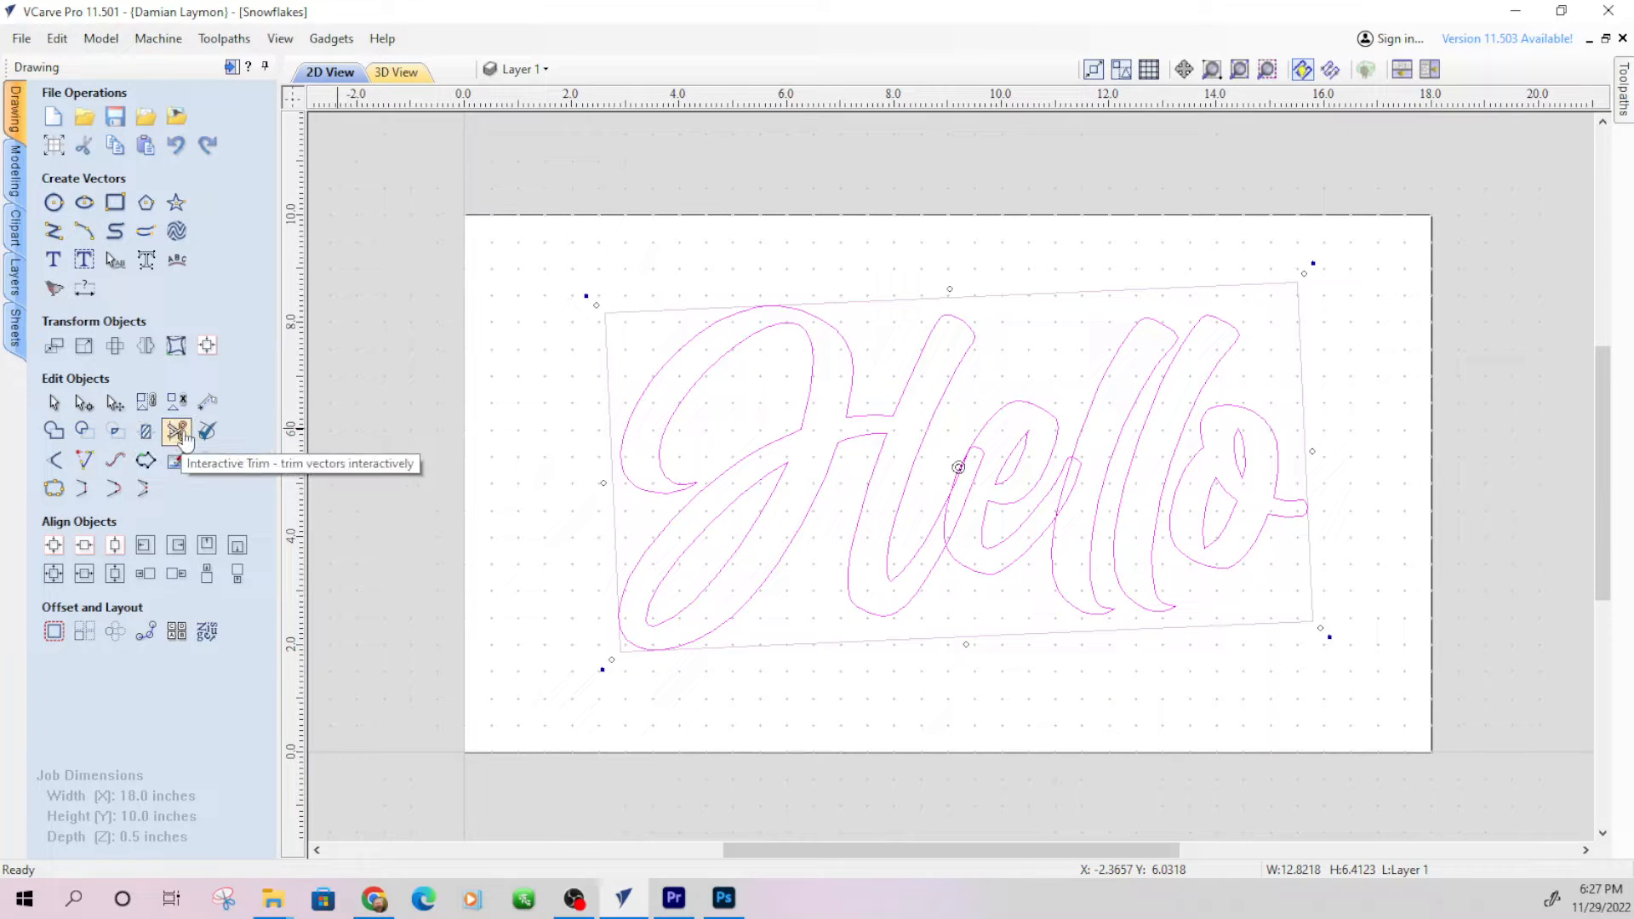
mouse_move(208, 436)
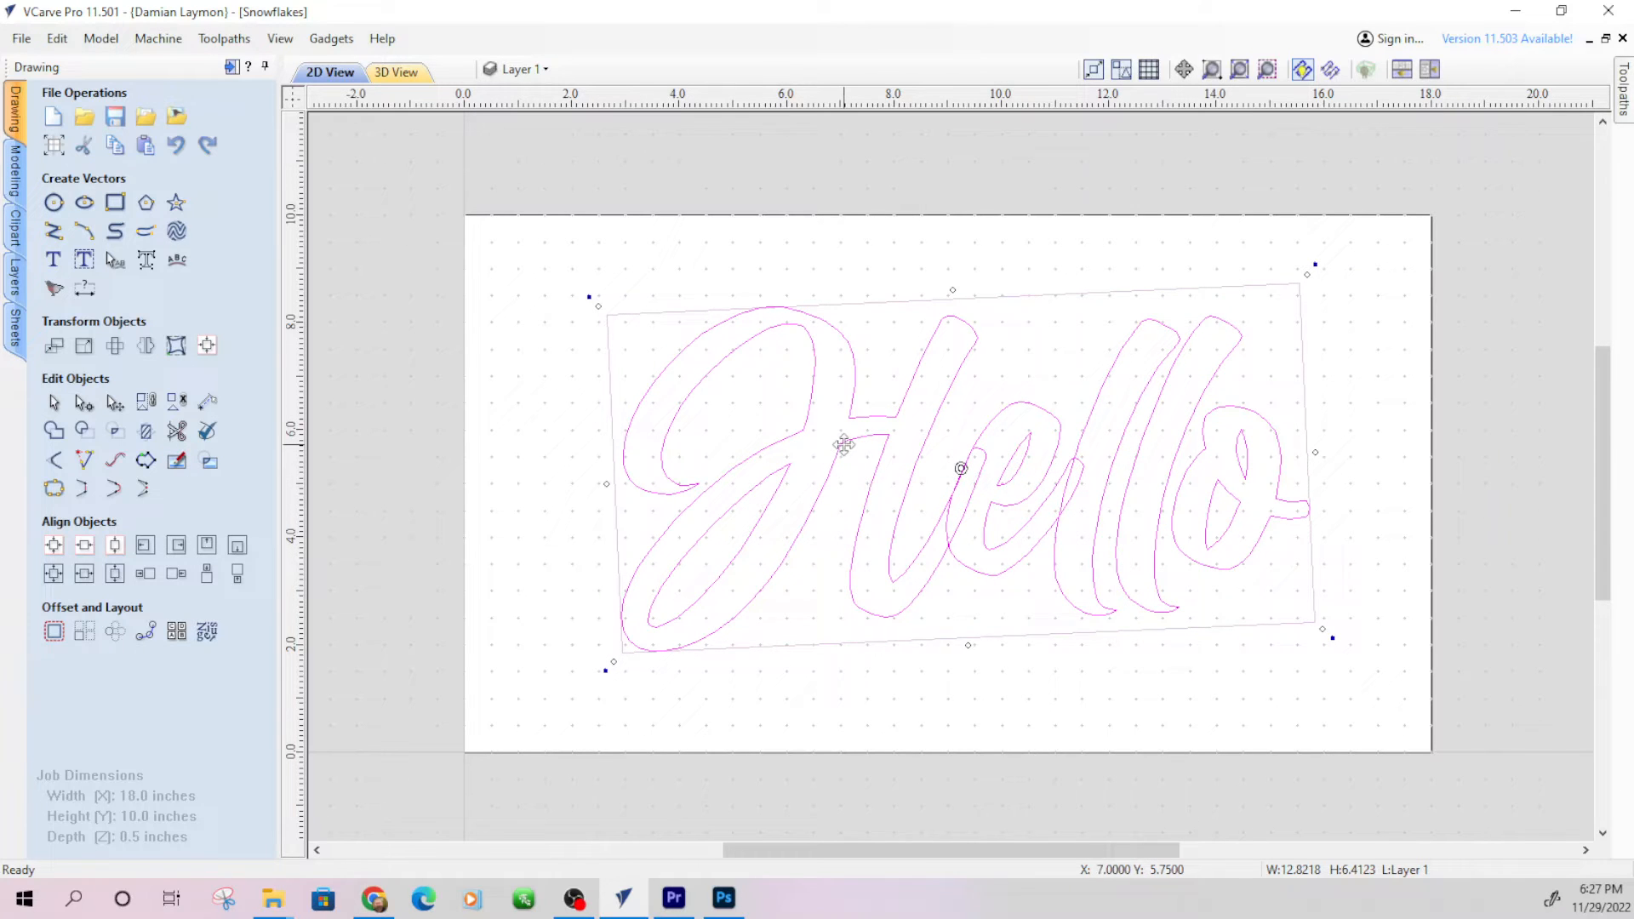
Convert the Hello text to curves and select the H outline on its own
right_click(841, 450)
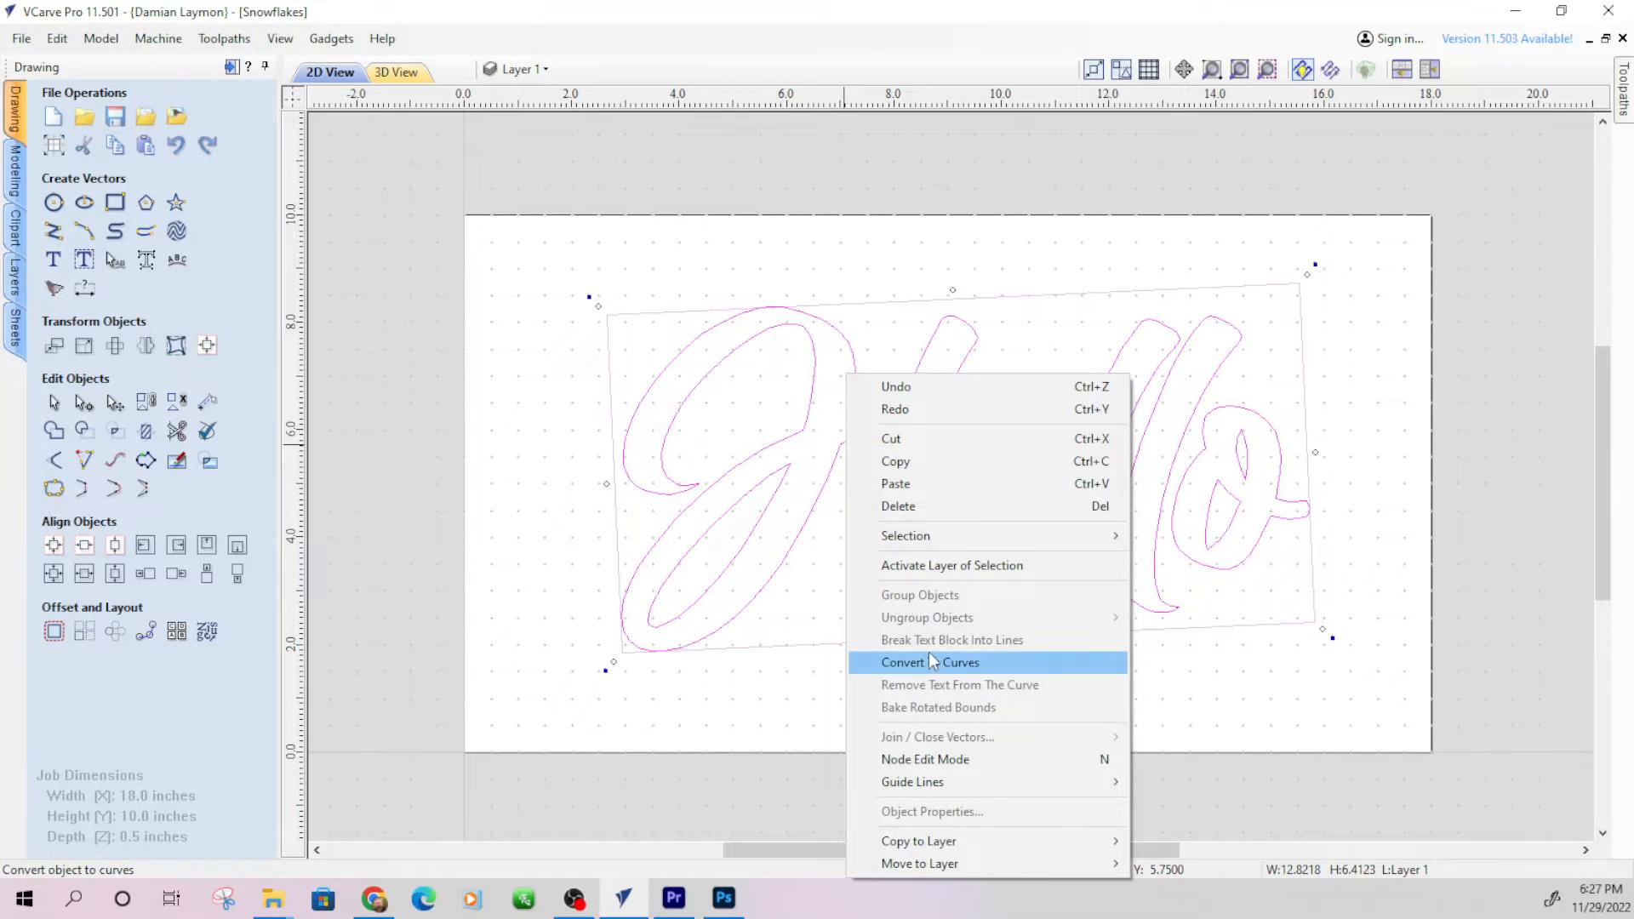
left_click(937, 662)
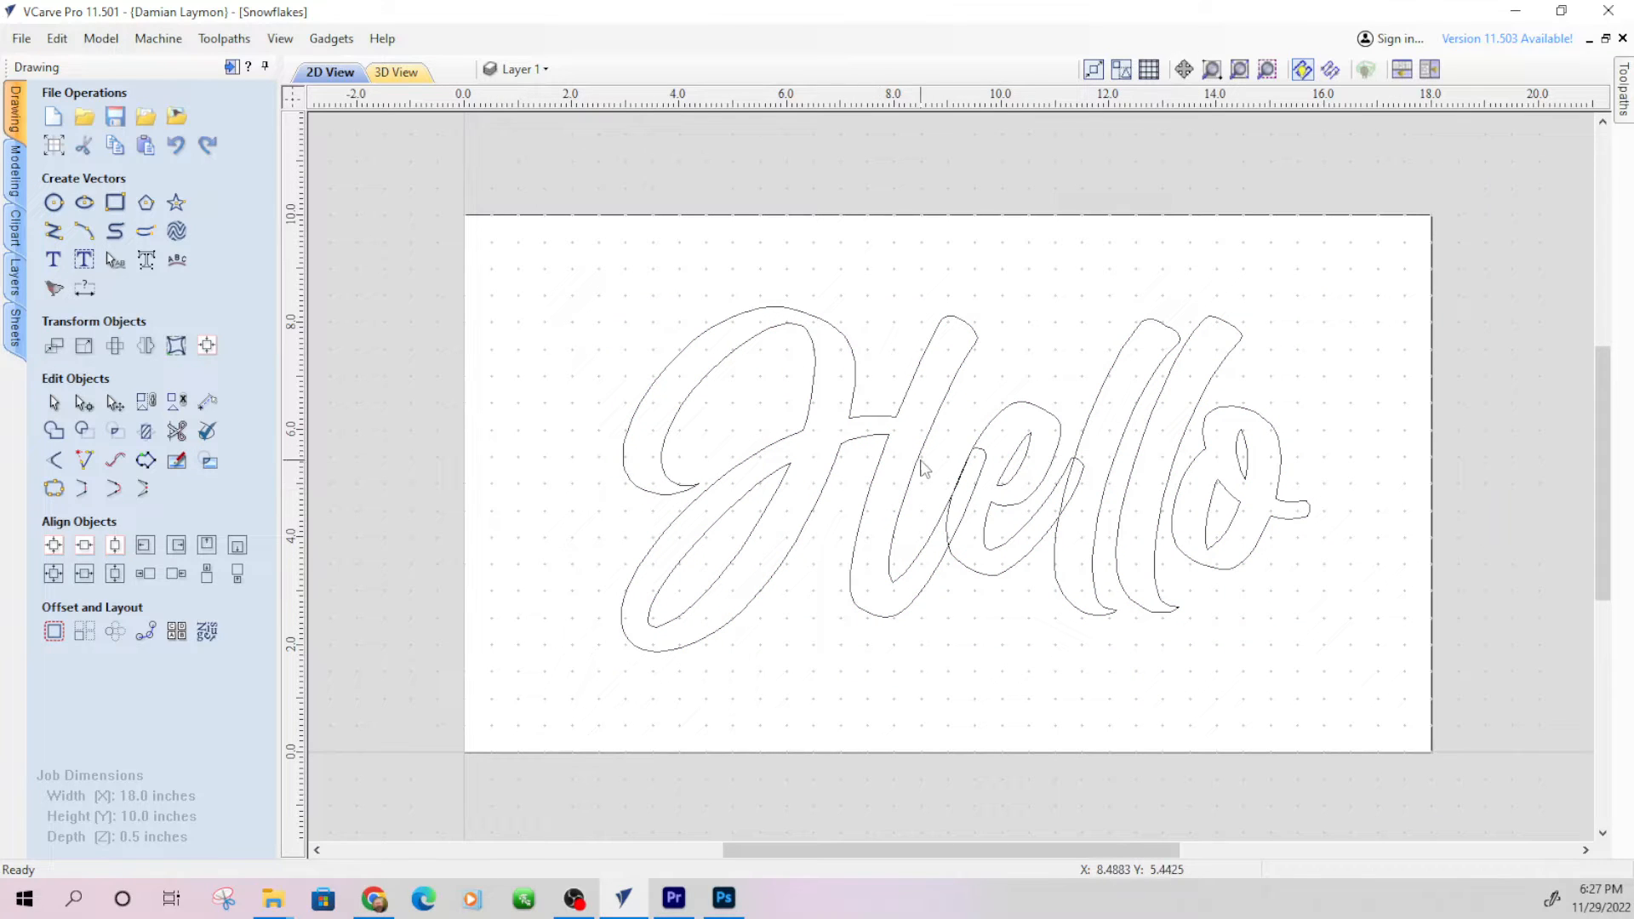
left_click(717, 545)
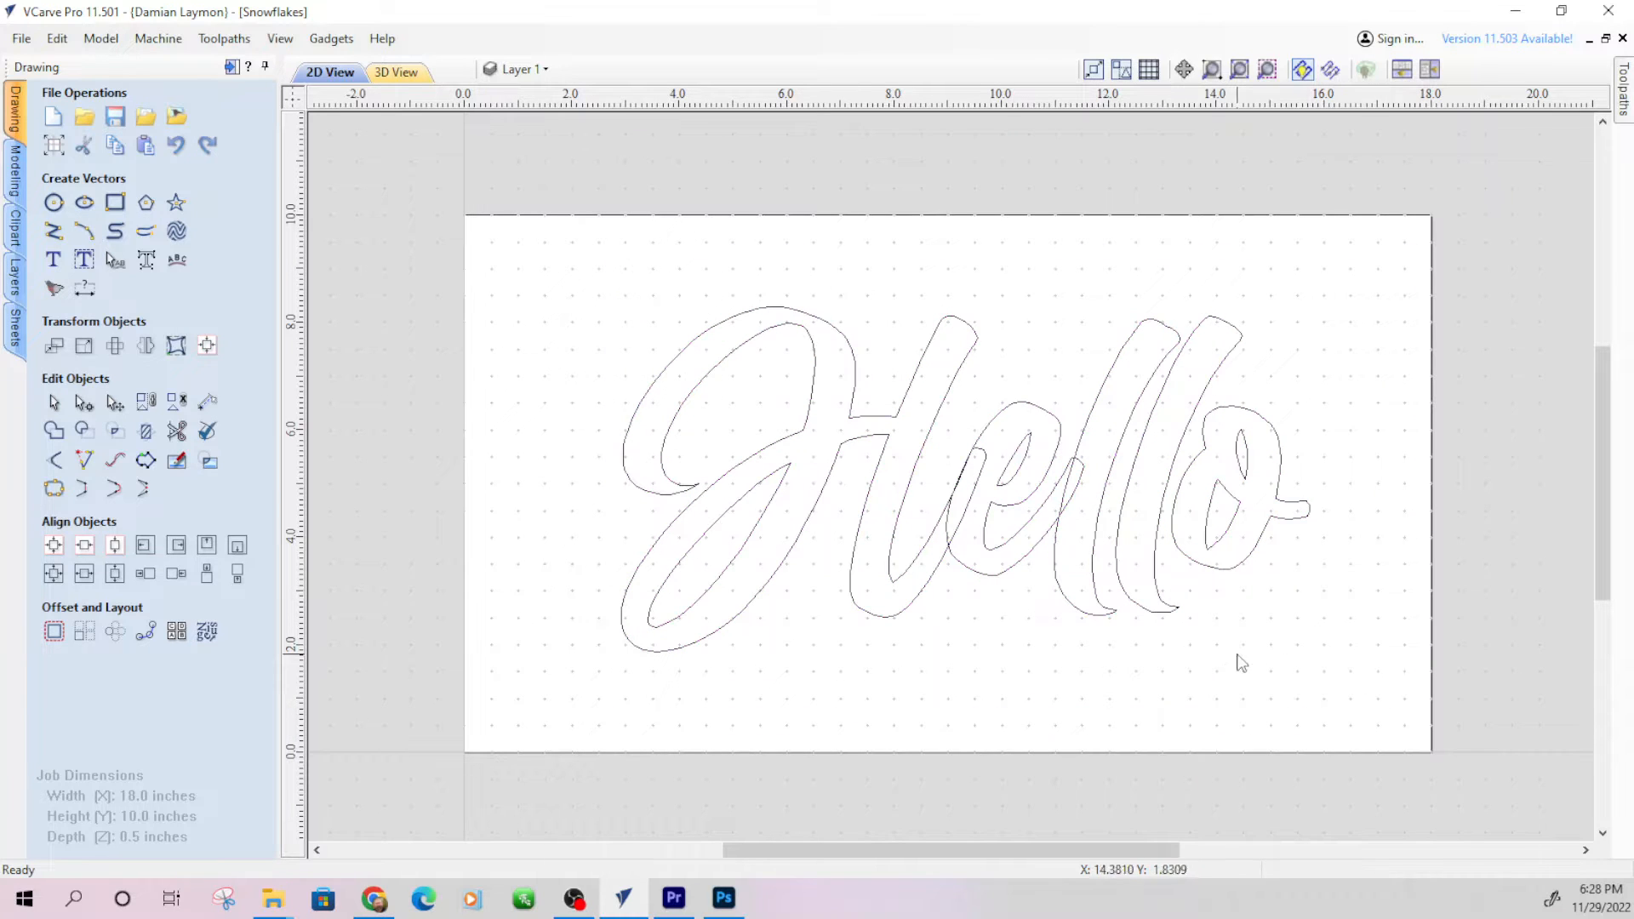
mouse_move(860, 432)
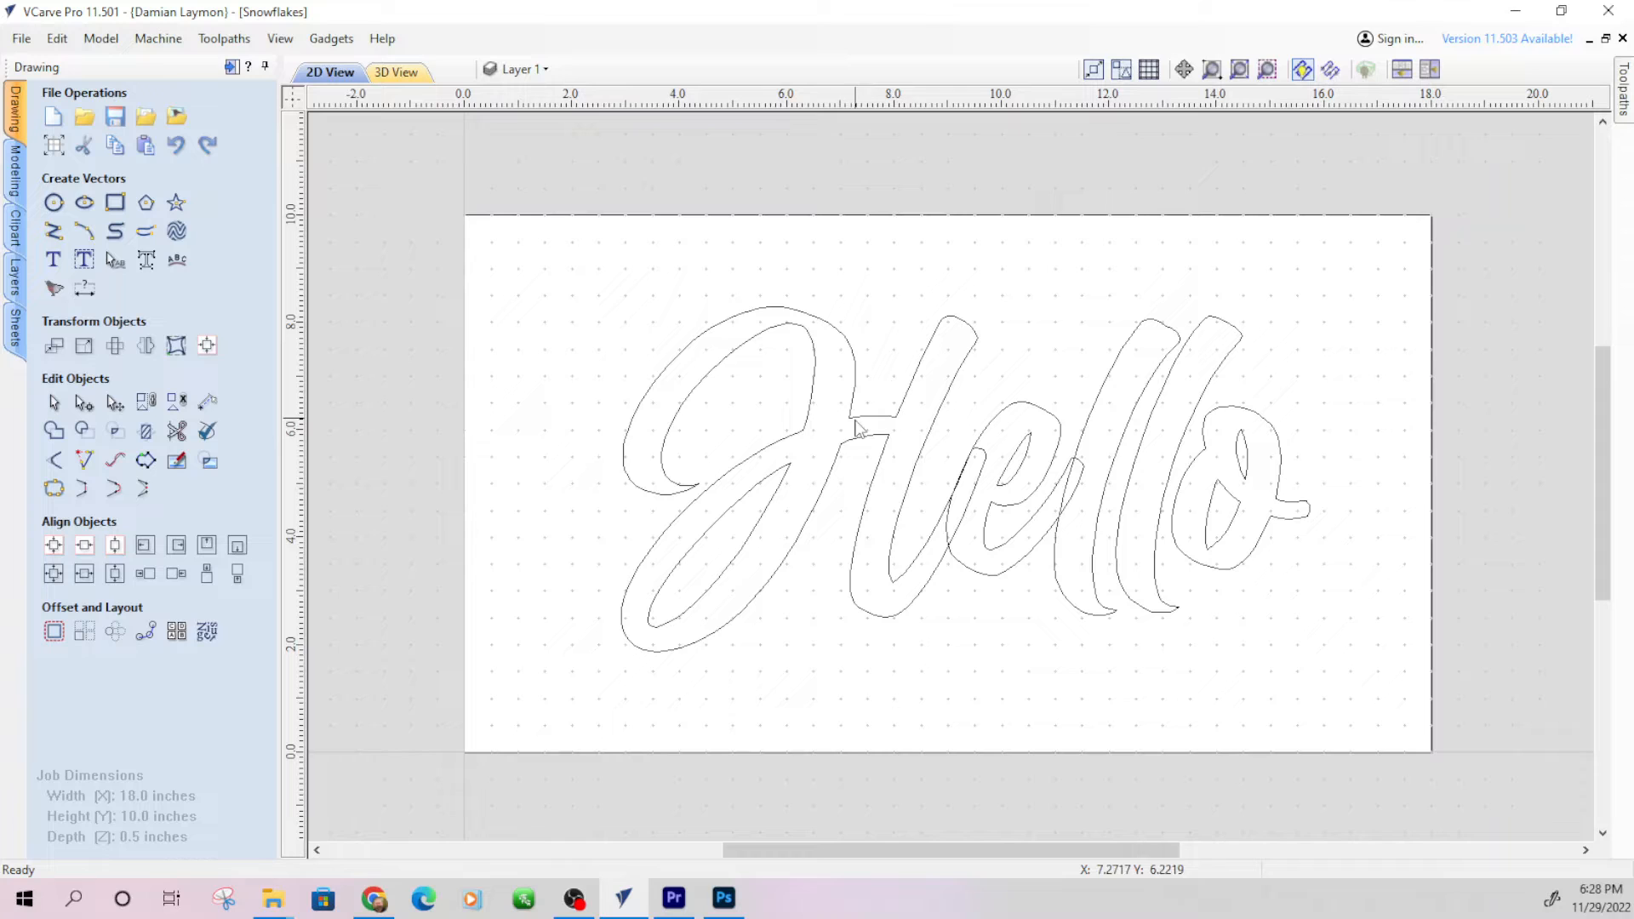
left_click(856, 432)
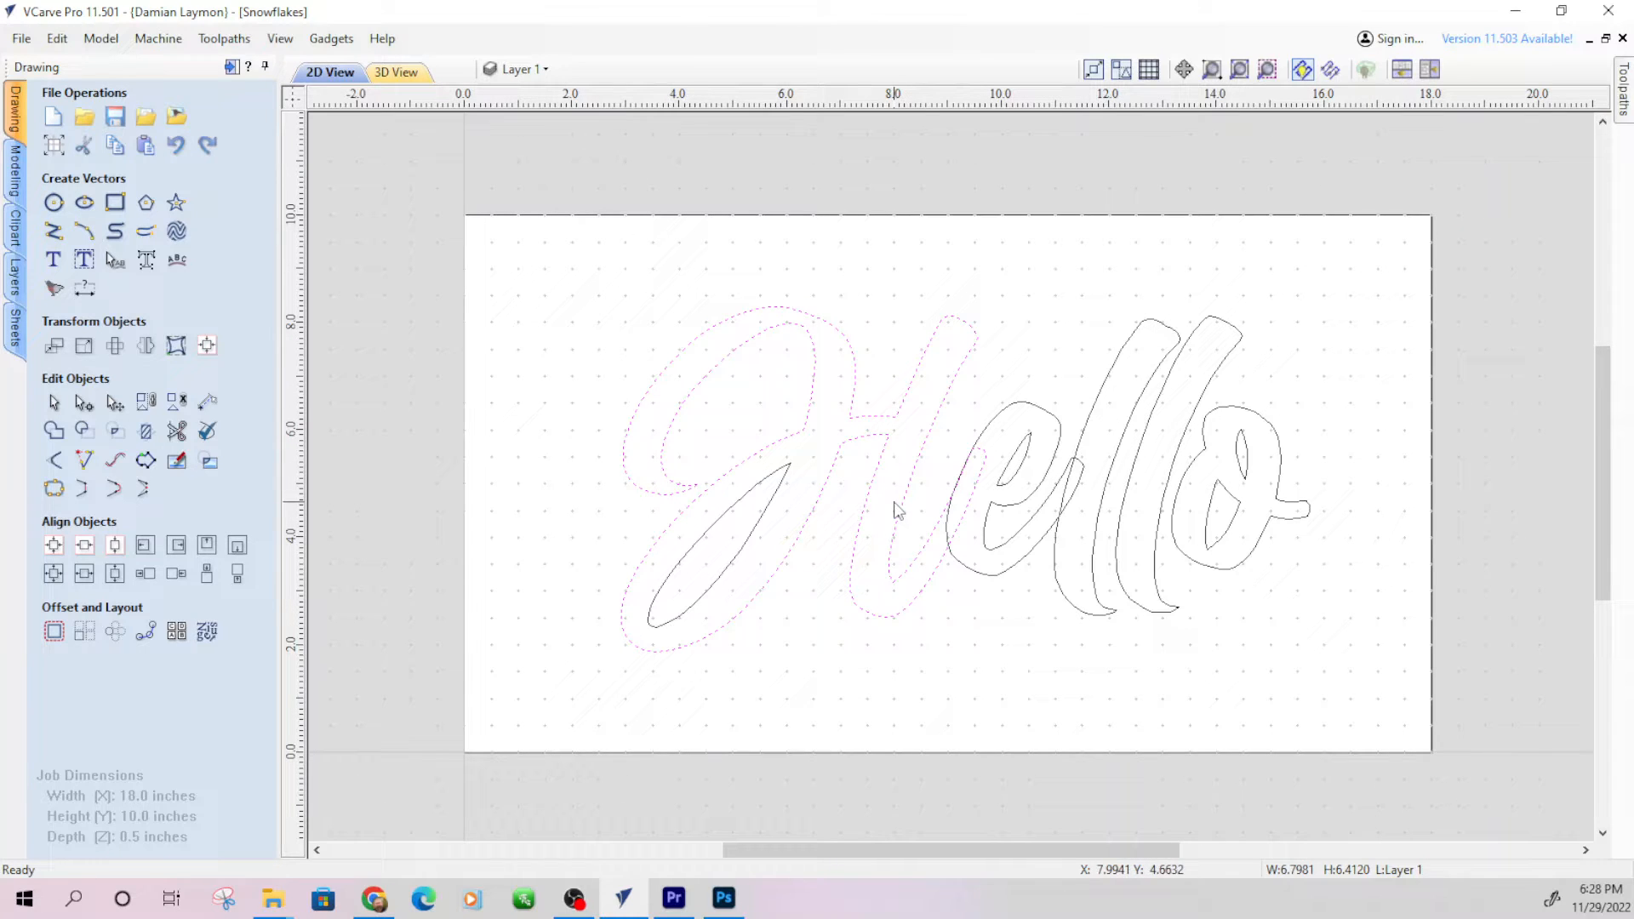
mouse_move(948, 507)
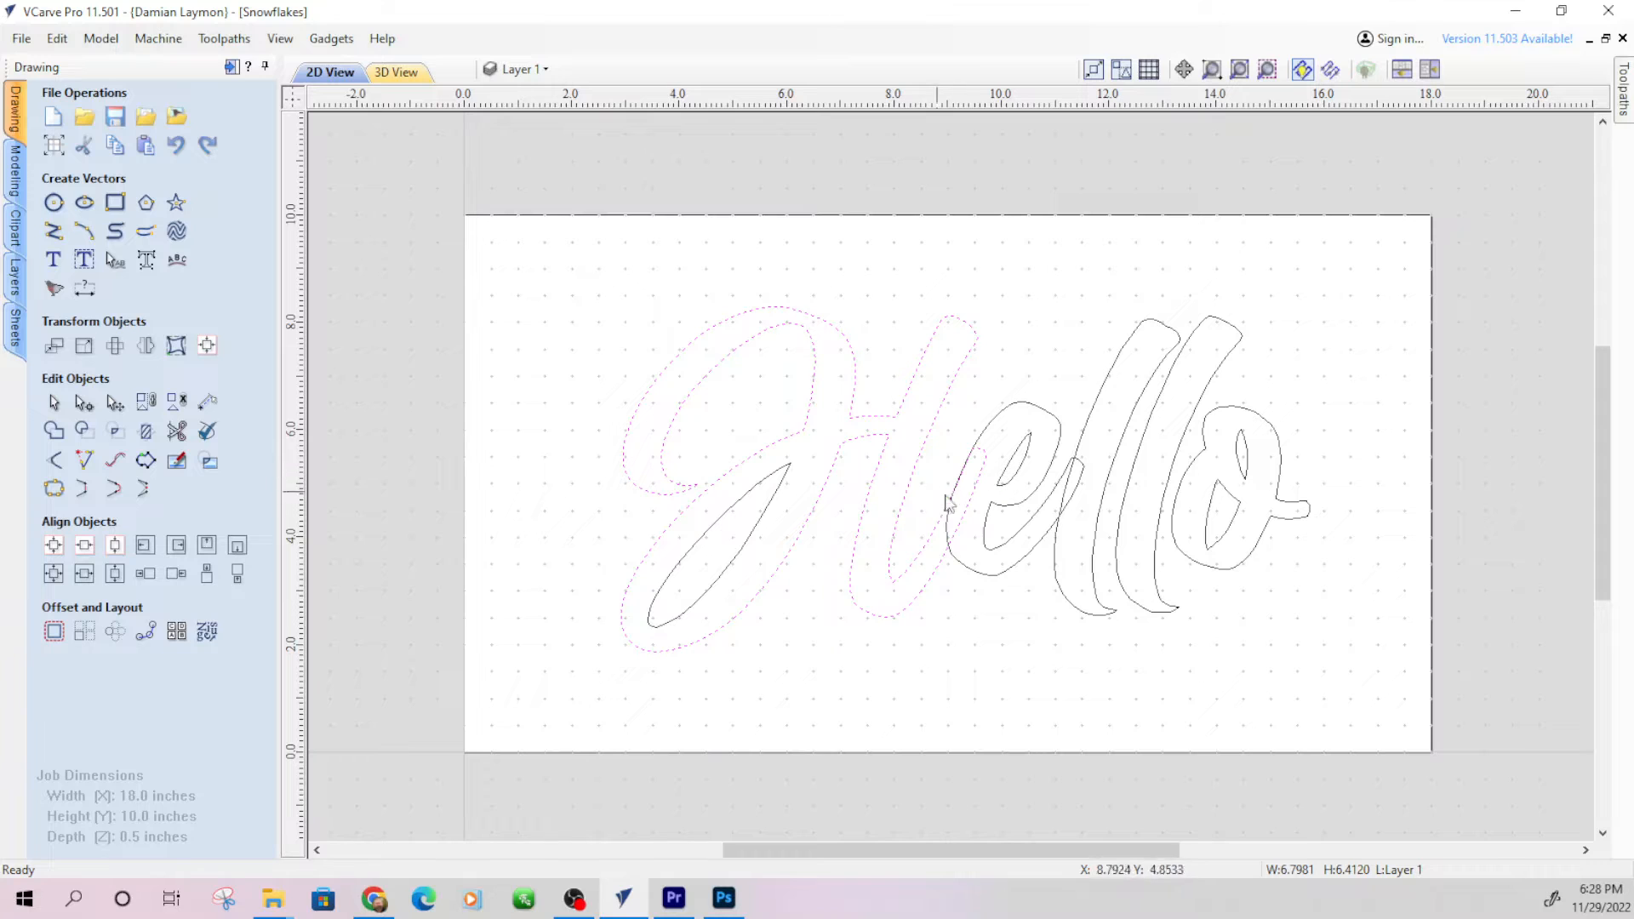
mouse_move(1042, 483)
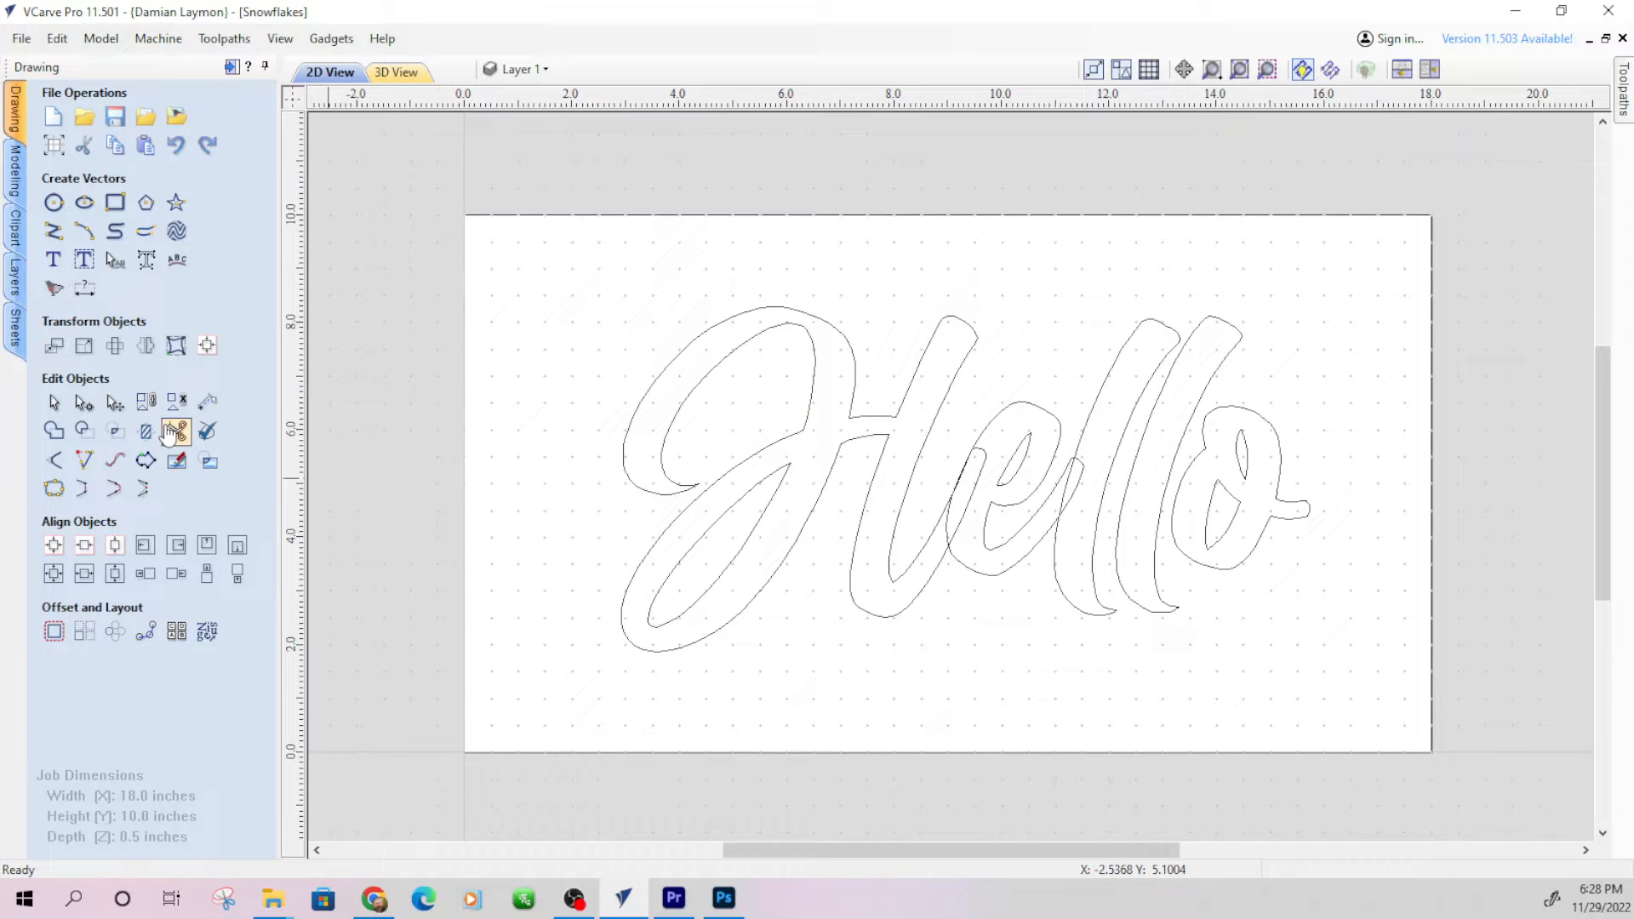
Run the Interactive Trim tool on the Hello outlines, then close its form
left_click(173, 430)
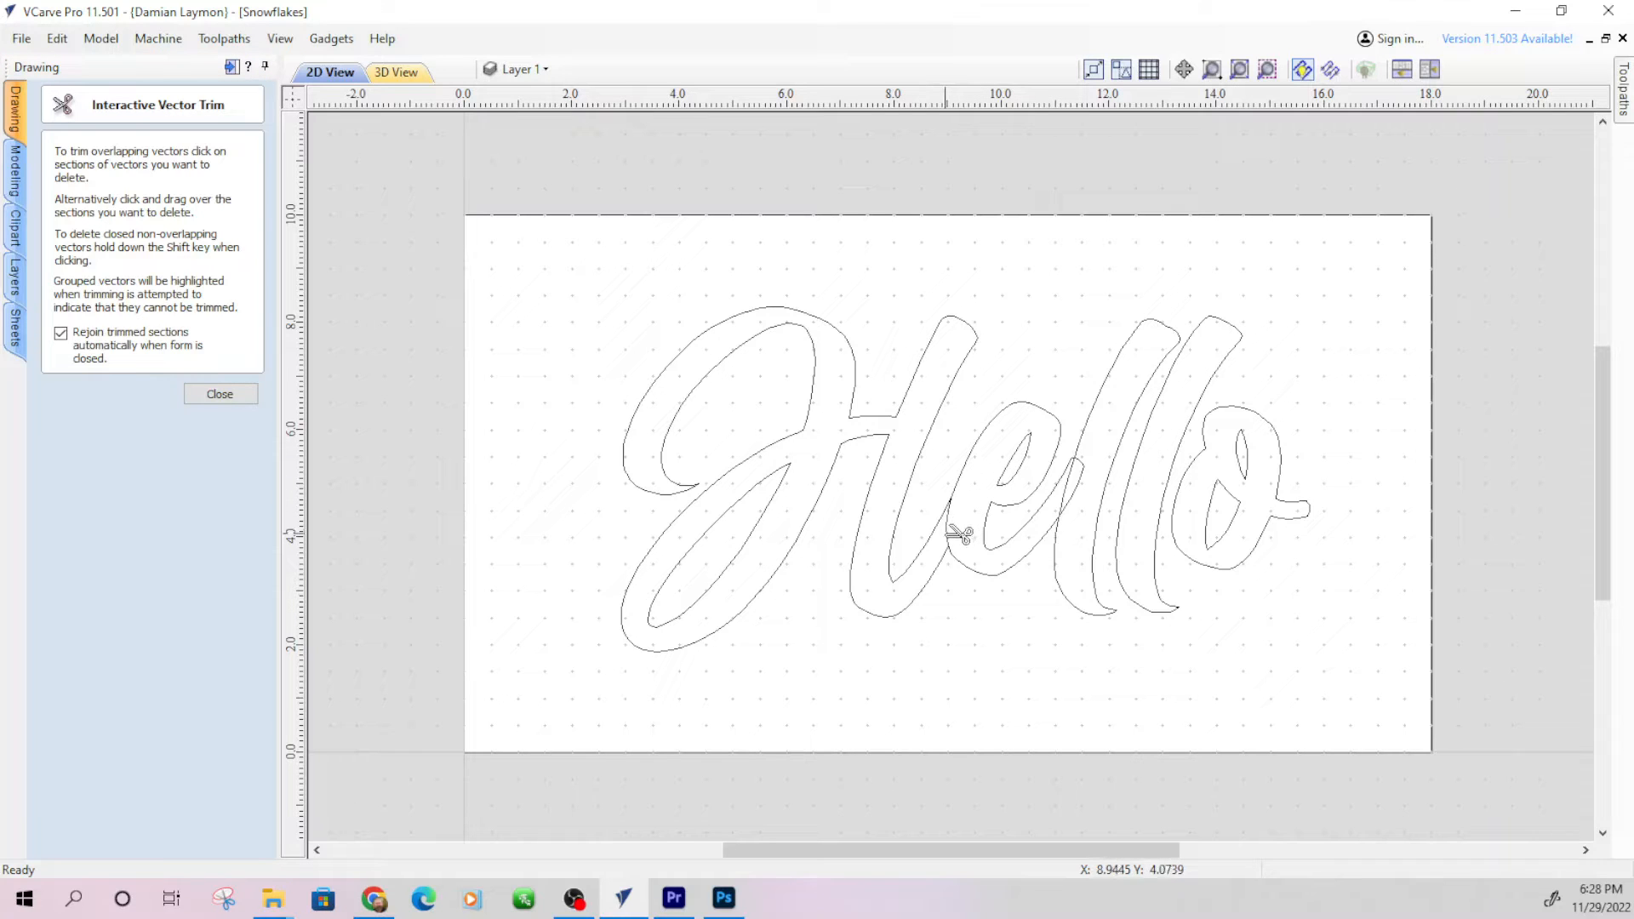
mouse_move(1106, 470)
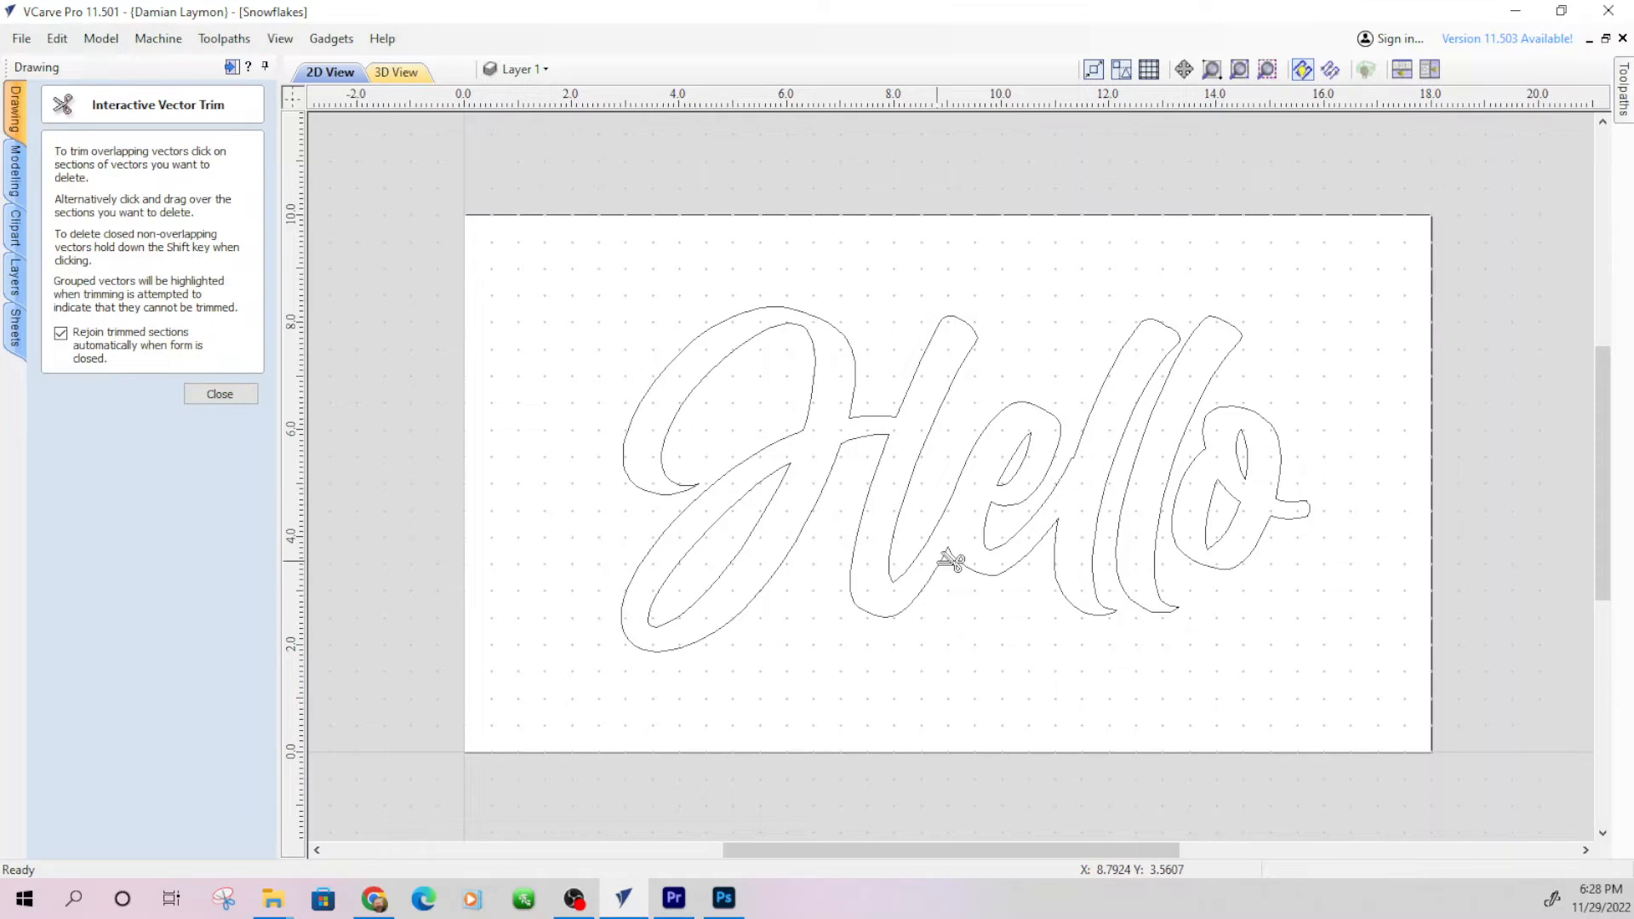
mouse_move(609, 686)
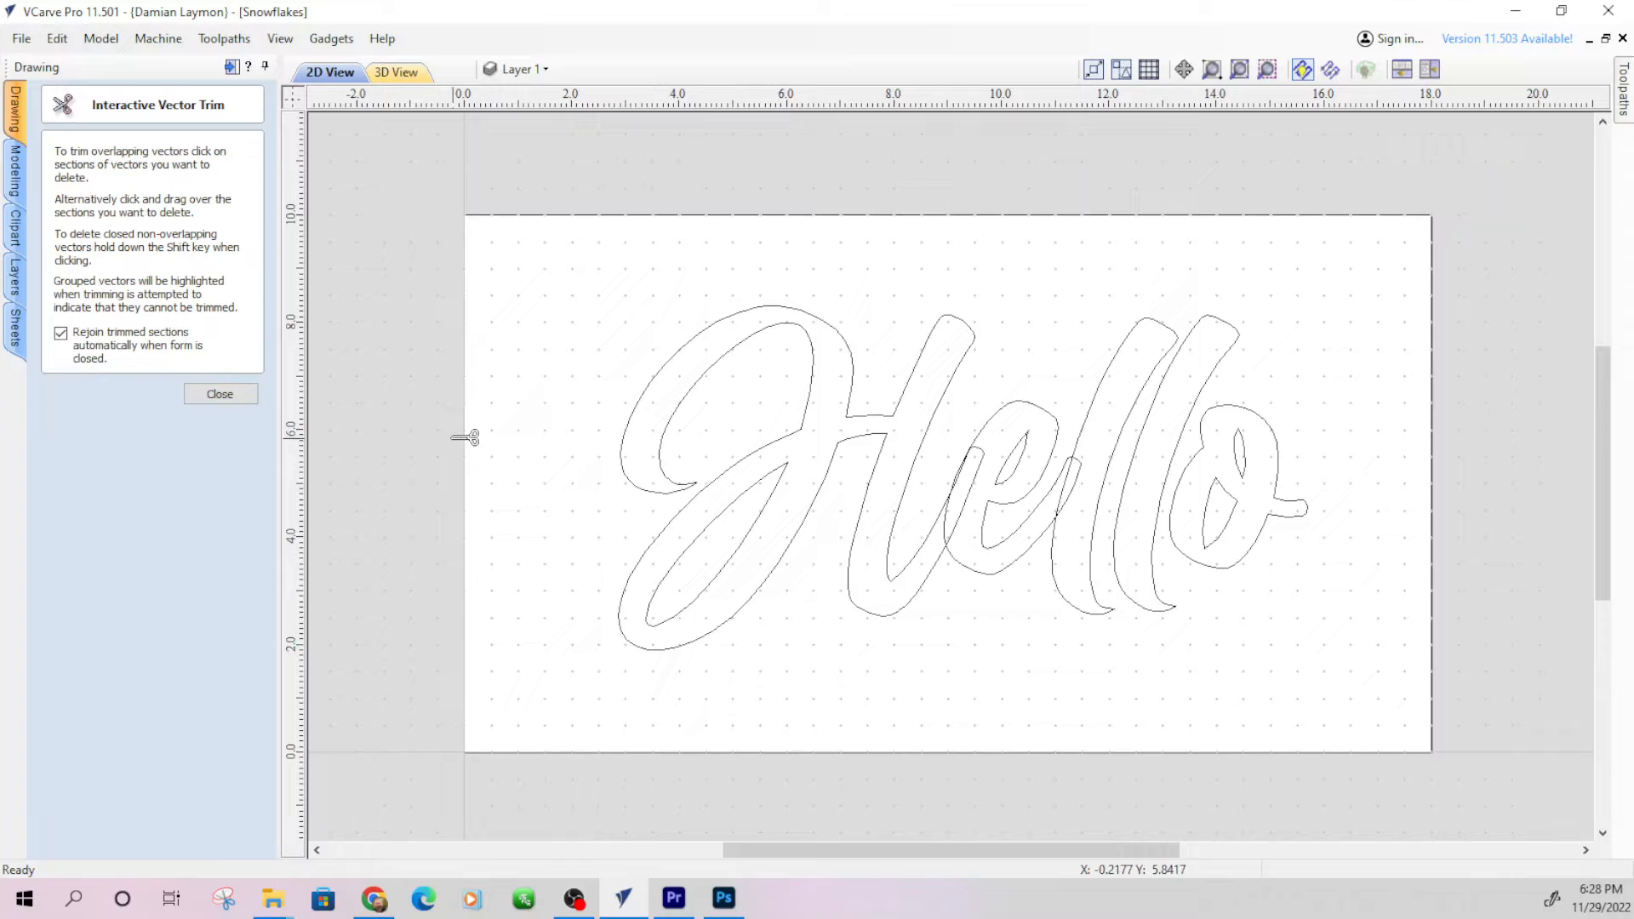
left_click(219, 395)
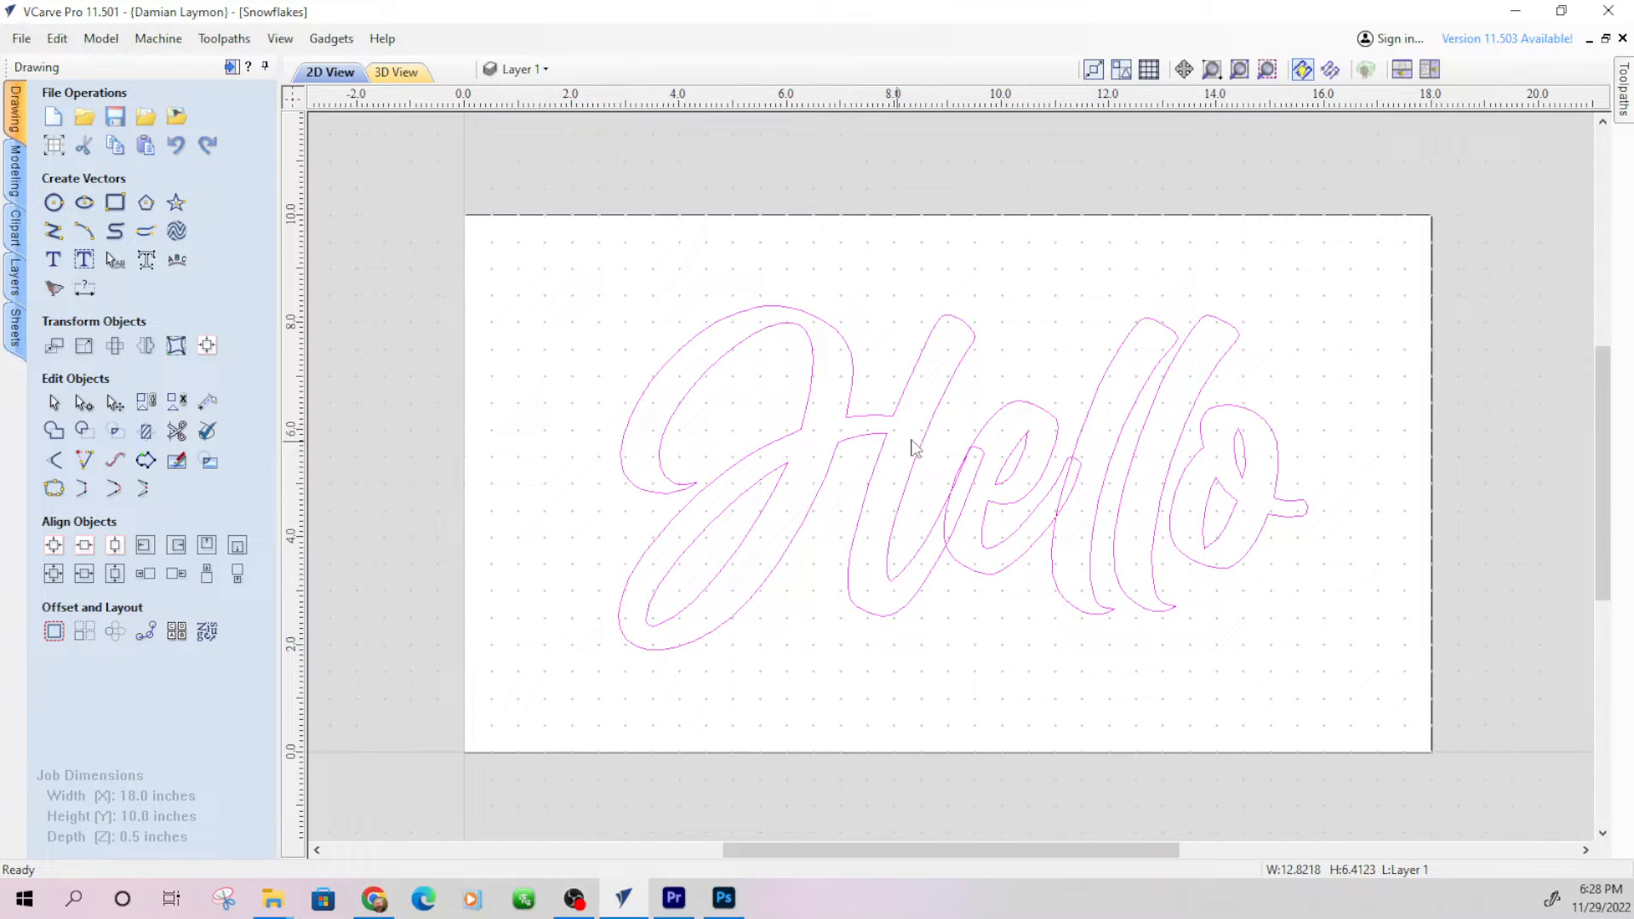
mouse_move(1014, 439)
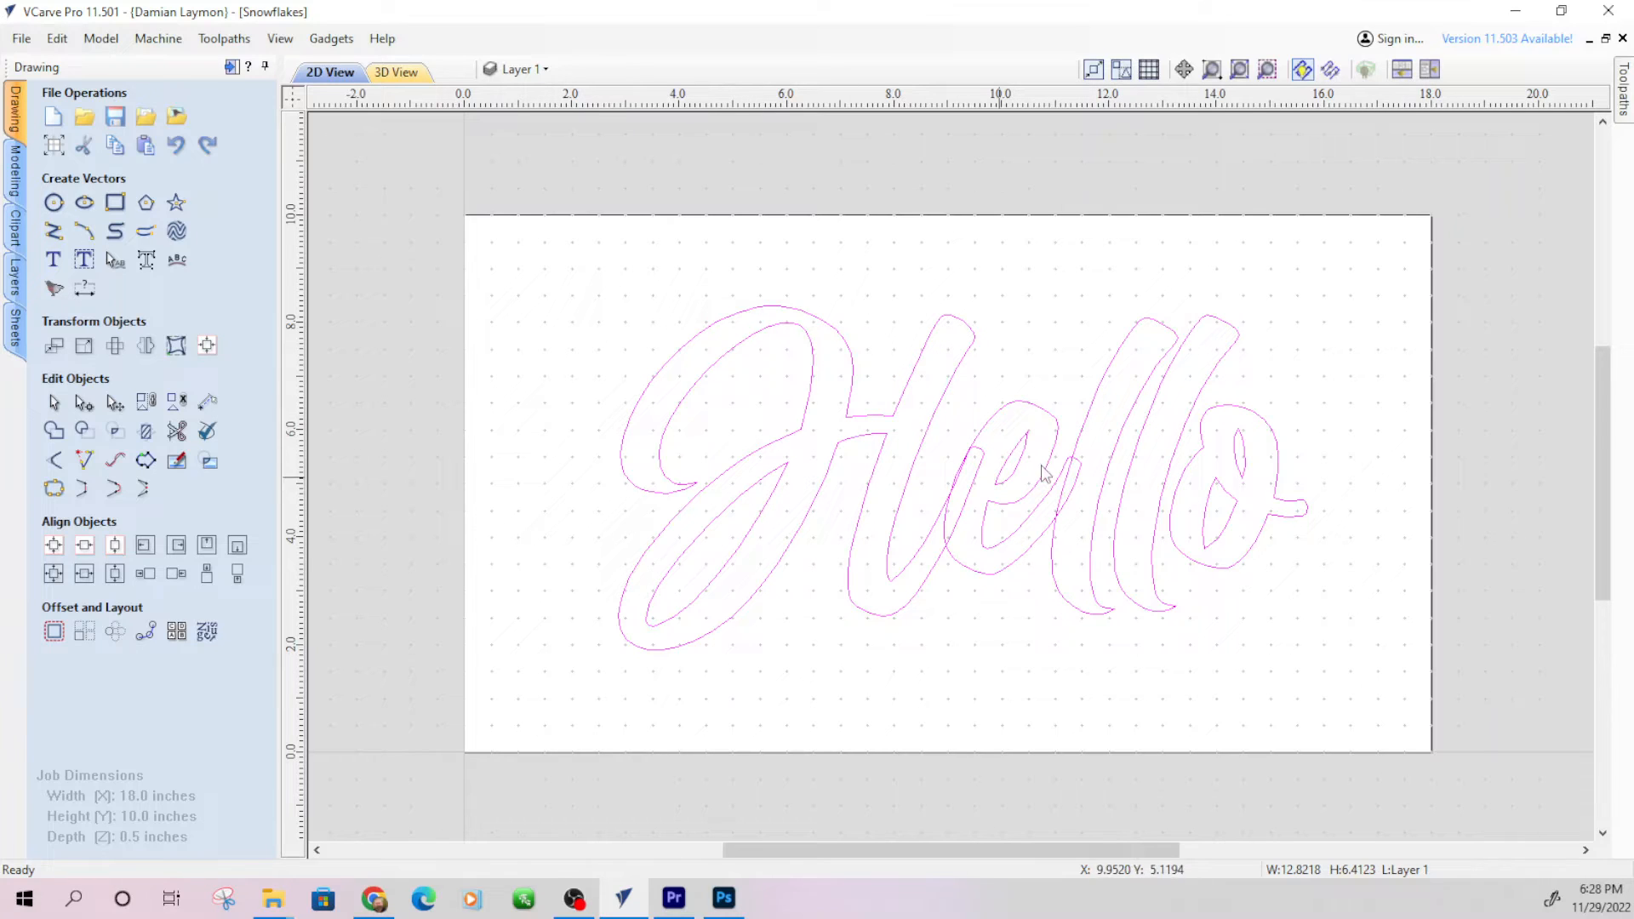
mouse_move(963, 453)
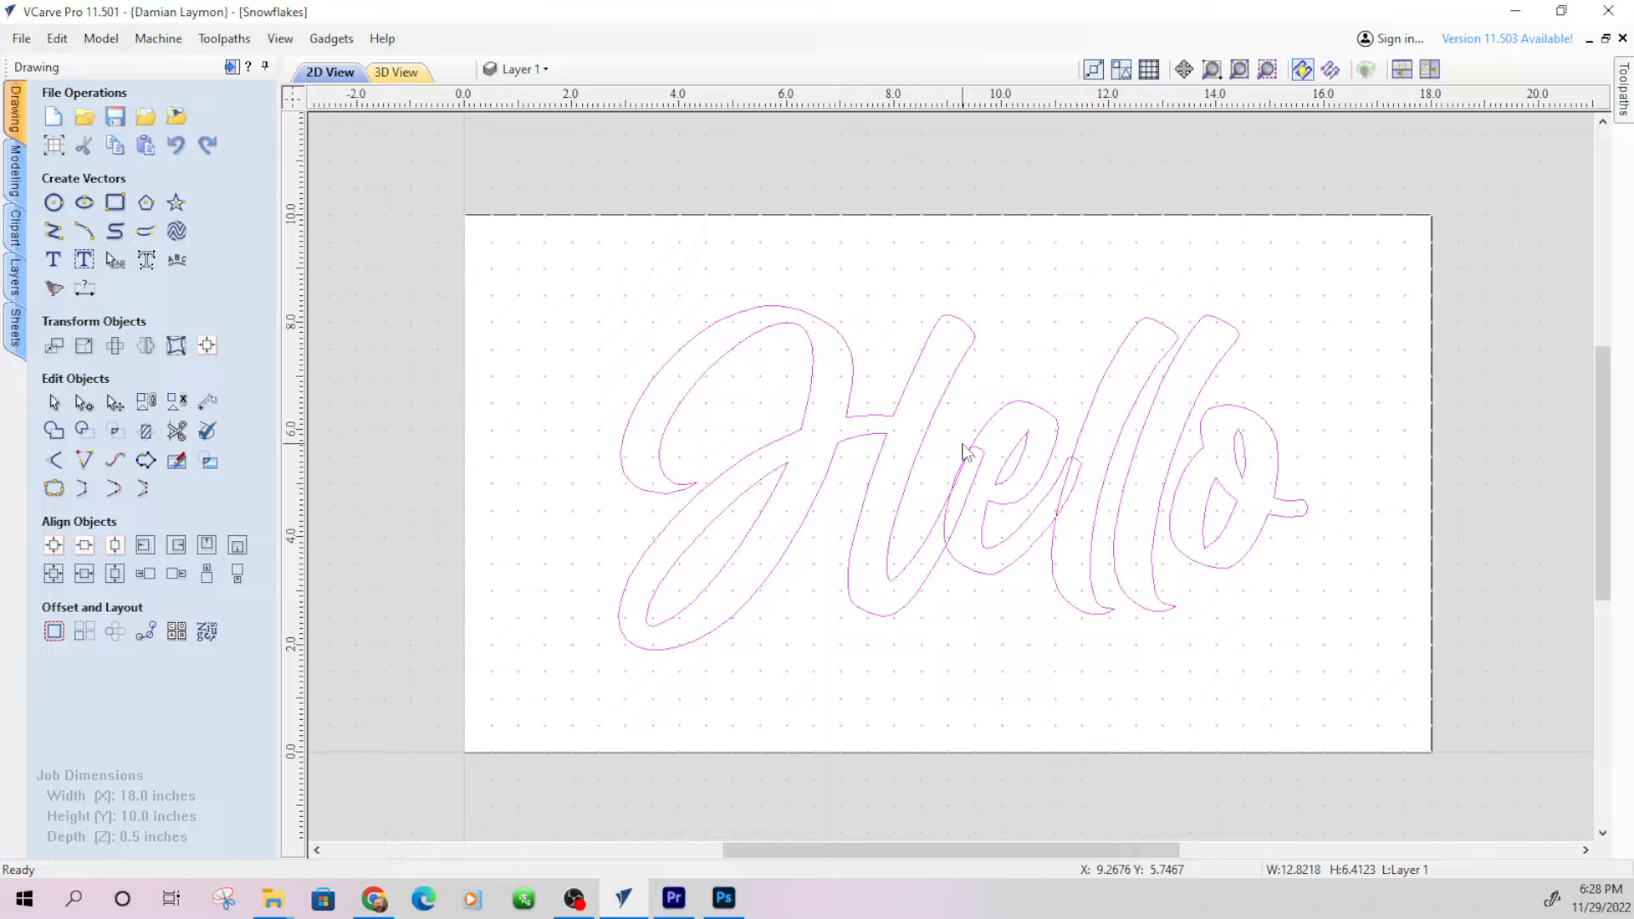
mouse_move(977, 463)
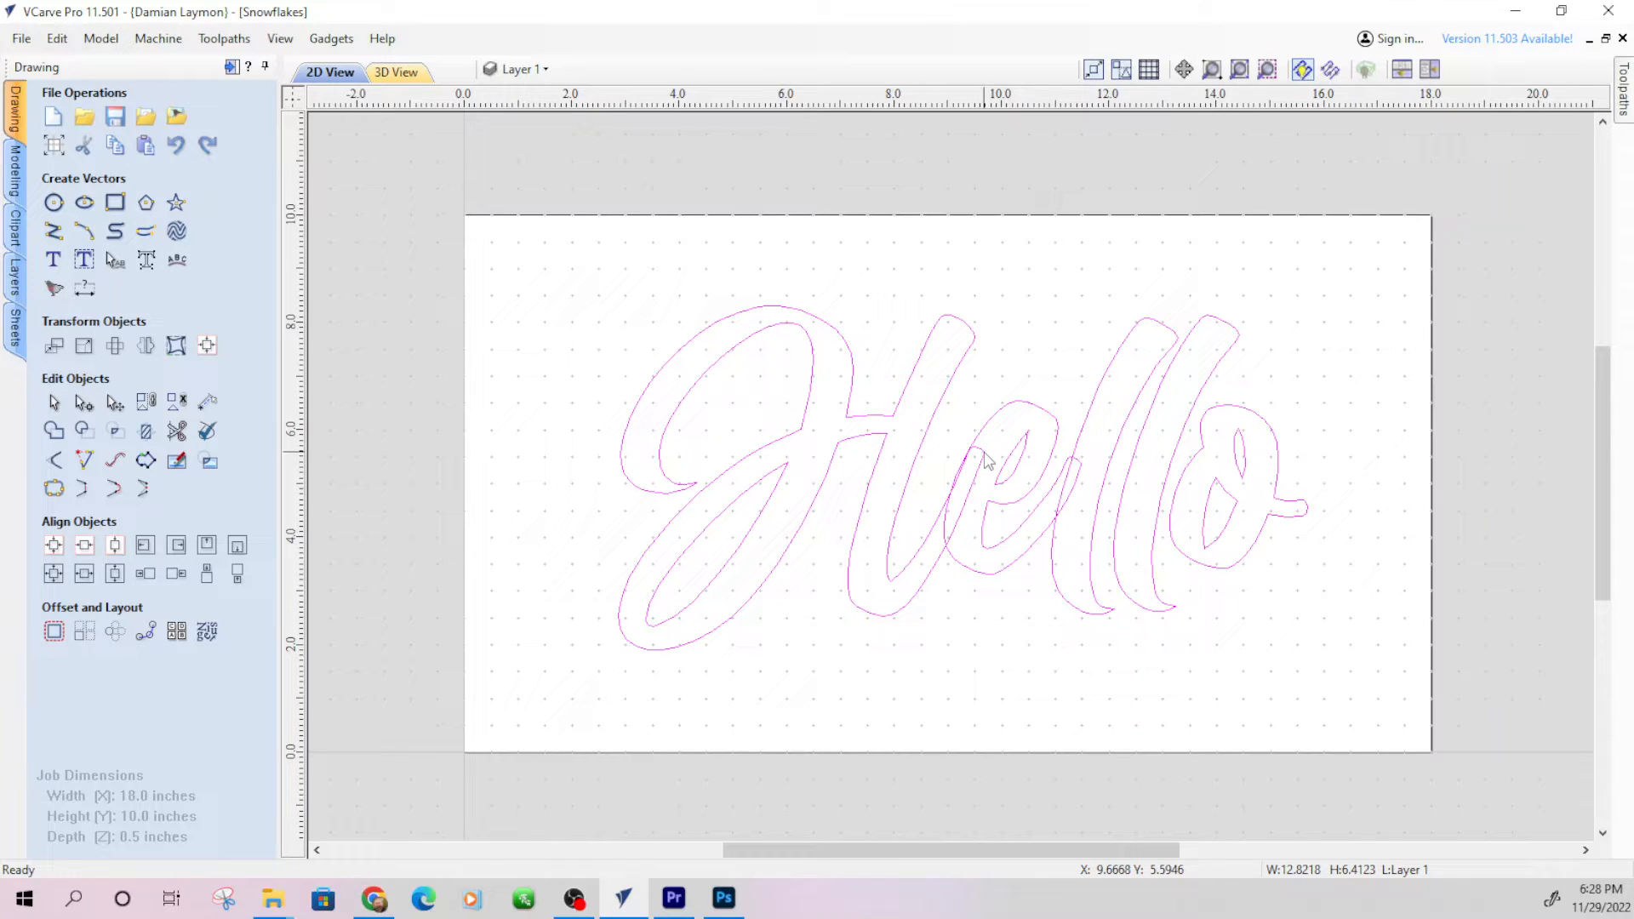
Convert Hello to curves and weld the overlapping letters into one merged outline
right_click(989, 466)
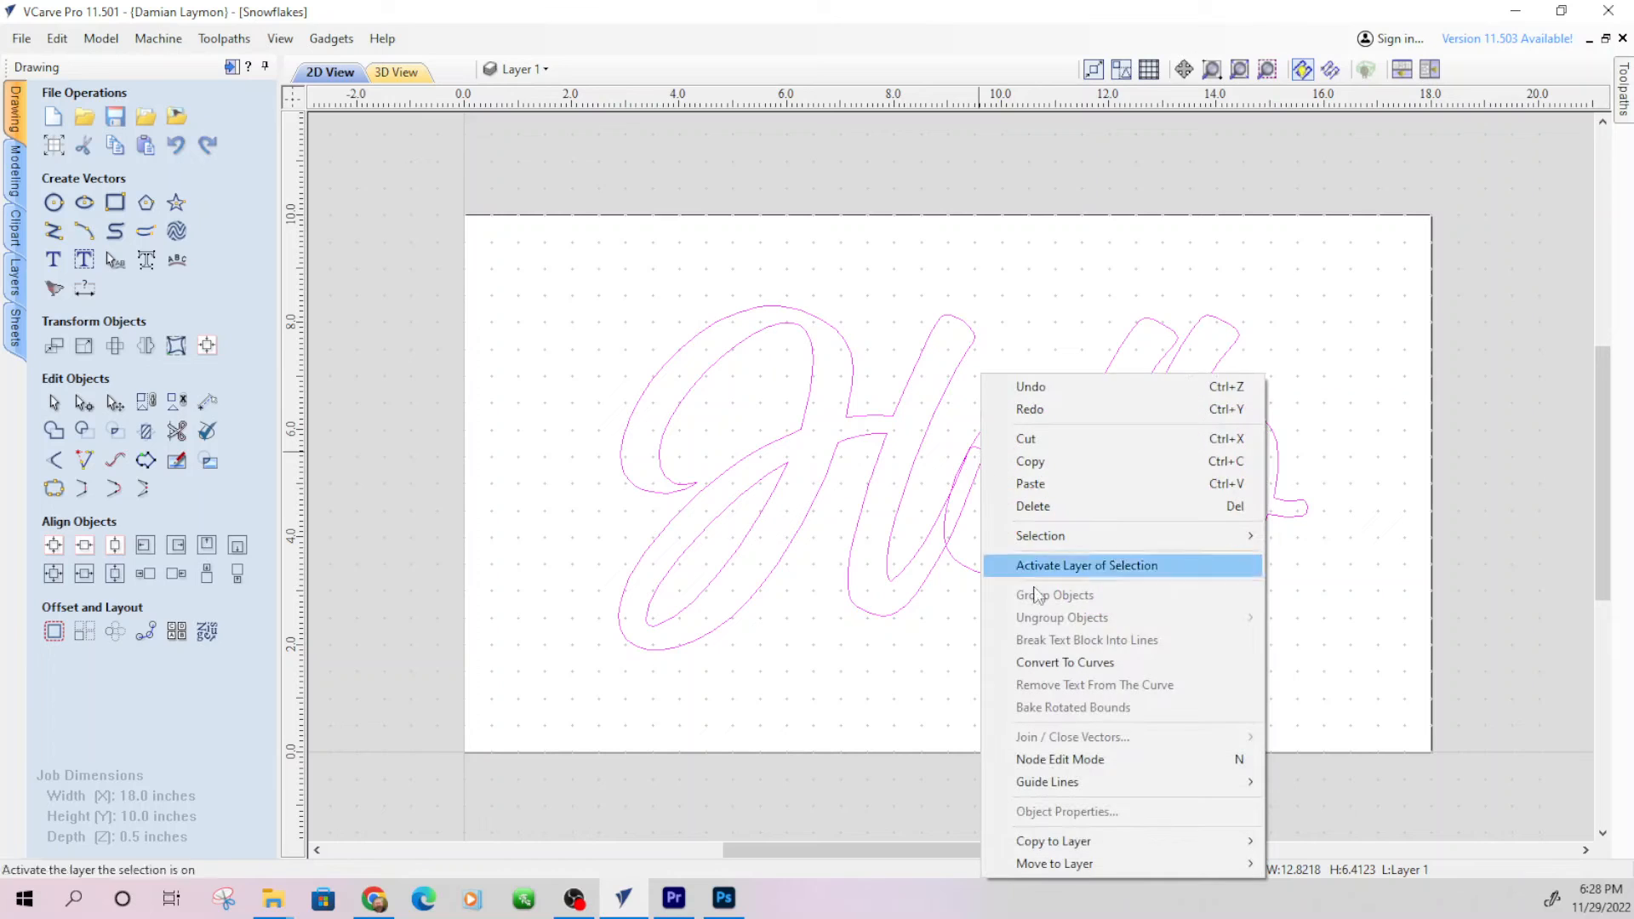
mouse_move(1041, 669)
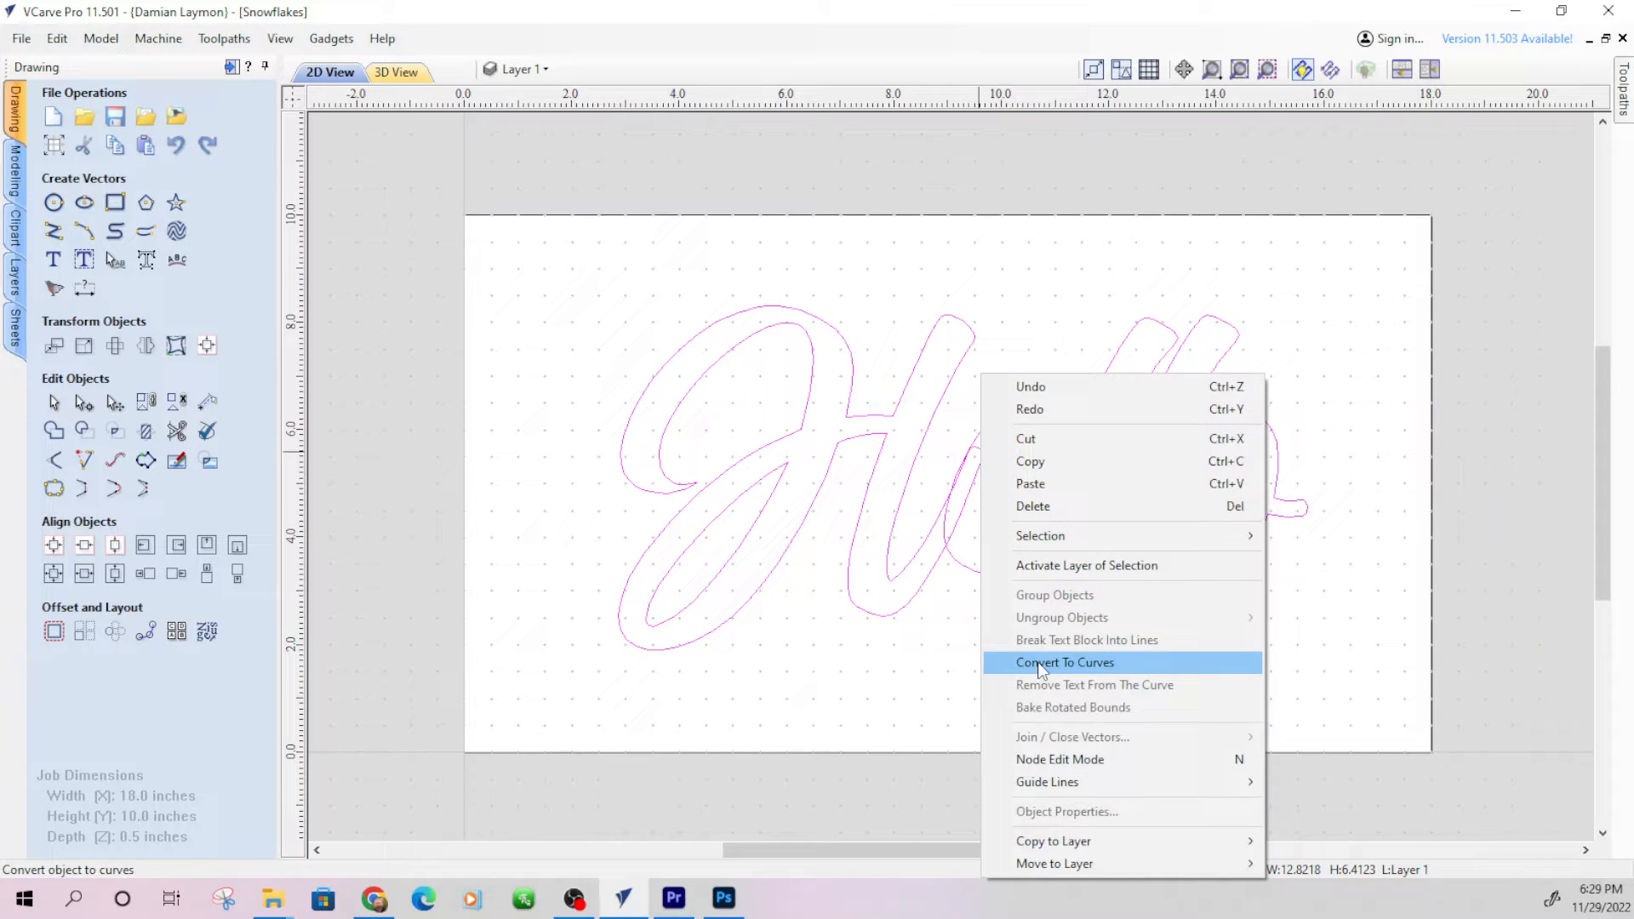
left_click(1064, 662)
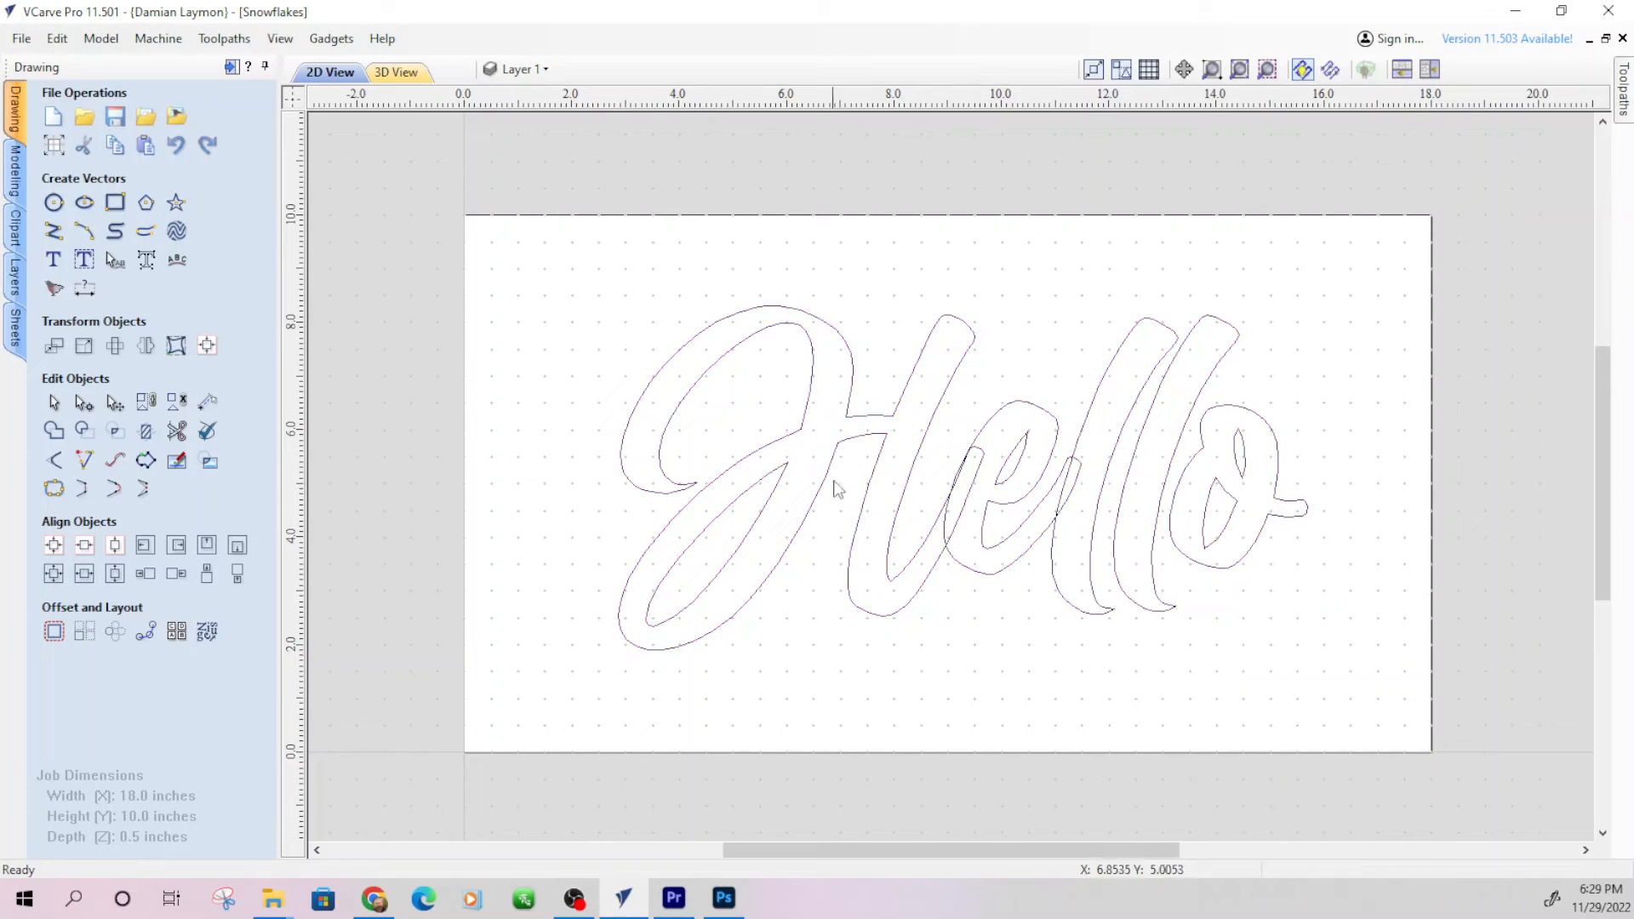
left_click(208, 432)
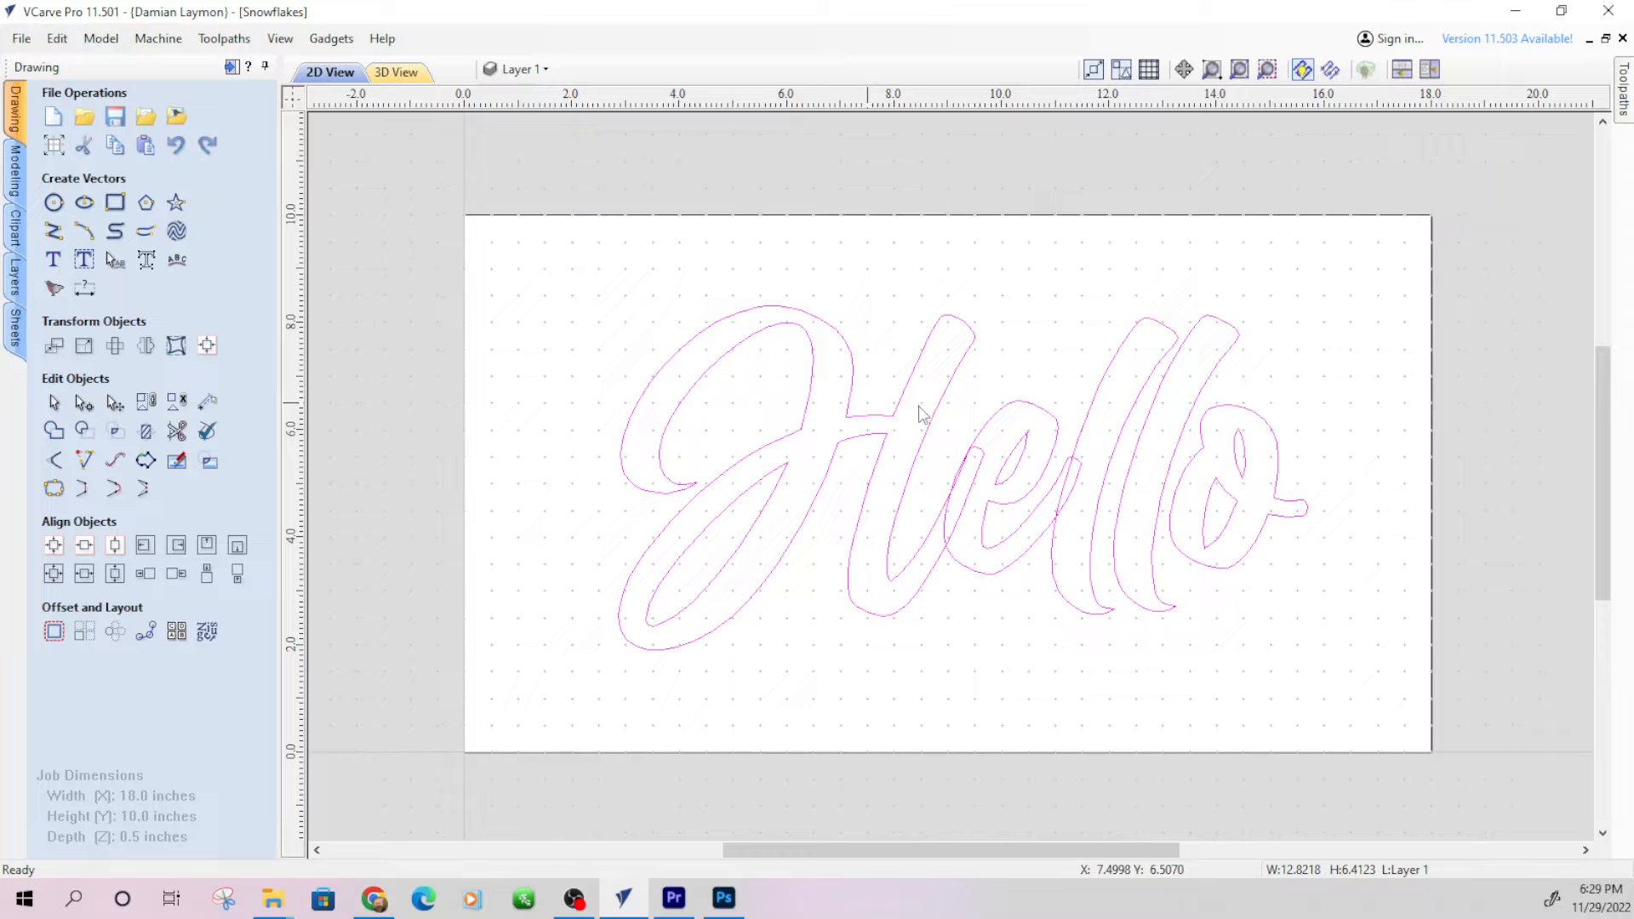
mouse_move(52, 428)
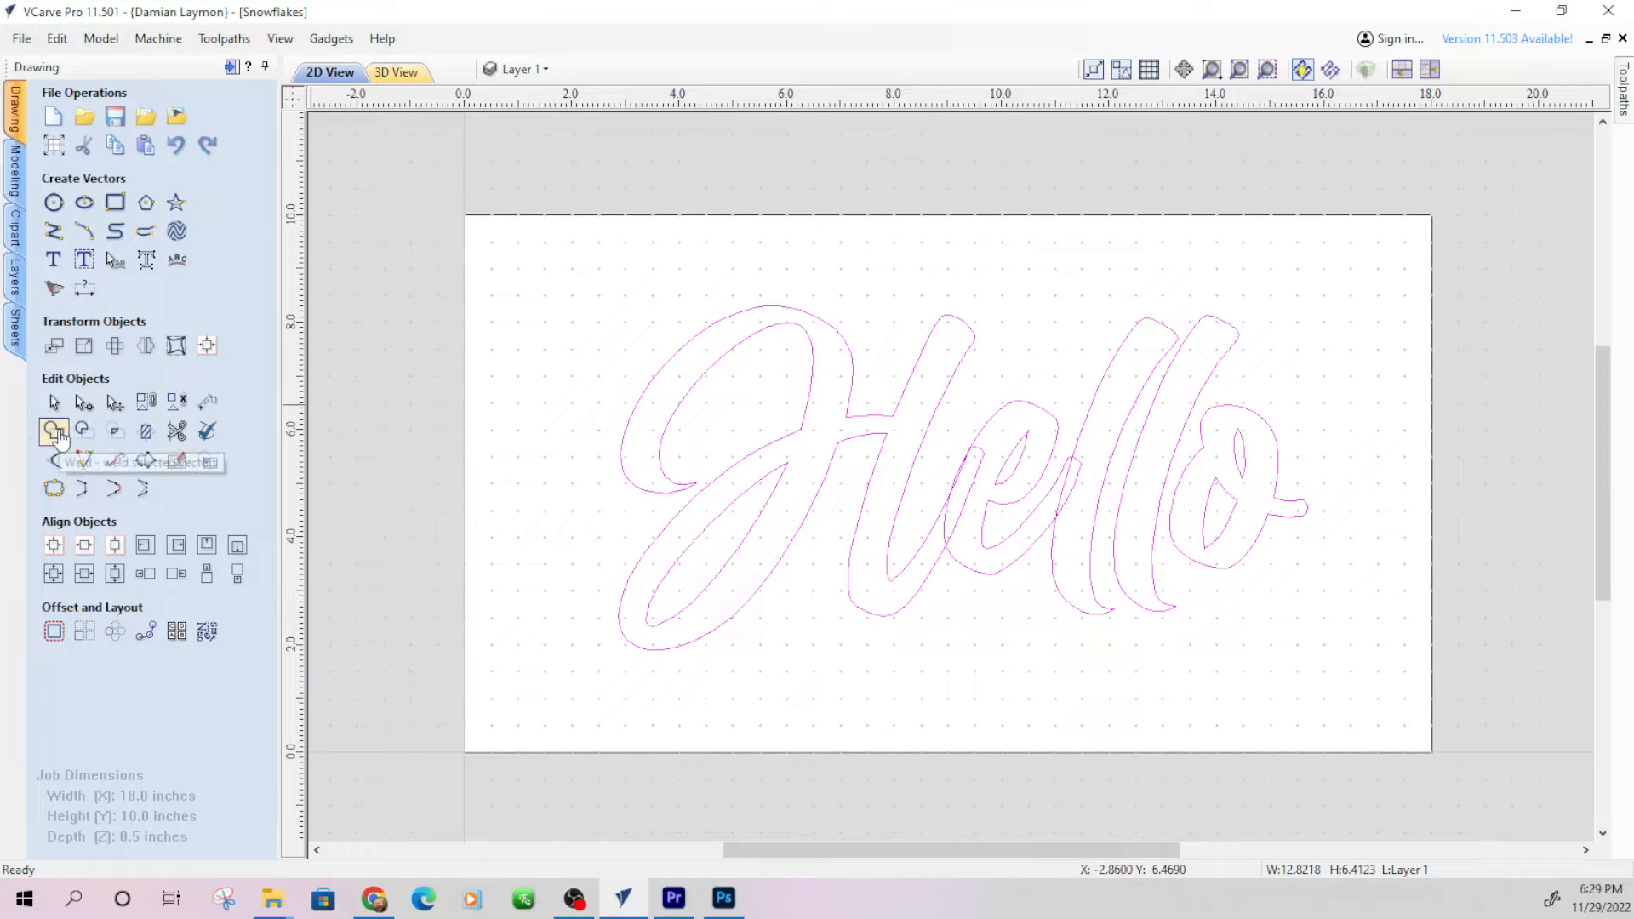
left_click(51, 430)
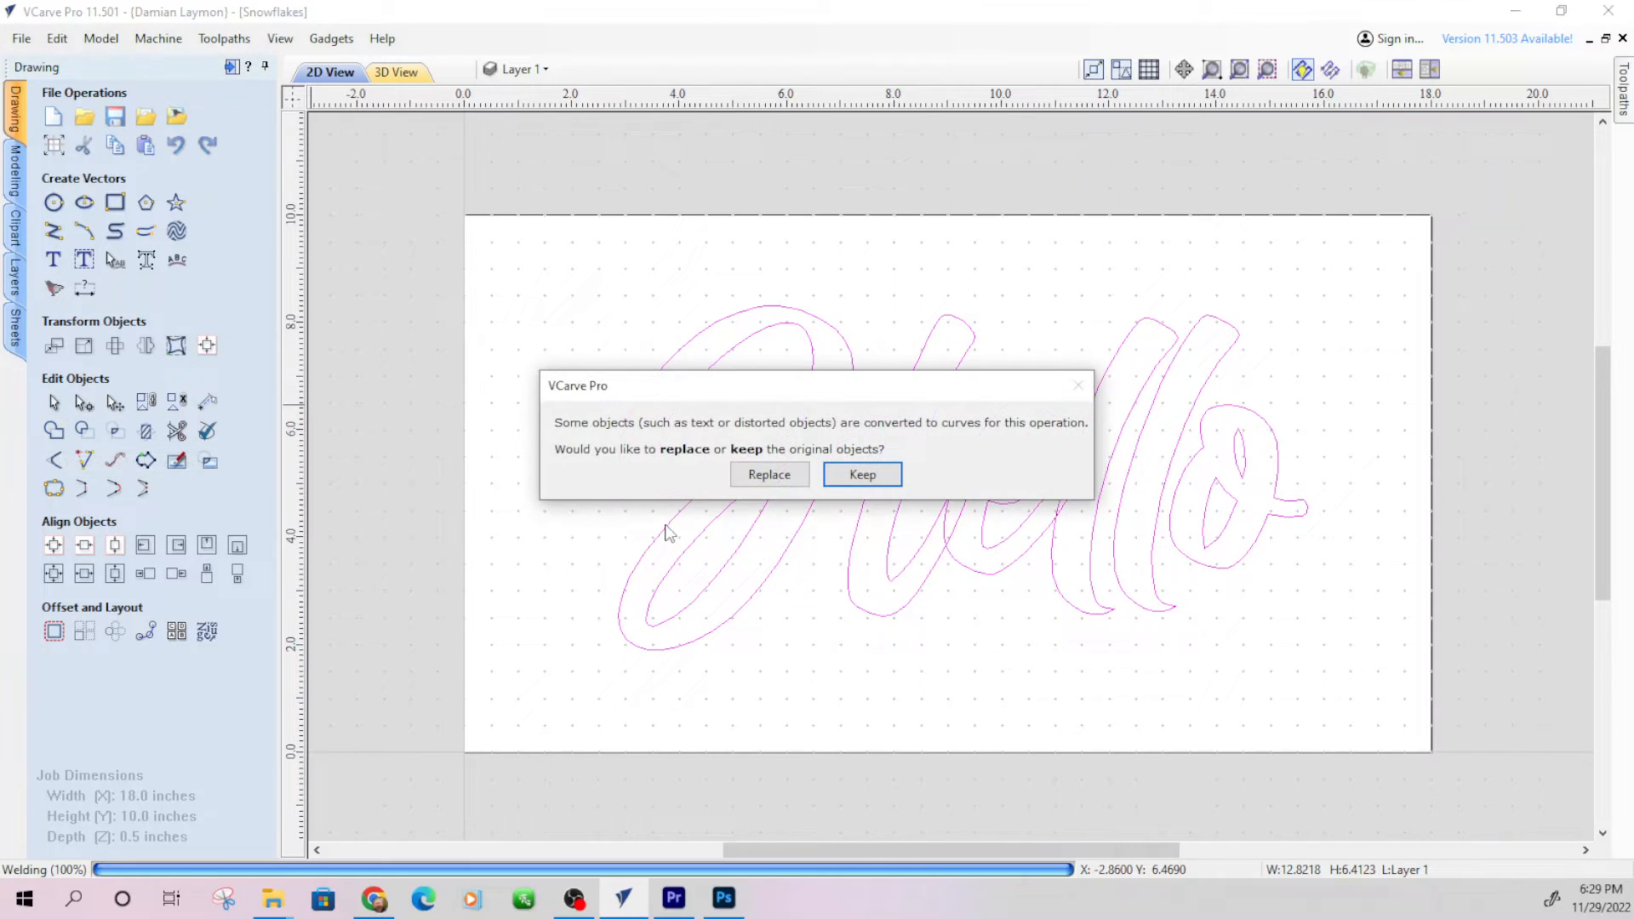
mouse_move(770, 479)
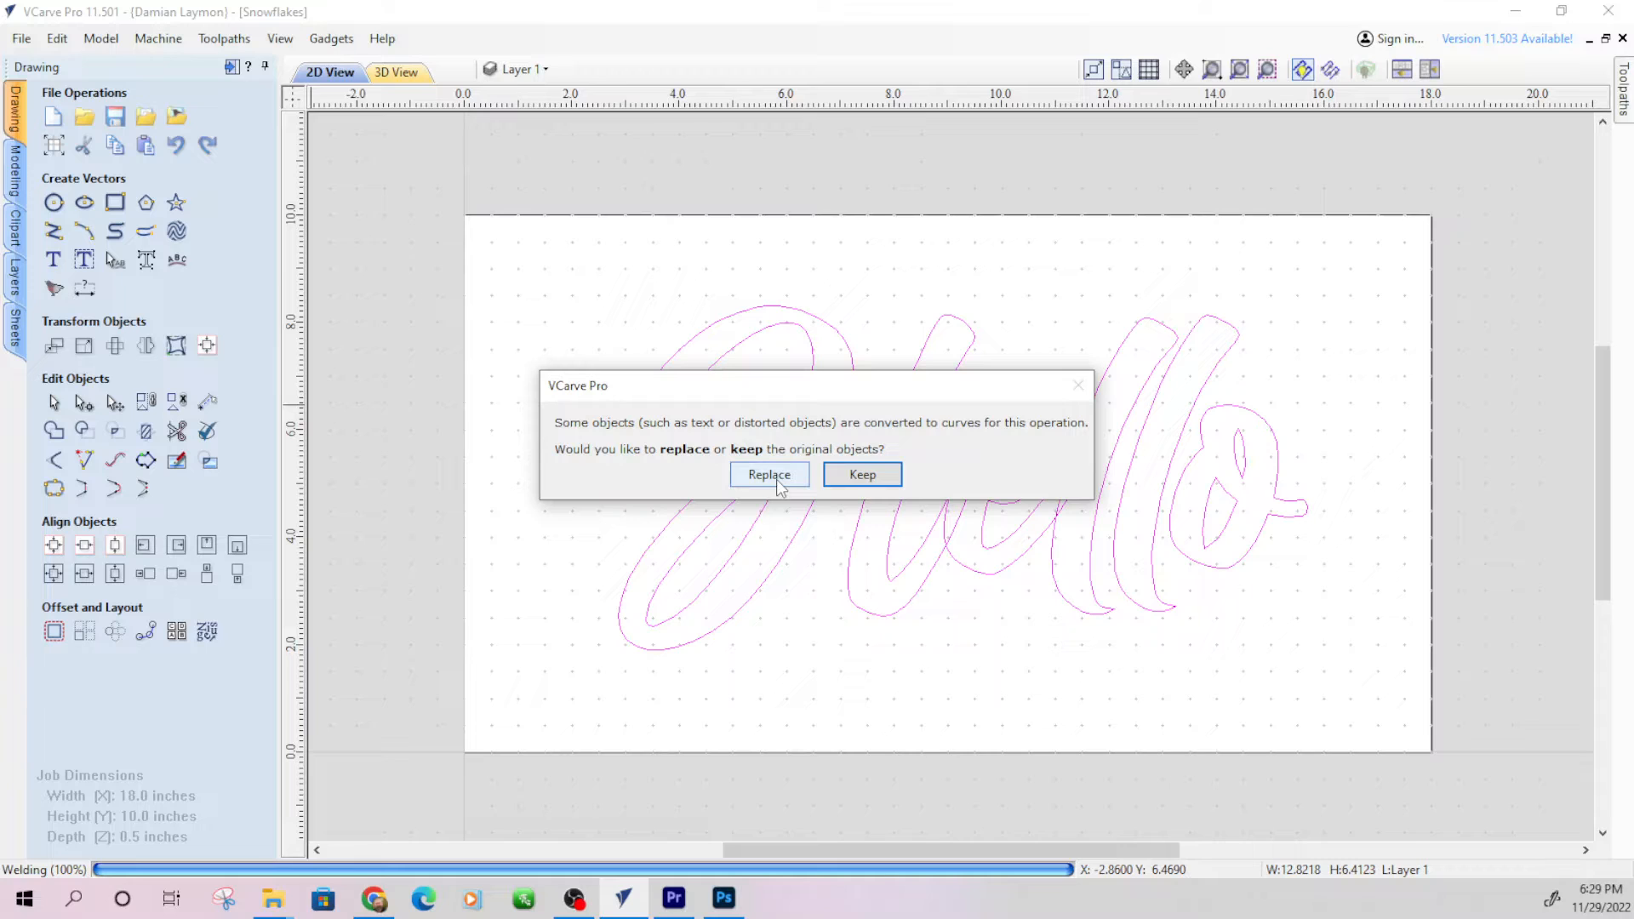
mouse_move(742, 487)
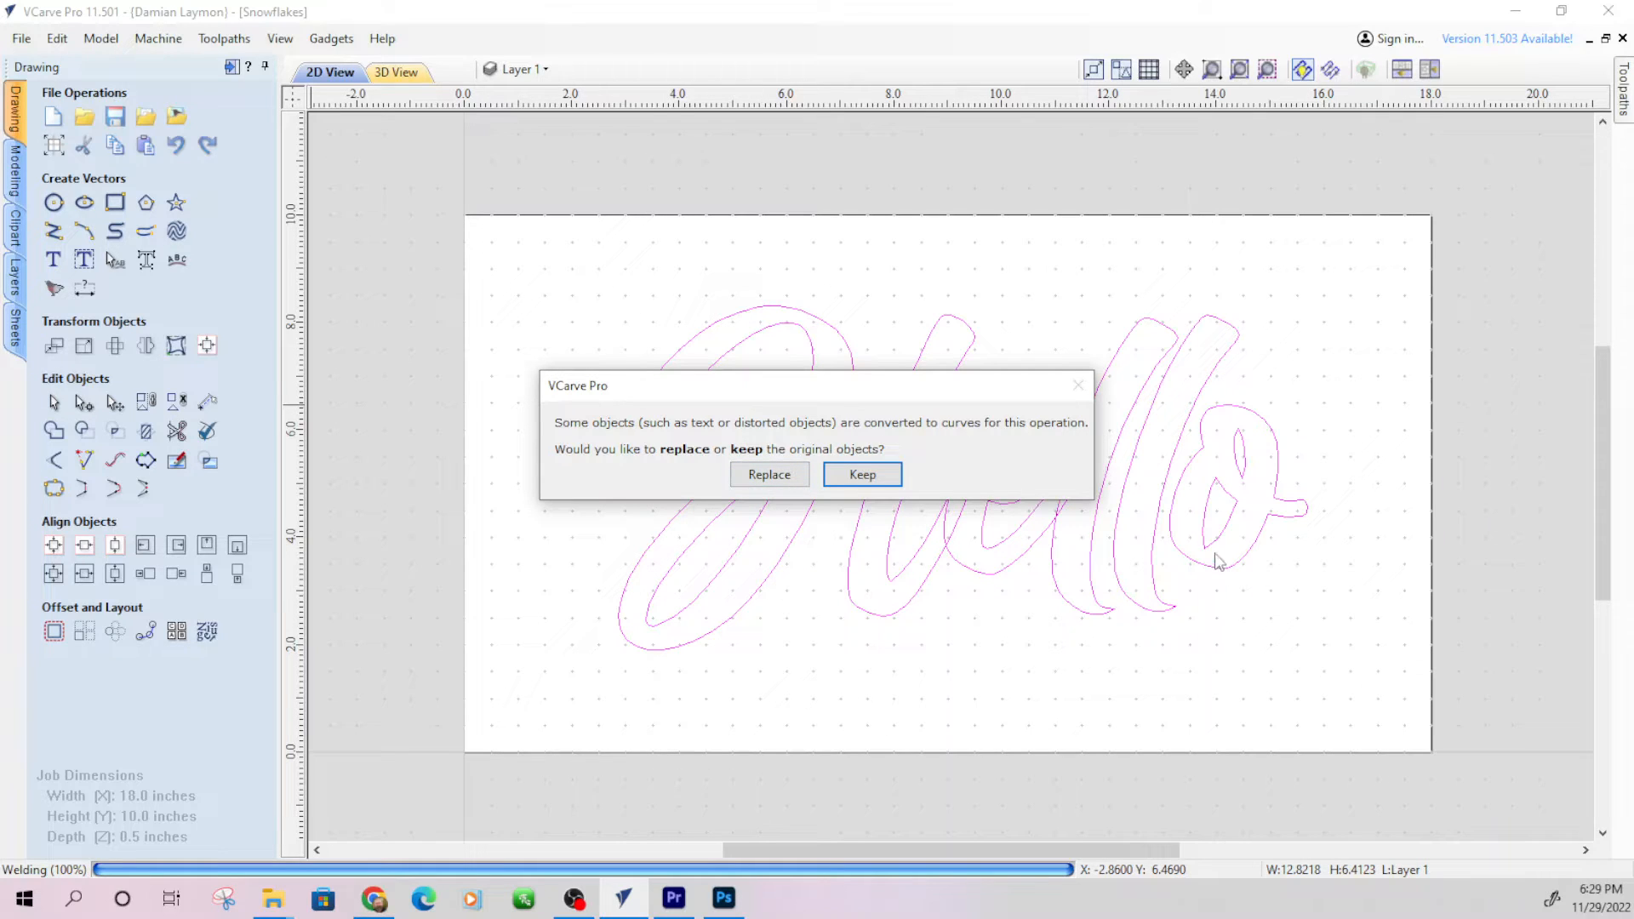
mouse_move(1107, 553)
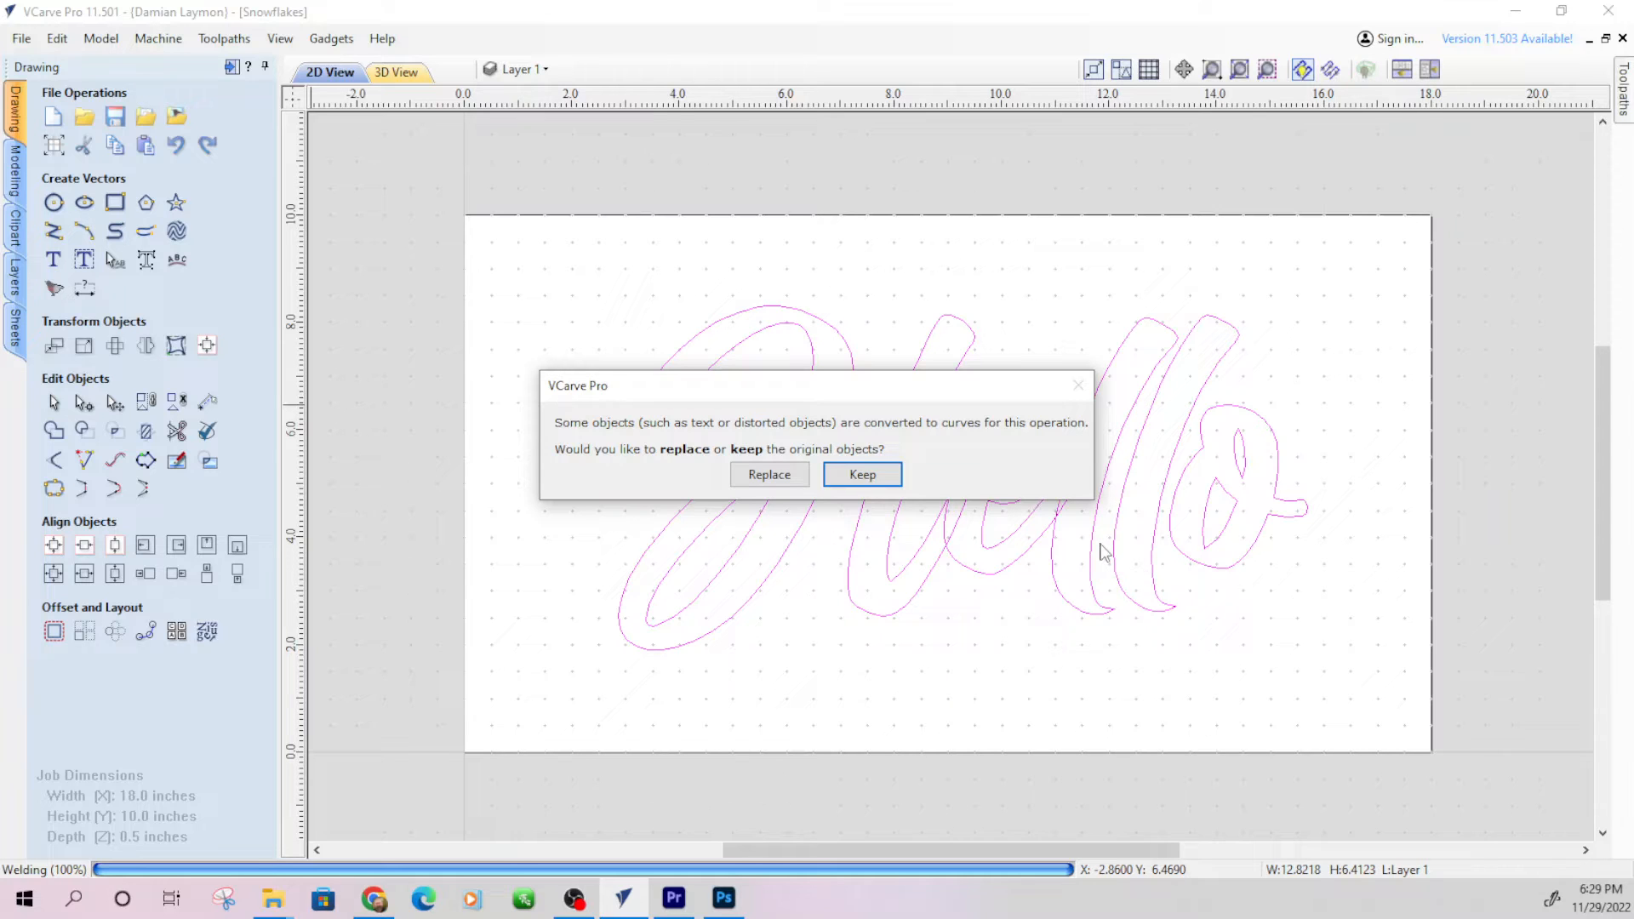
mouse_move(756, 484)
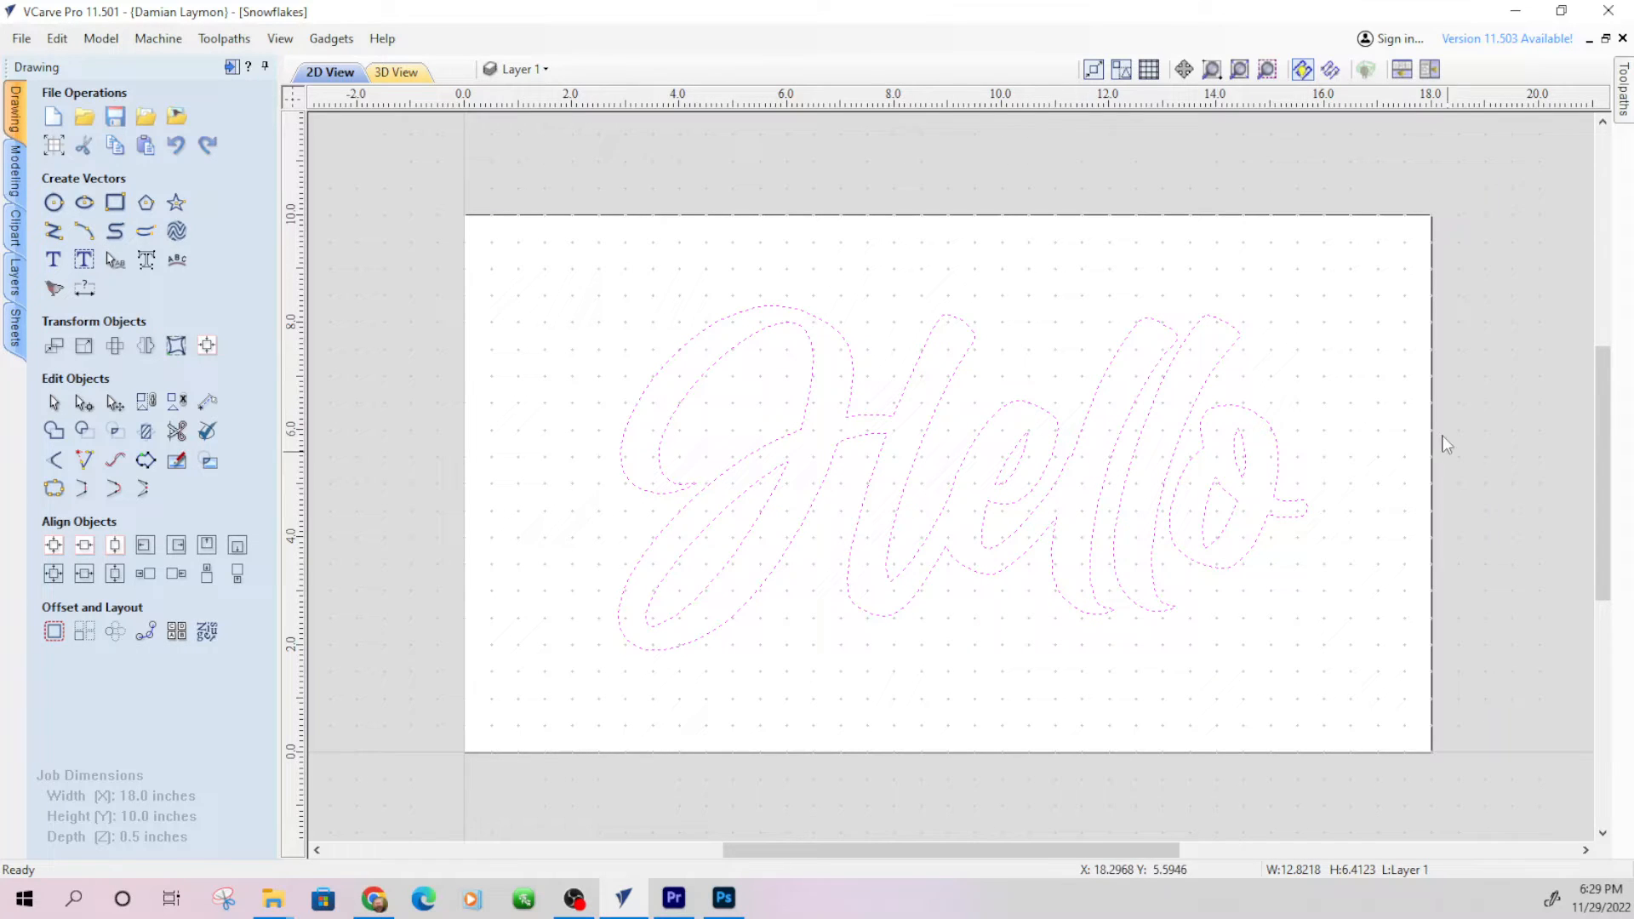
left_click(803, 657)
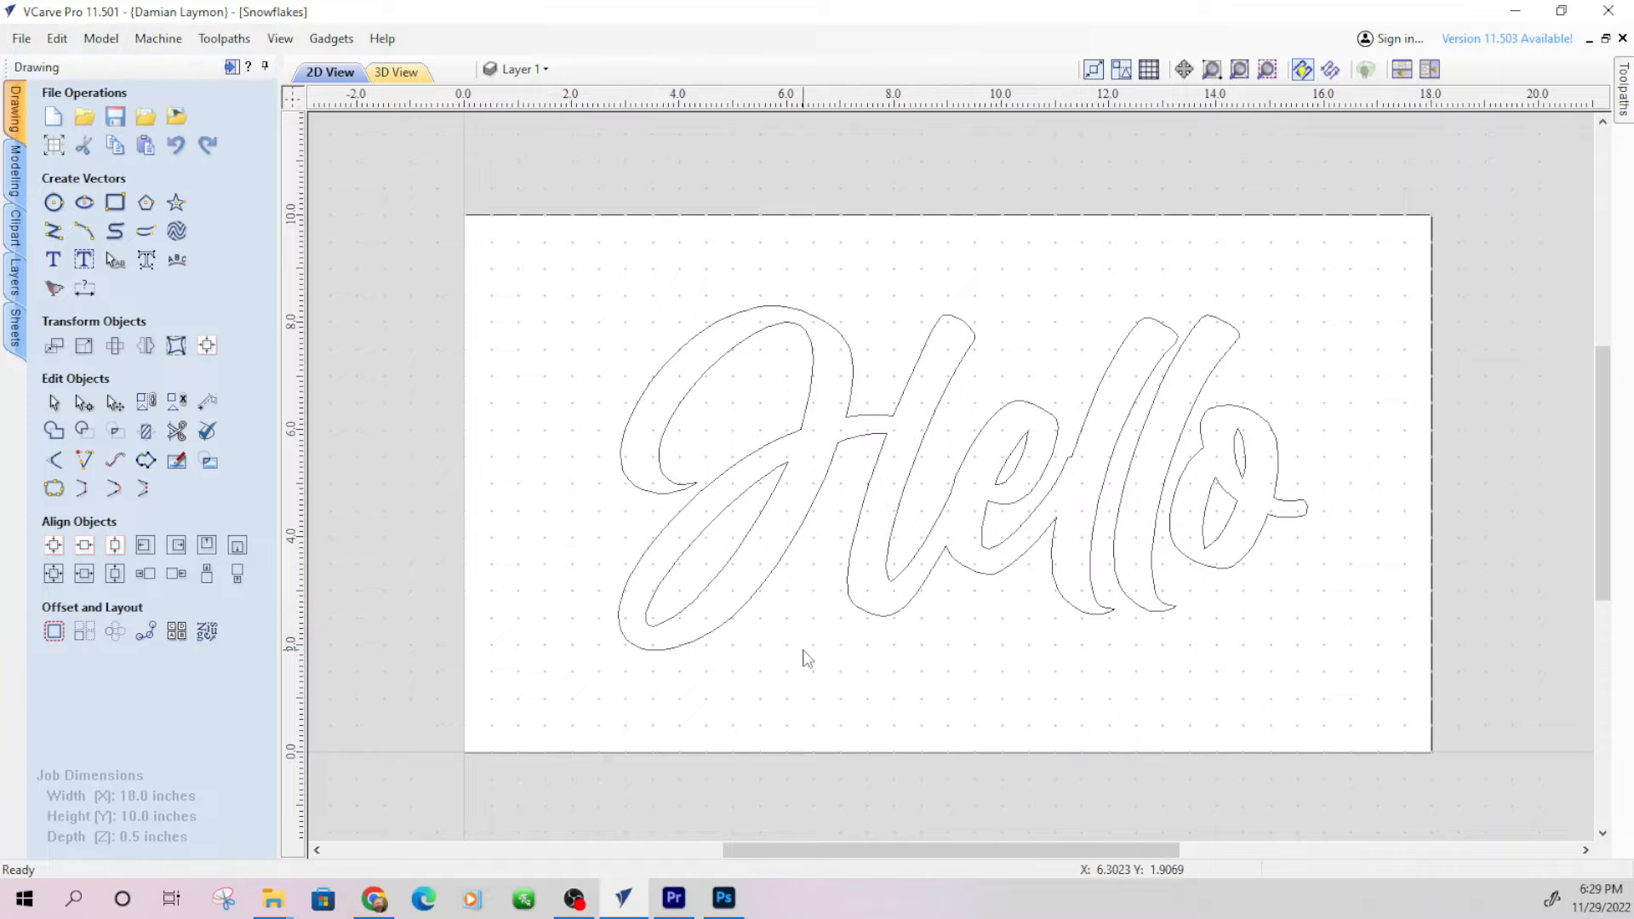
mouse_move(926, 465)
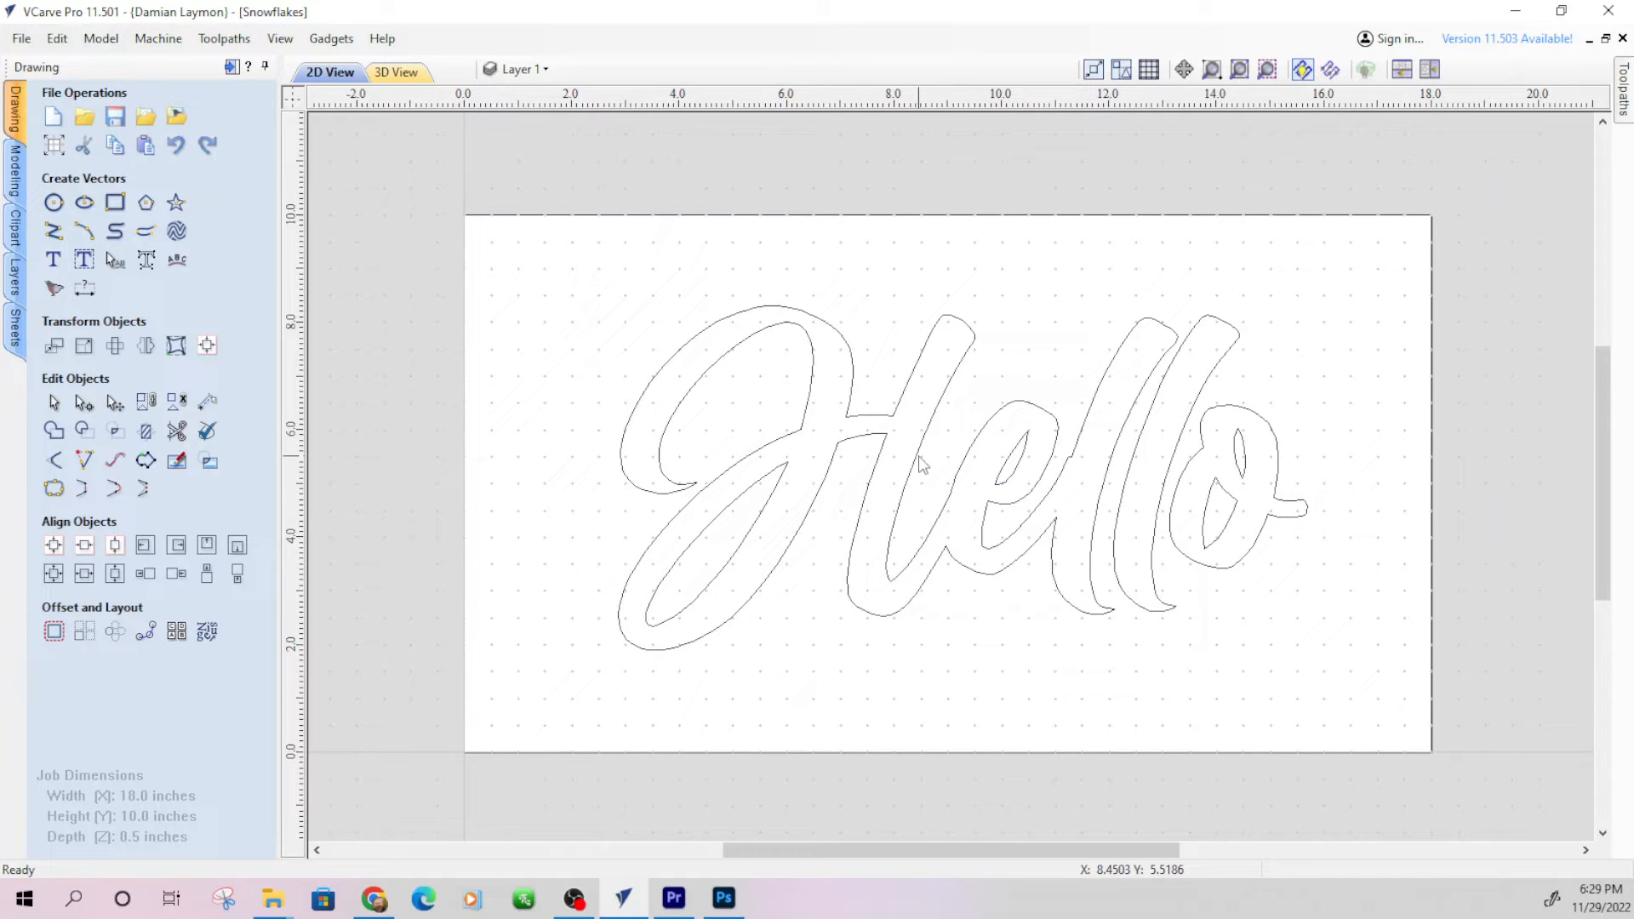
mouse_move(954, 532)
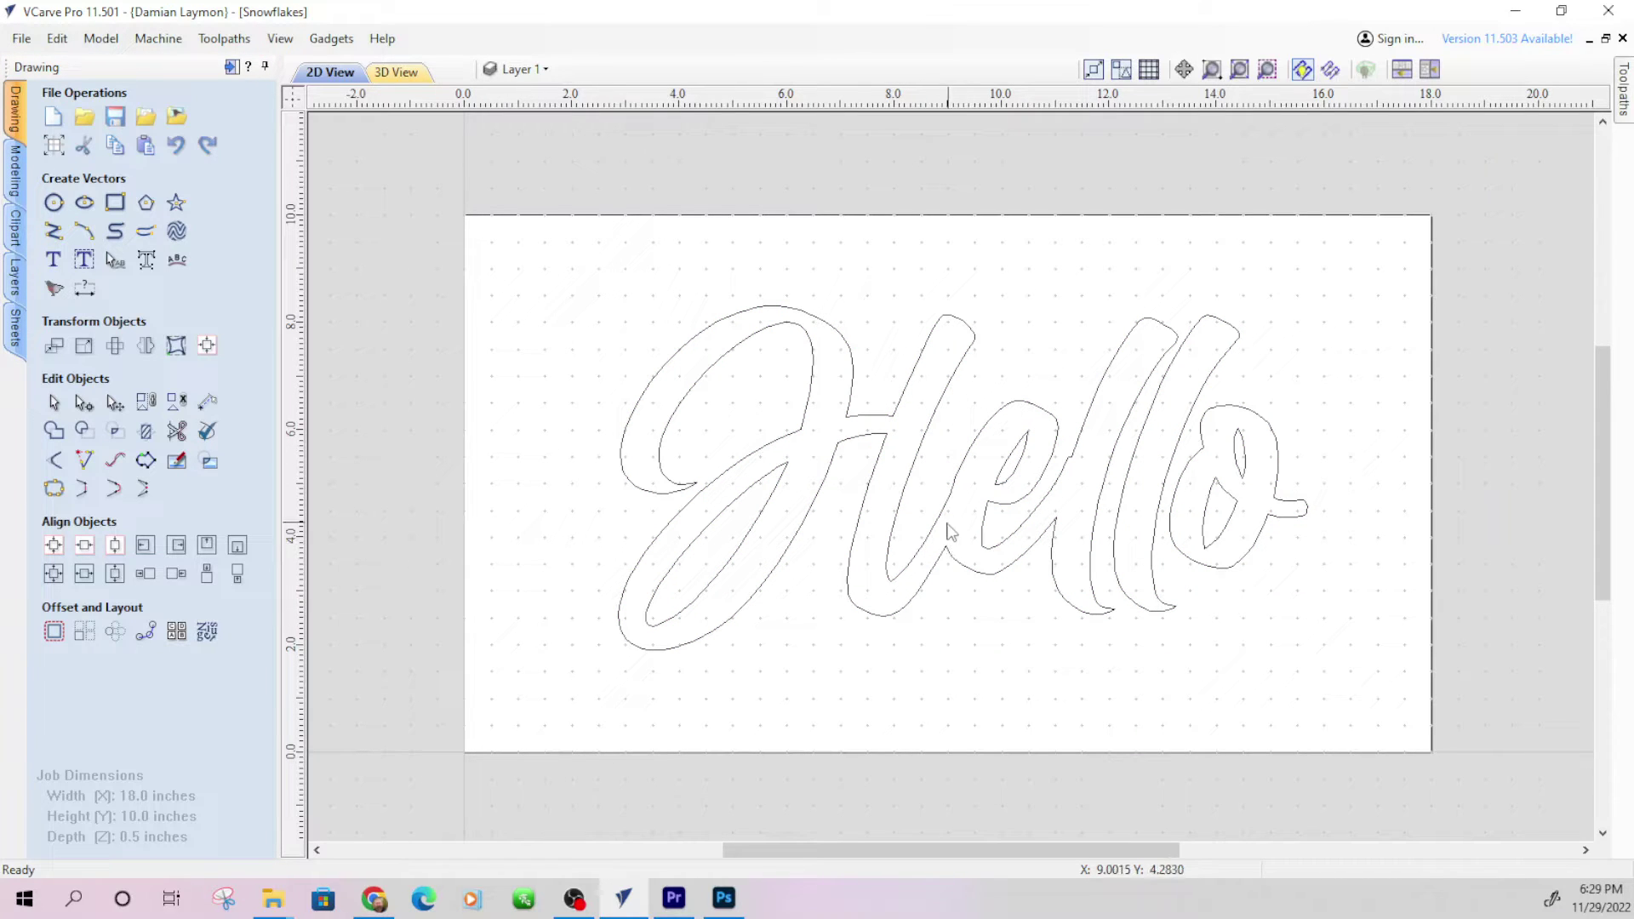
mouse_move(1058, 522)
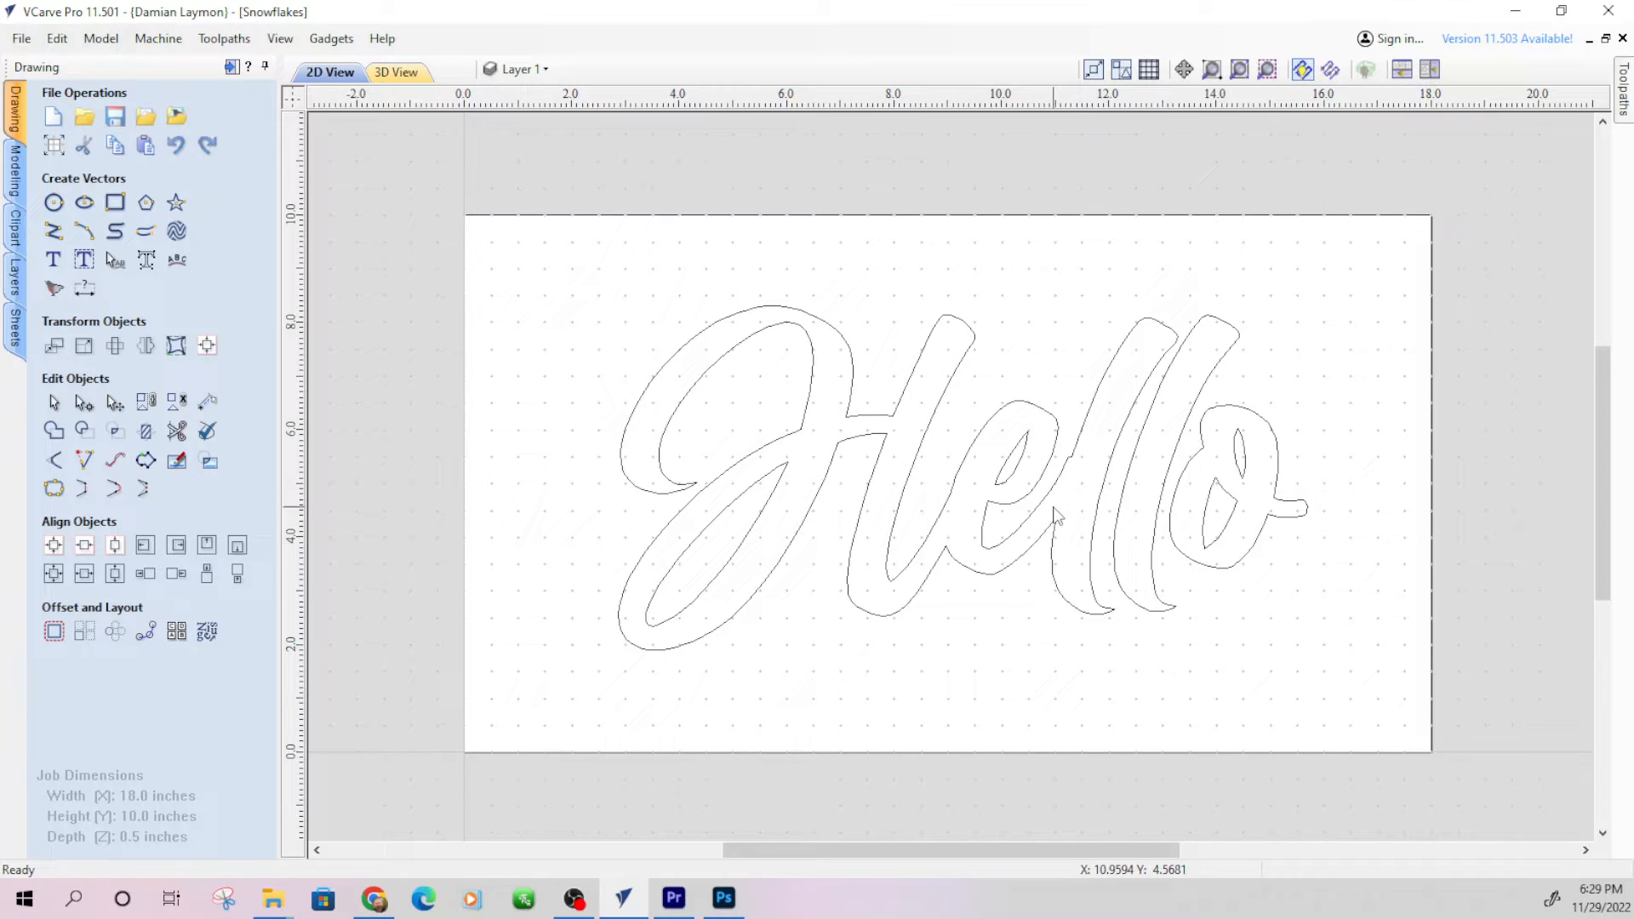
mouse_move(1076, 484)
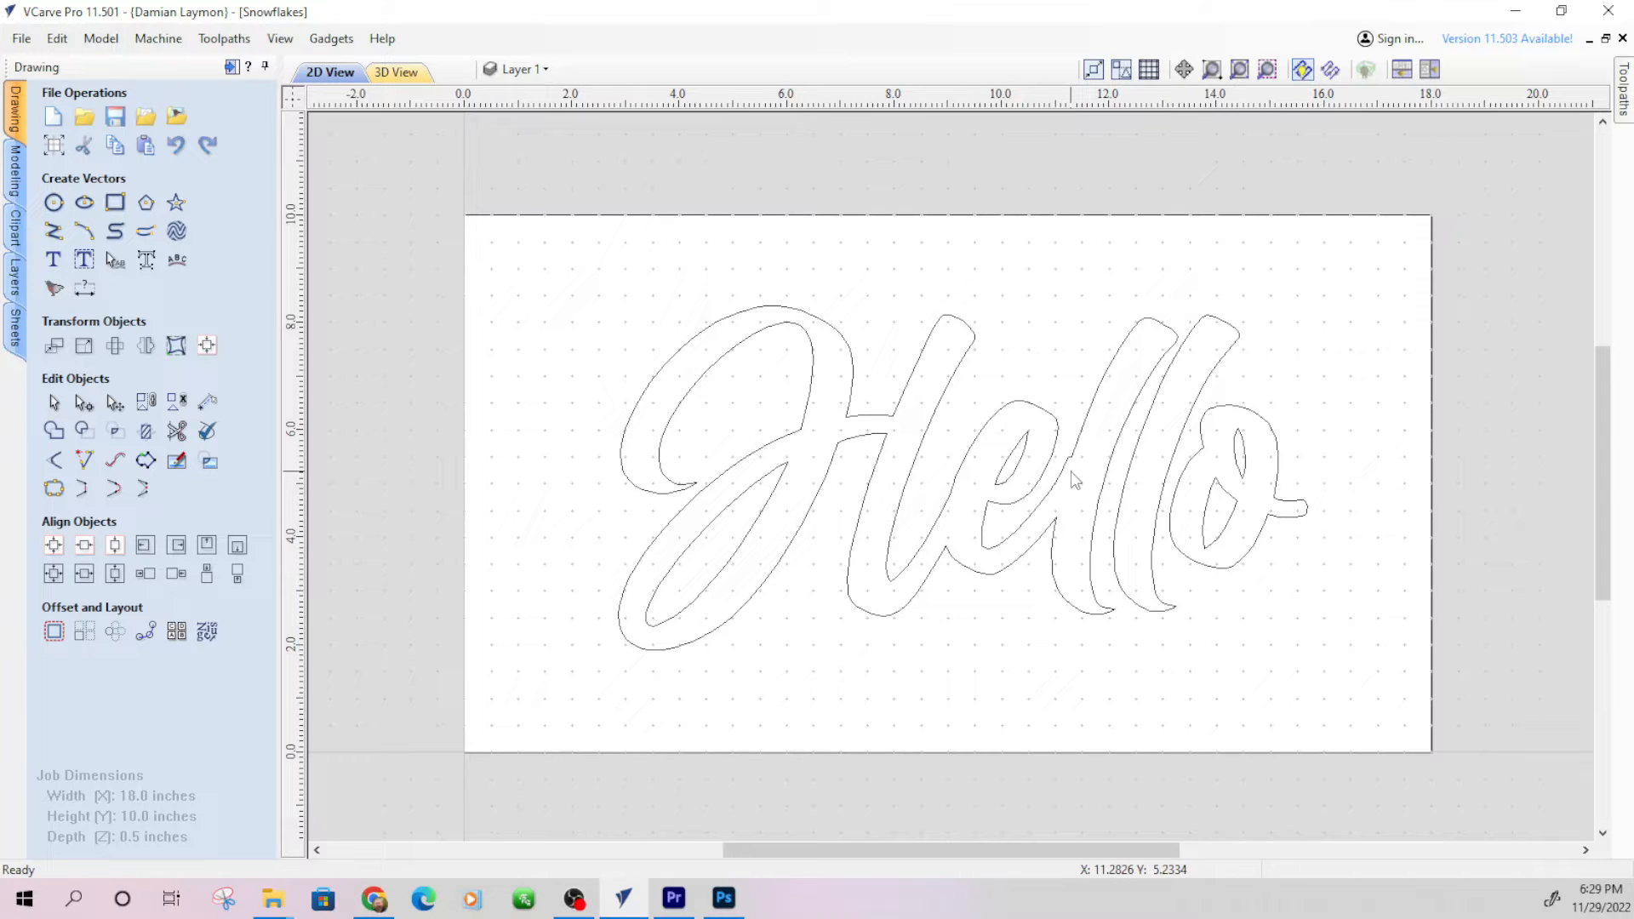
mouse_move(1053, 487)
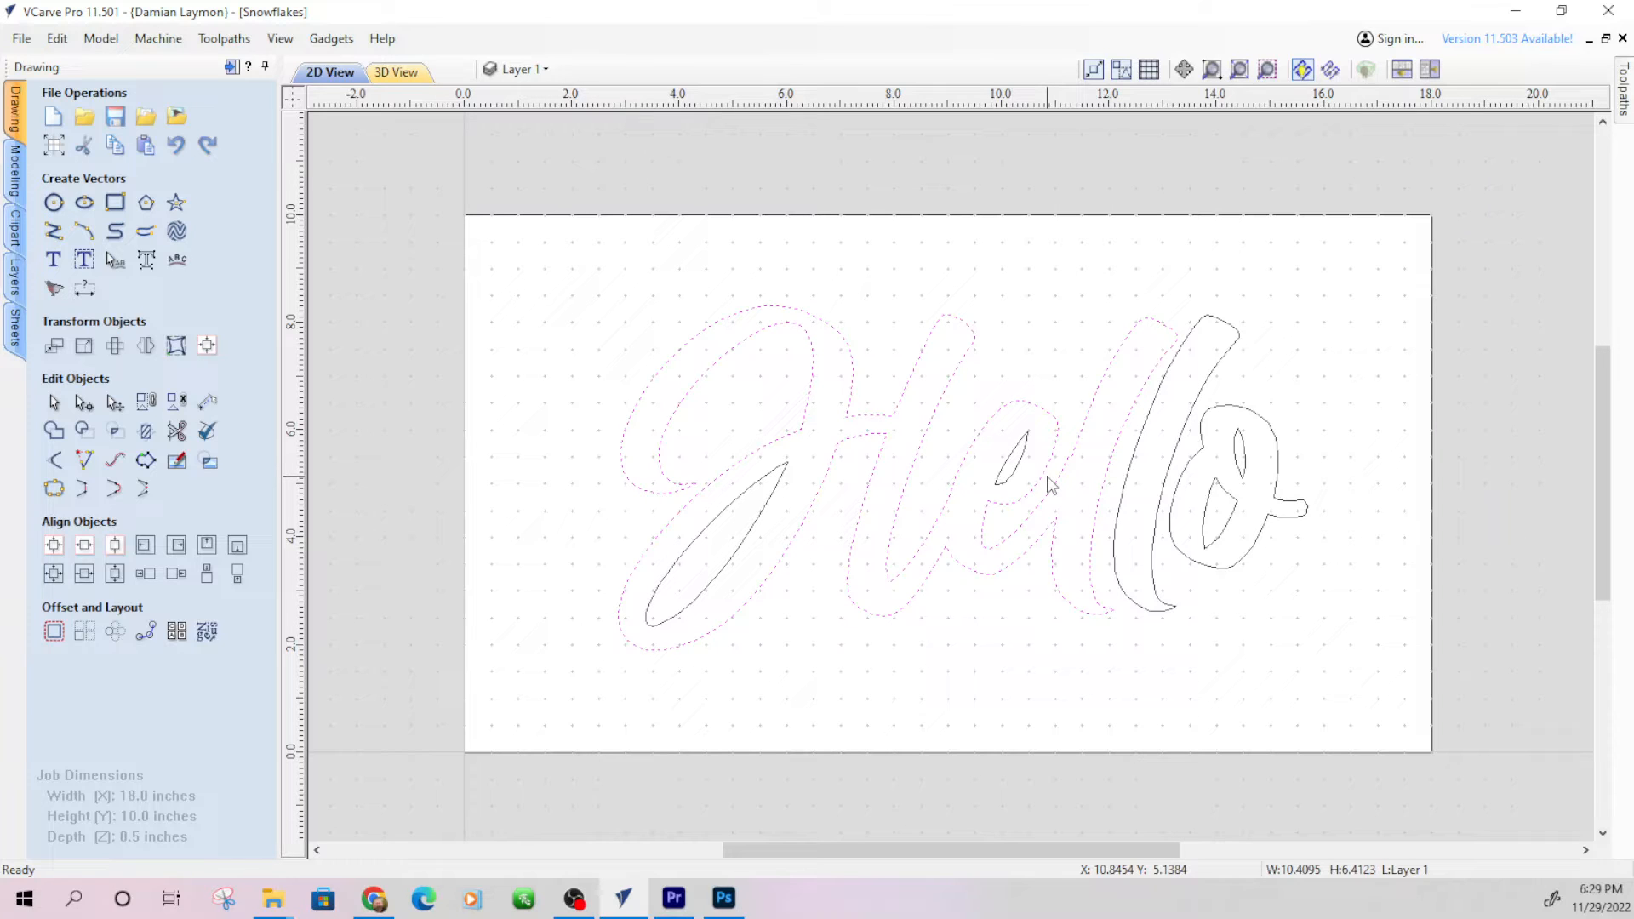
mouse_move(1102, 485)
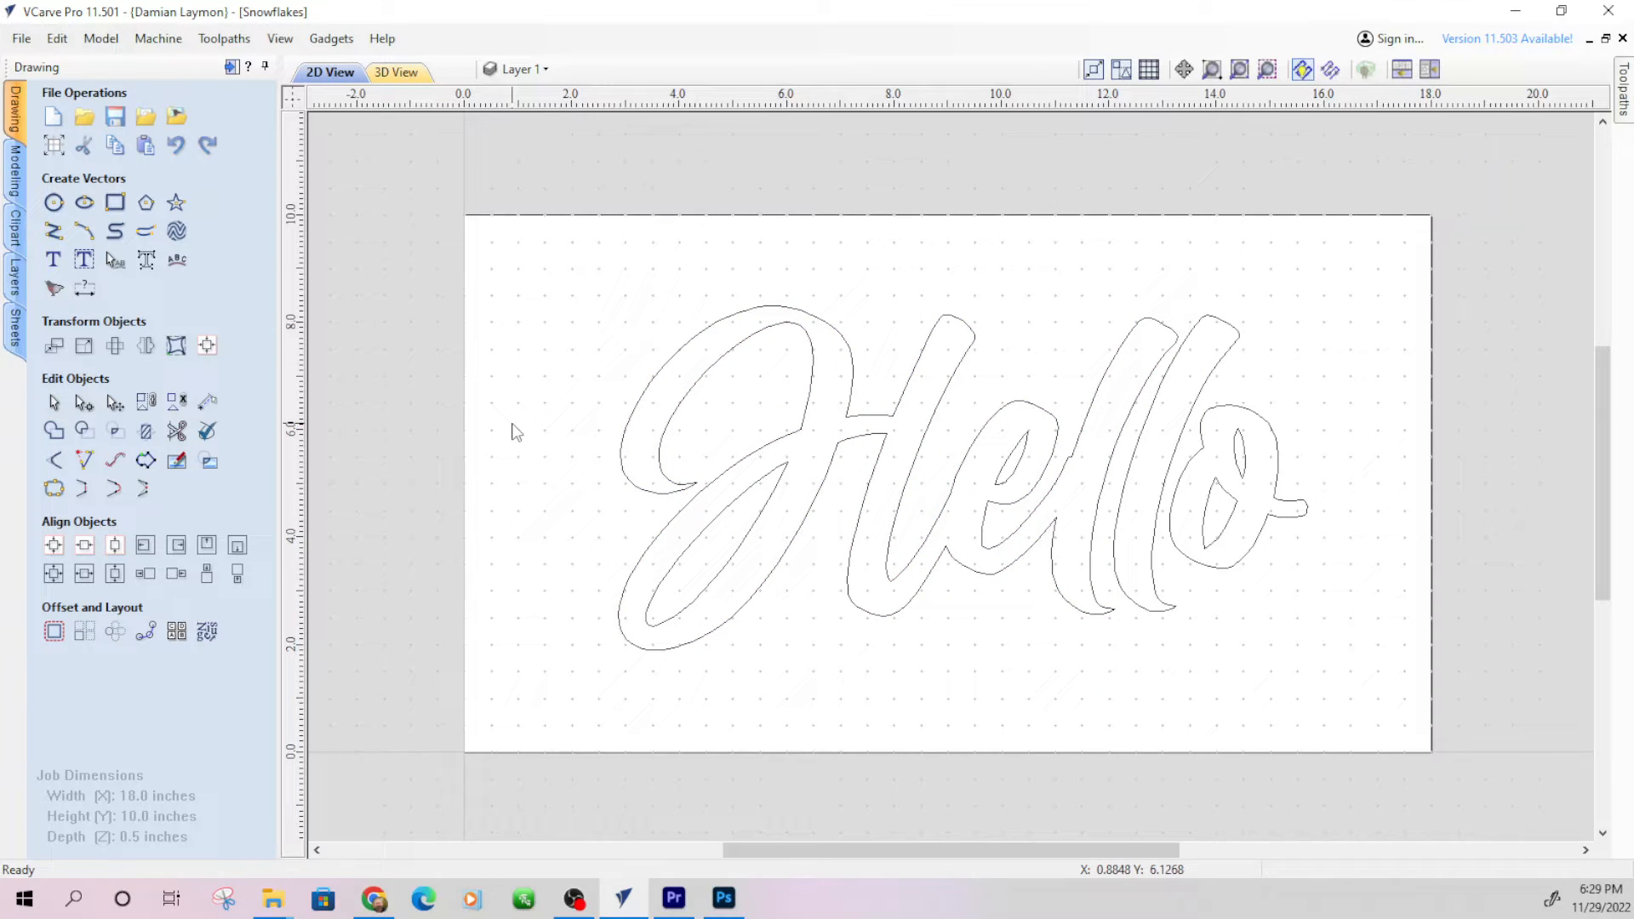
mouse_move(640, 364)
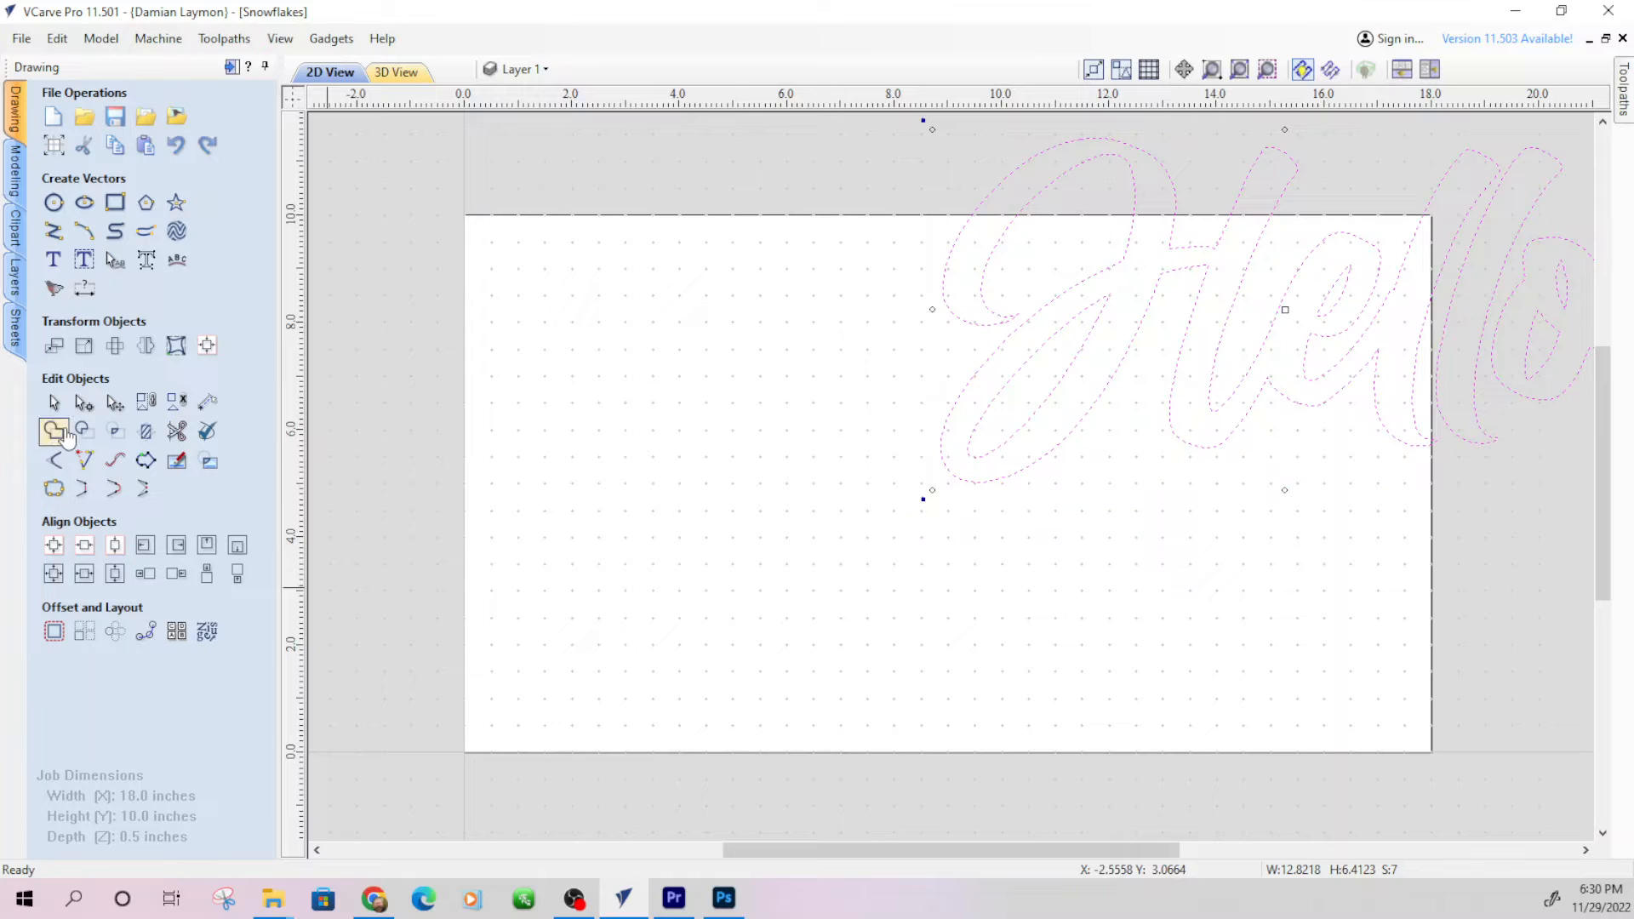
mouse_move(81, 433)
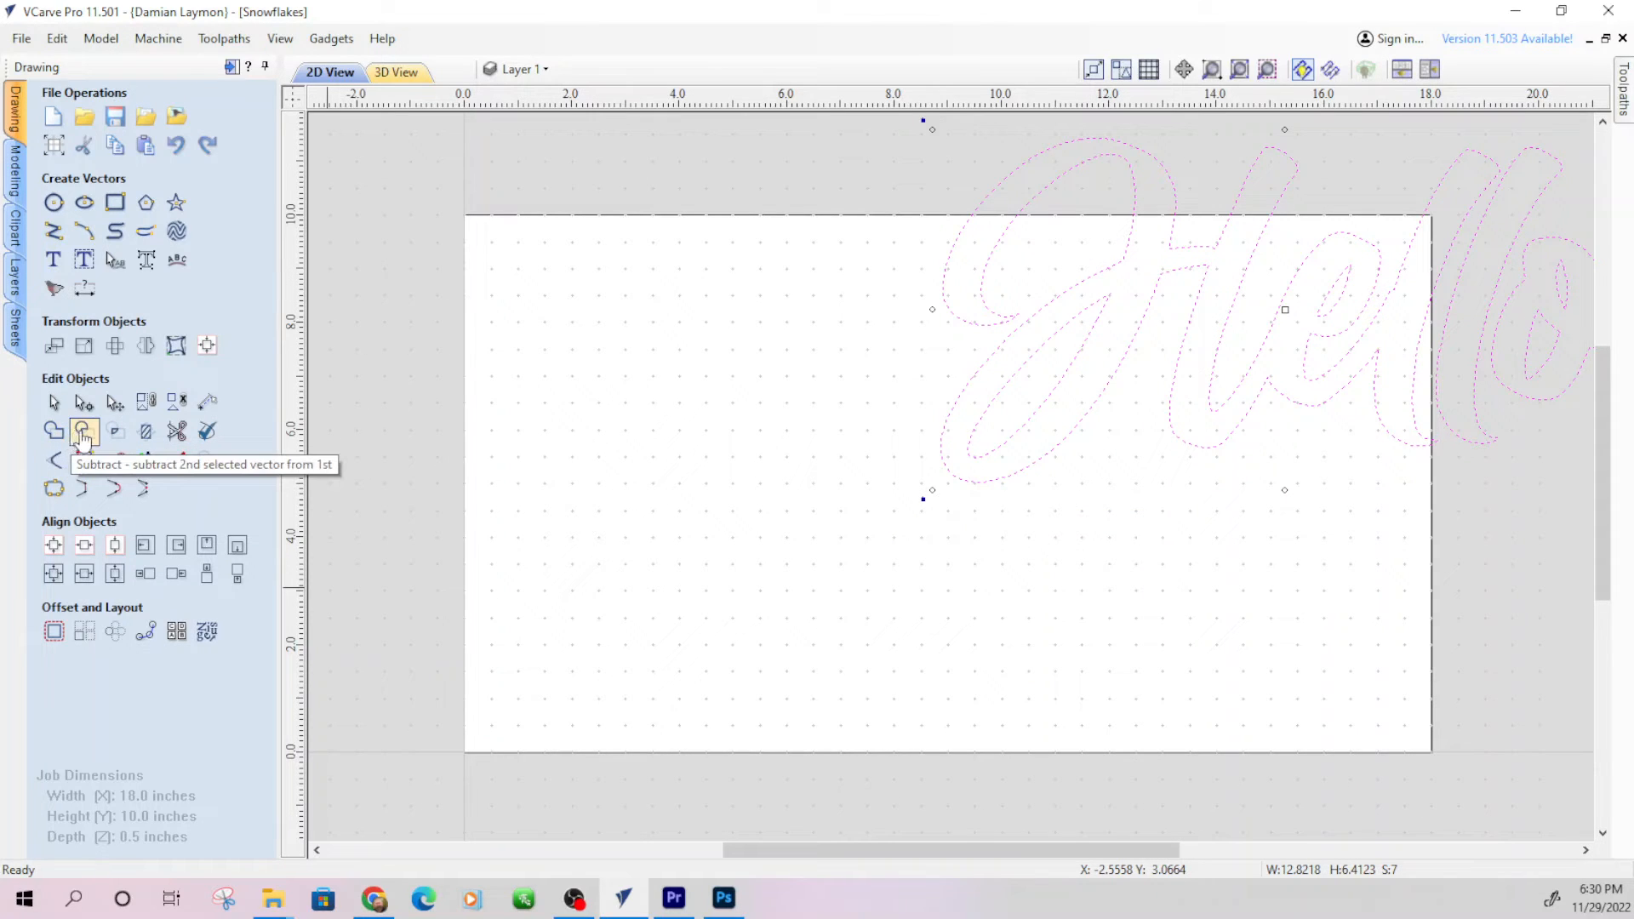
mouse_move(101, 297)
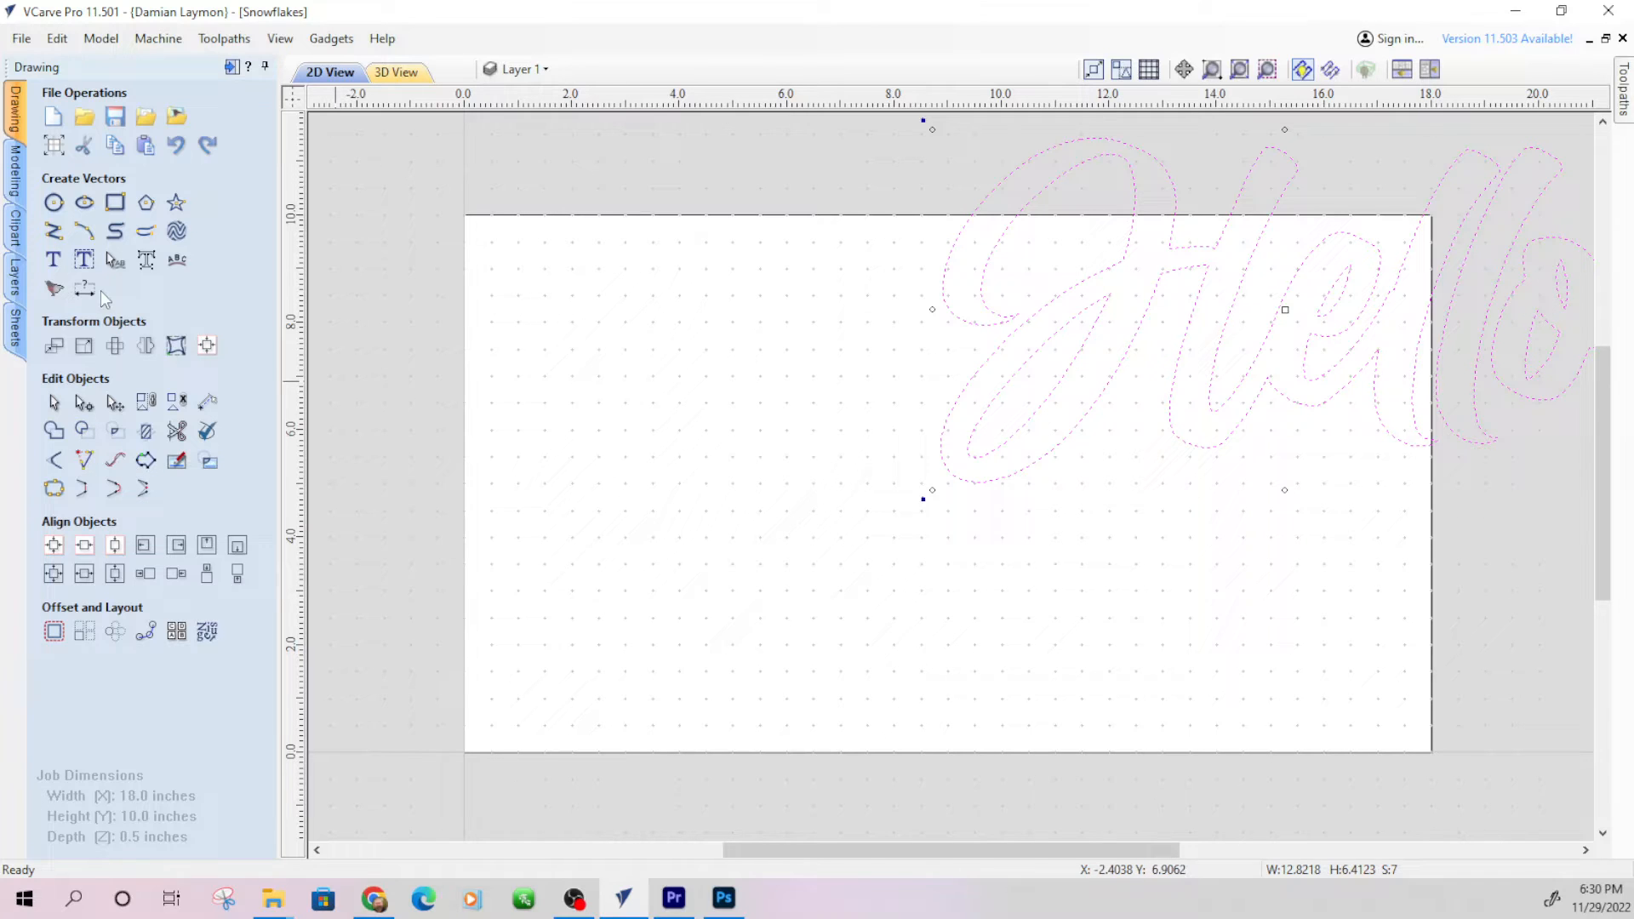
Draw a large circle at the upper left and remove the small stray circle over it
left_click(56, 203)
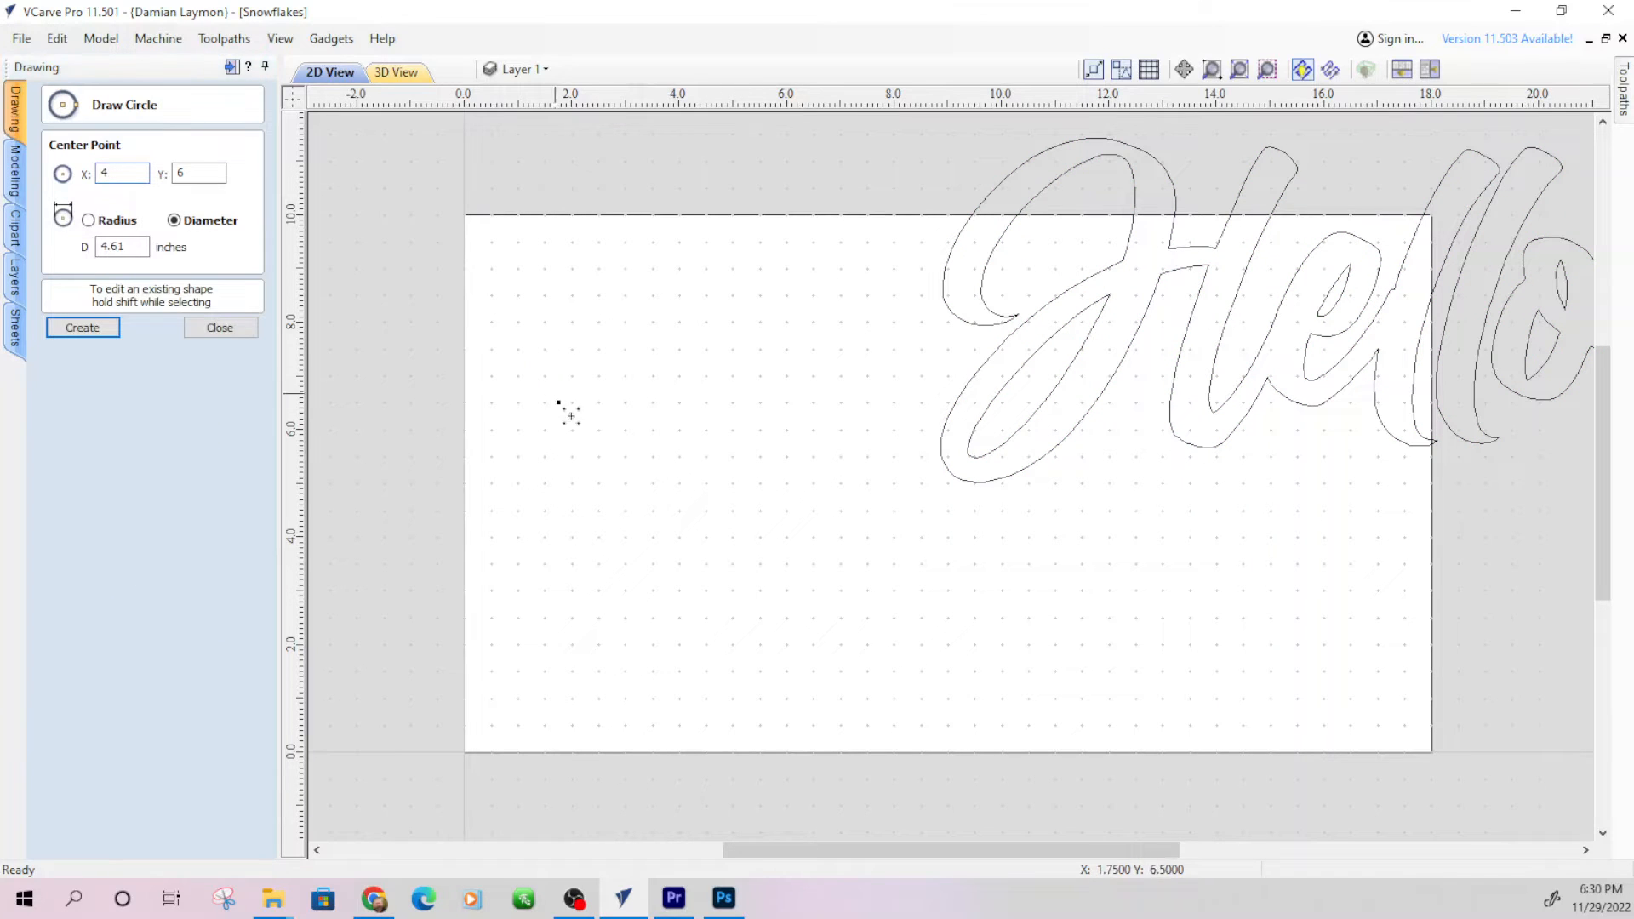
left_click_drag(570, 414, 625, 477)
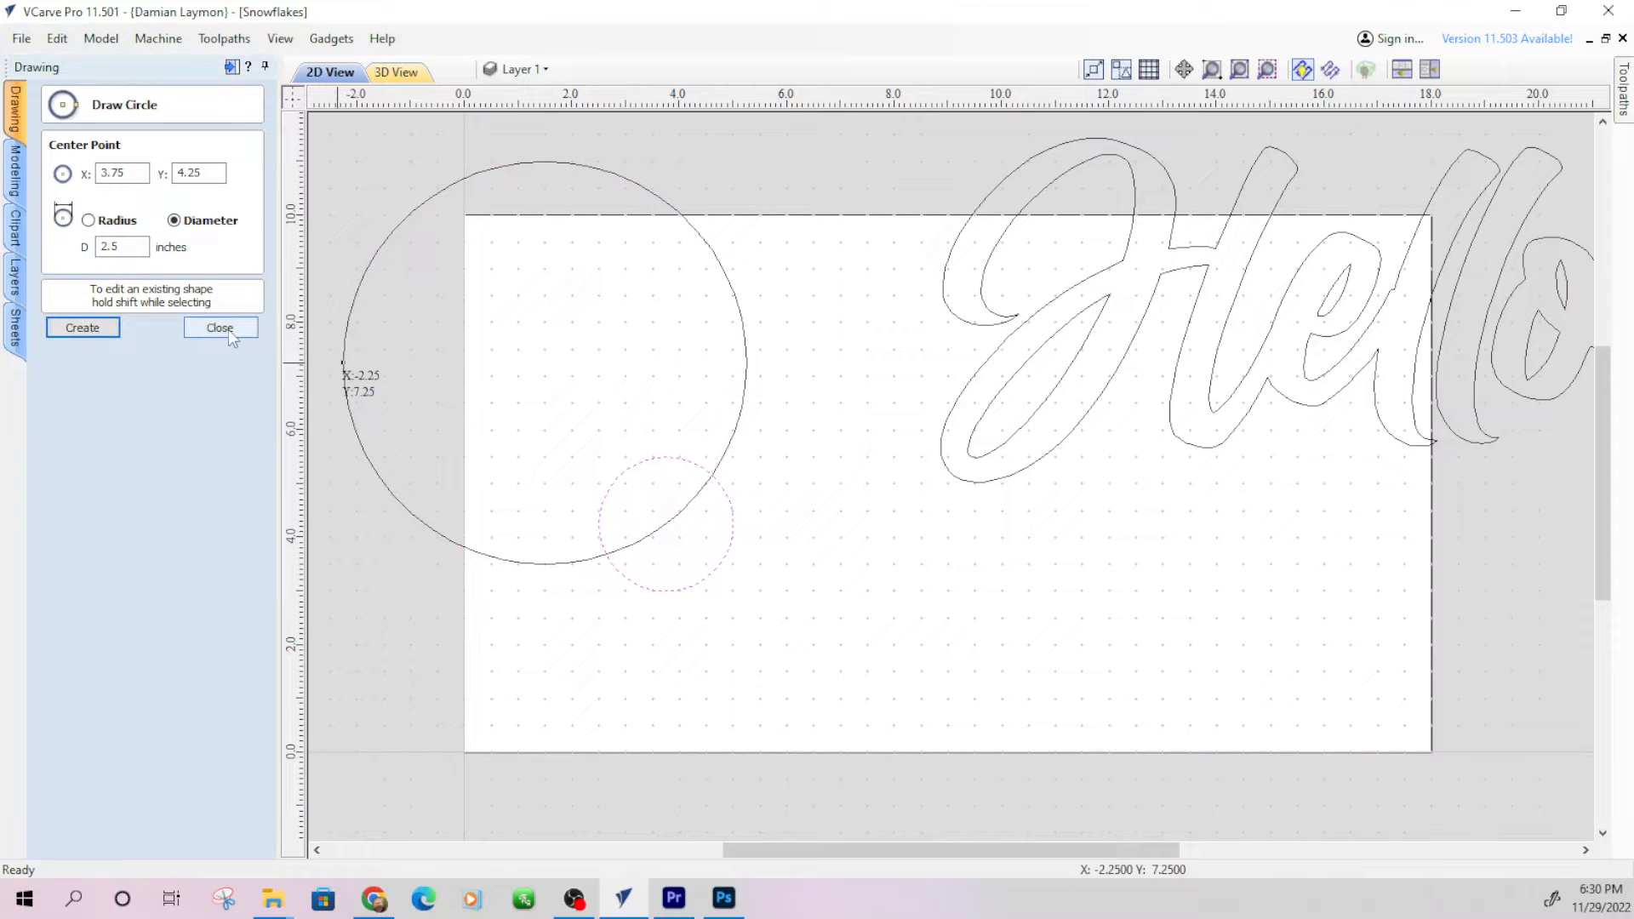
left_click(221, 329)
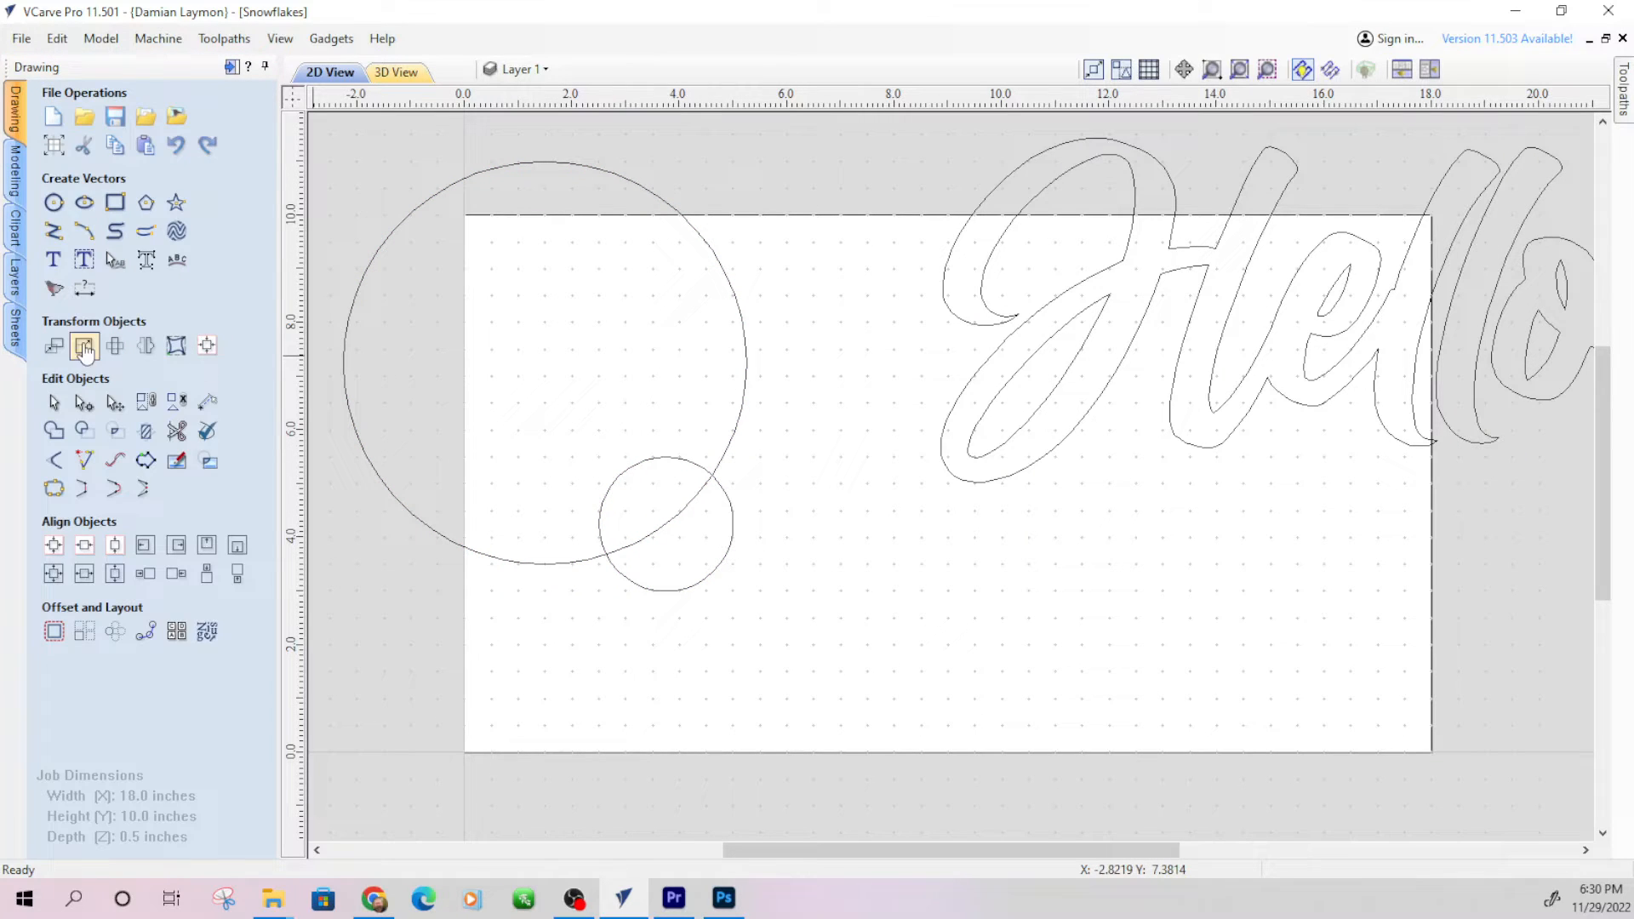
mouse_move(81, 429)
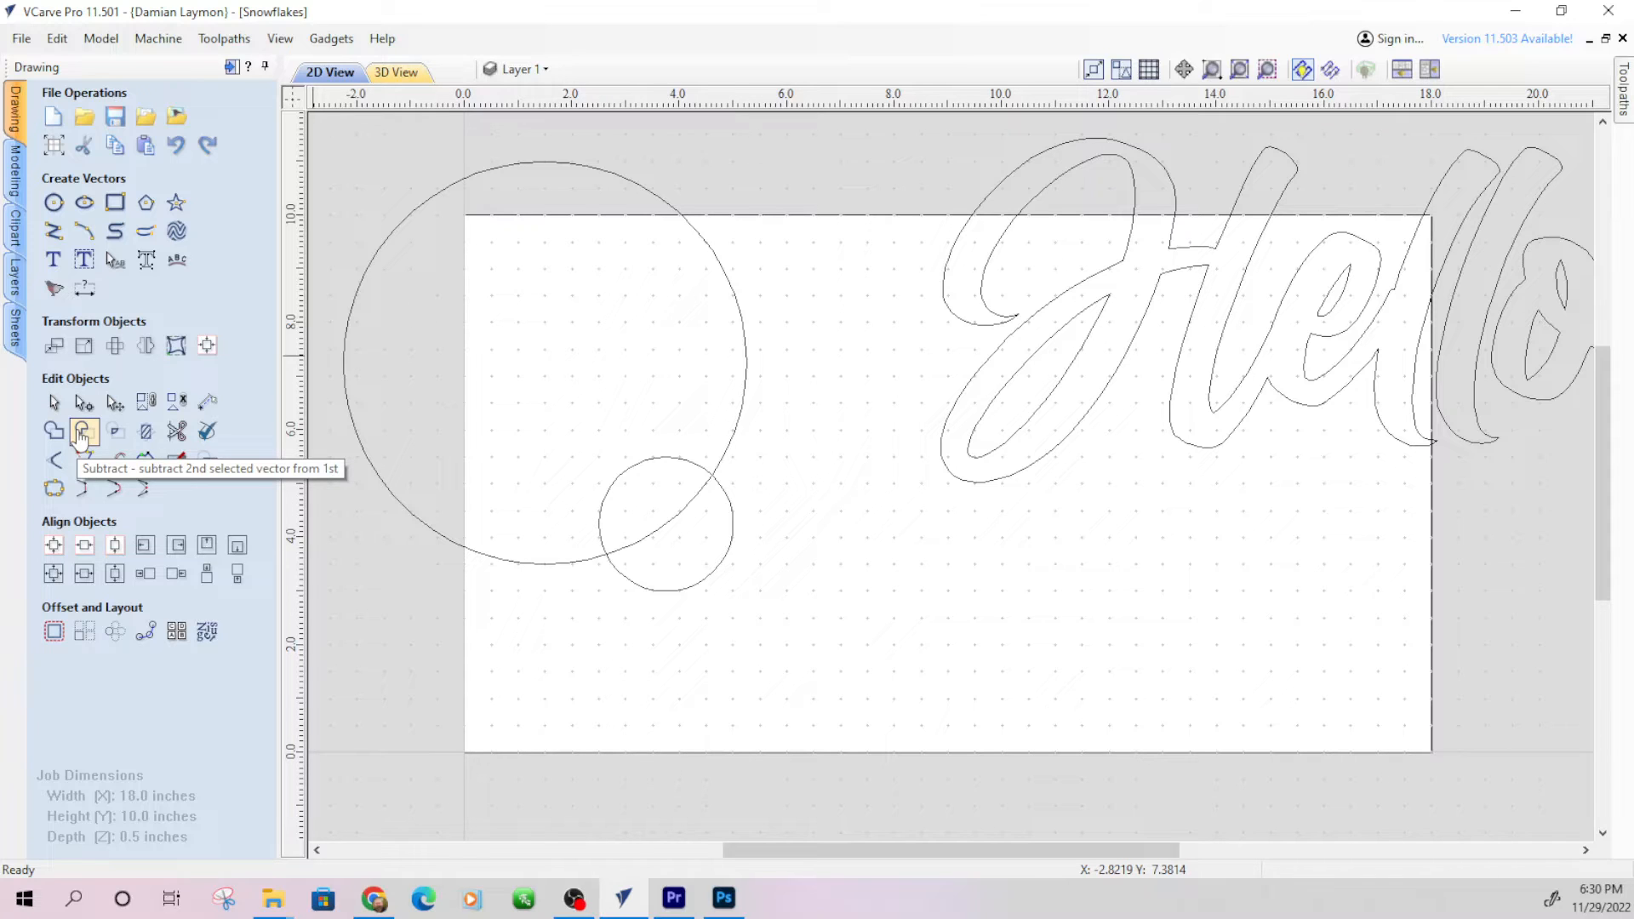
mouse_move(873, 579)
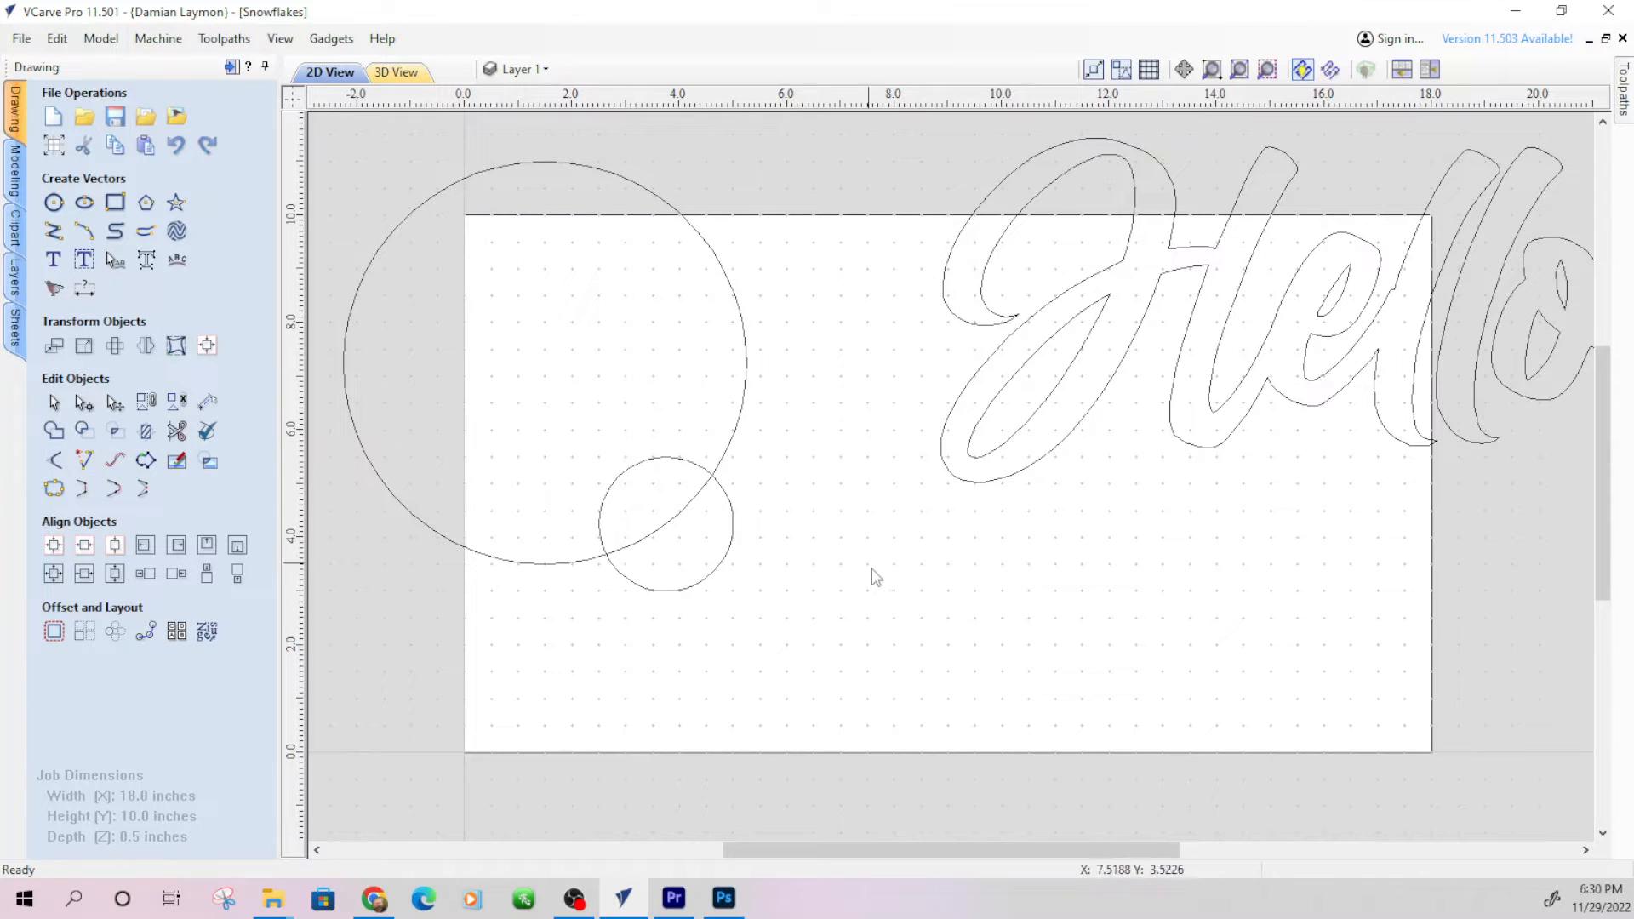
mouse_move(779, 451)
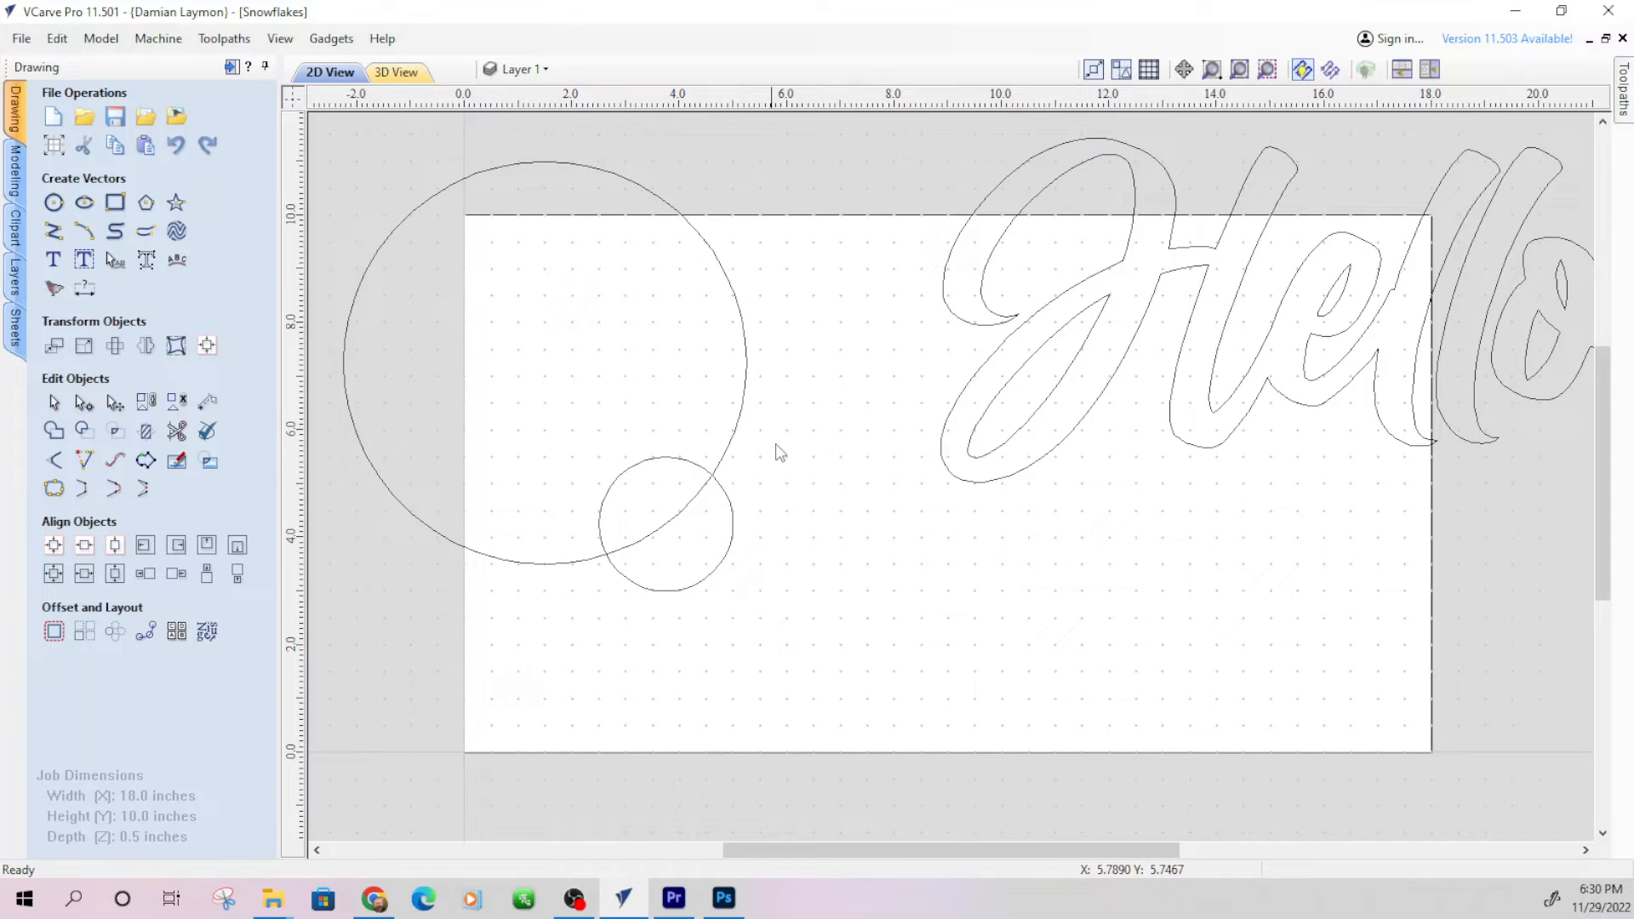
left_click(671, 531)
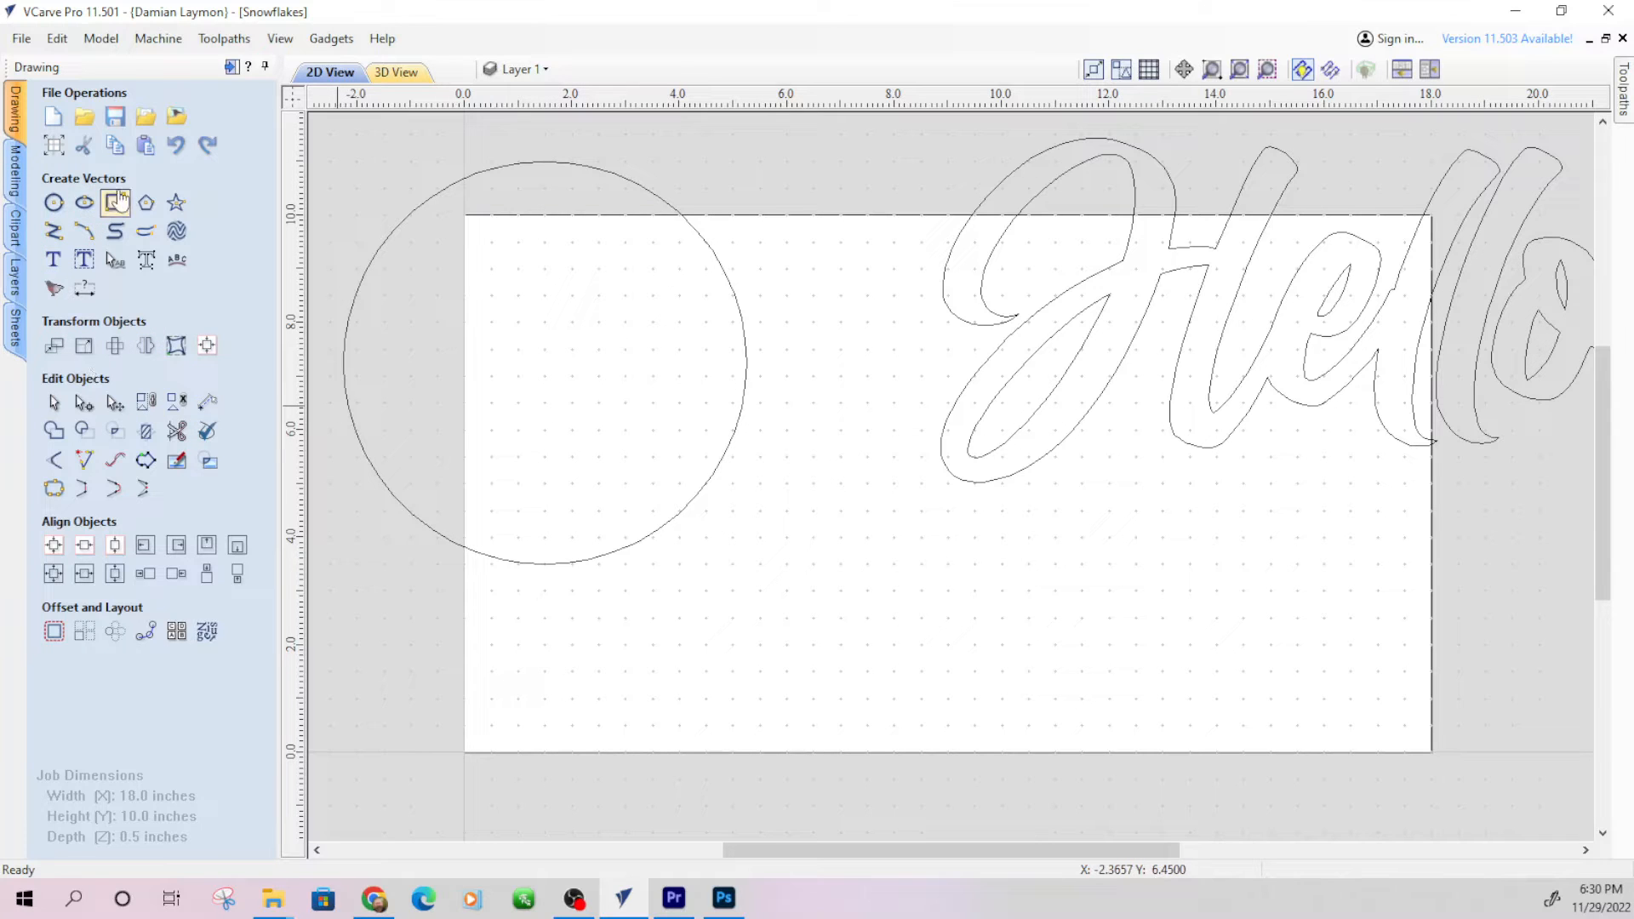
Draw a rectangle with square corners overlapping the circle's lower right
left_click(114, 203)
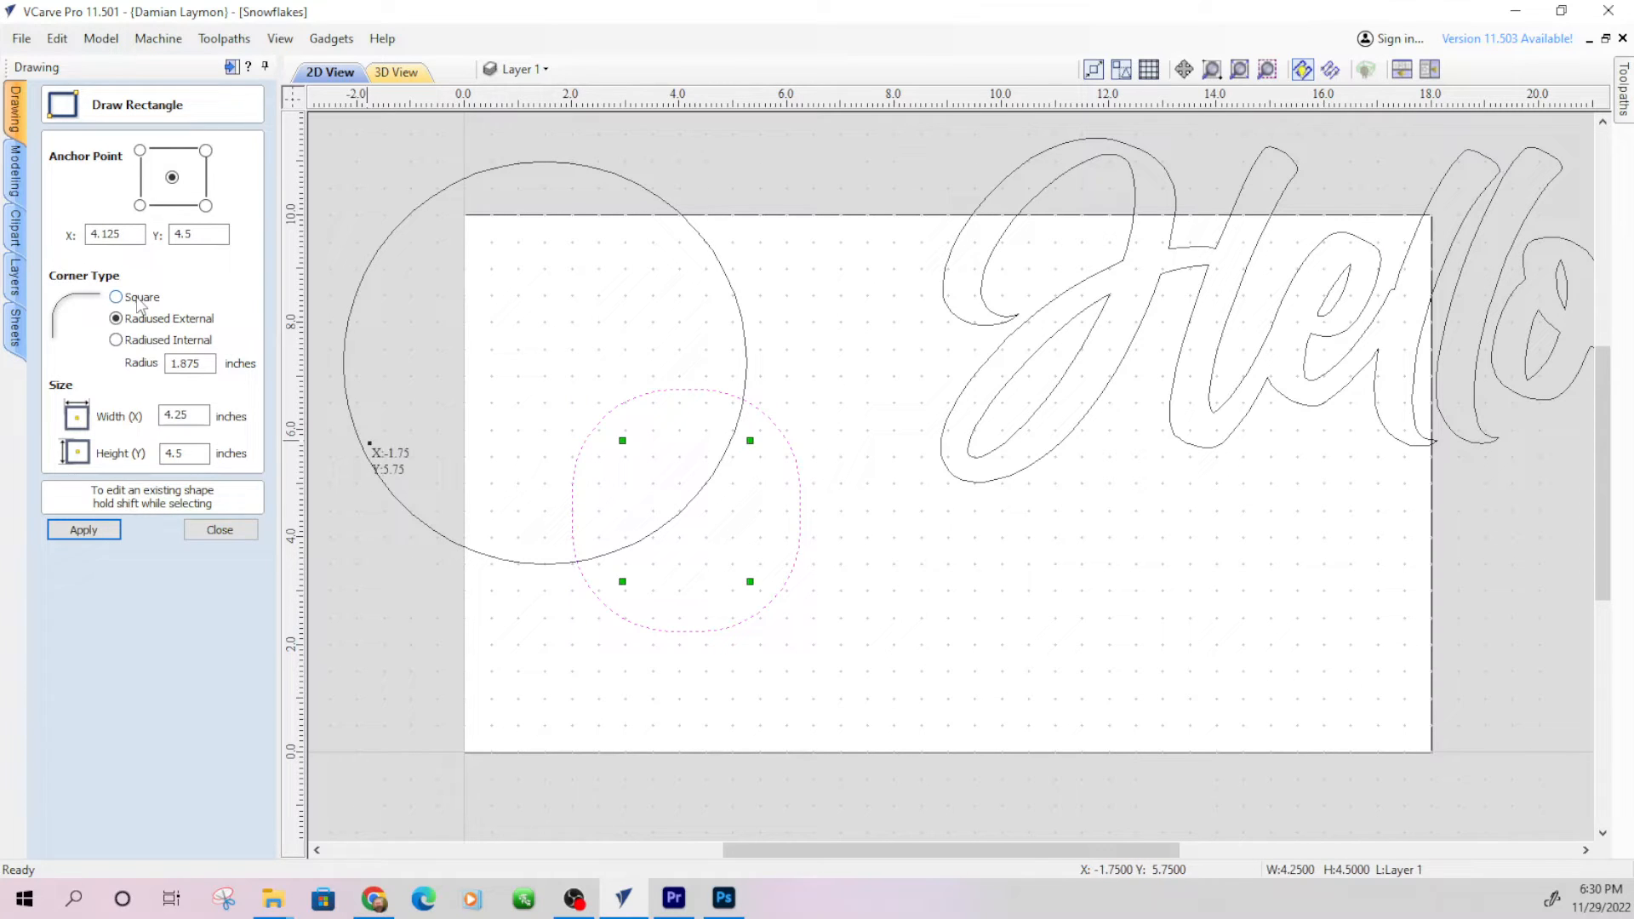
left_click(112, 297)
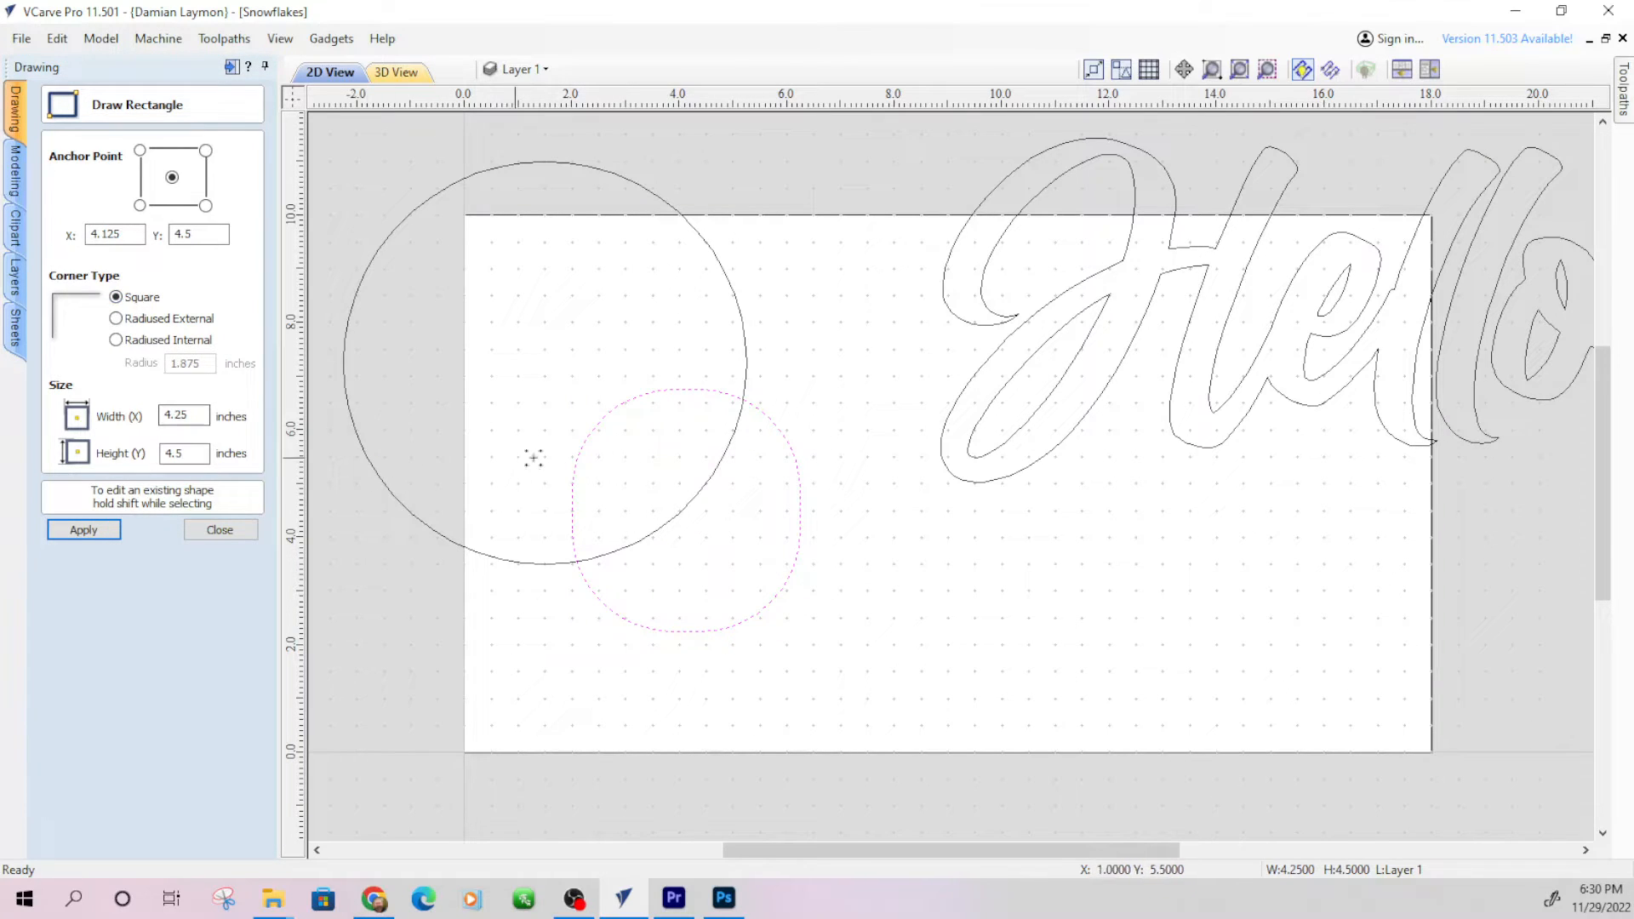
left_click(84, 529)
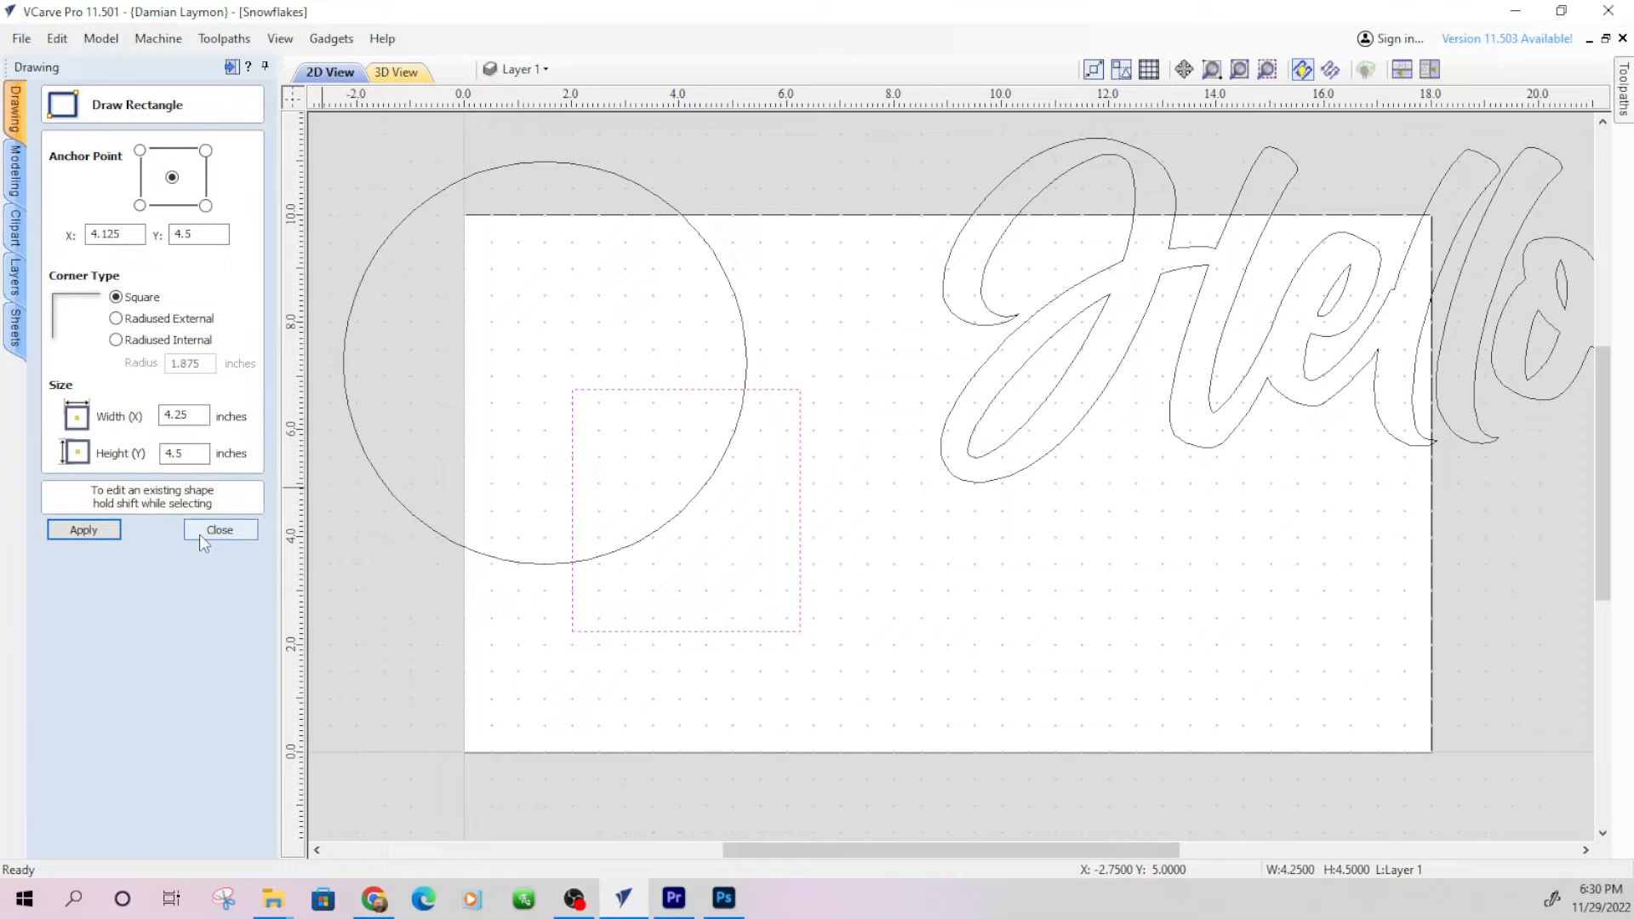
left_click(219, 529)
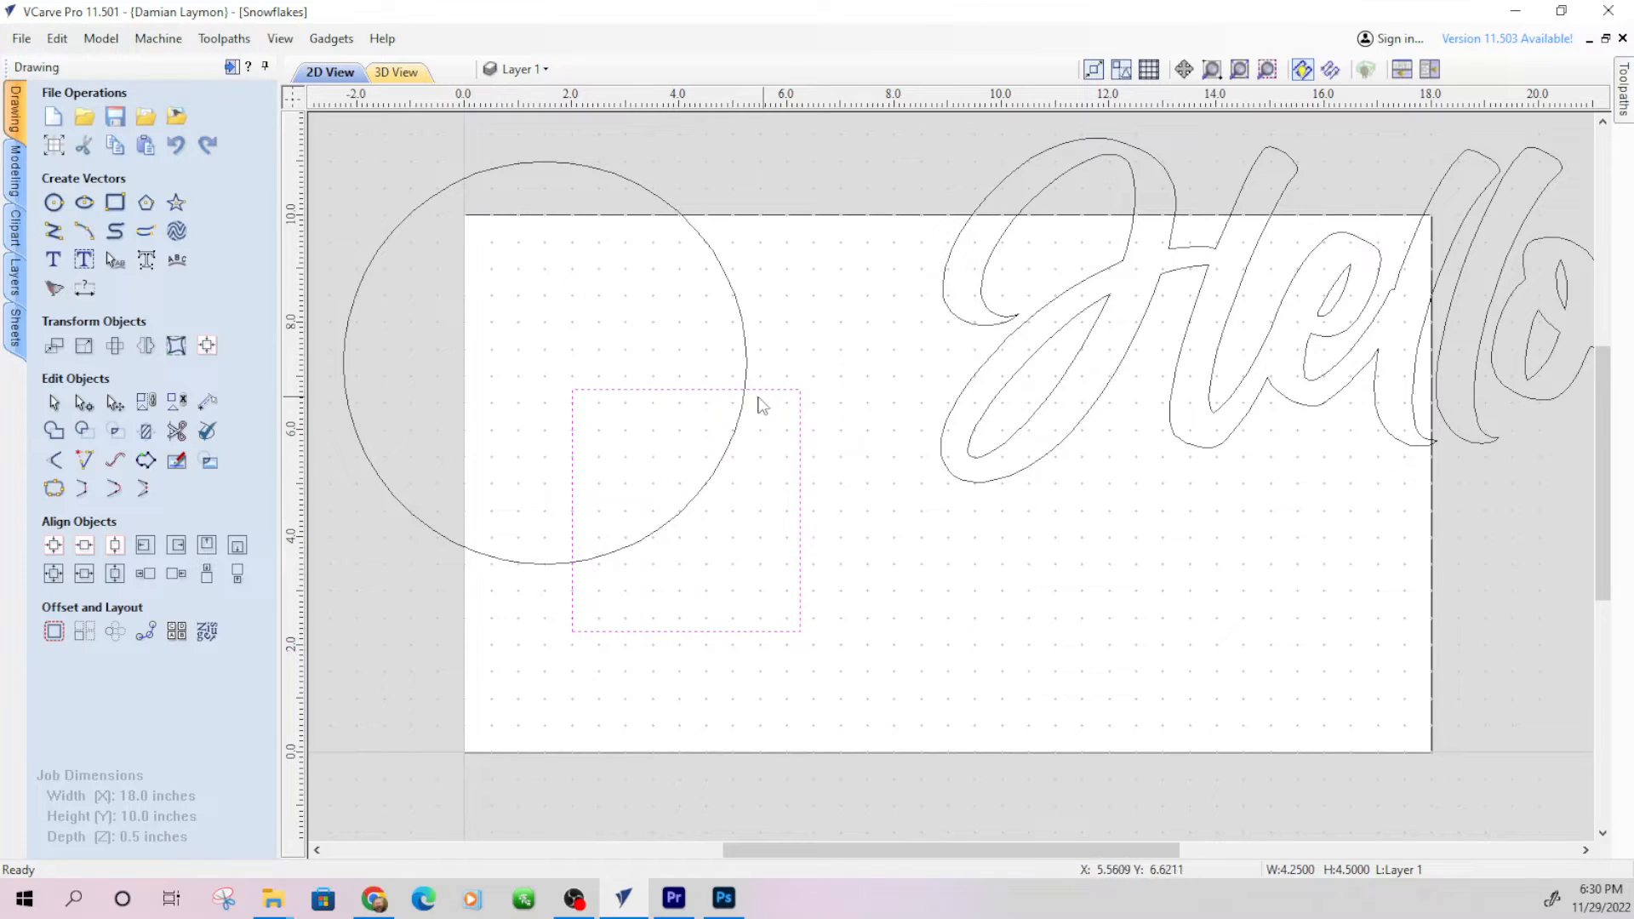
mouse_move(660, 430)
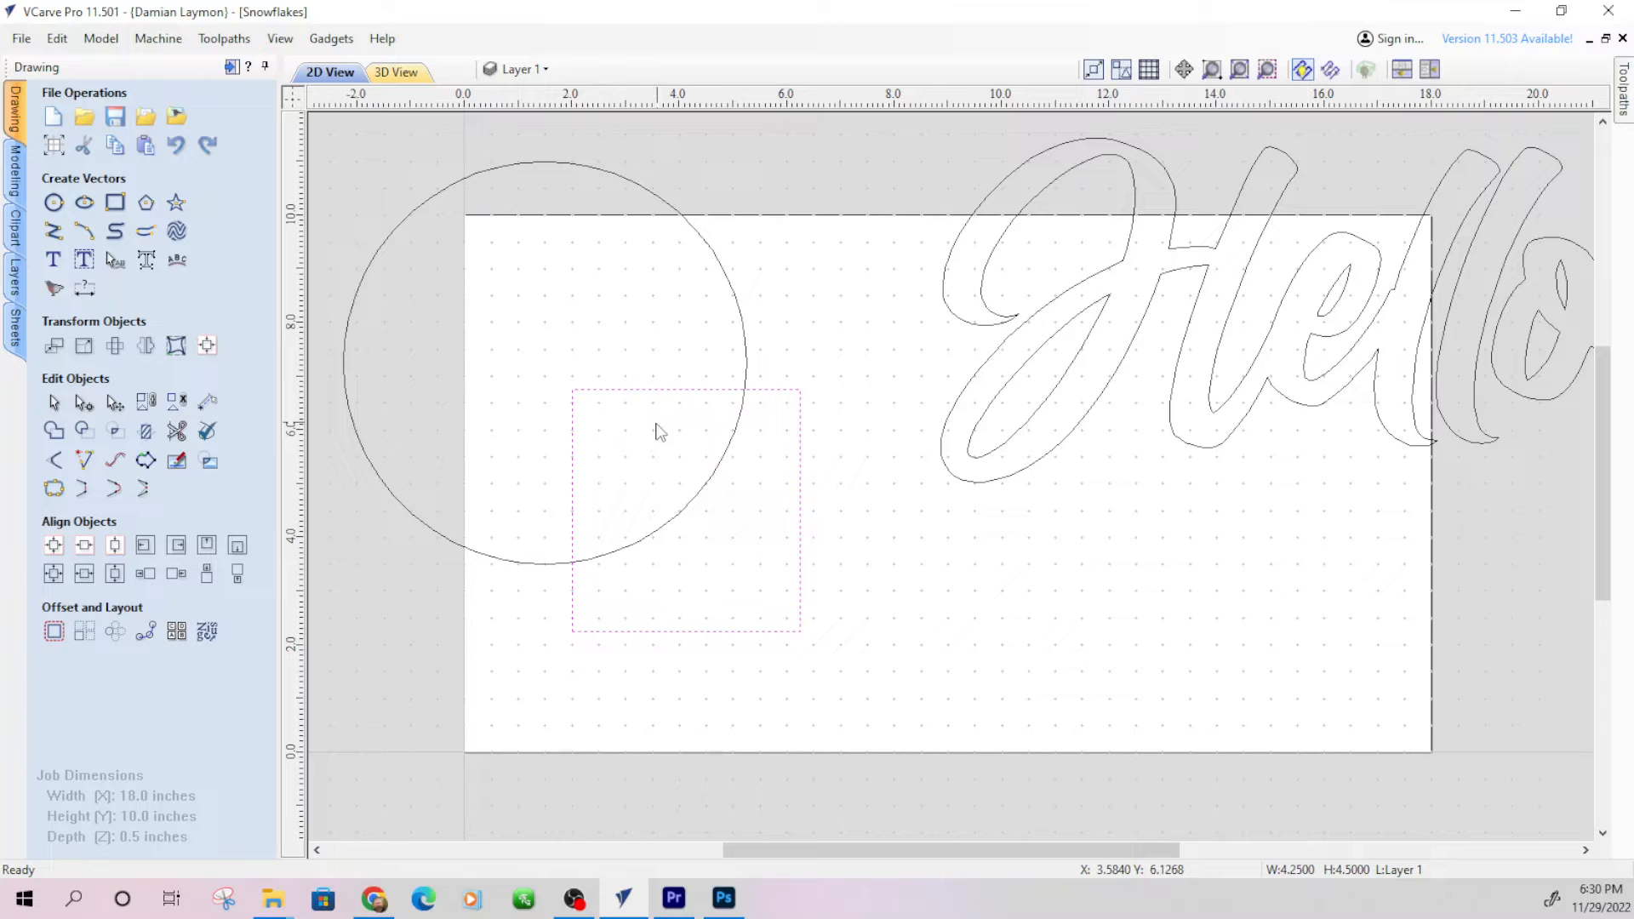
mouse_move(756, 410)
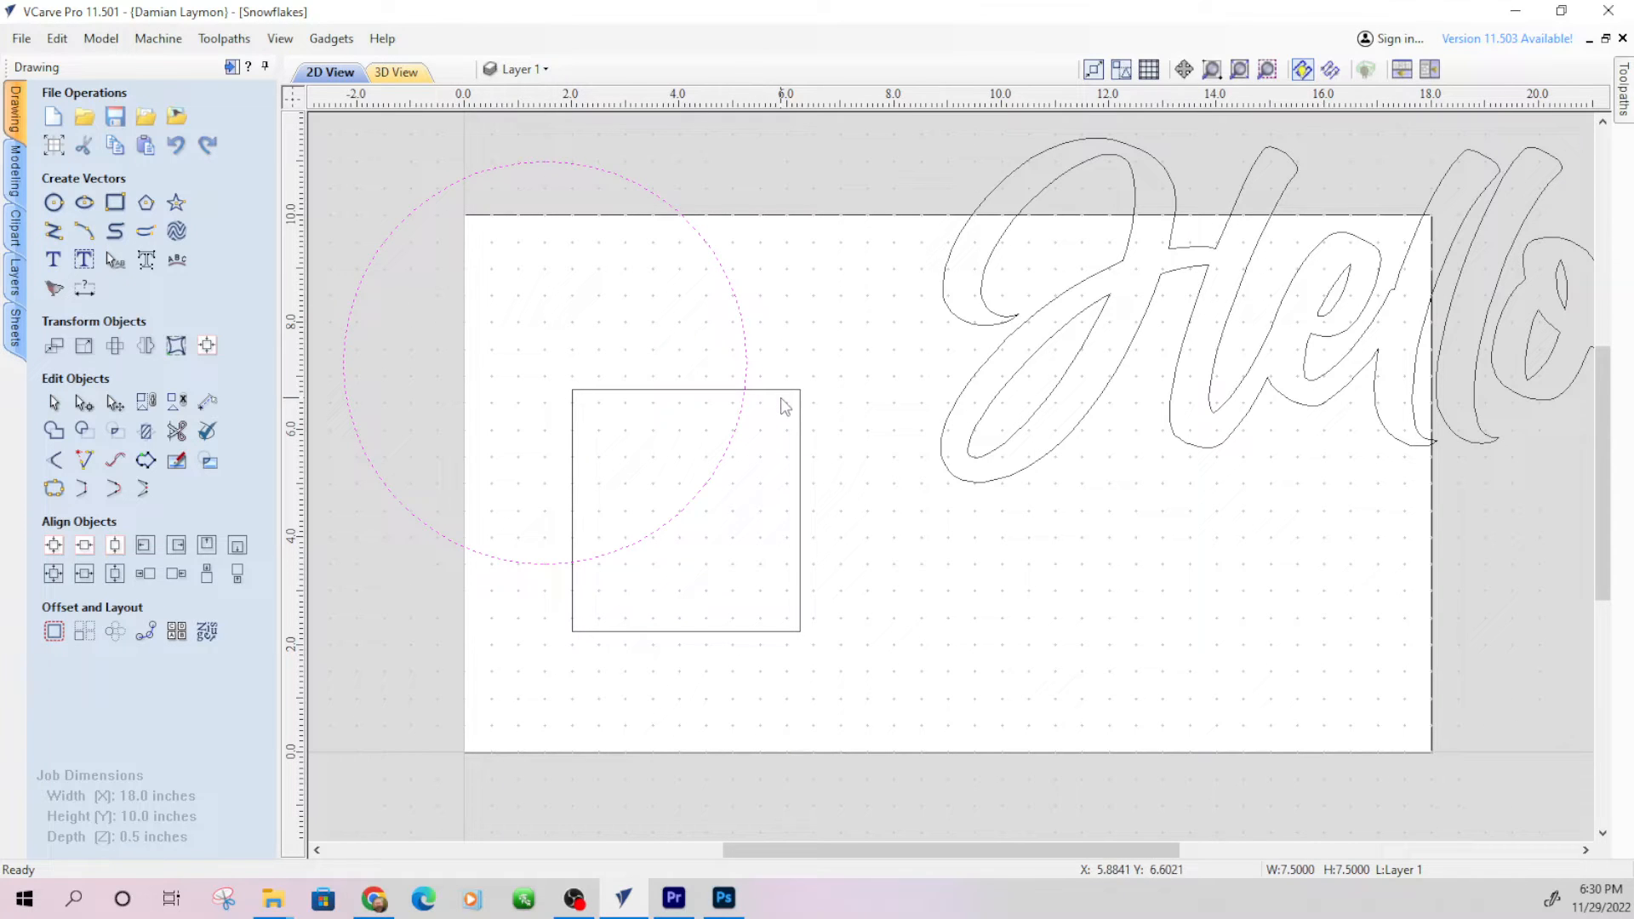
mouse_move(783, 402)
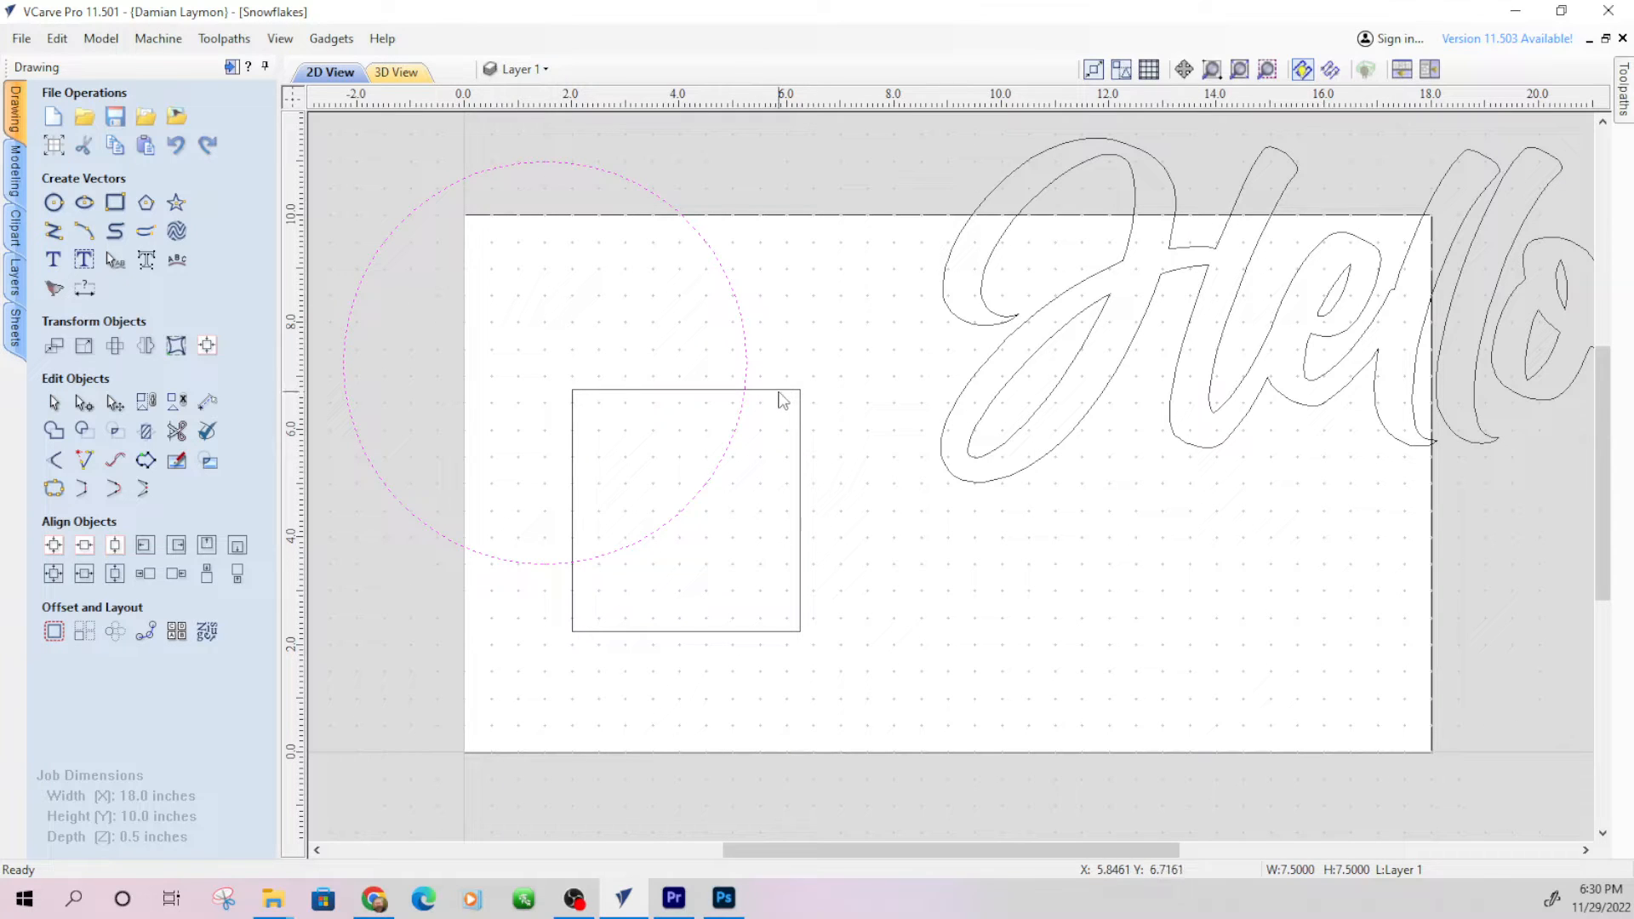
left_click(82, 428)
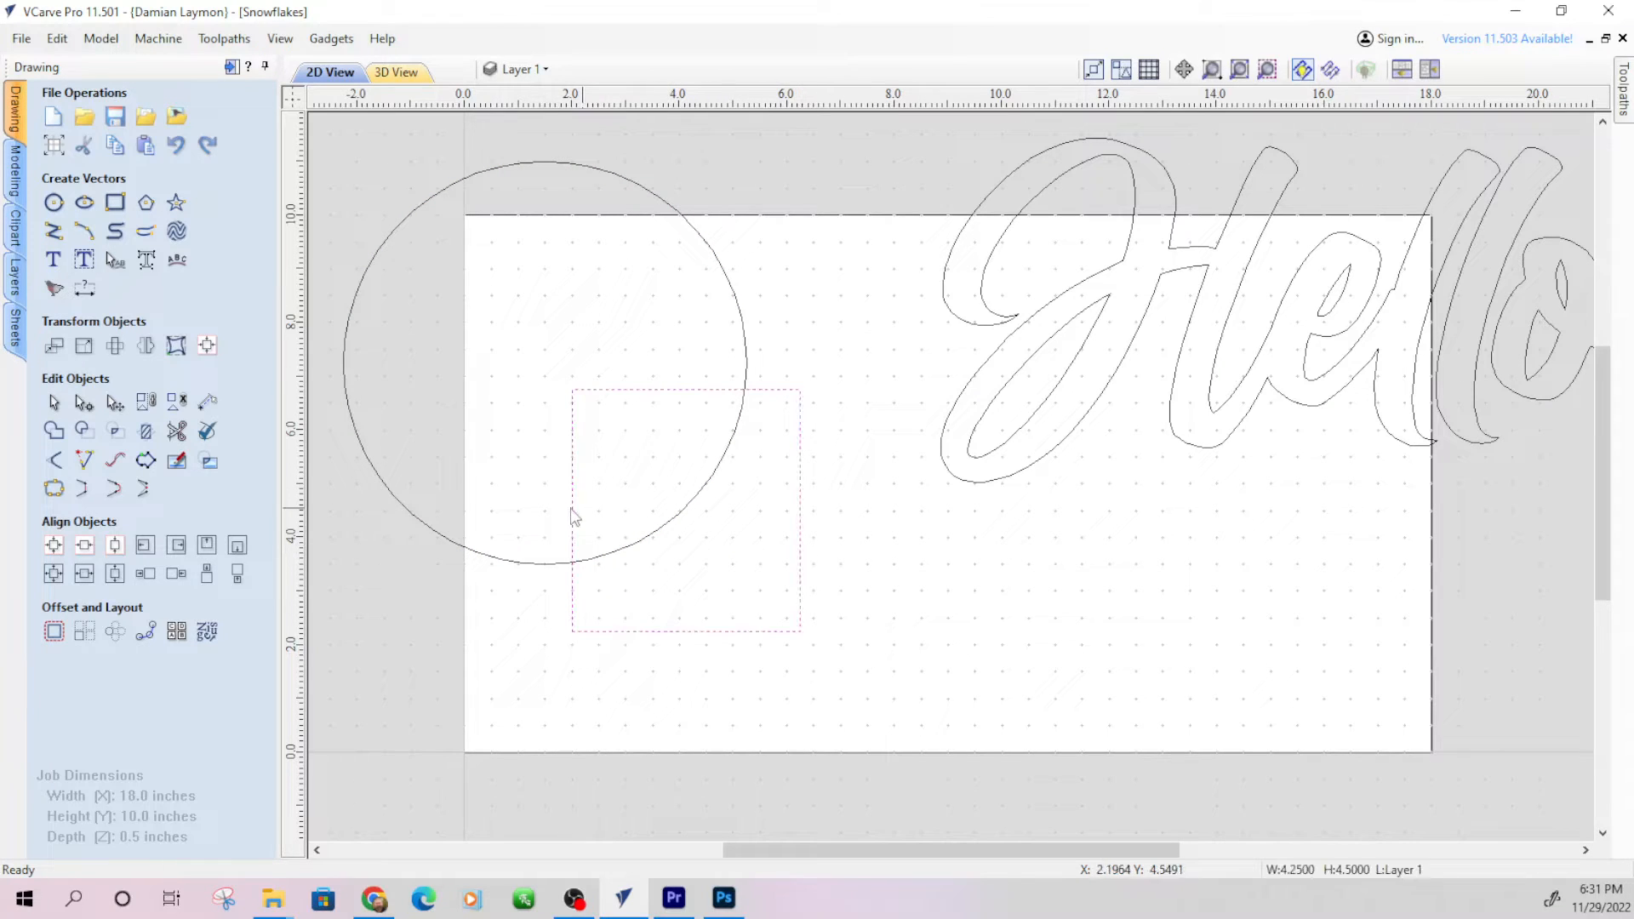
mouse_move(497, 562)
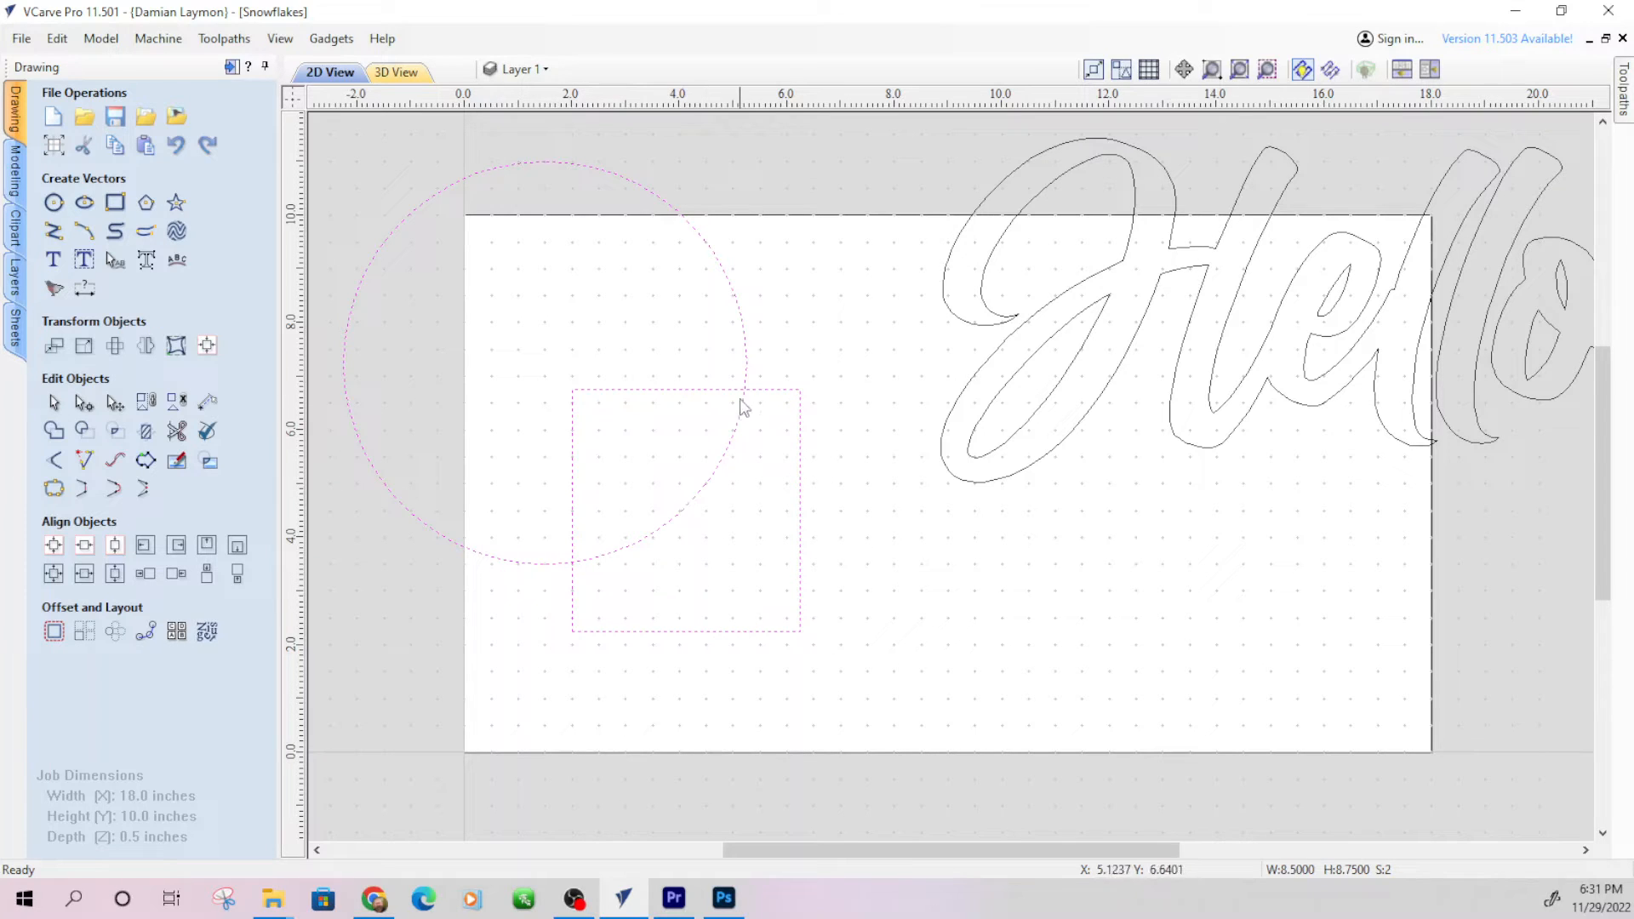
mouse_move(81, 430)
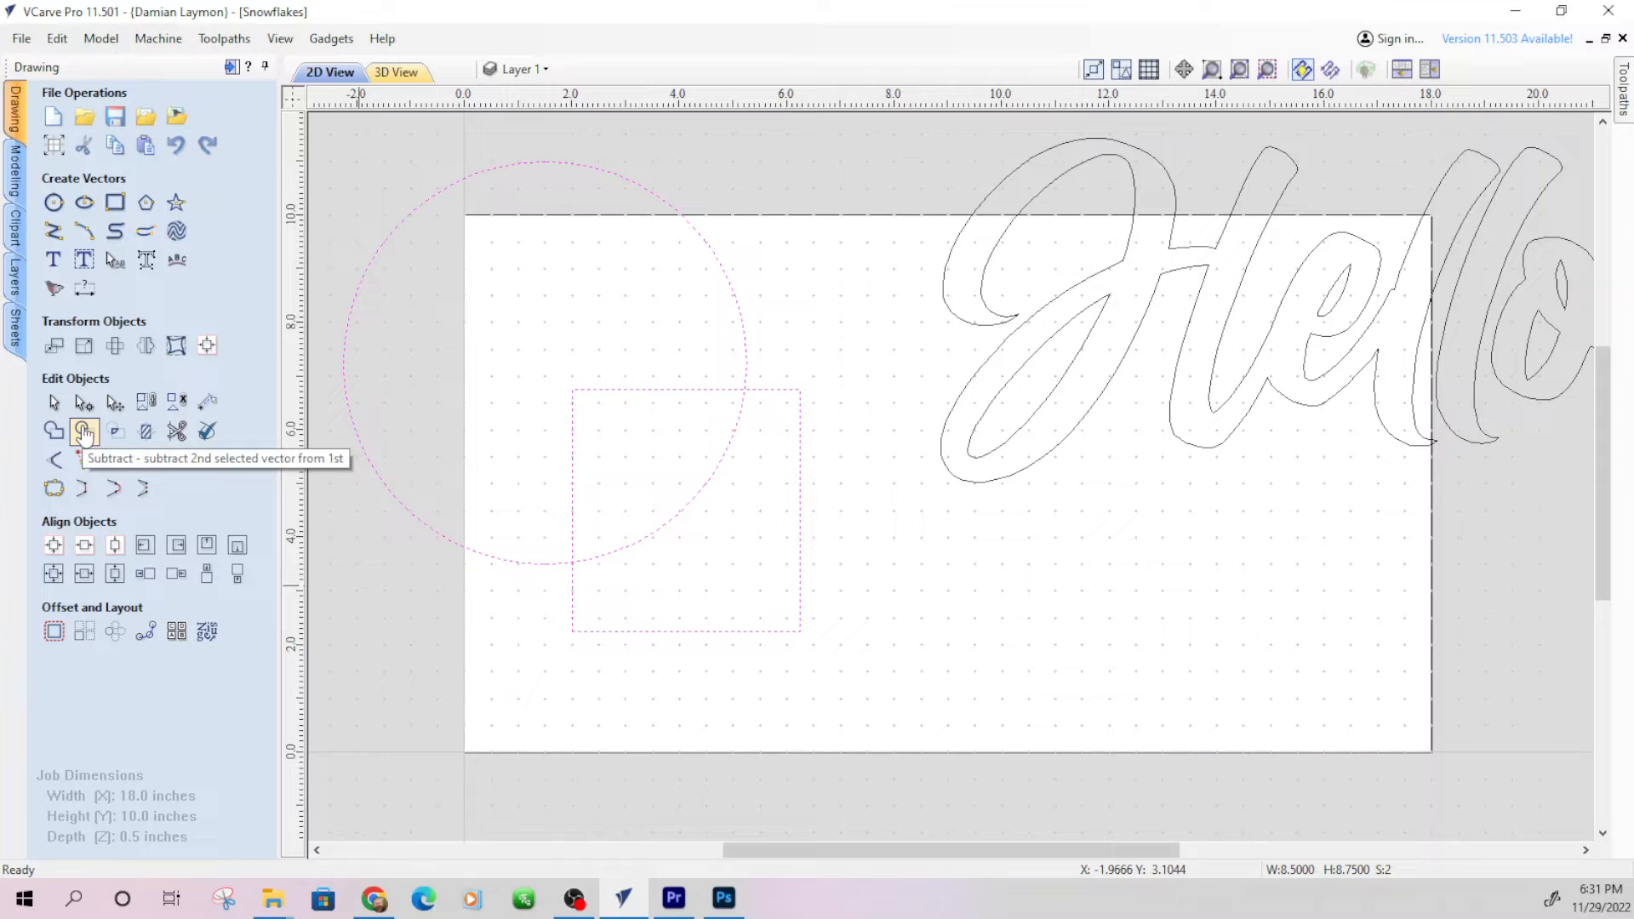
left_click(83, 429)
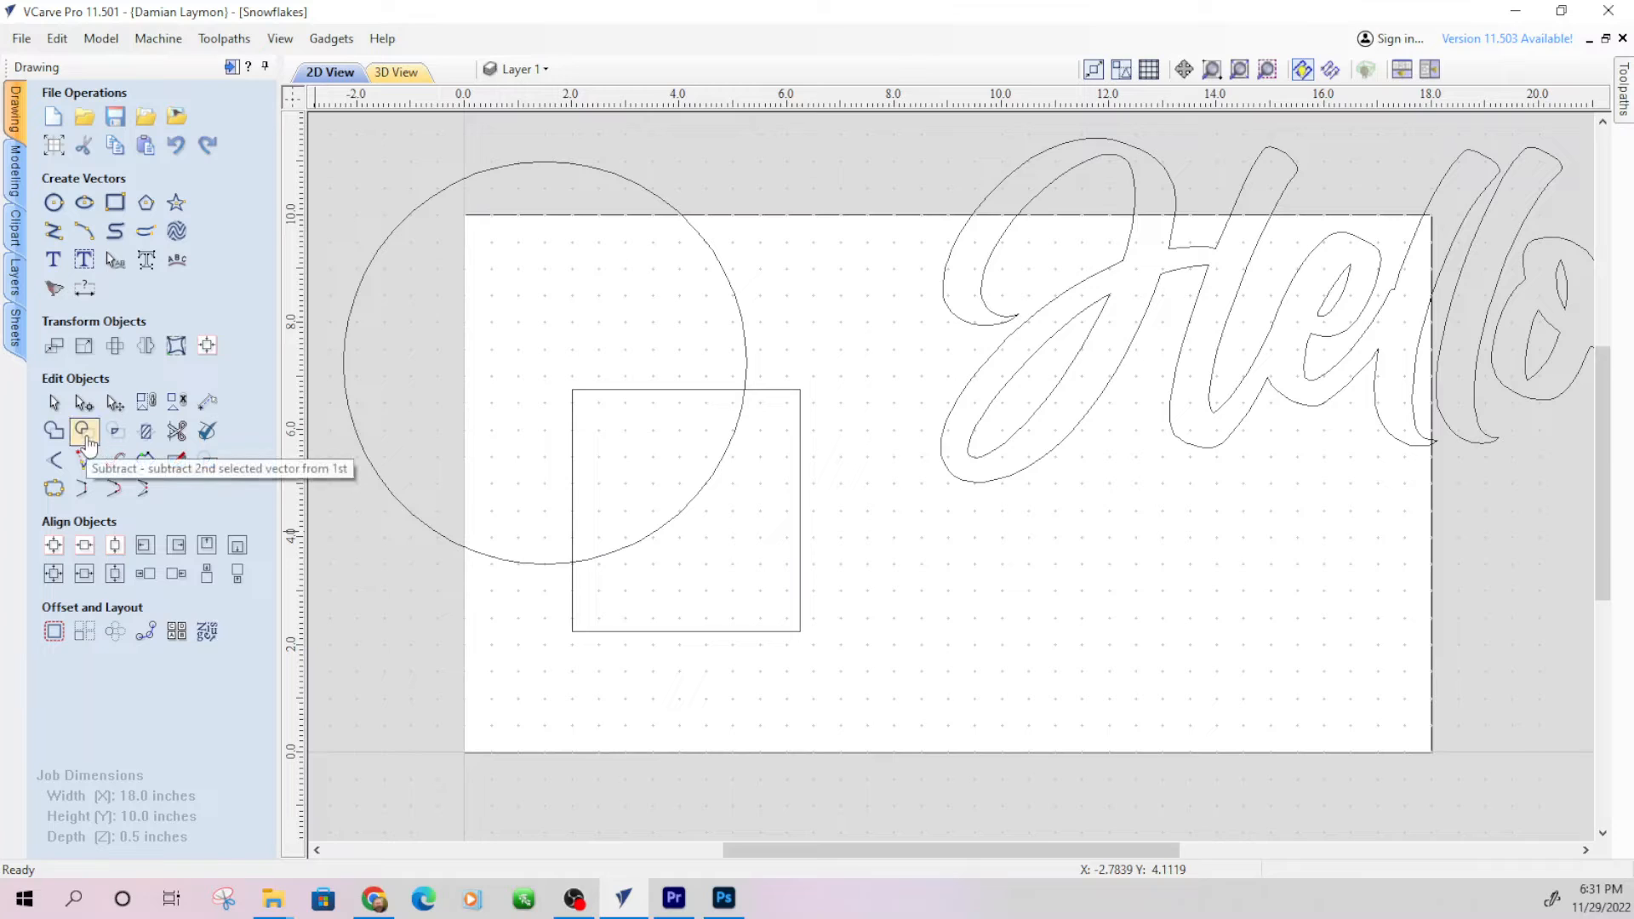
mouse_move(616, 437)
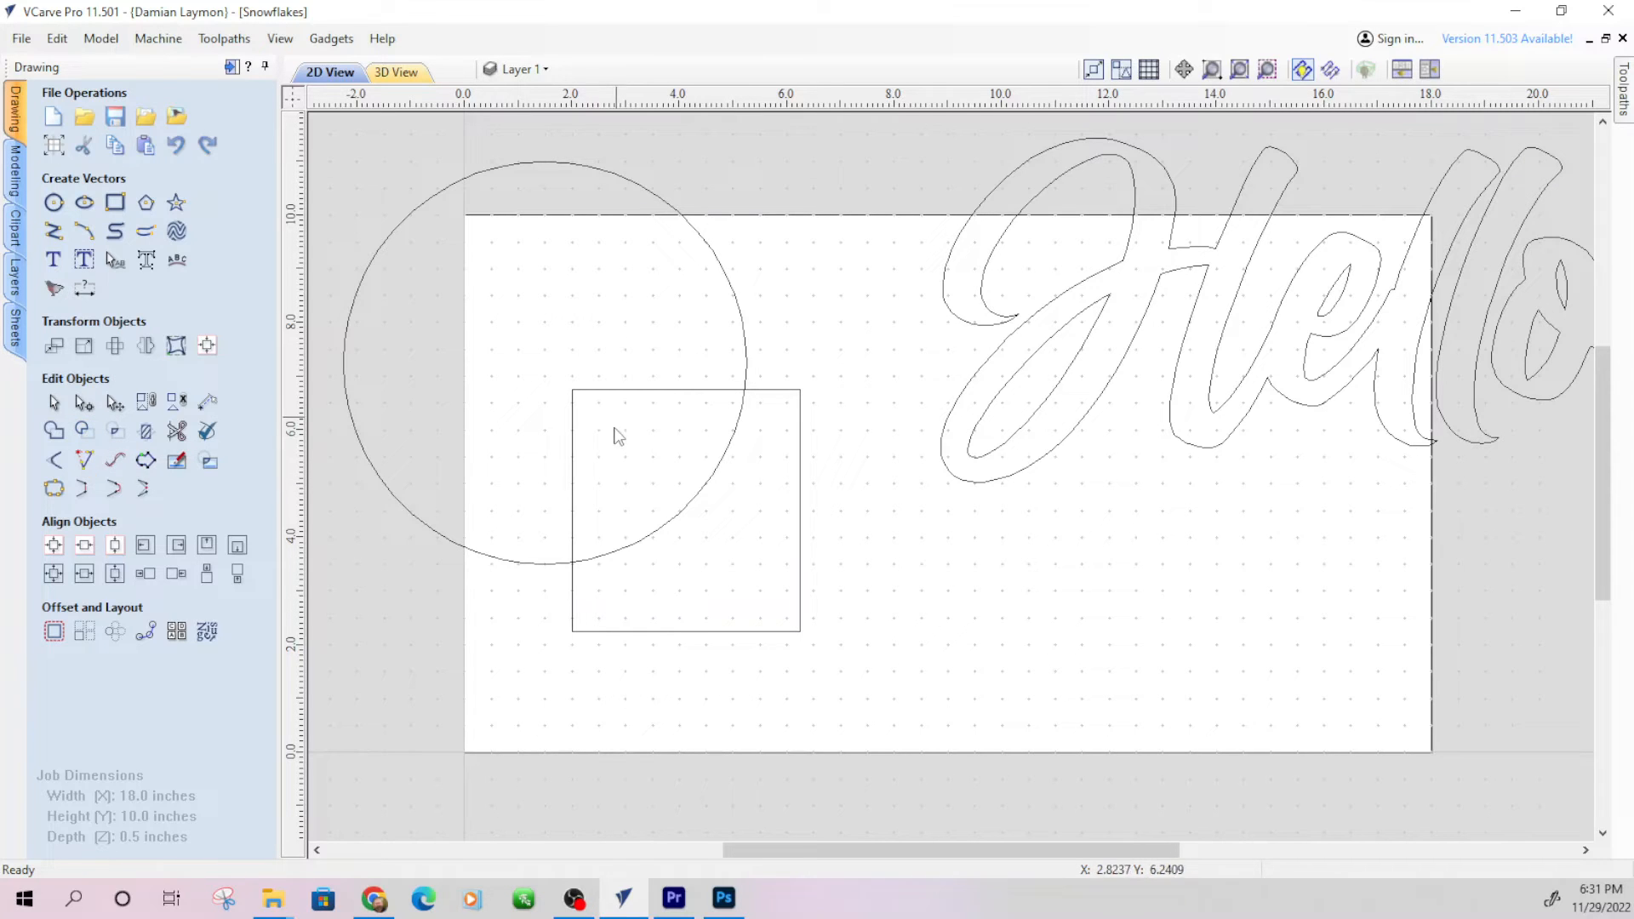
mouse_move(113, 432)
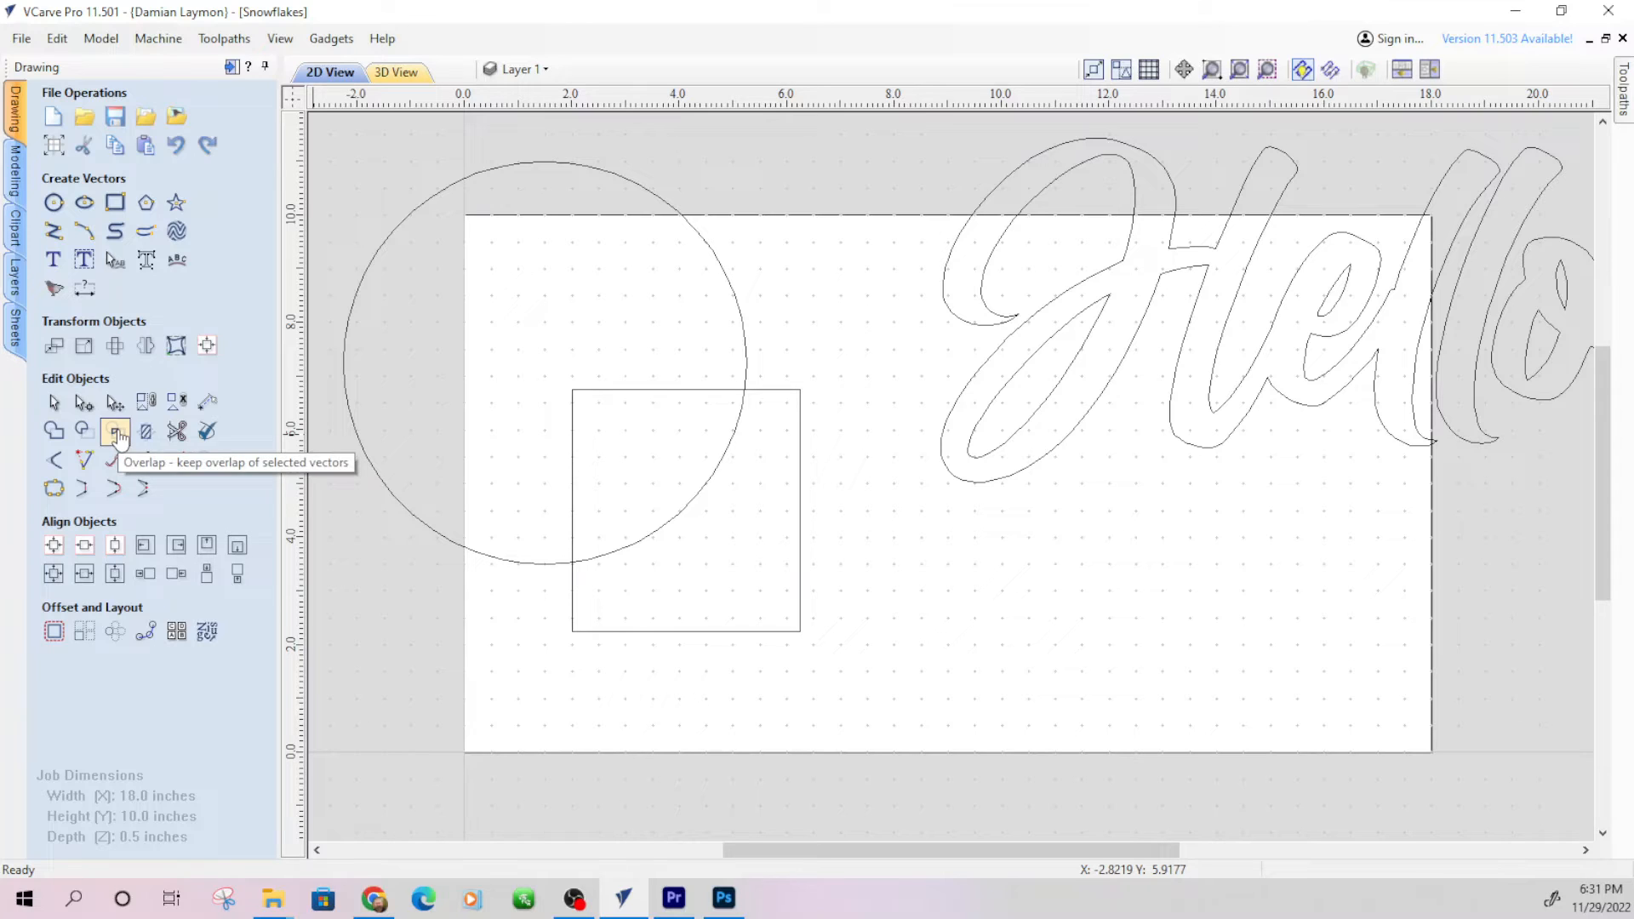
mouse_move(729, 475)
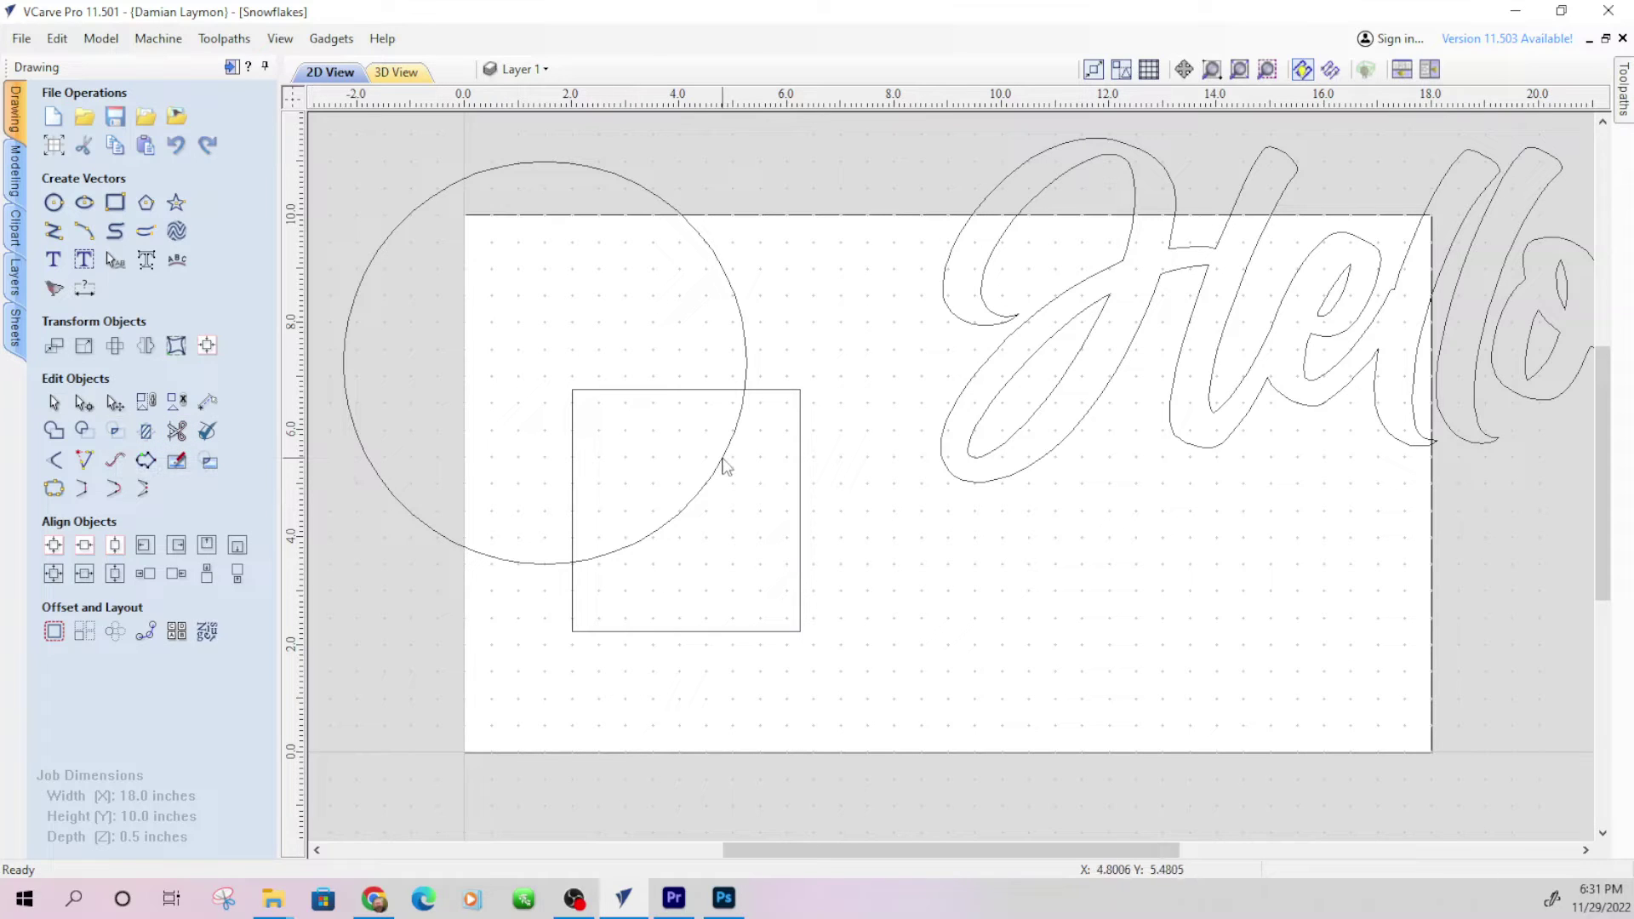
mouse_move(564, 596)
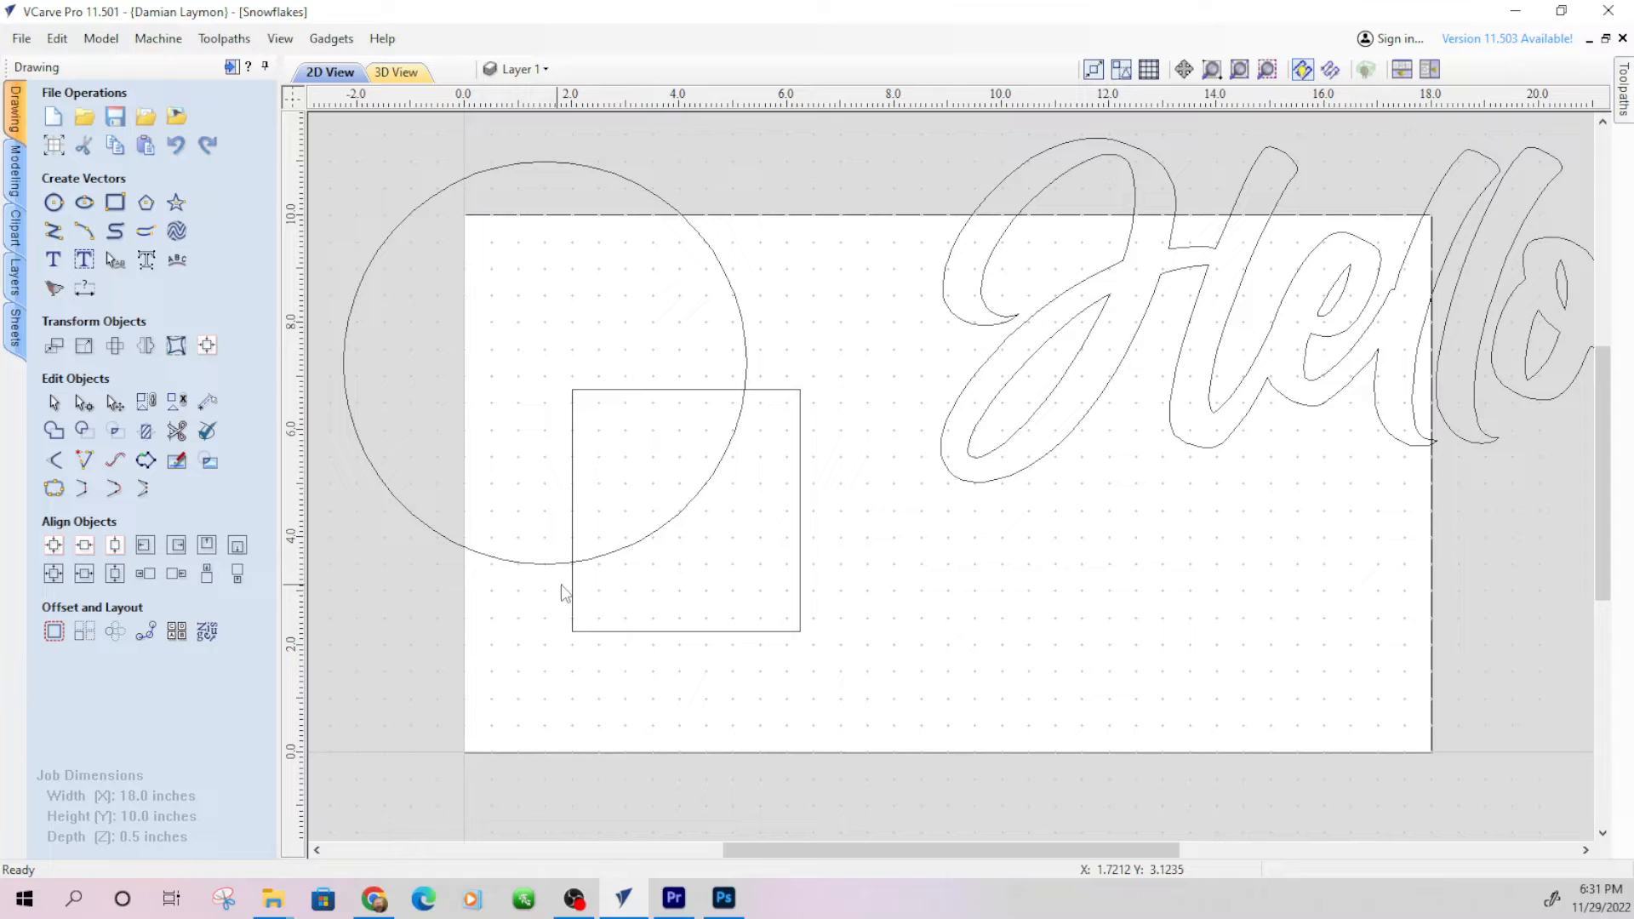
mouse_move(735, 423)
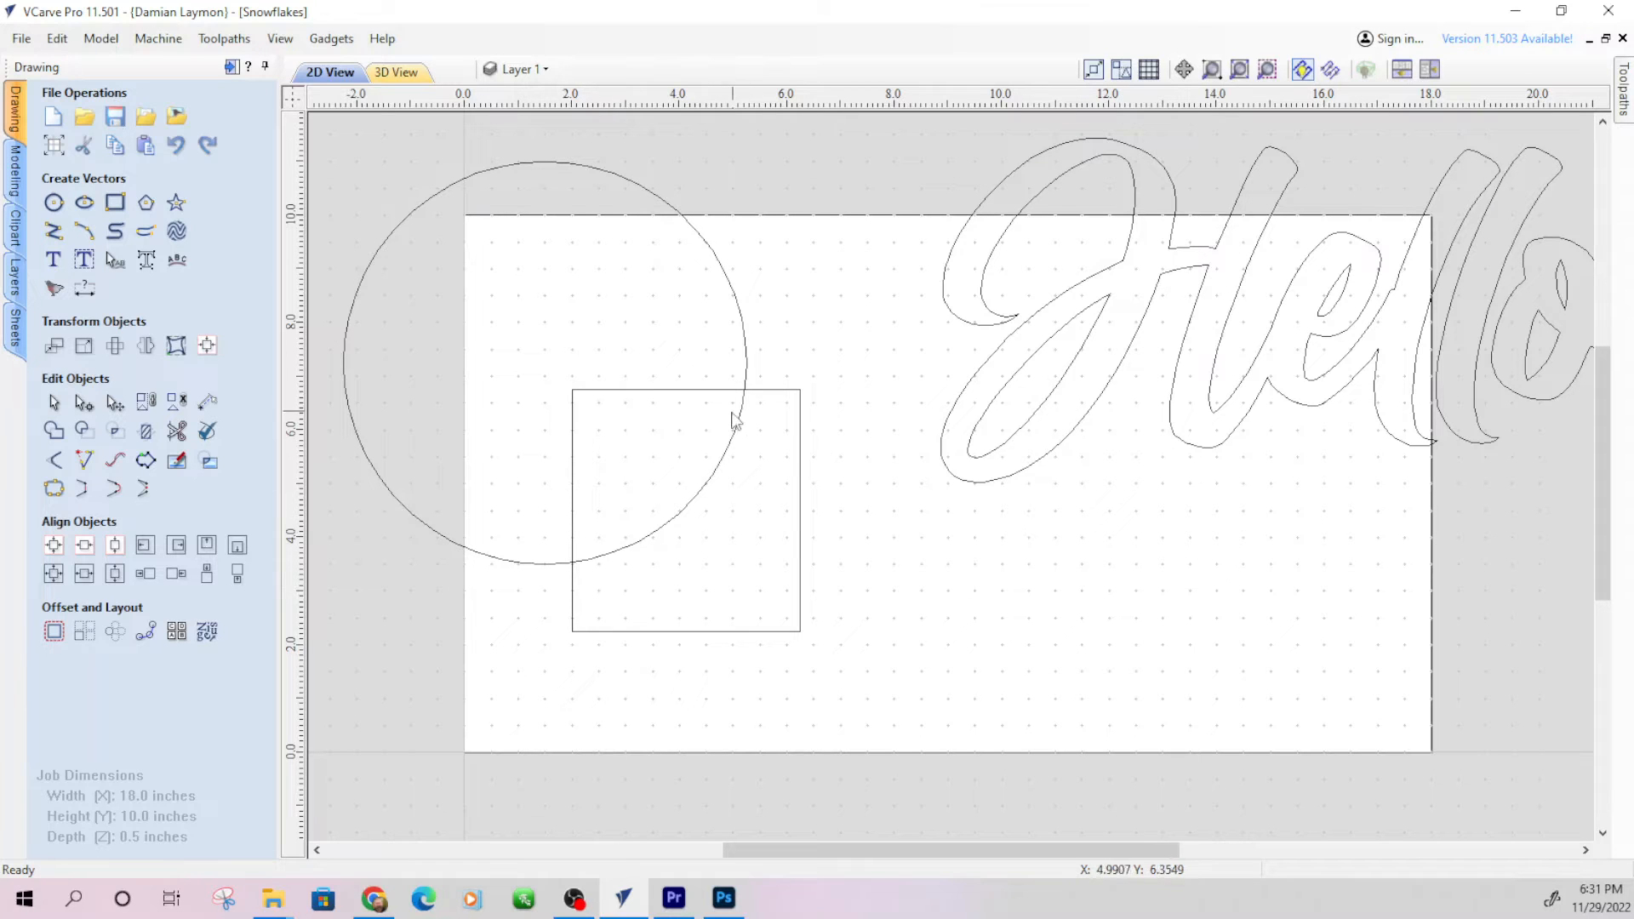
mouse_move(316, 153)
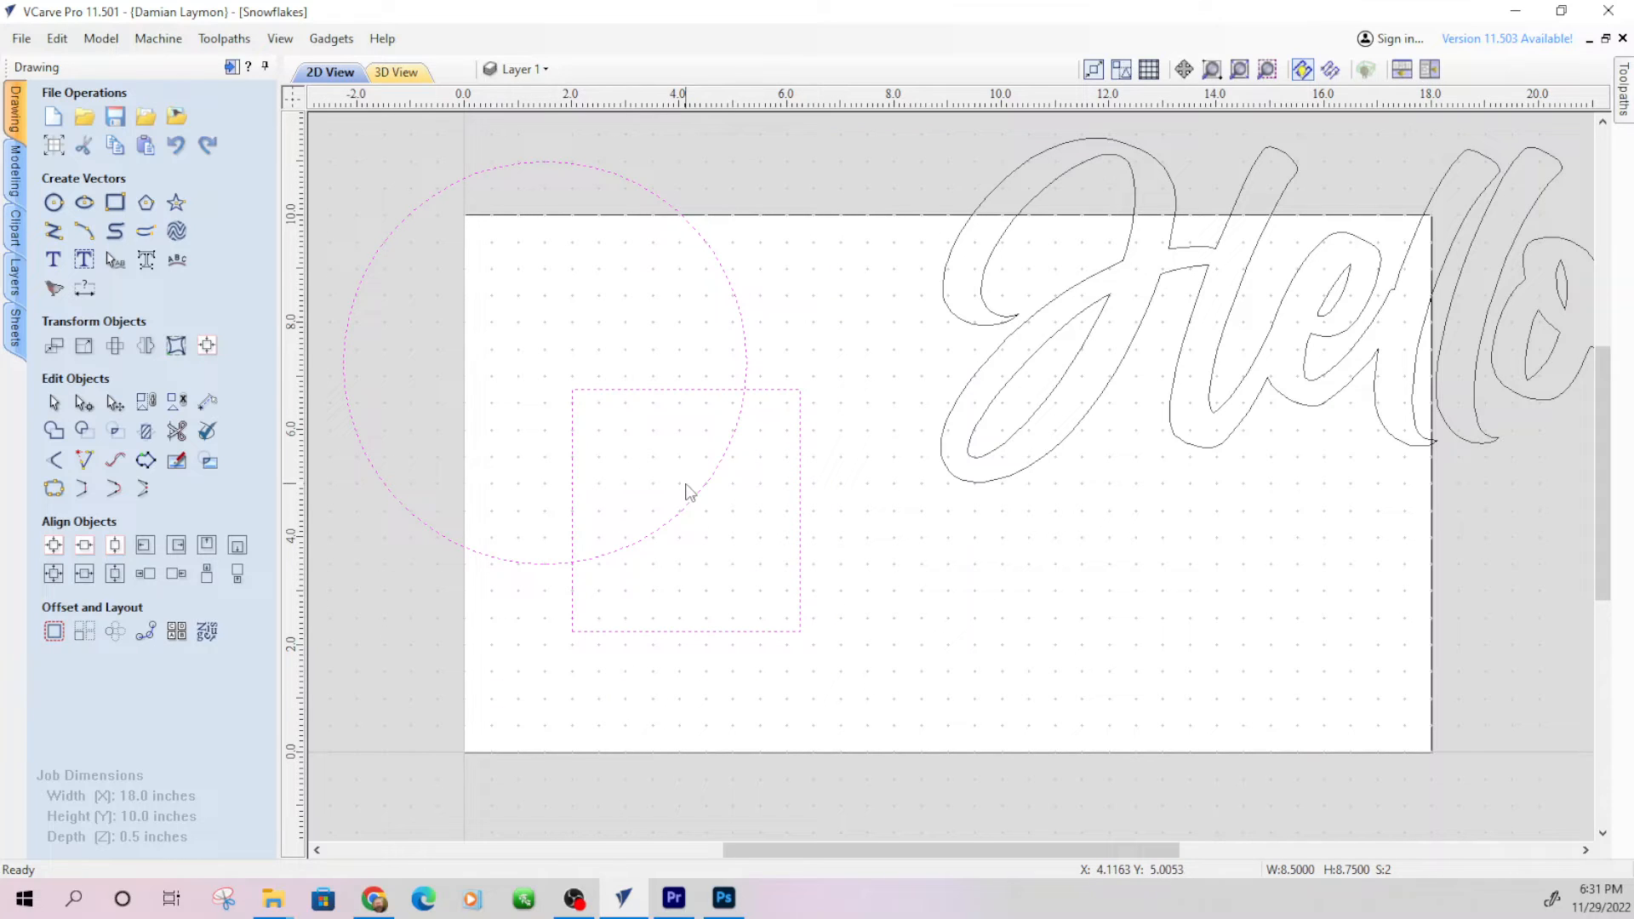
mouse_move(114, 431)
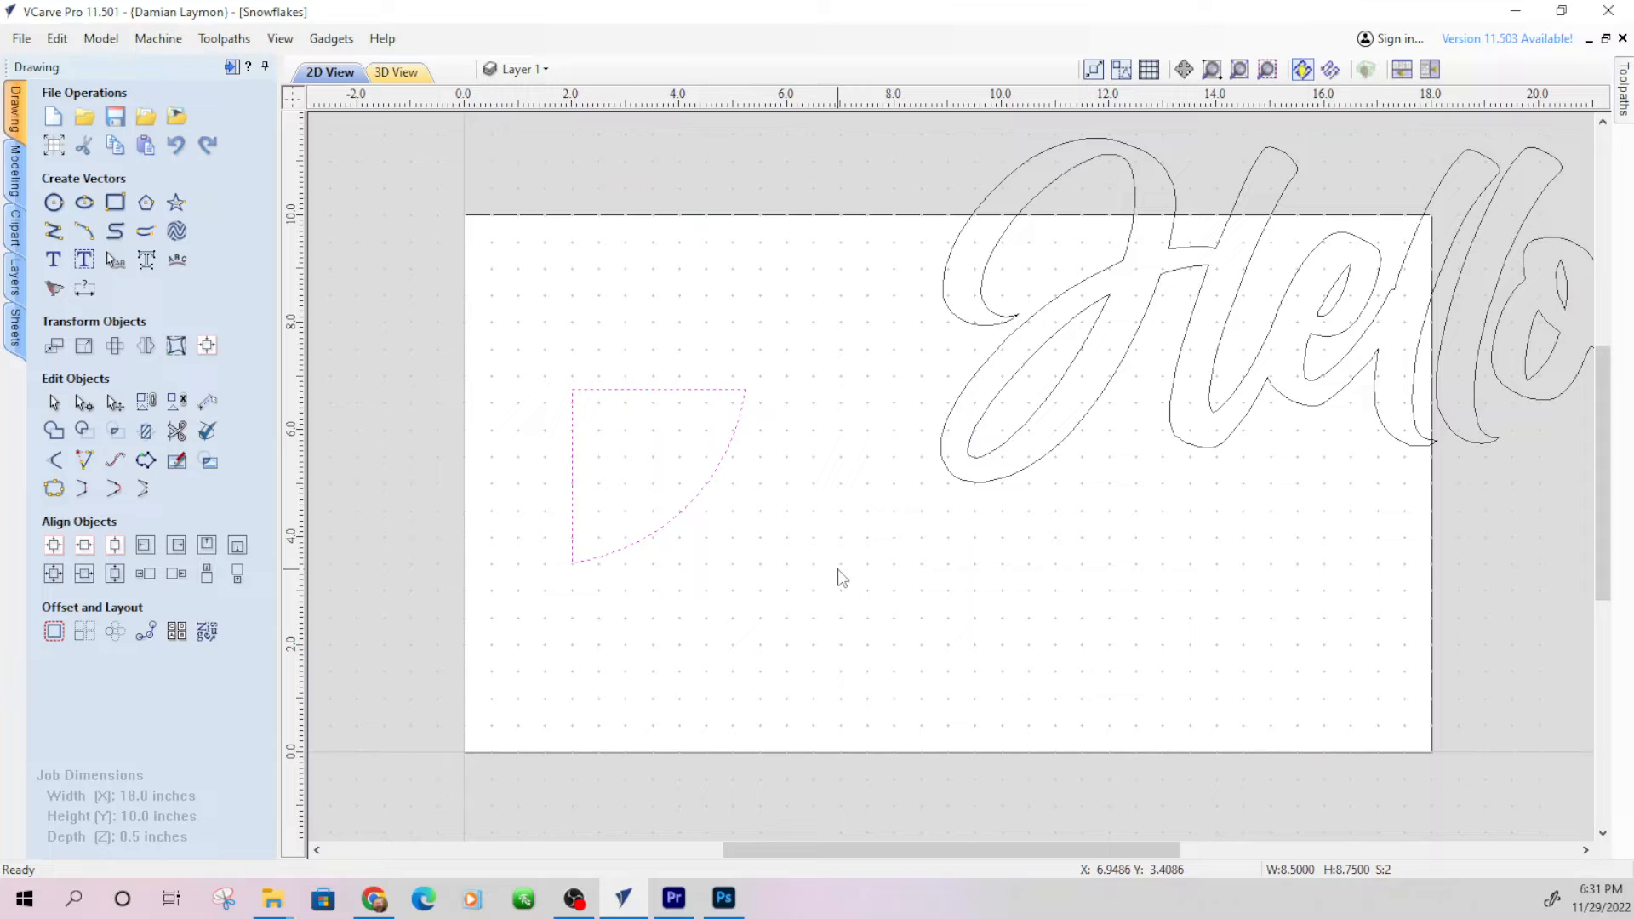
left_click(116, 430)
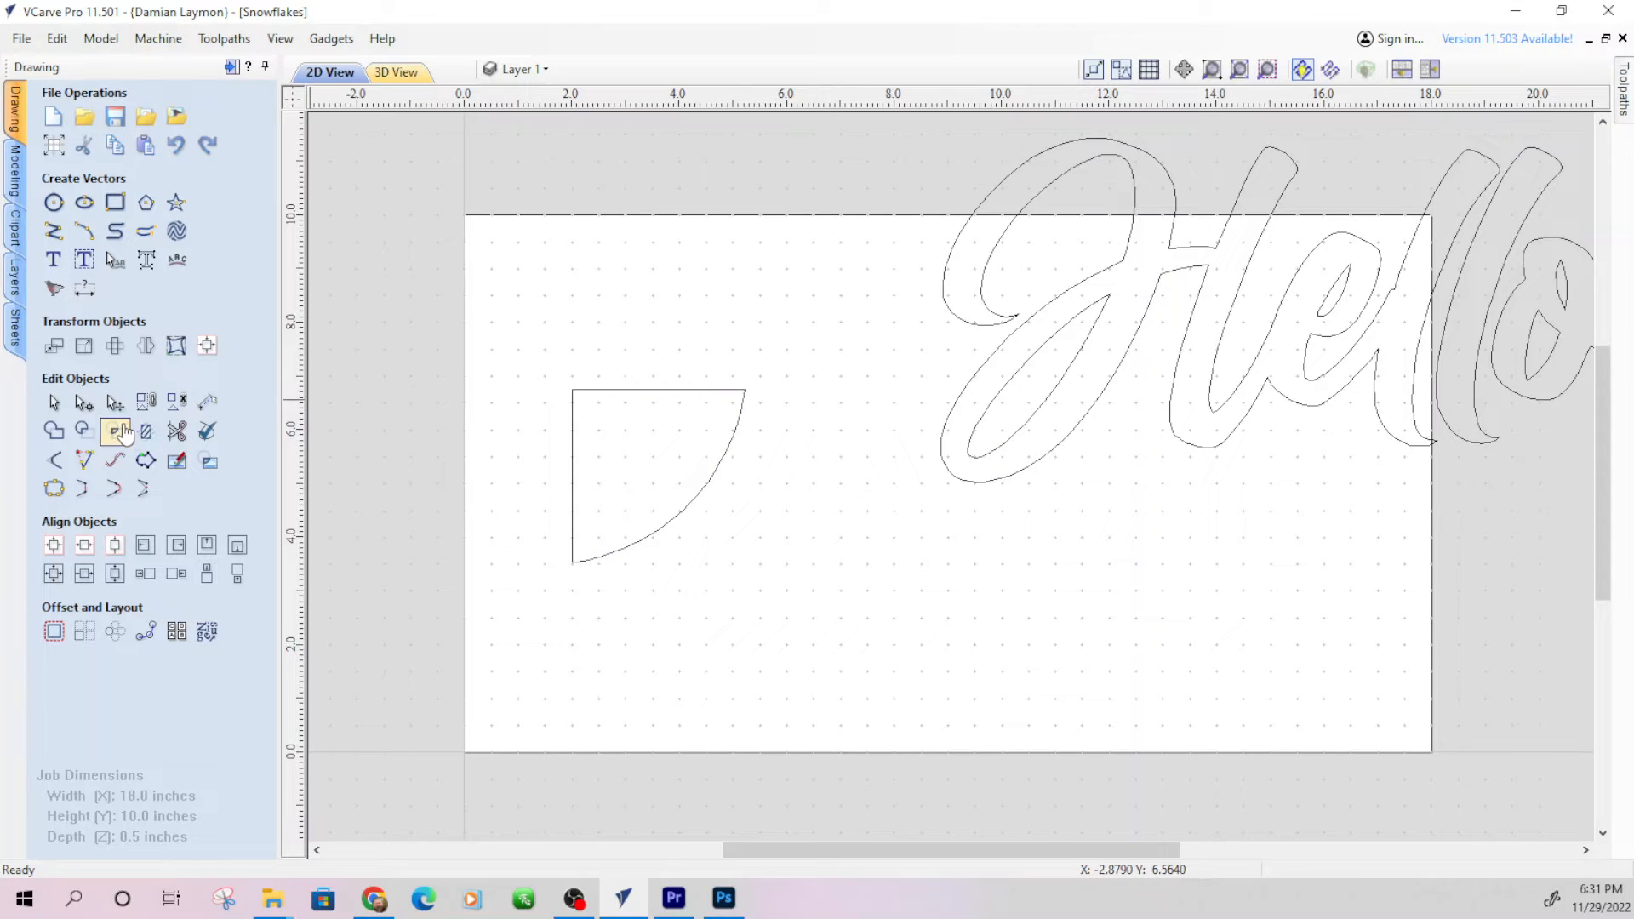
mouse_move(145, 432)
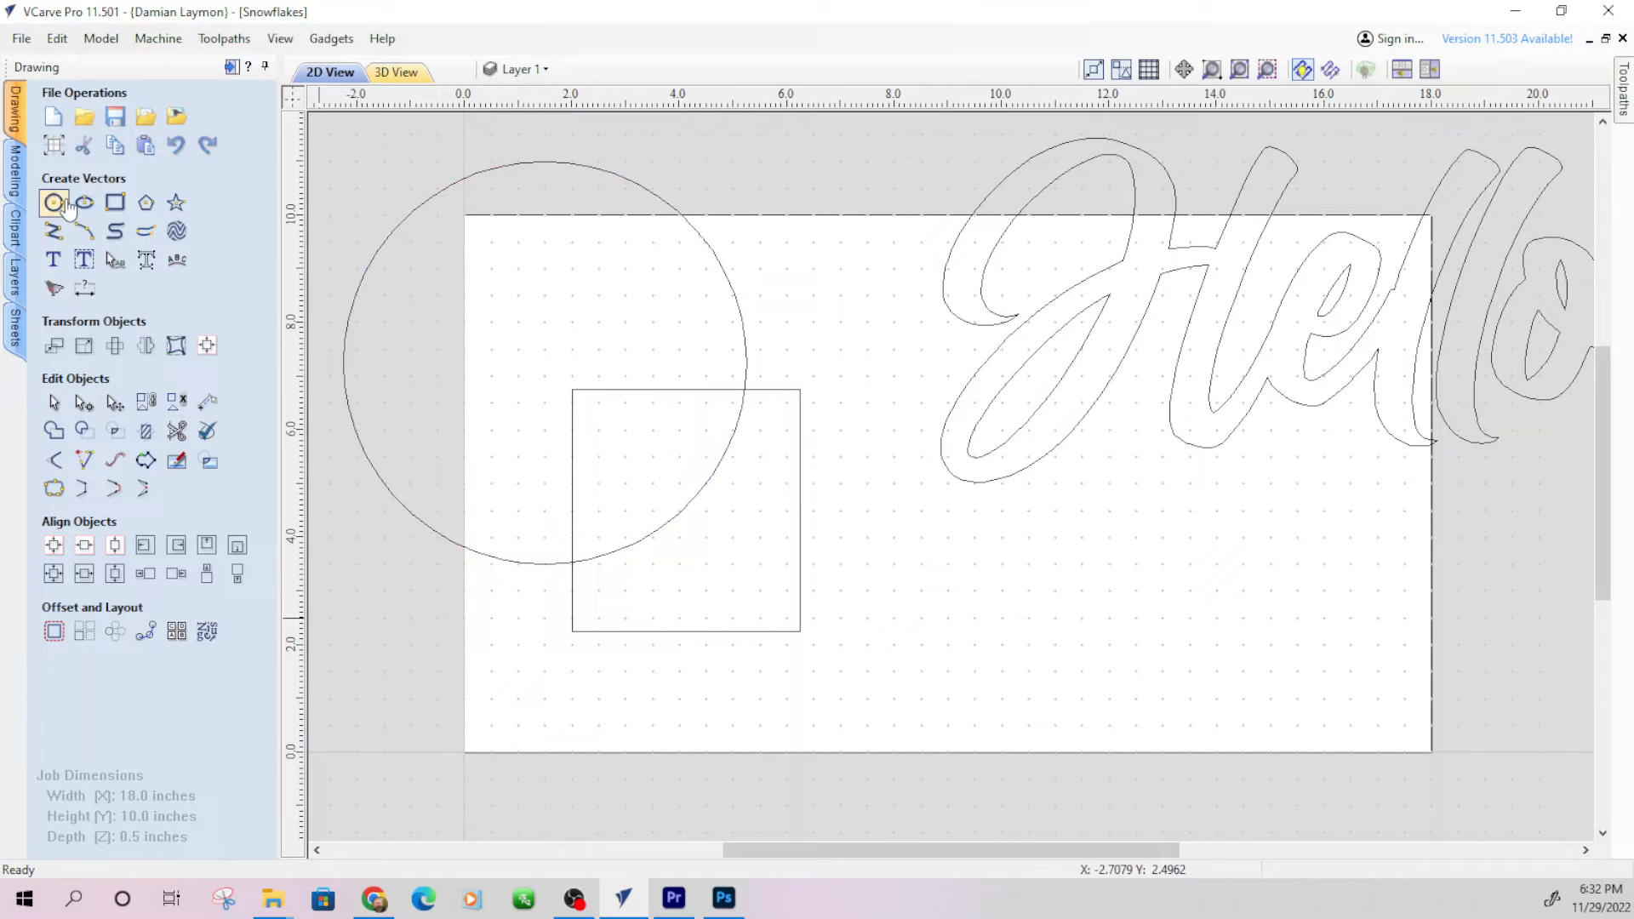
Draw a smaller circle and move it onto the rectangle's lower-left corner
left_click(55, 202)
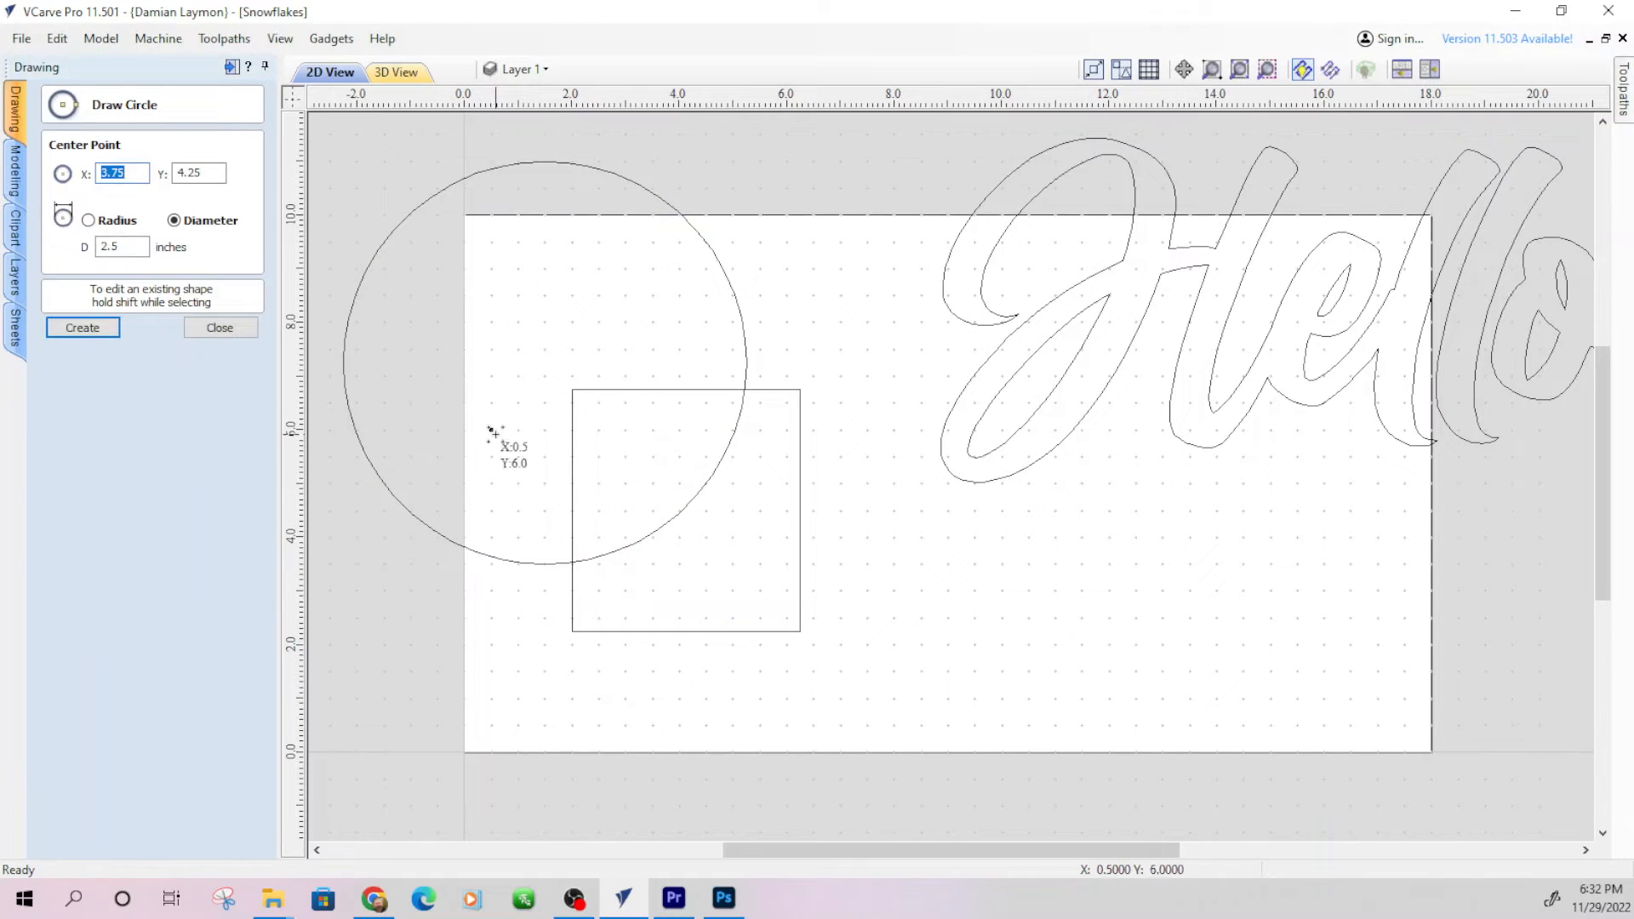
mouse_move(510, 489)
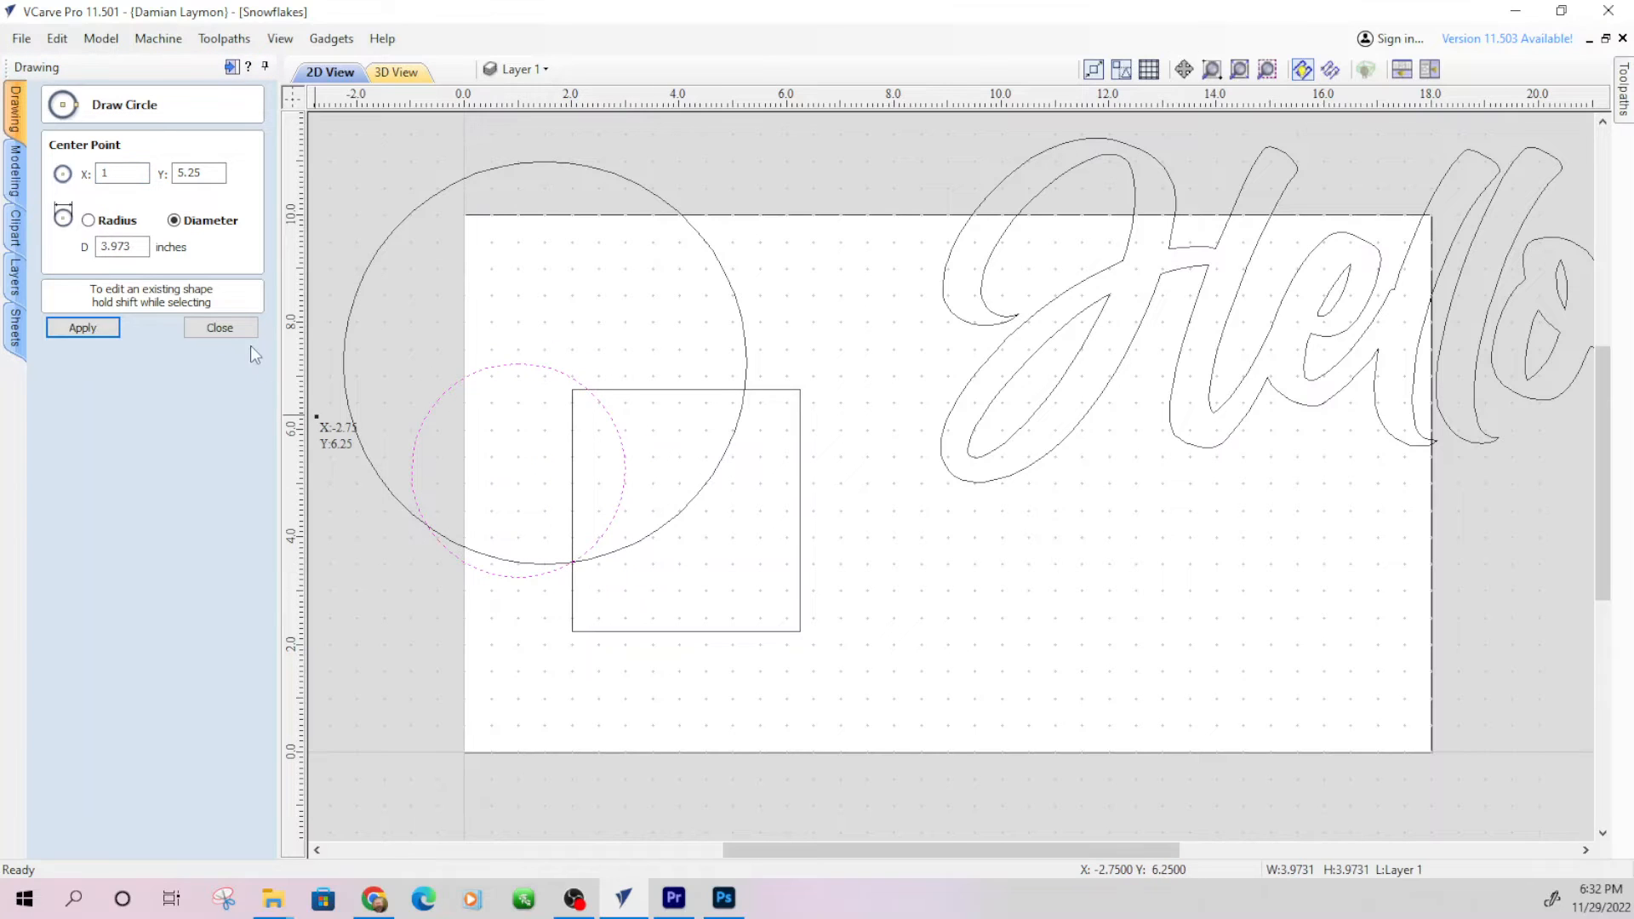
left_click(222, 329)
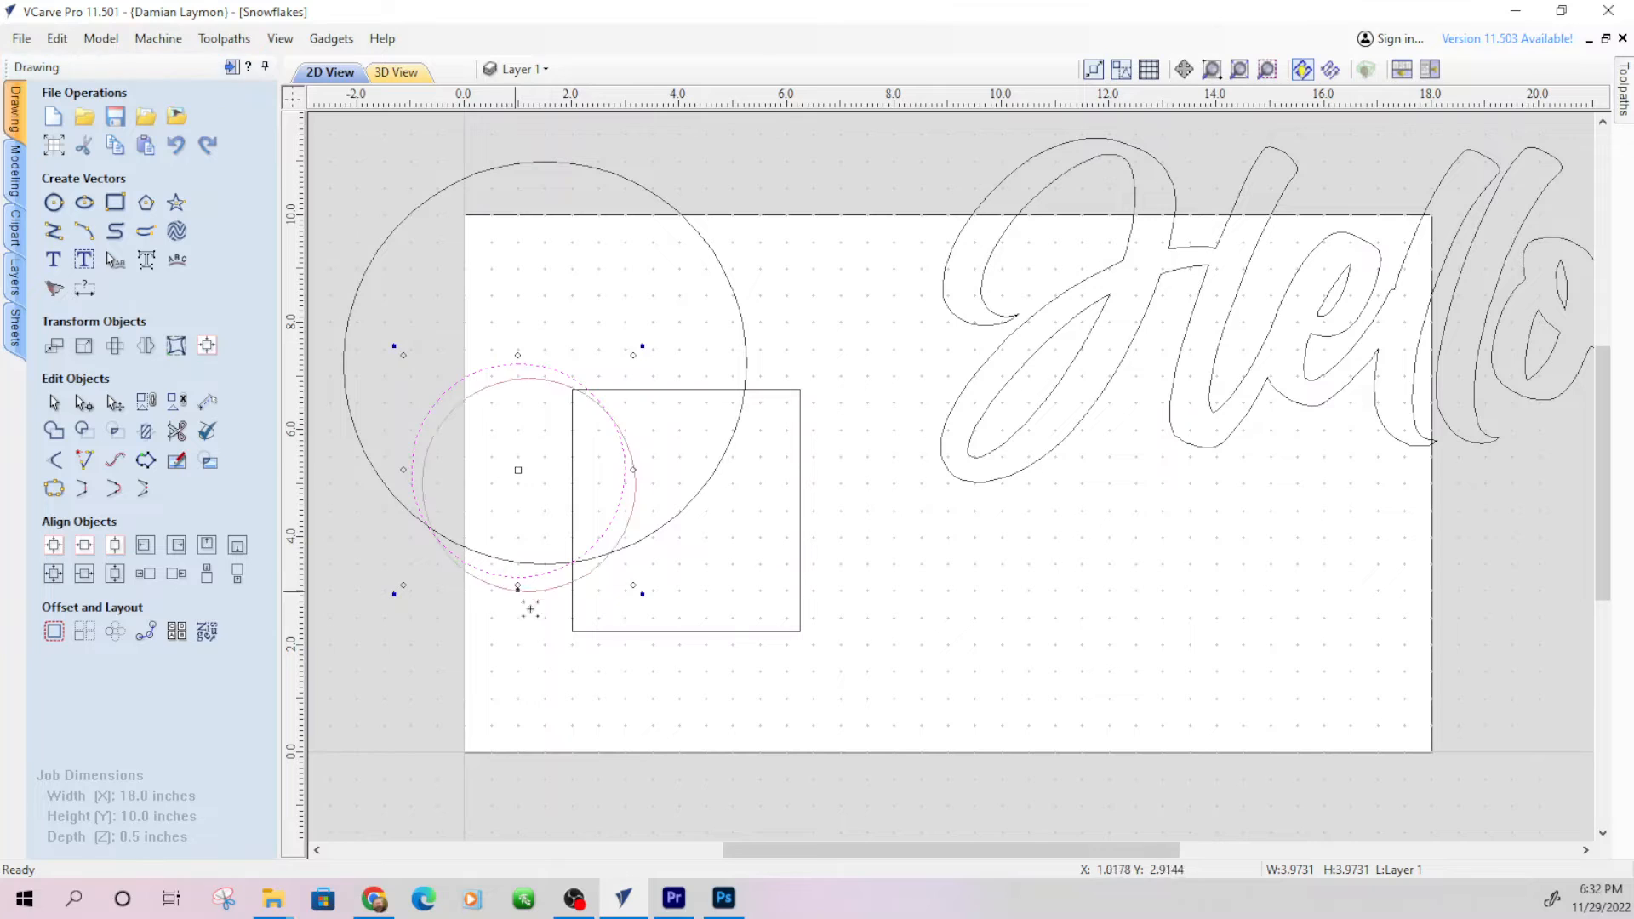
left_click_drag(518, 470, 569, 579)
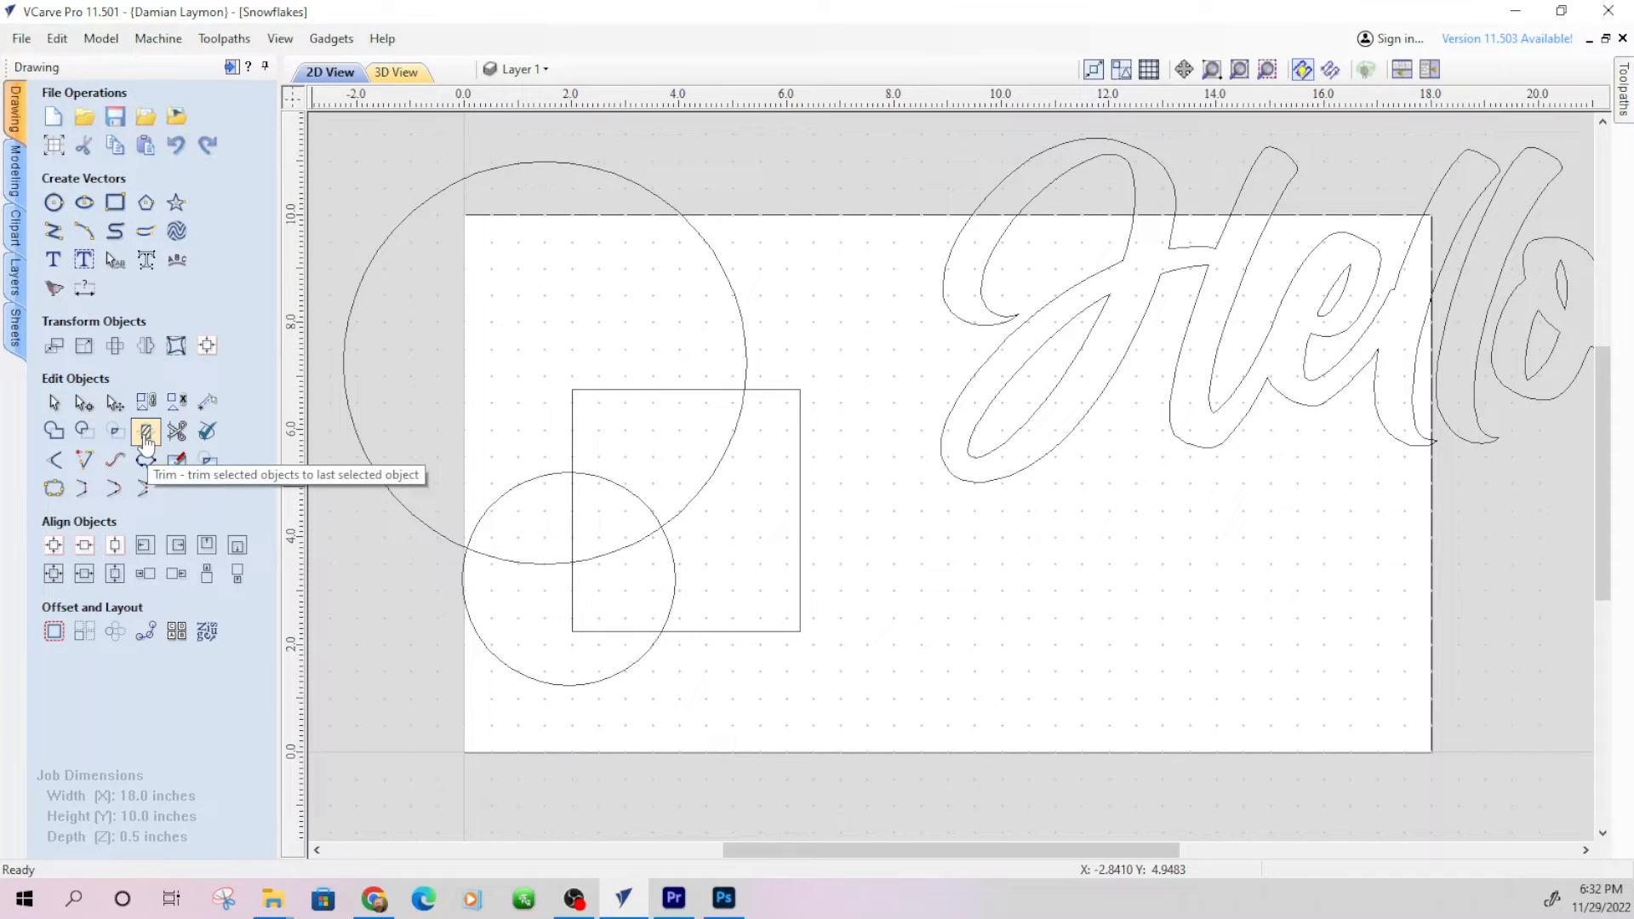
mouse_move(742, 323)
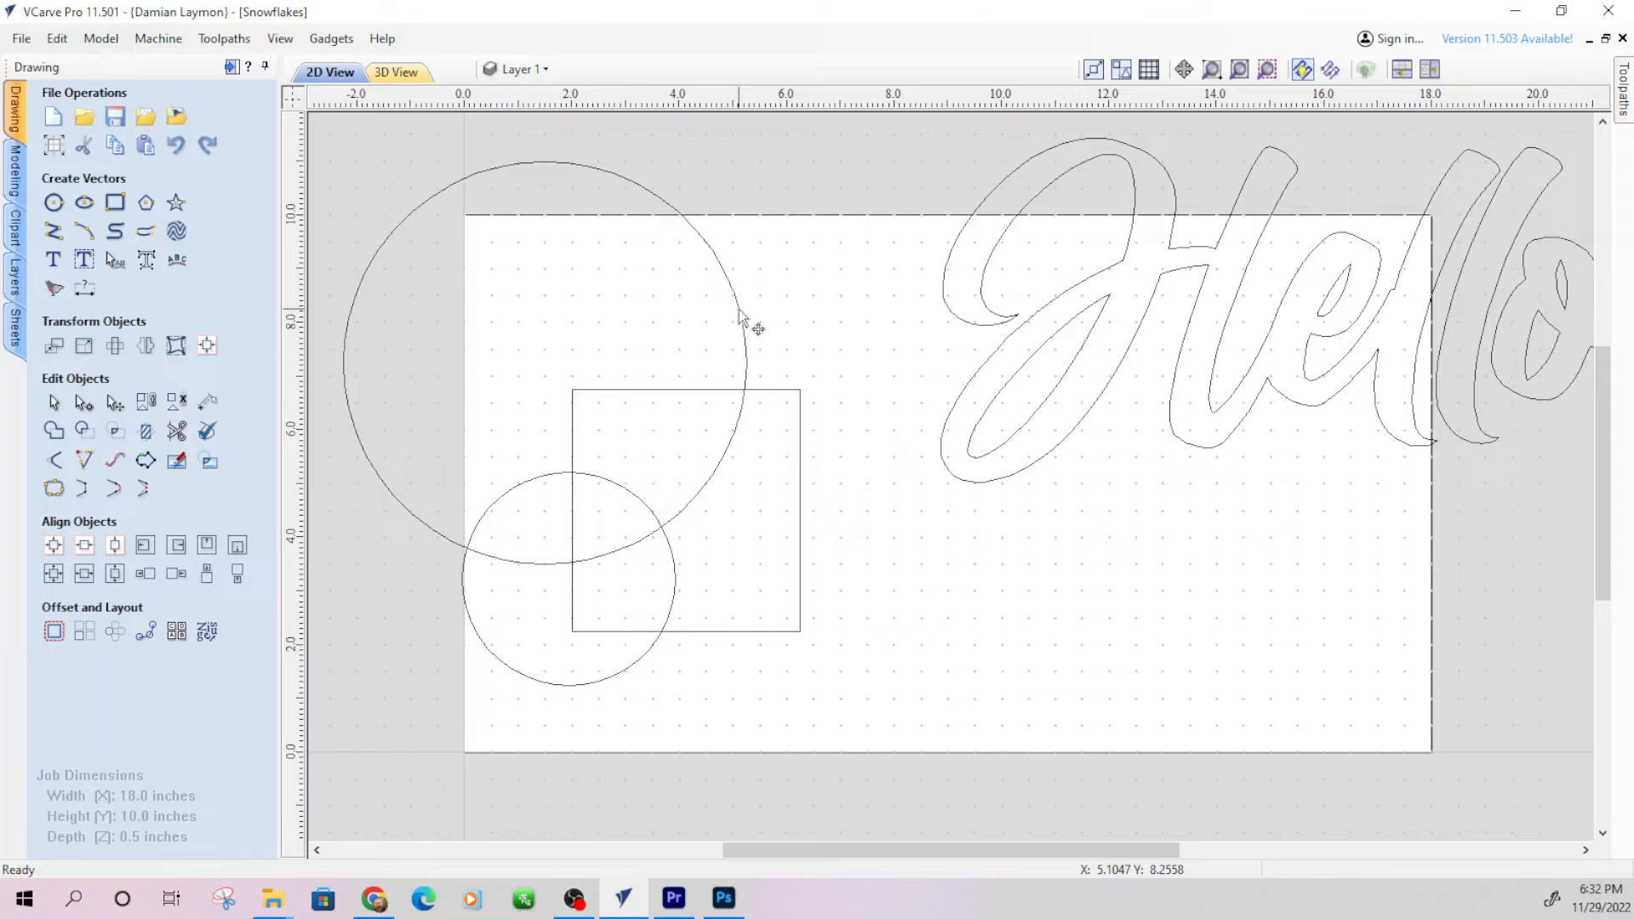
Select the large circle with the other shapes and bring up the trim options
left_click(742, 320)
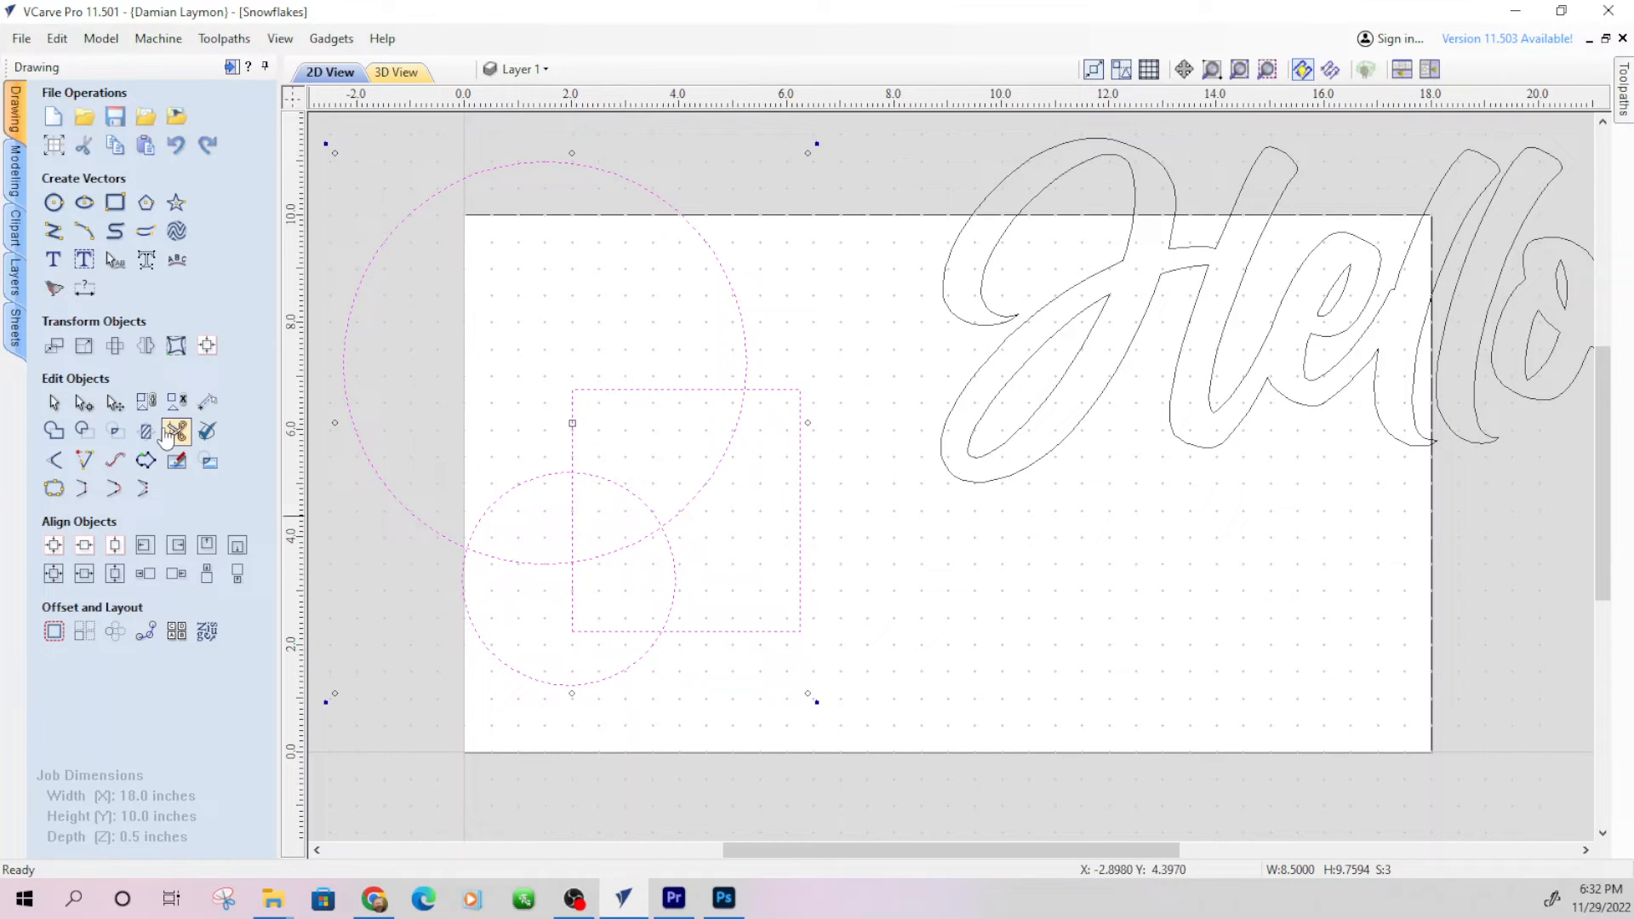
mouse_move(145, 430)
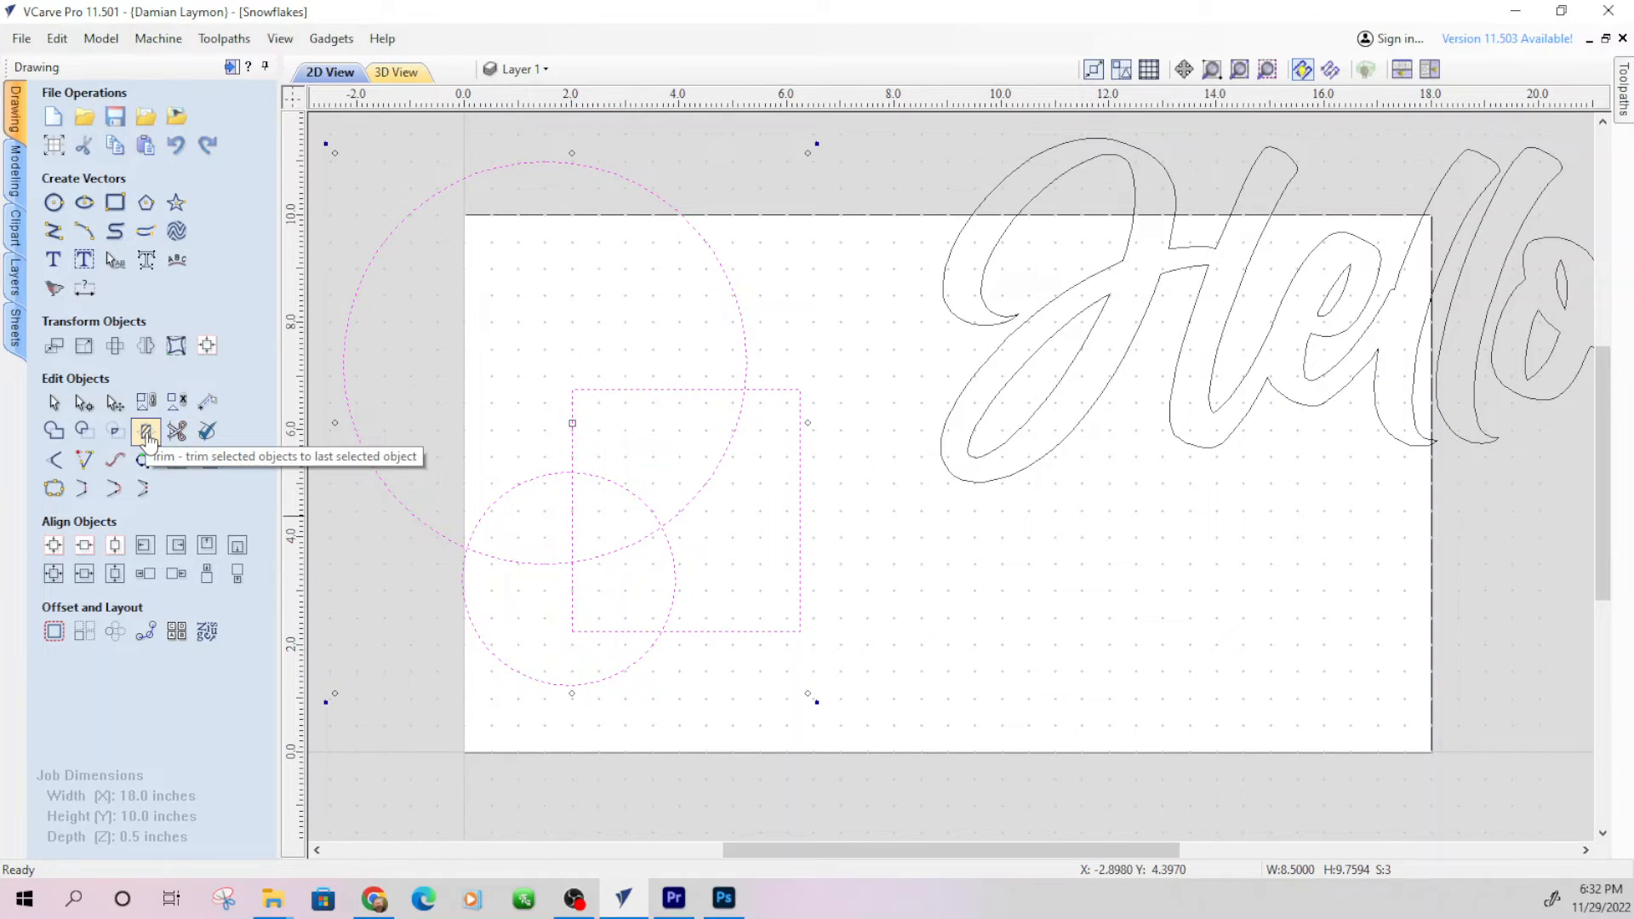
left_click(145, 429)
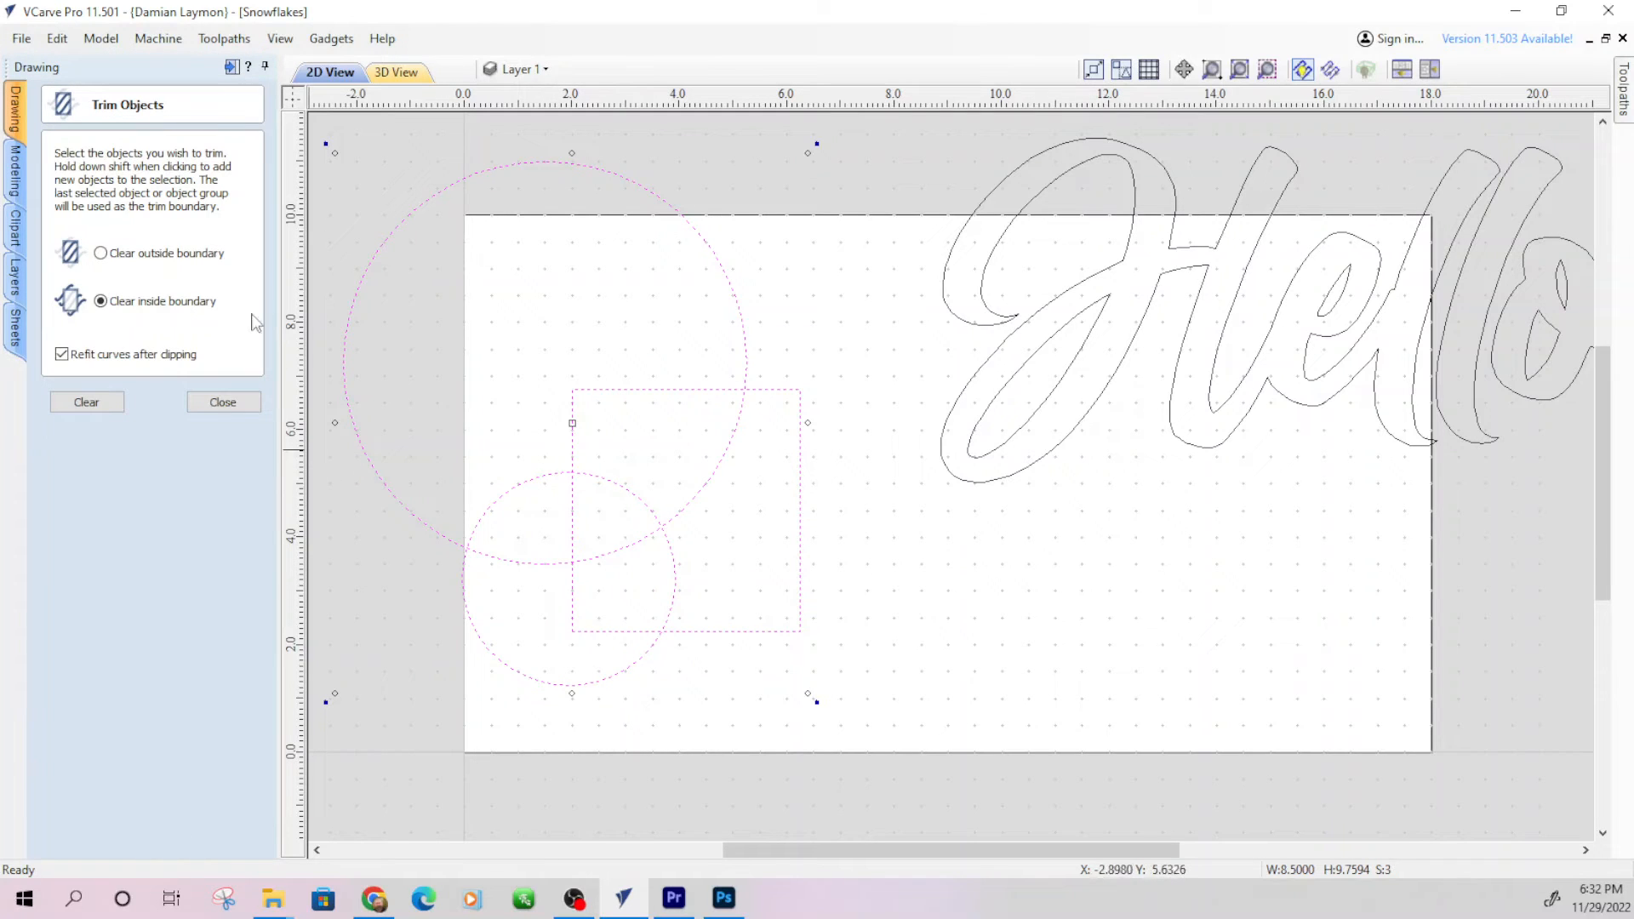
Trim the shapes outside the small circle using it as the boundary
left_click(102, 252)
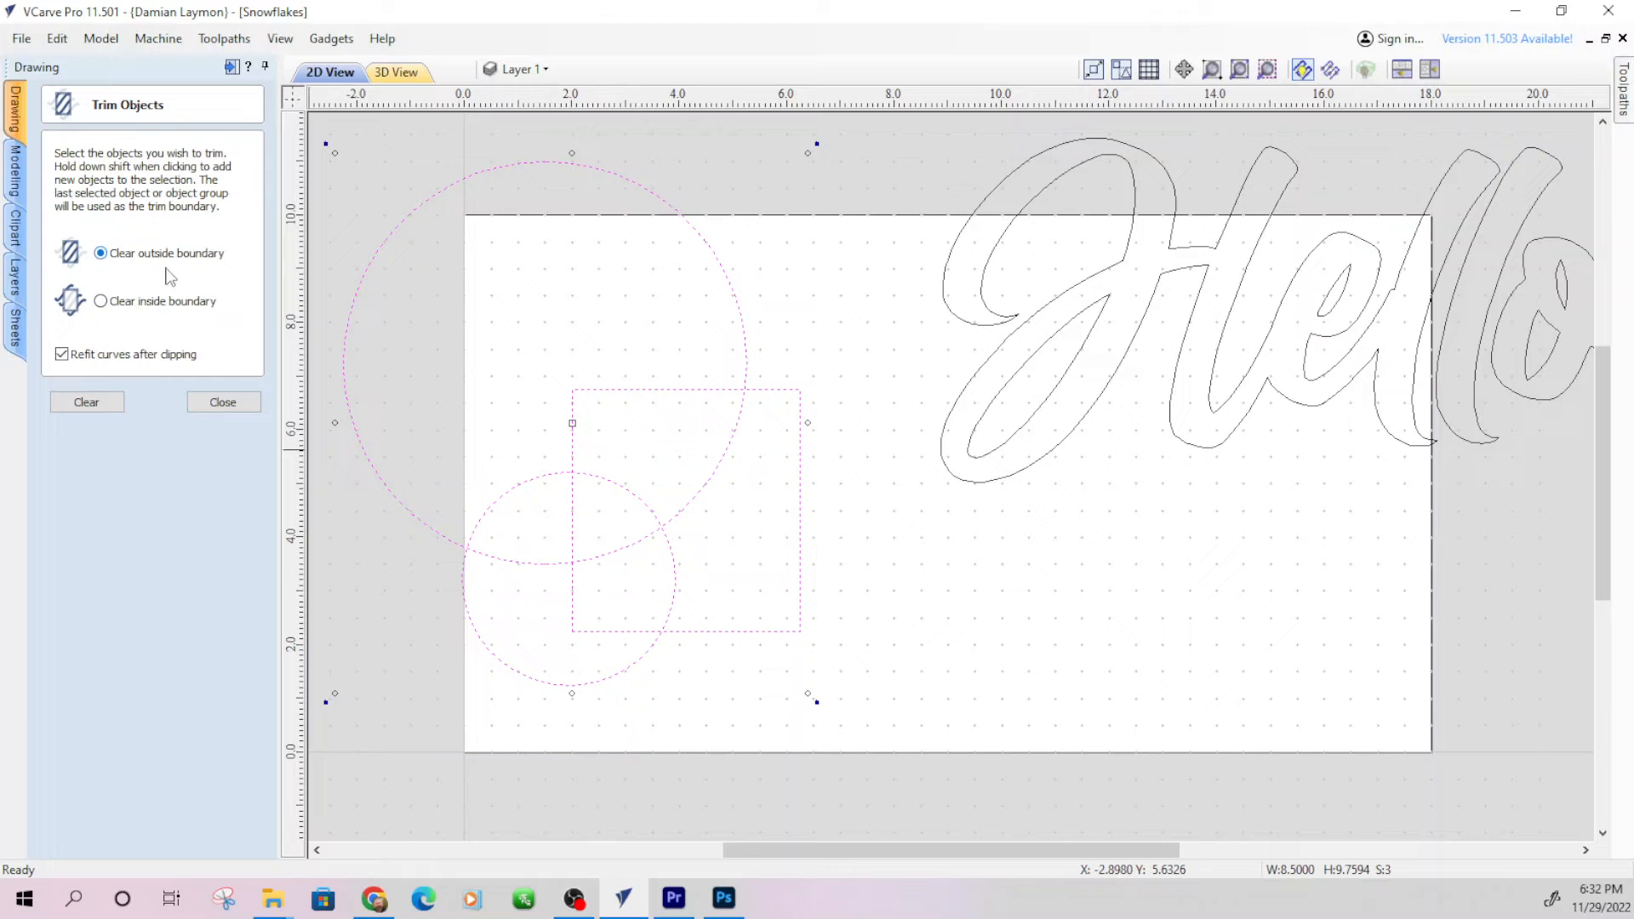
mouse_move(142, 262)
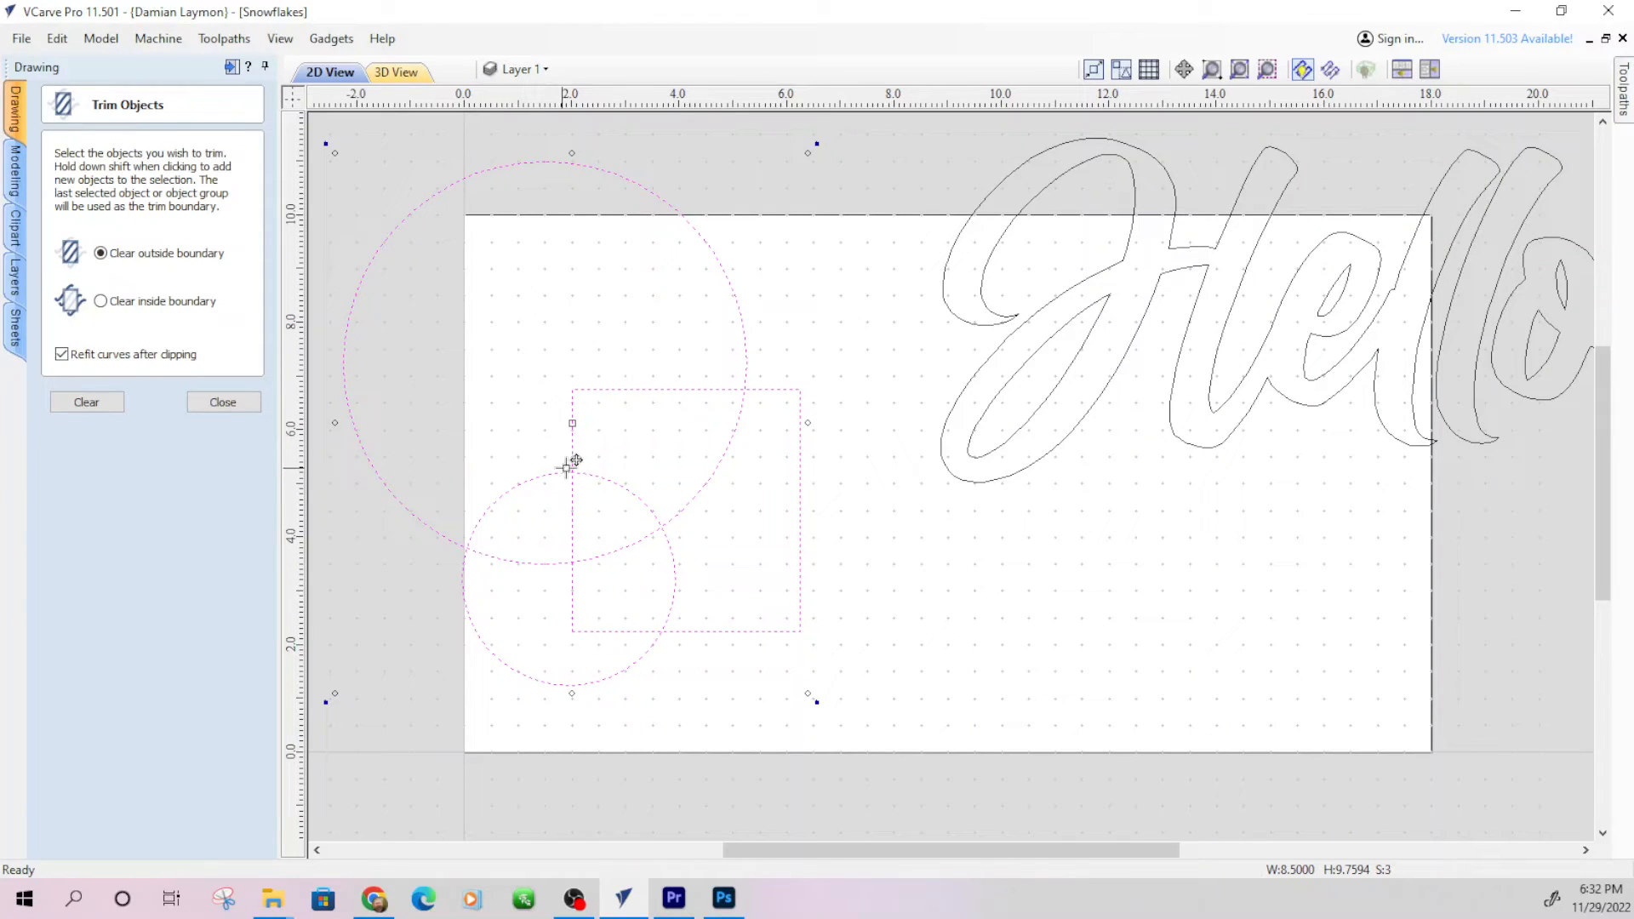
mouse_move(654, 493)
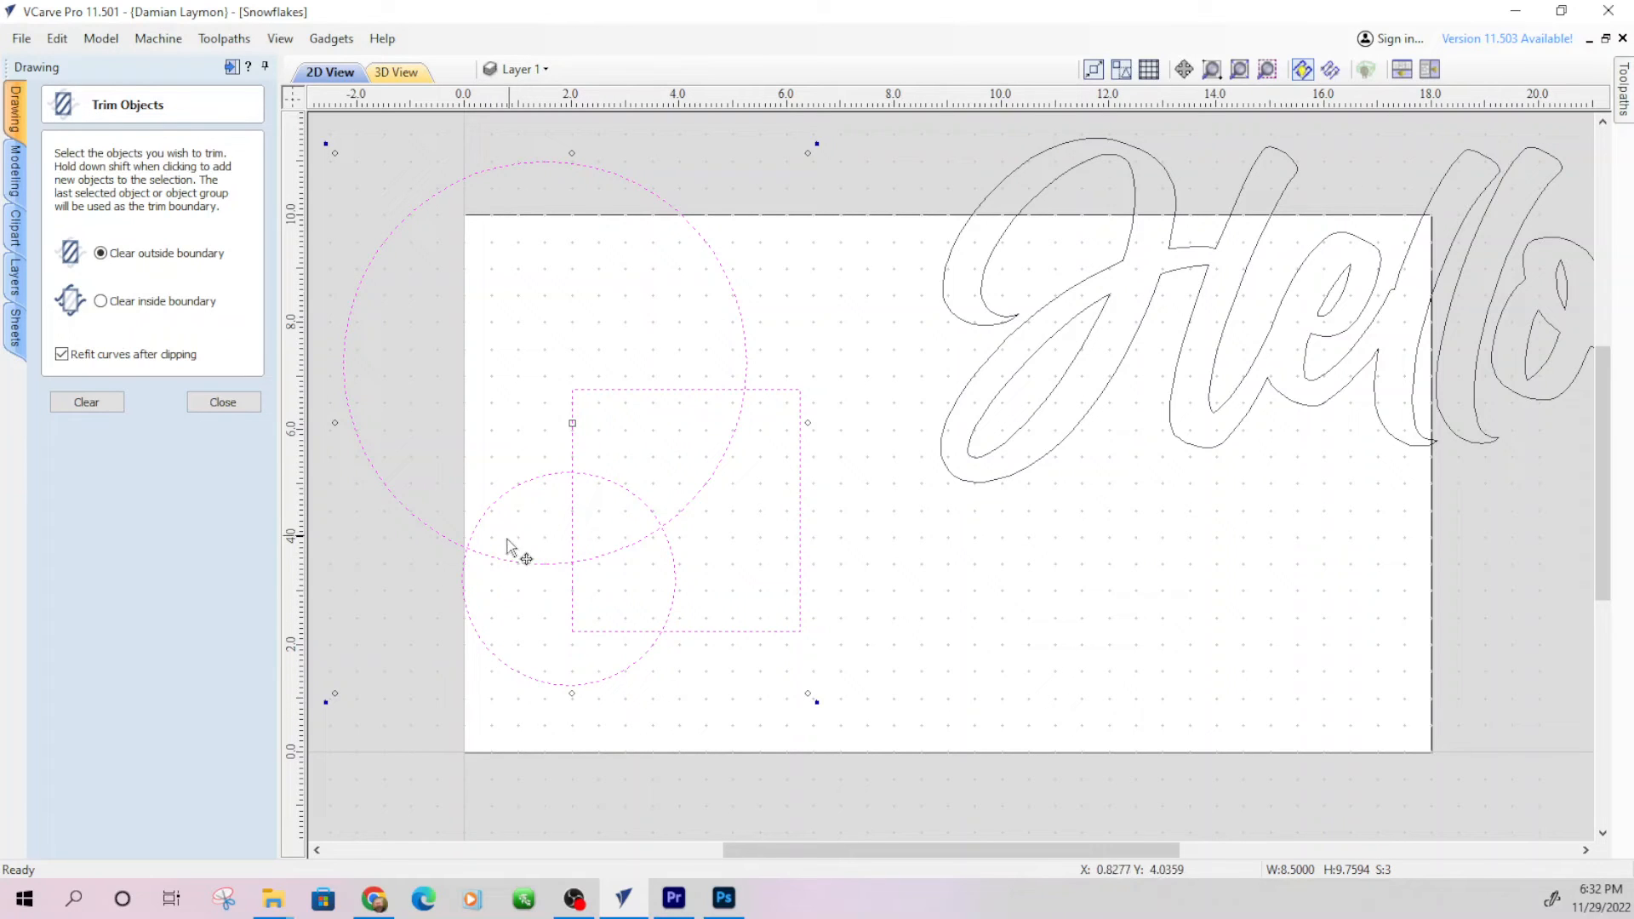
left_click(87, 401)
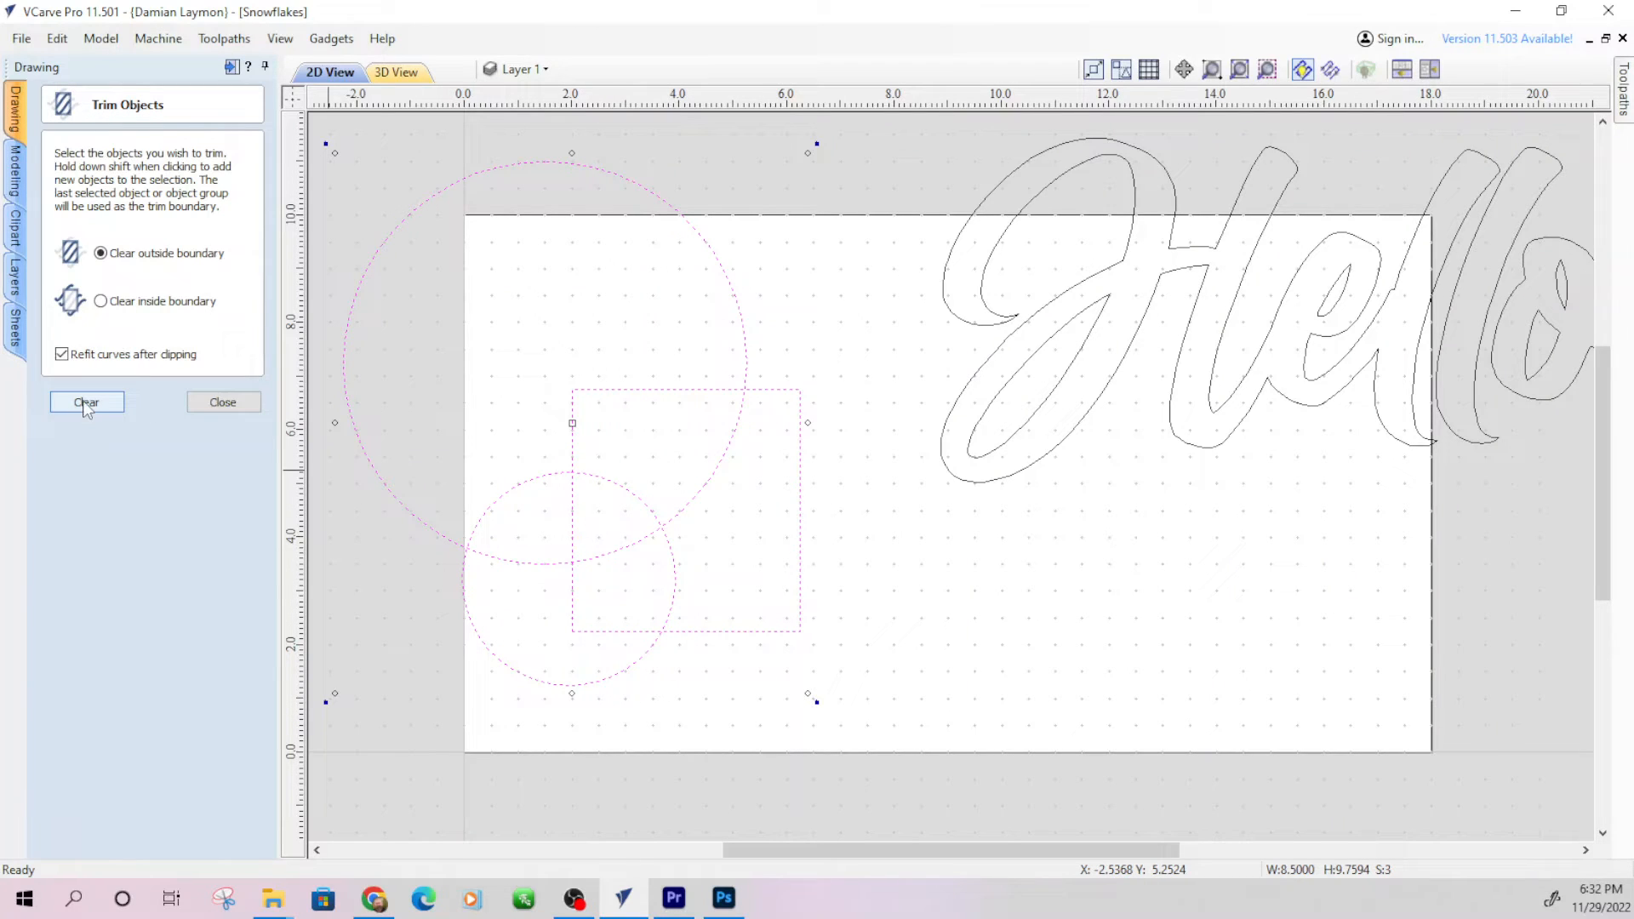
left_click(85, 401)
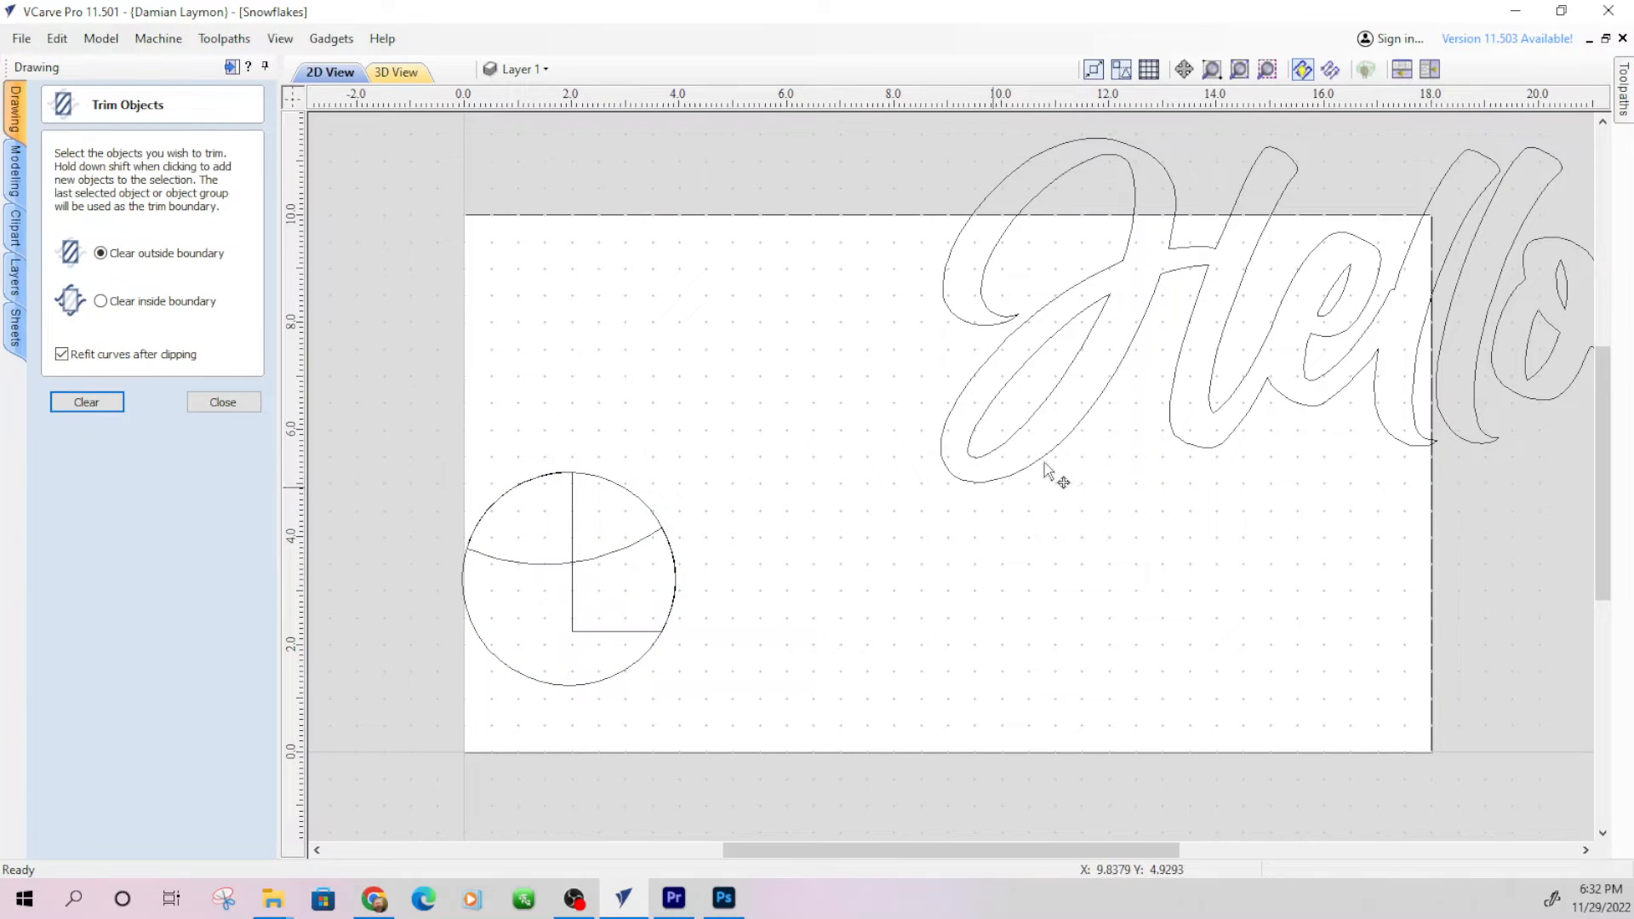
mouse_move(1079, 313)
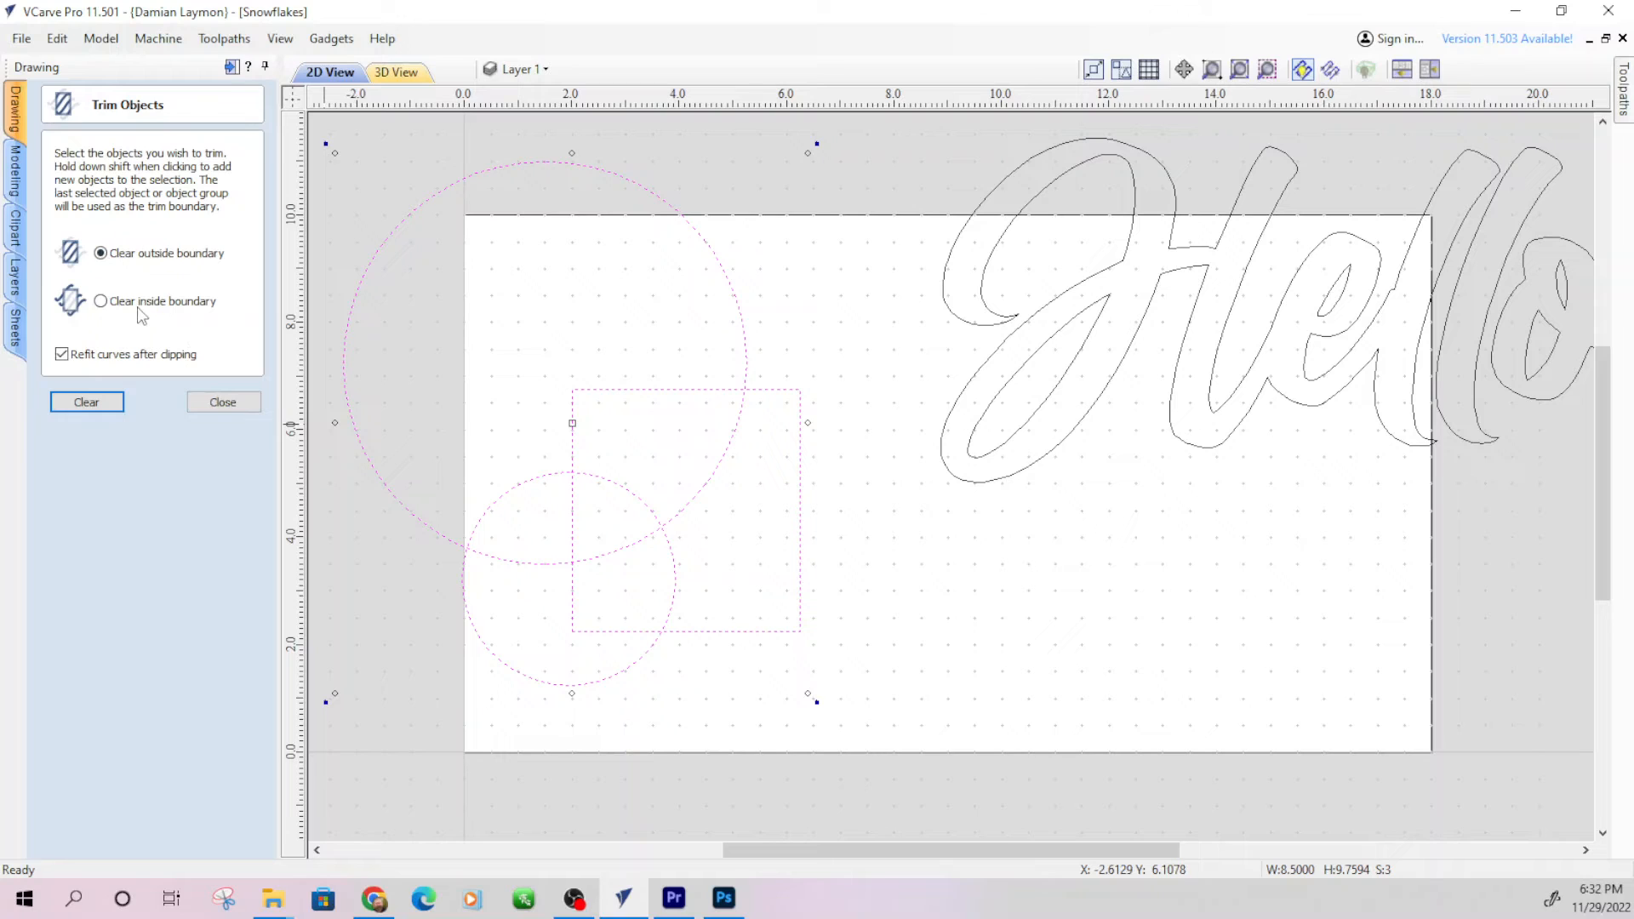
Switch to clearing inside the boundary, trim the shapes, and close the trim tool
left_click(102, 299)
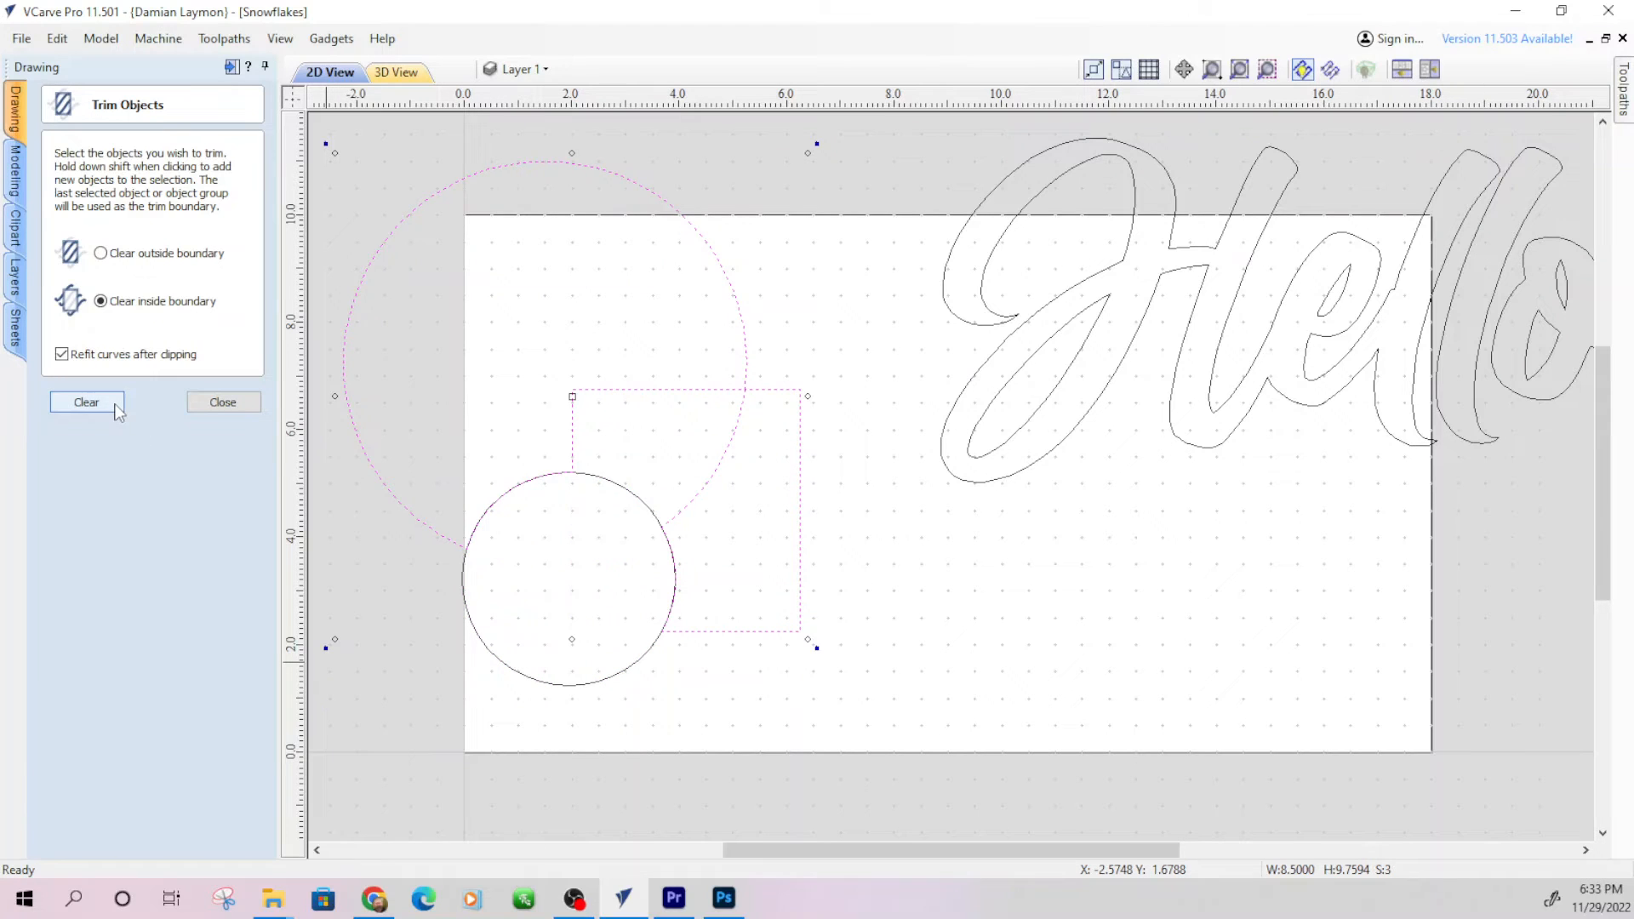
left_click(85, 401)
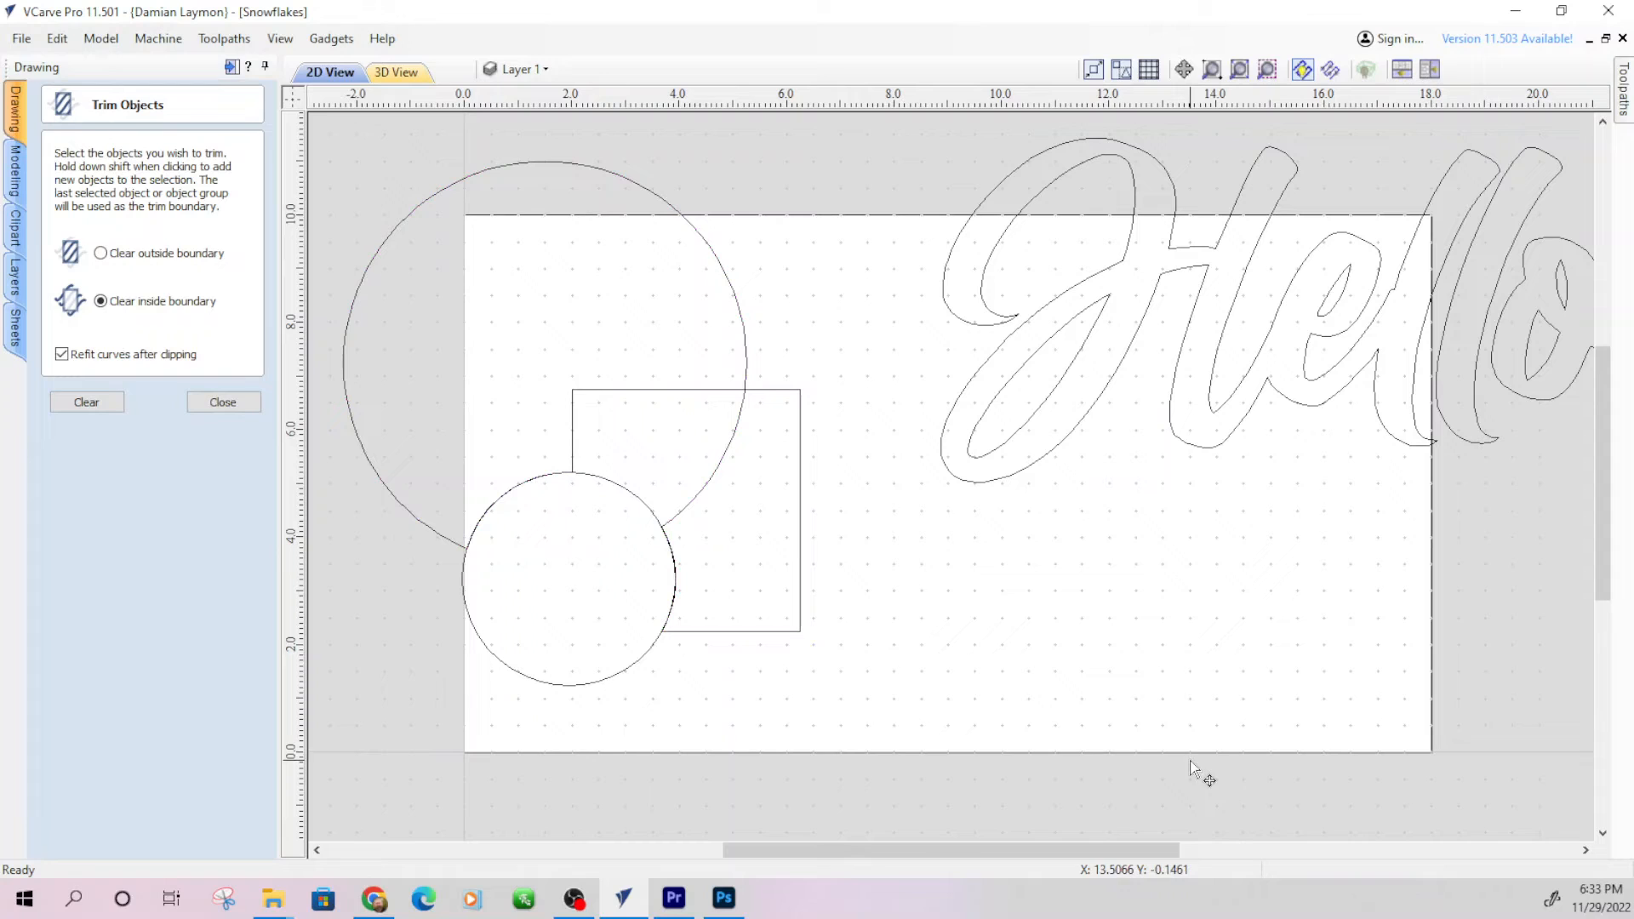
mouse_move(364, 307)
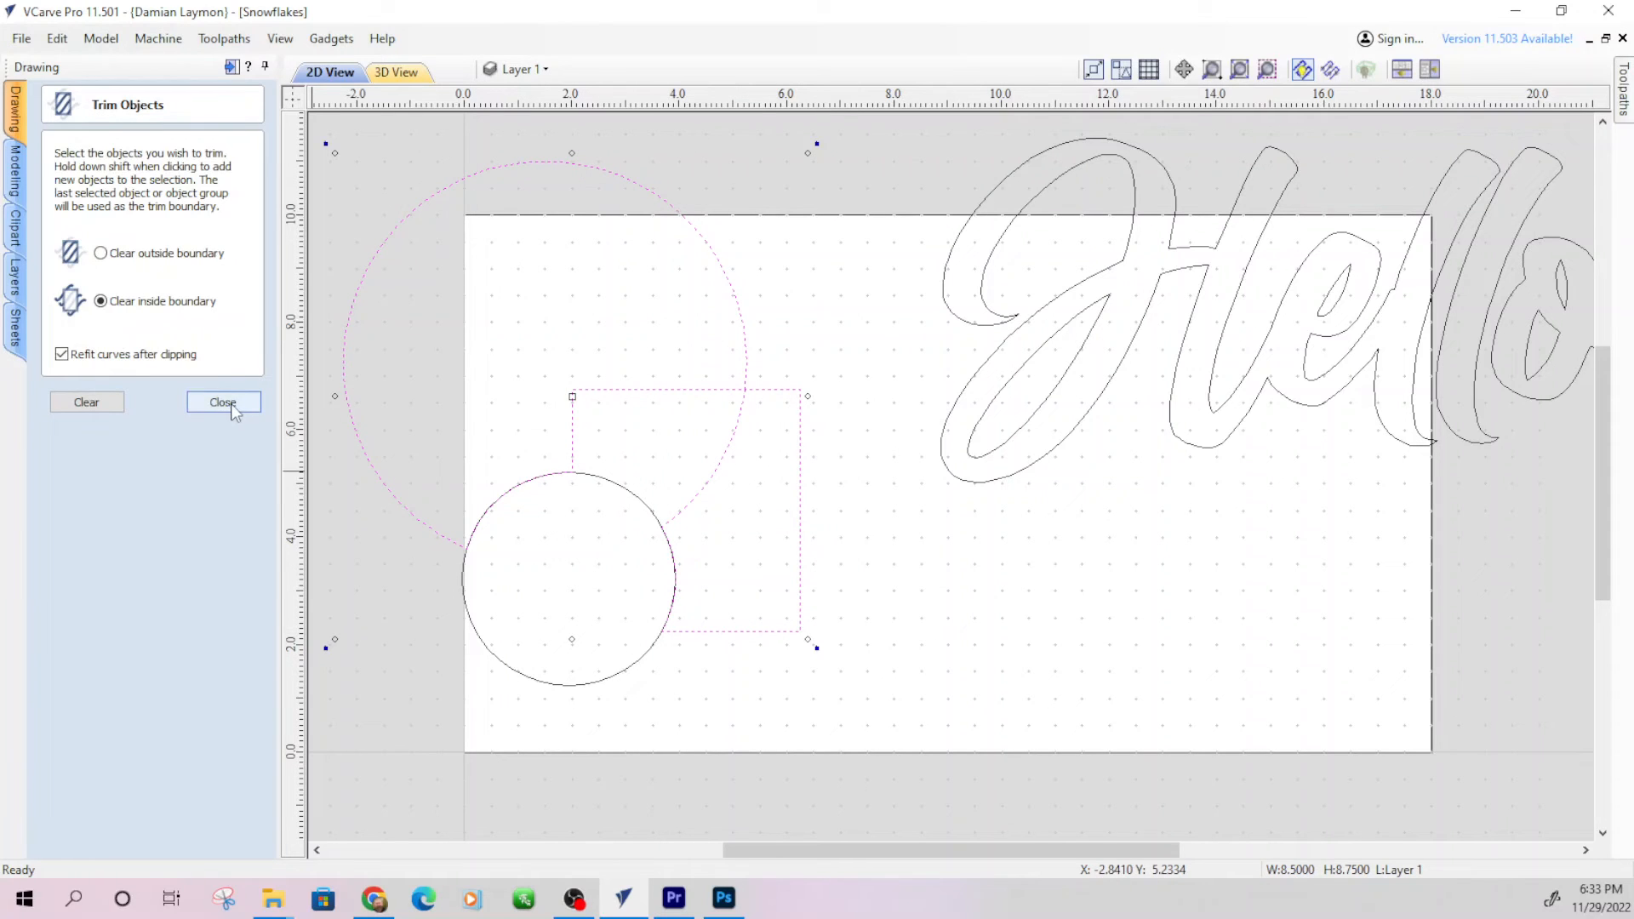
left_click(223, 401)
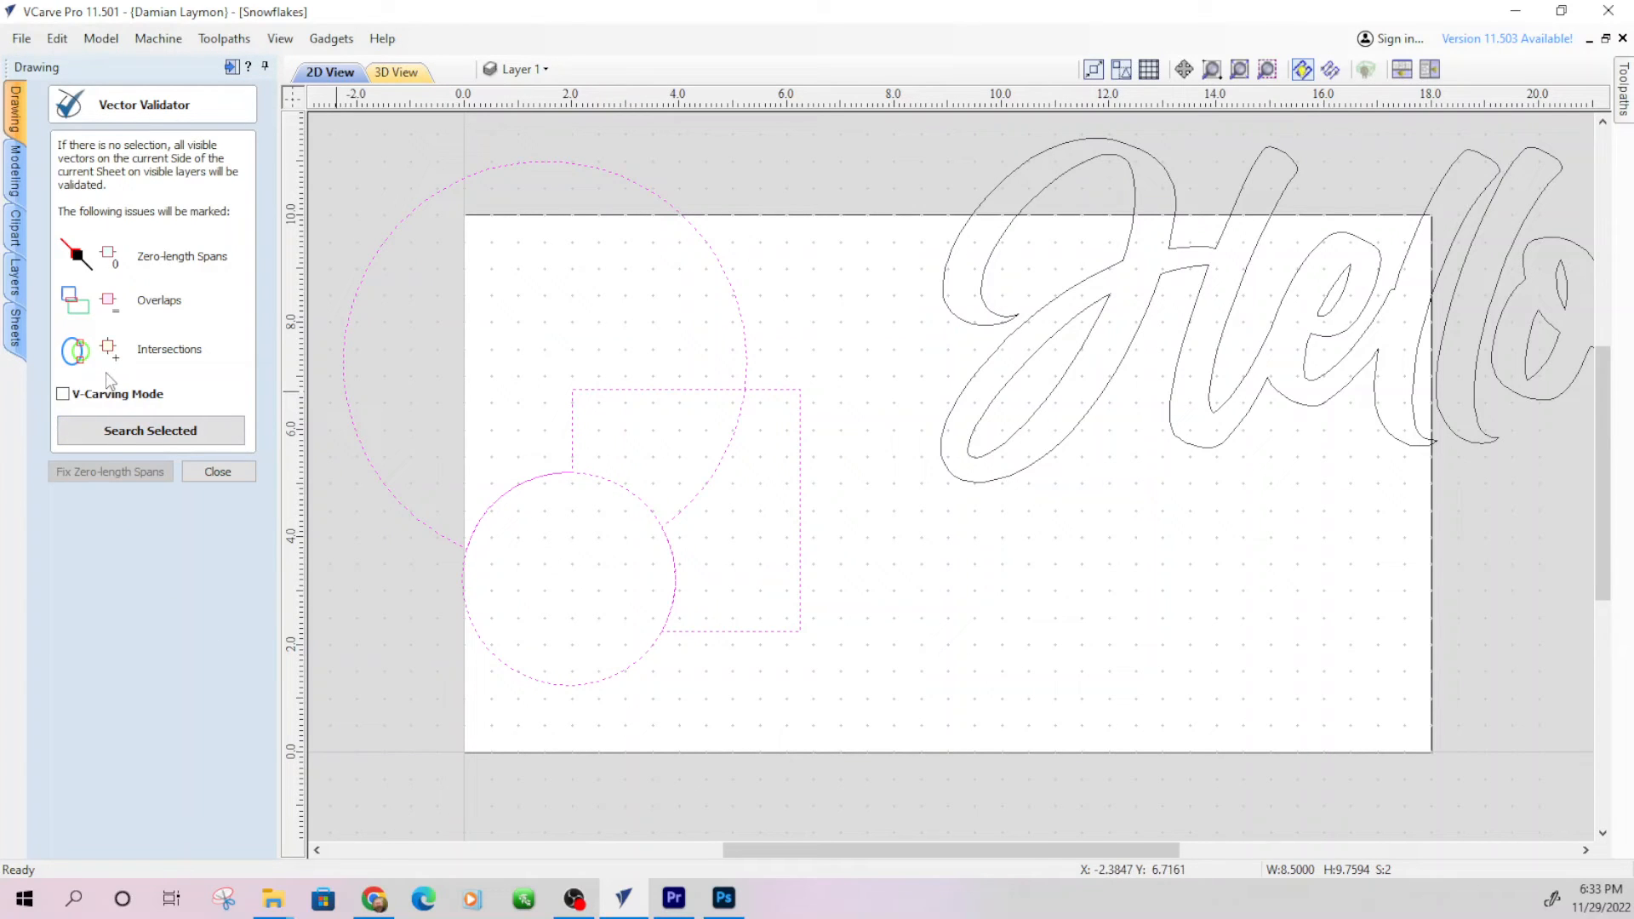
mouse_move(245, 423)
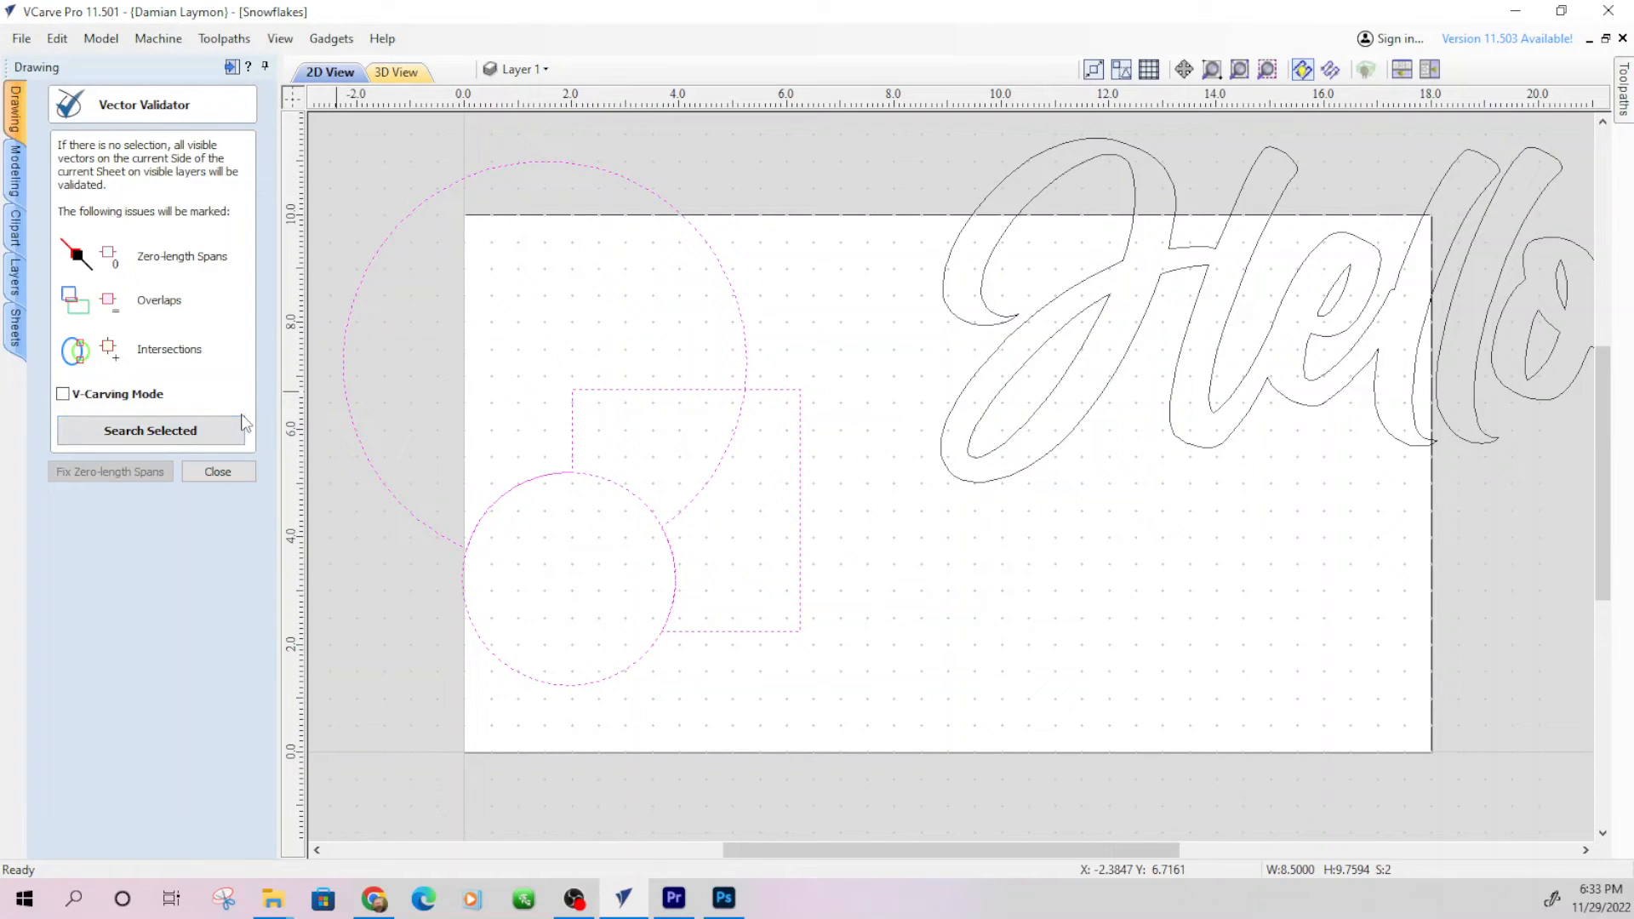
Search the selected circle and square for overlaps and intersections, then close the validator
left_click(150, 430)
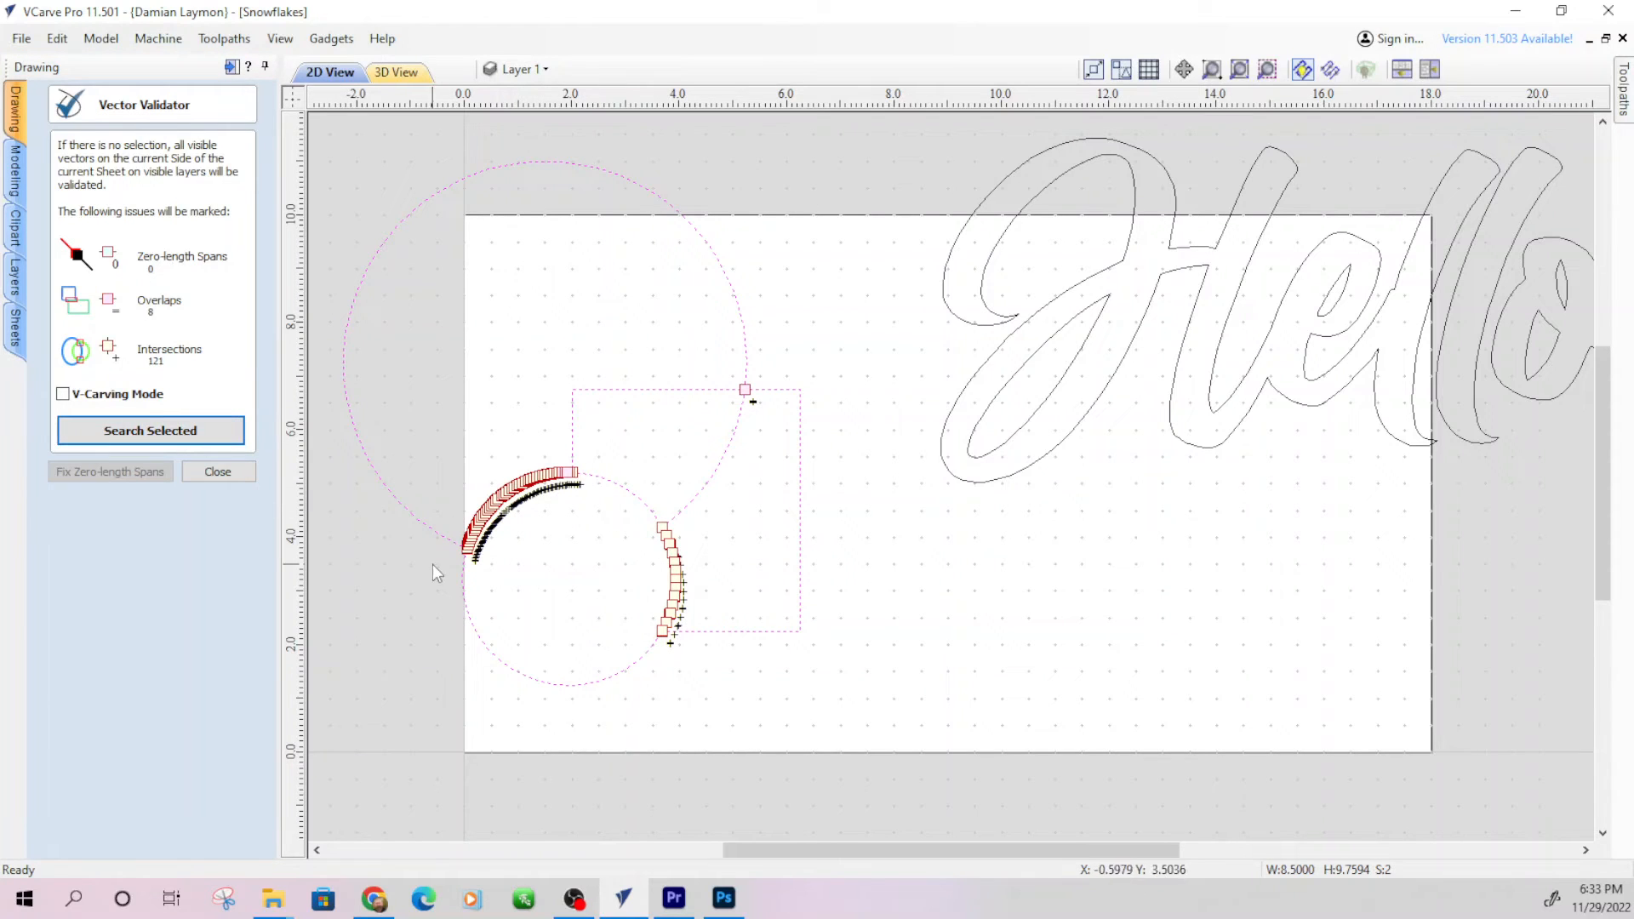
mouse_move(694, 619)
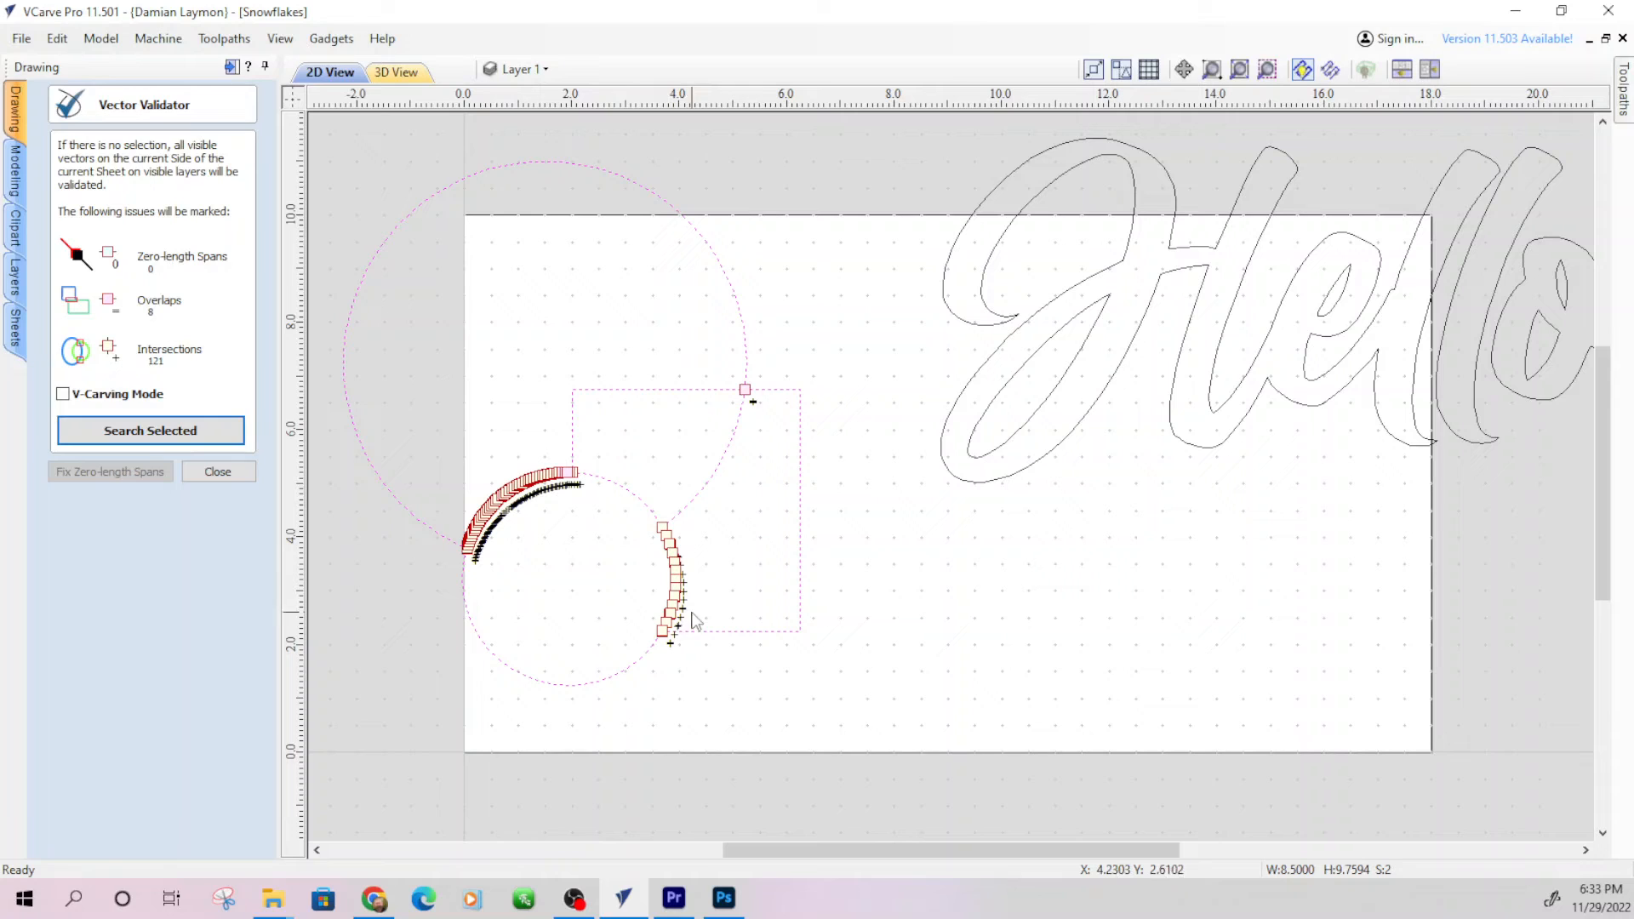
mouse_move(493, 483)
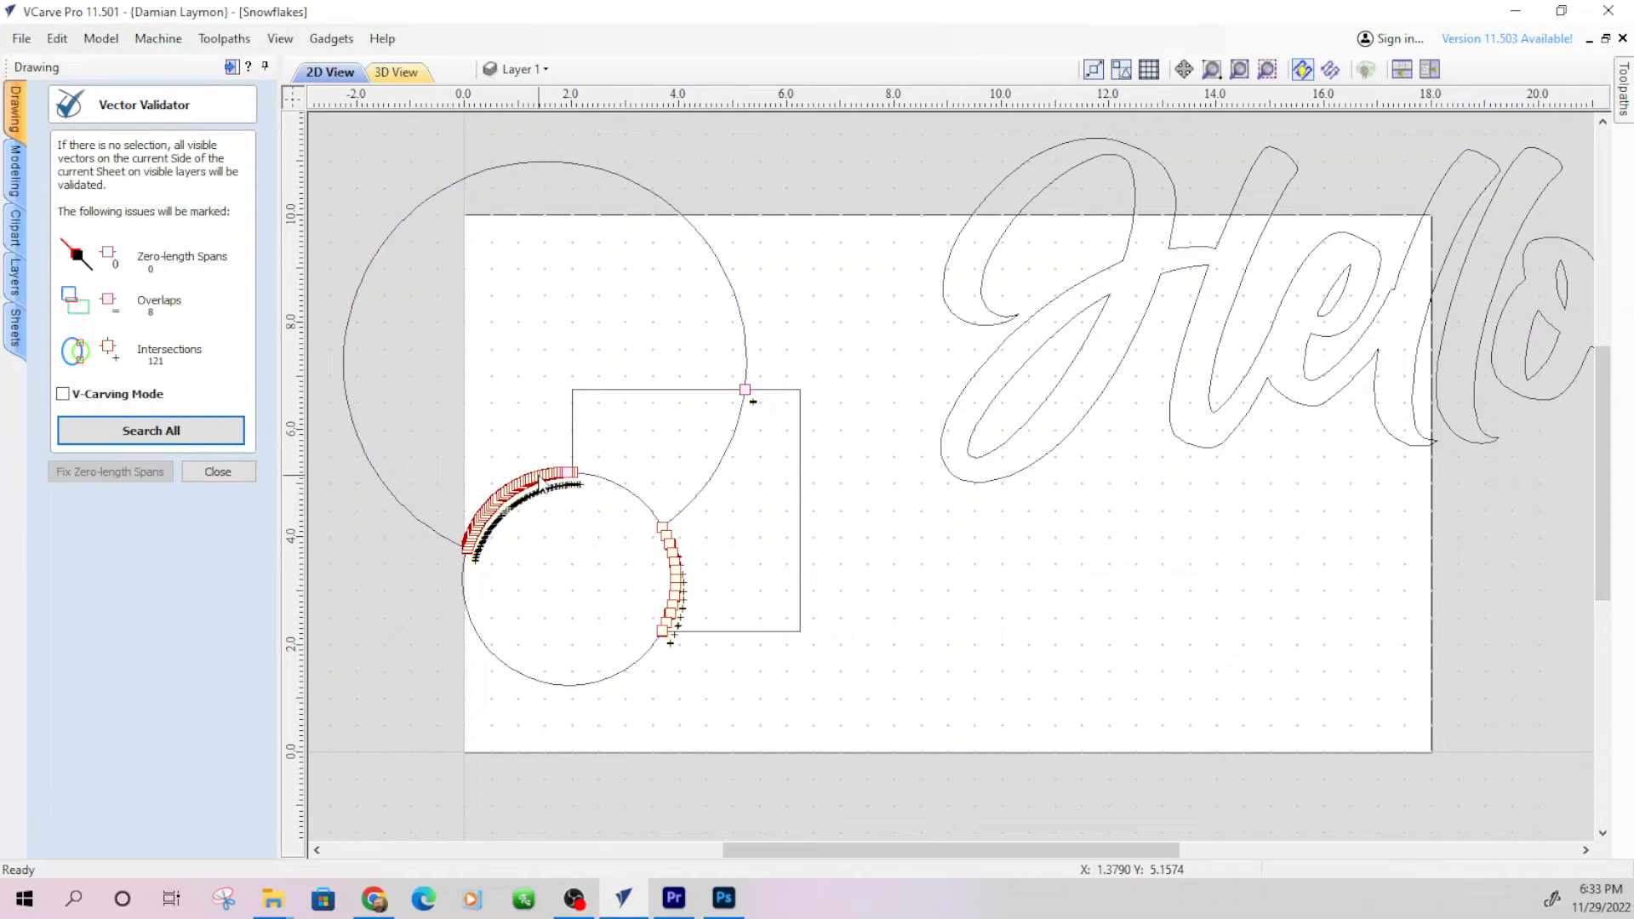
mouse_move(660, 569)
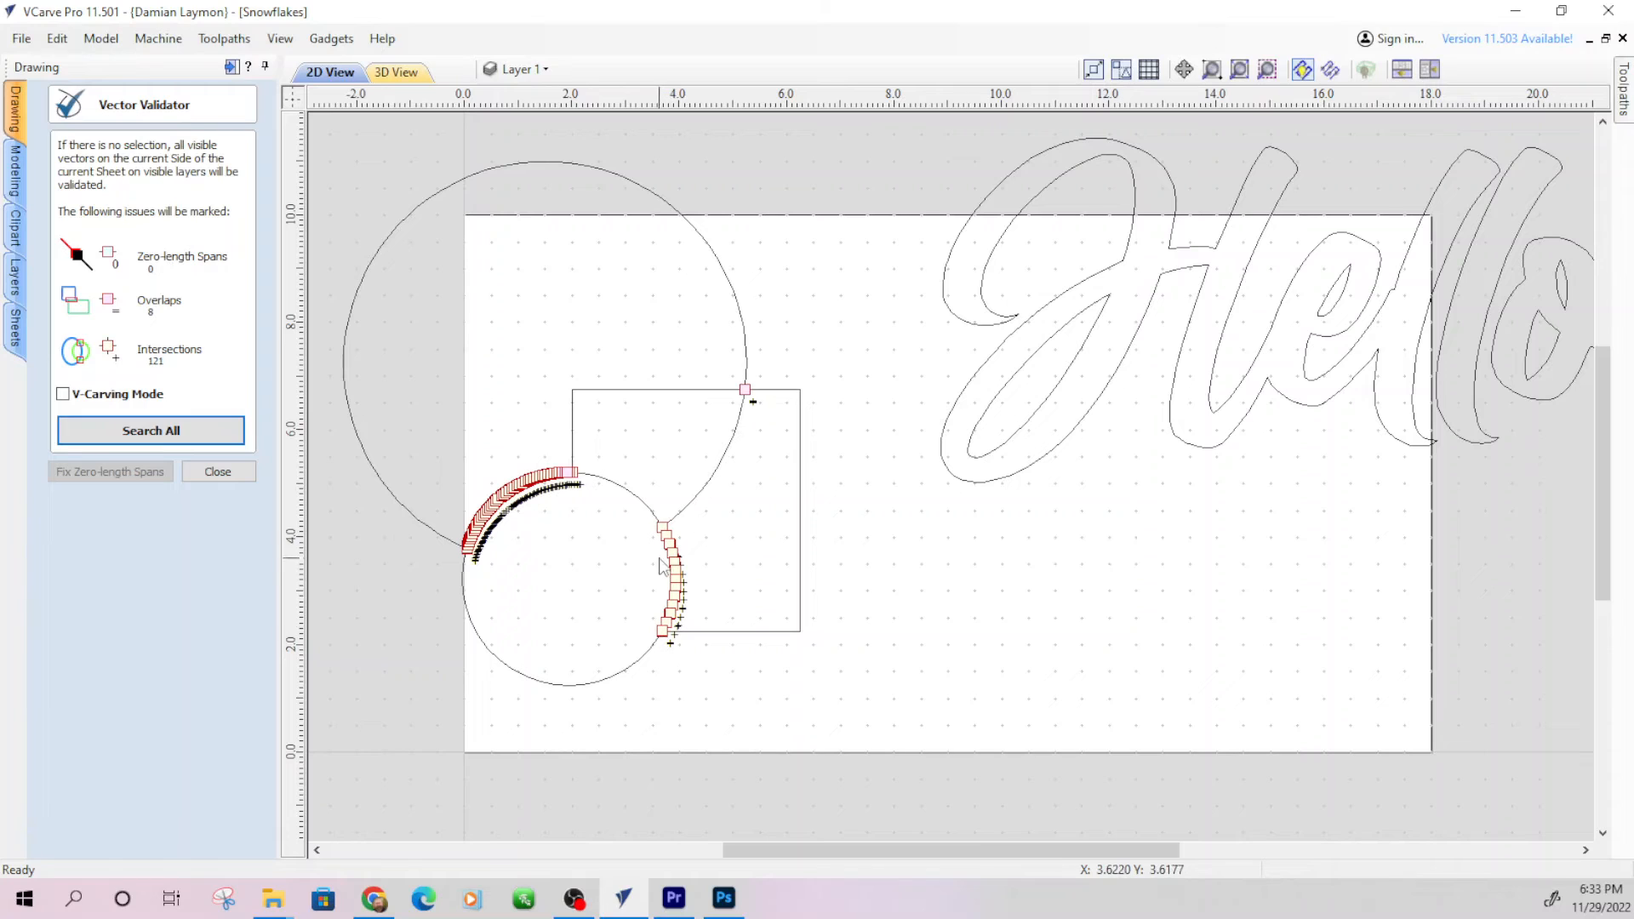
mouse_move(565, 571)
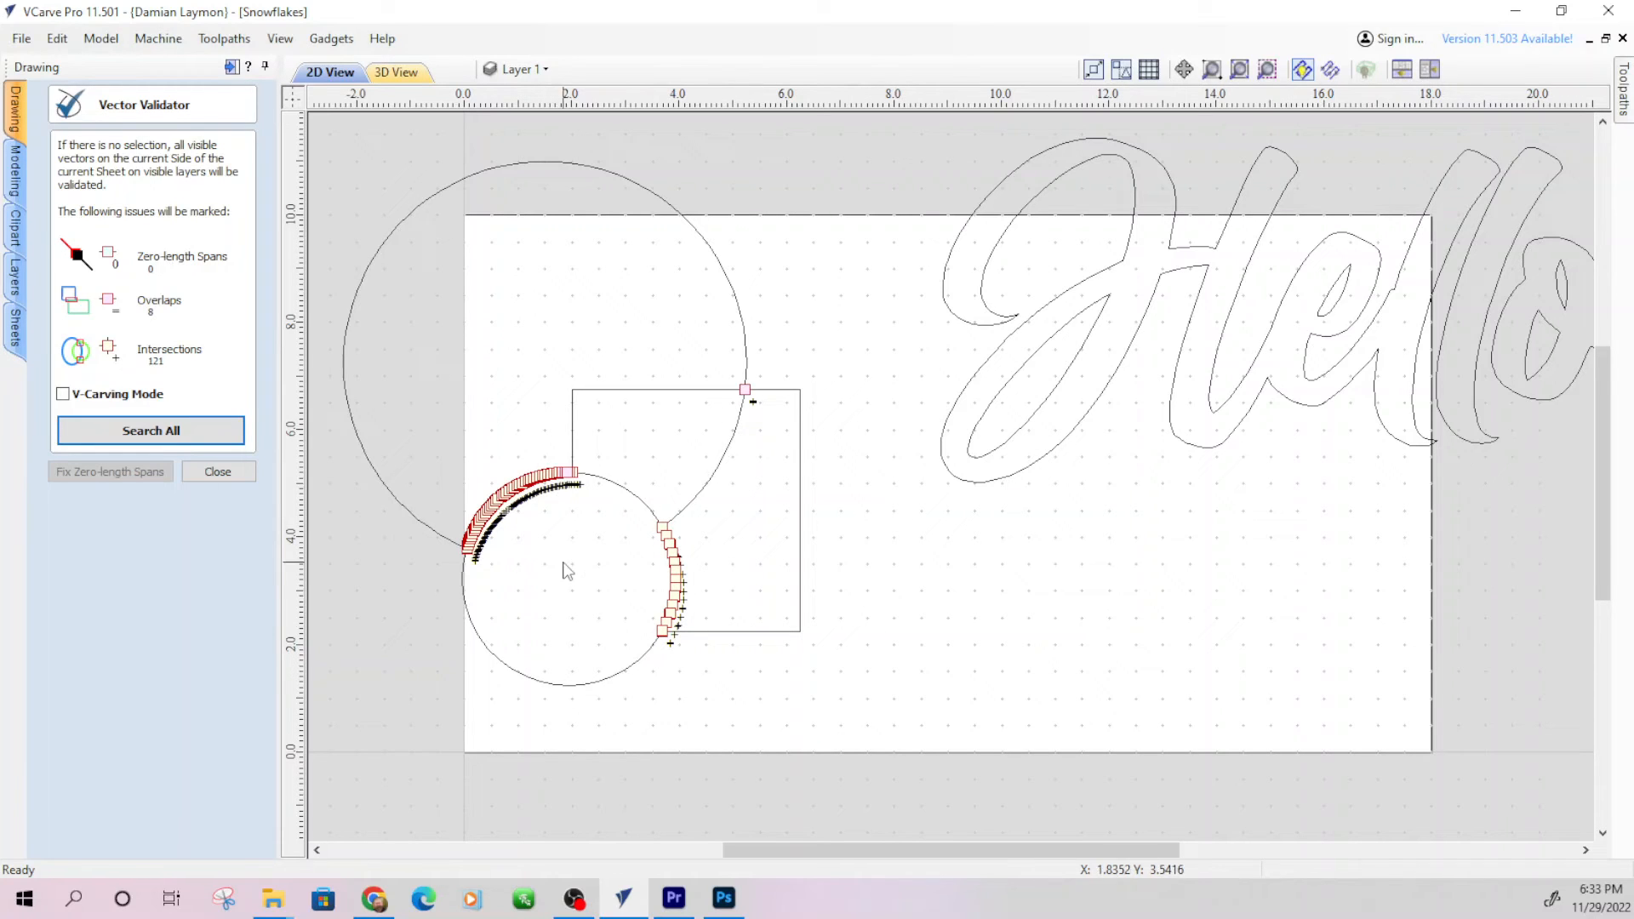
mouse_move(691, 502)
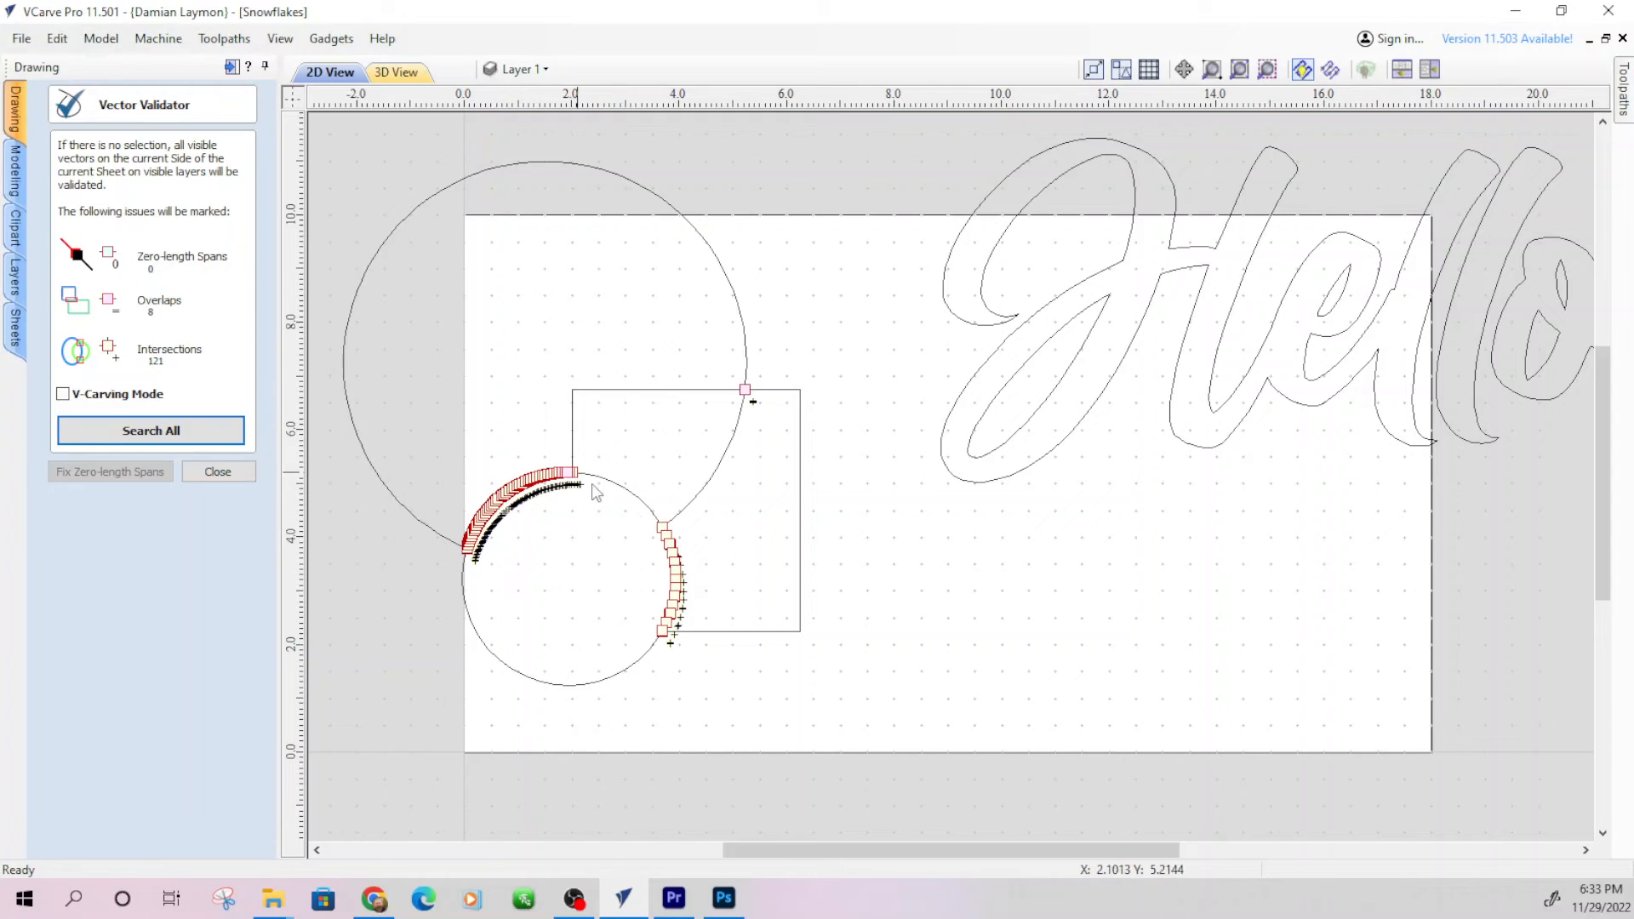
mouse_move(995, 687)
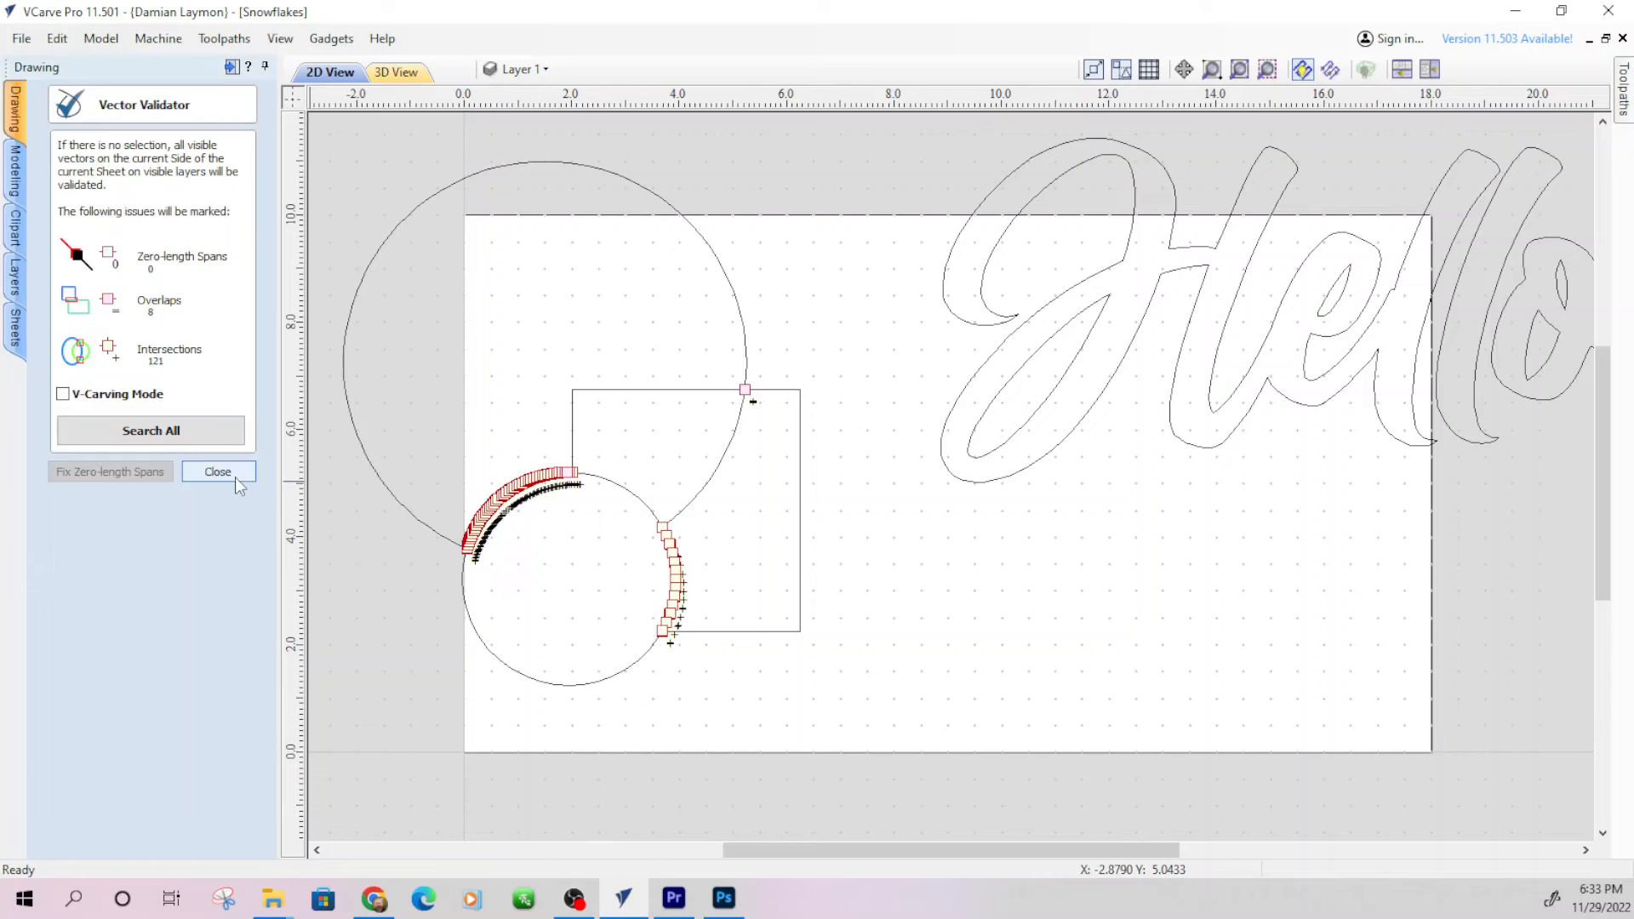
left_click(218, 472)
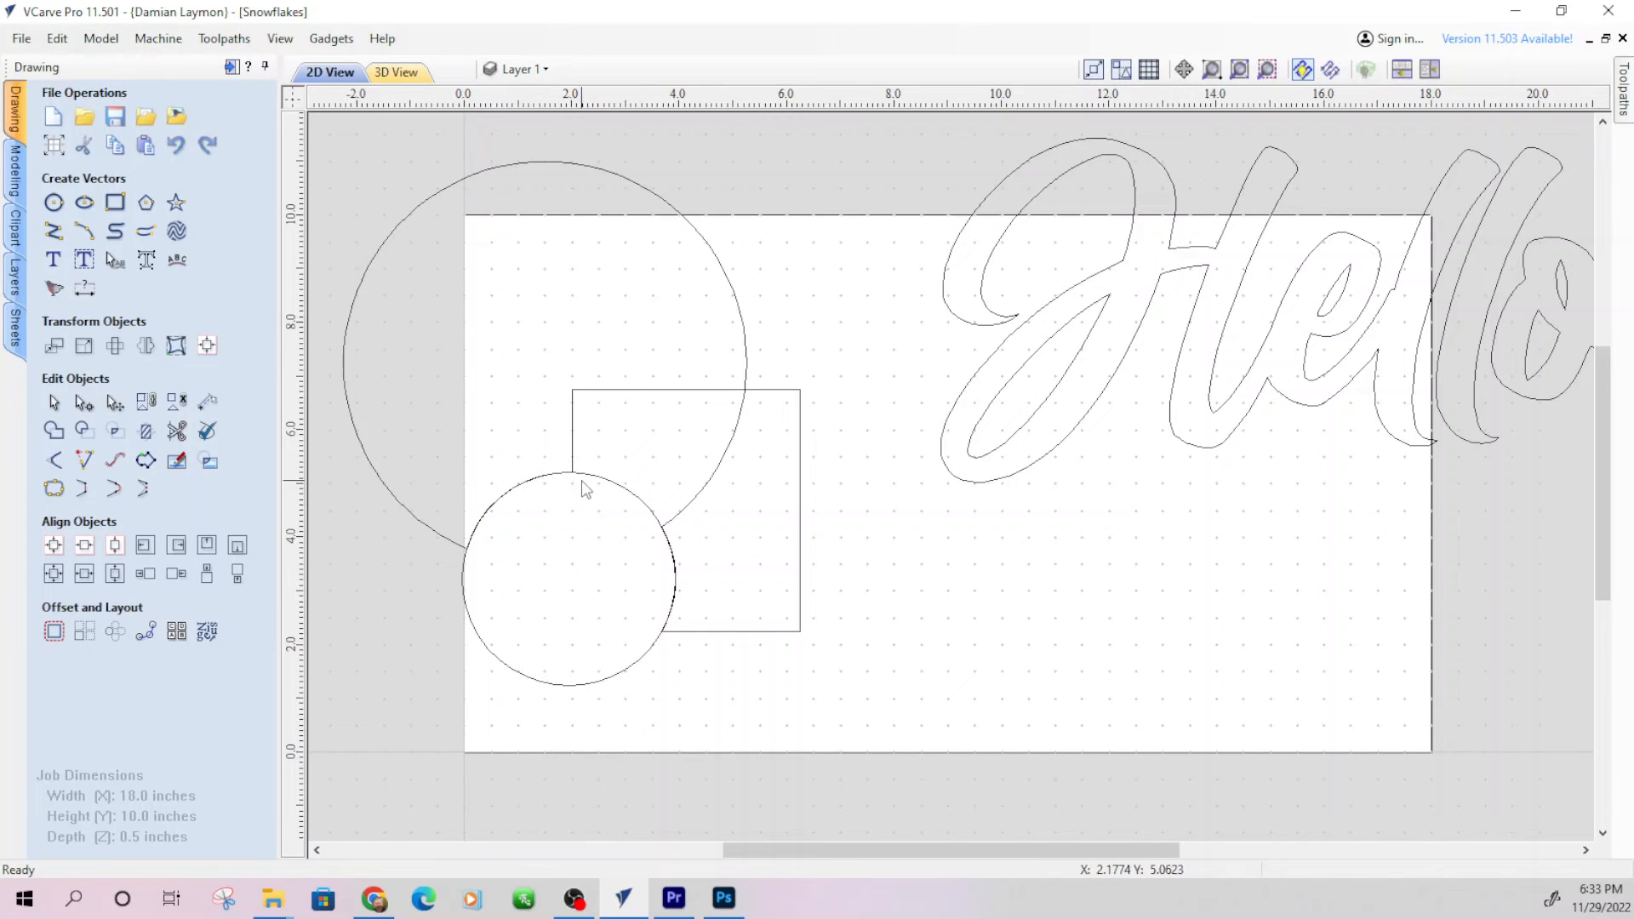
mouse_move(653, 589)
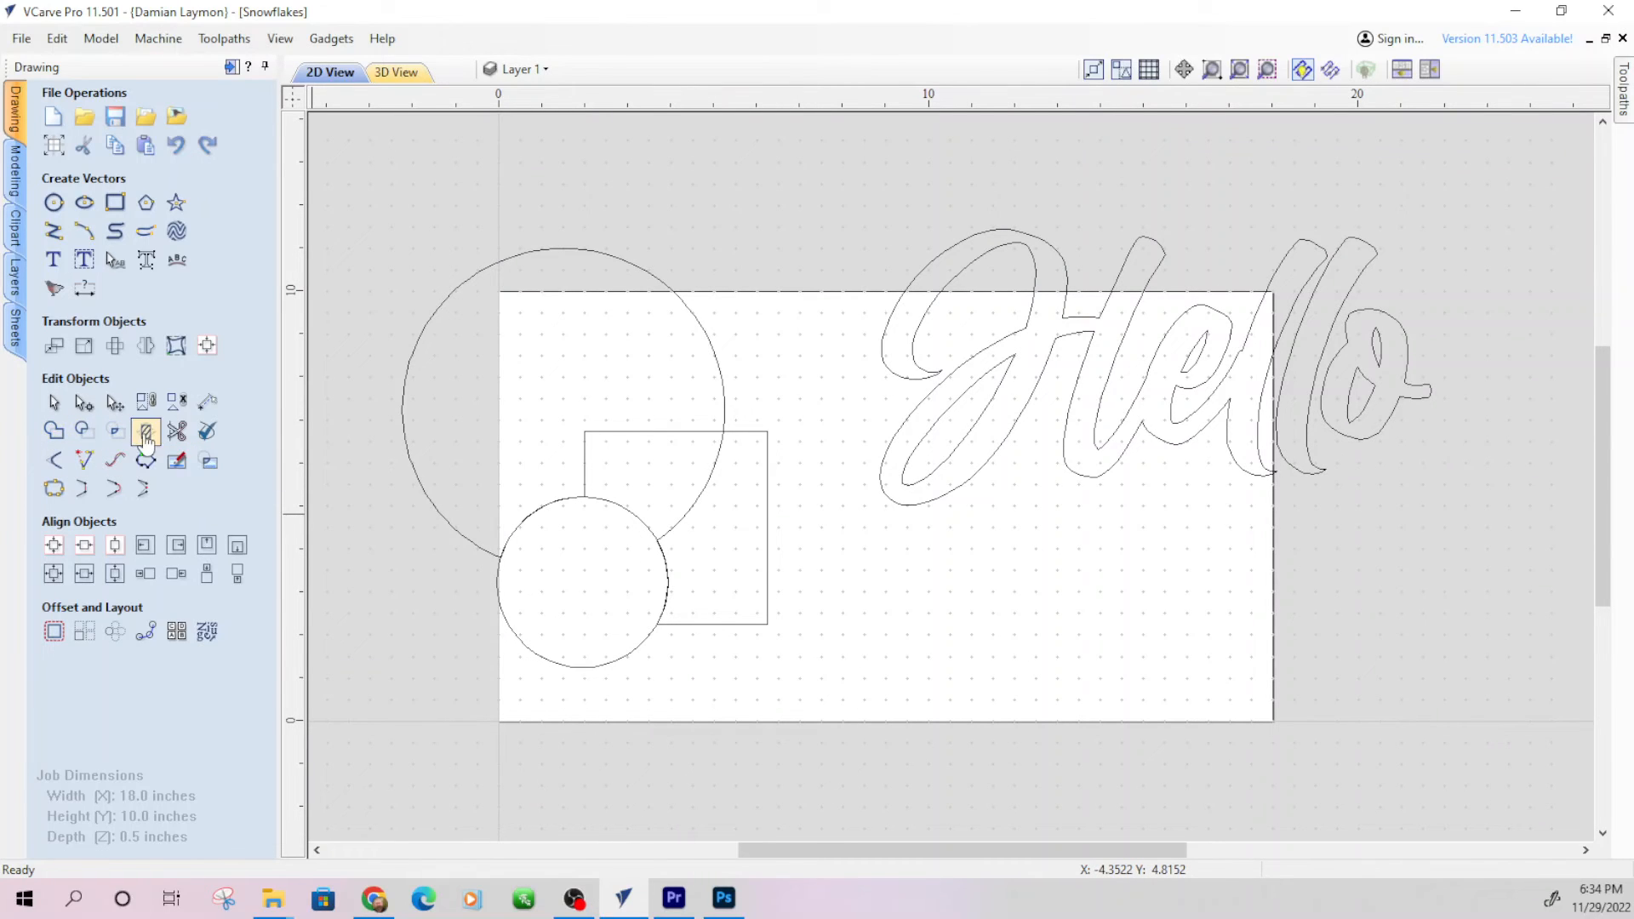
mouse_move(207, 431)
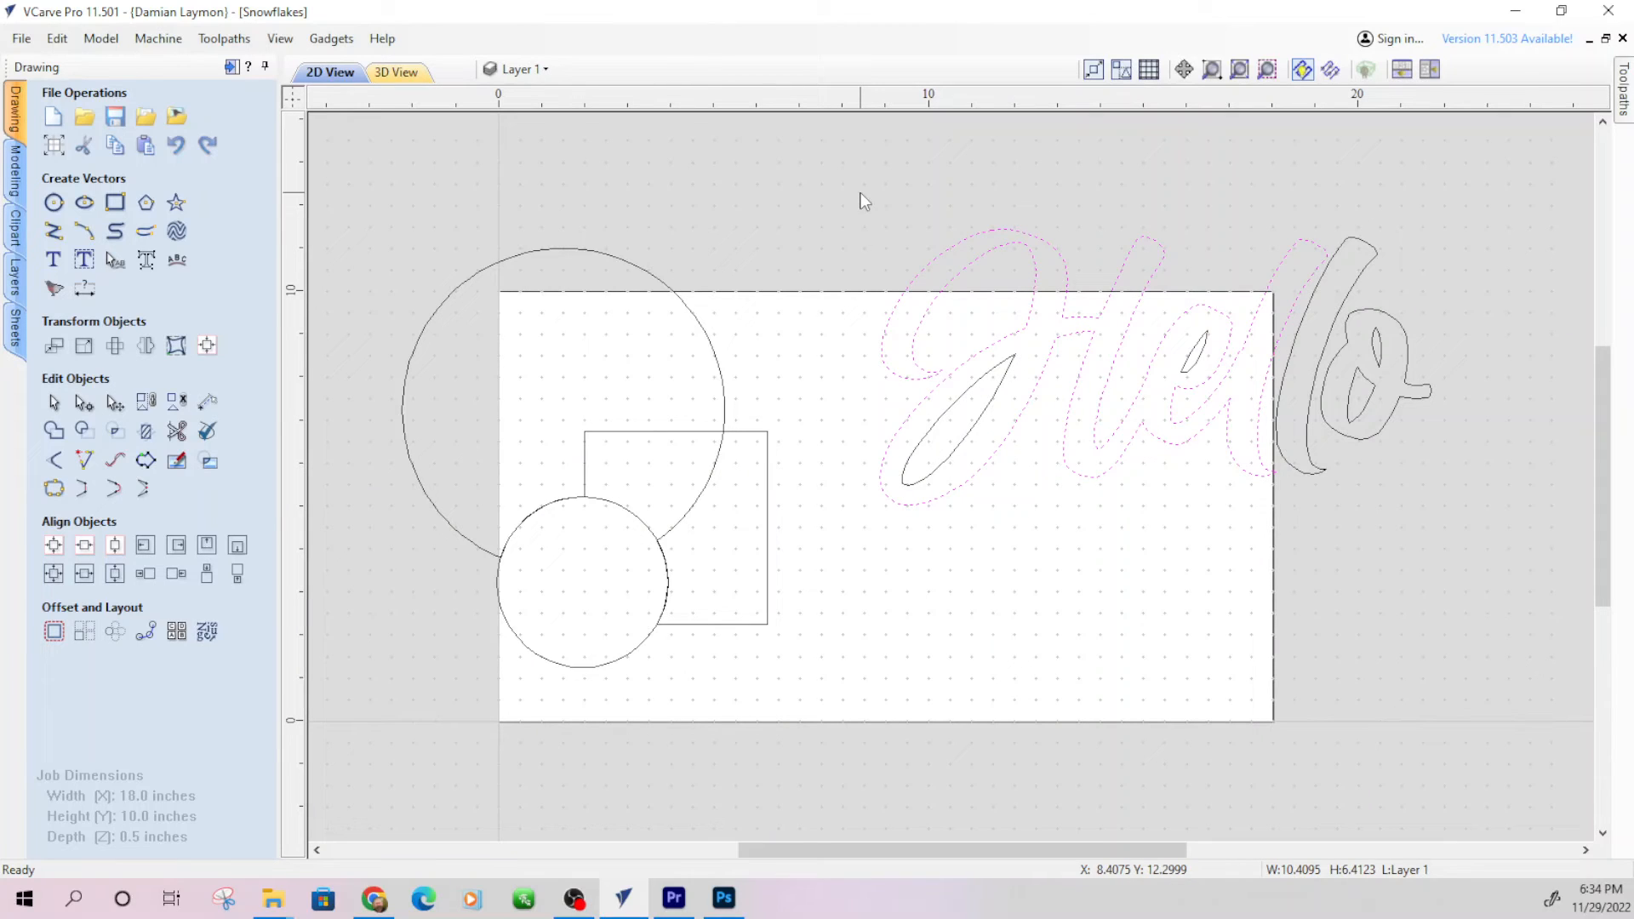
mouse_move(878, 207)
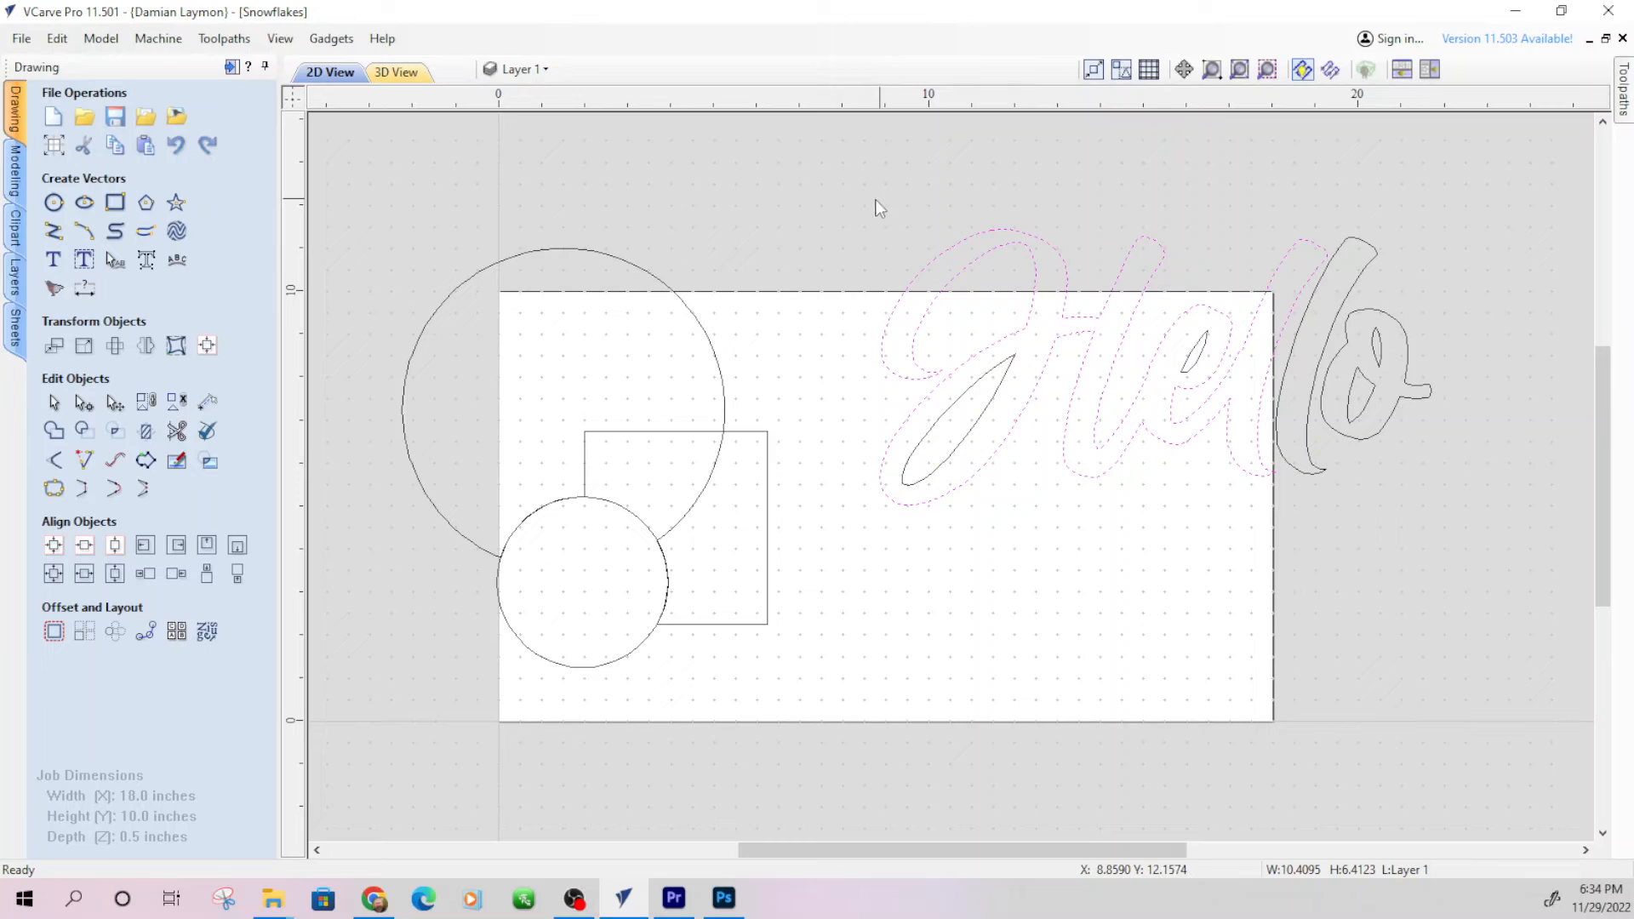
mouse_move(681, 339)
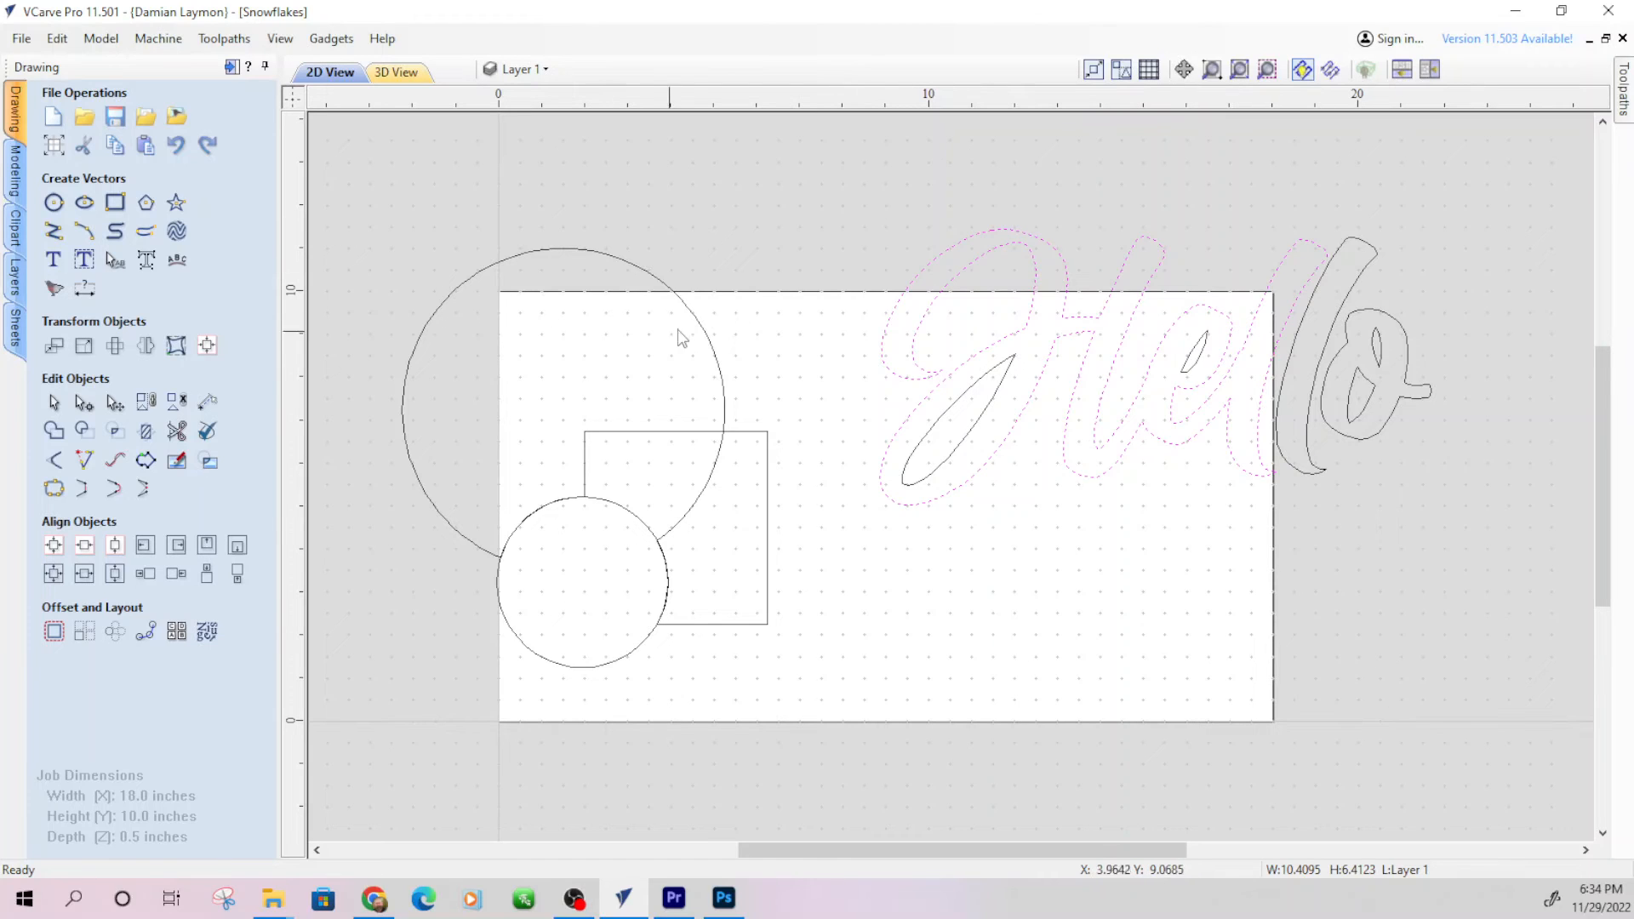
mouse_move(698, 330)
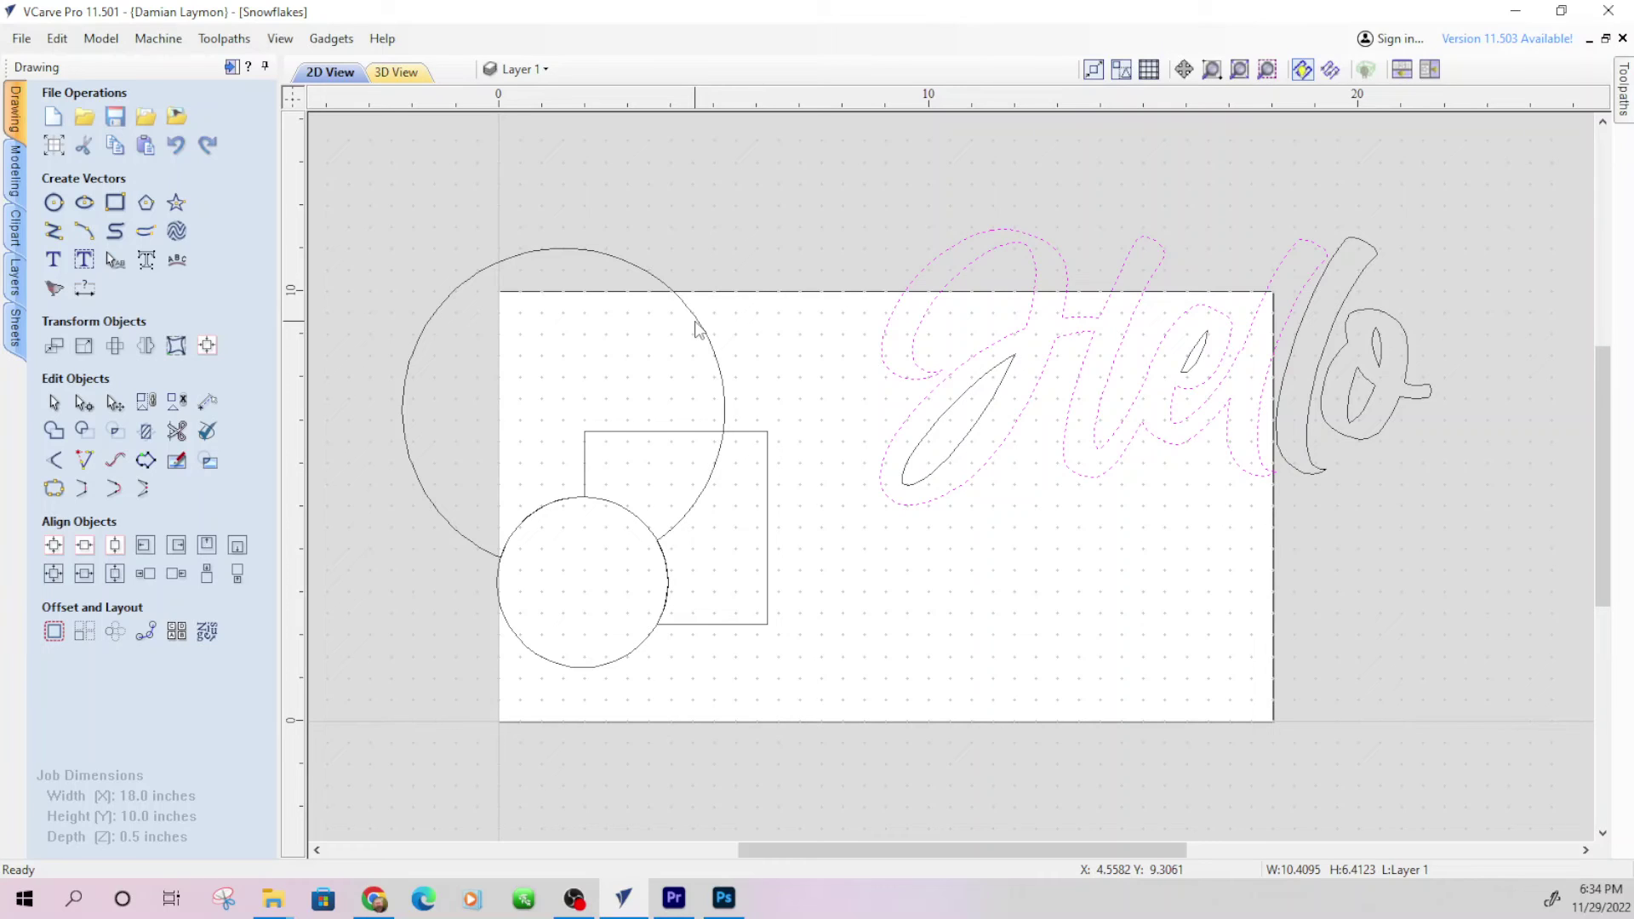
mouse_move(1307, 461)
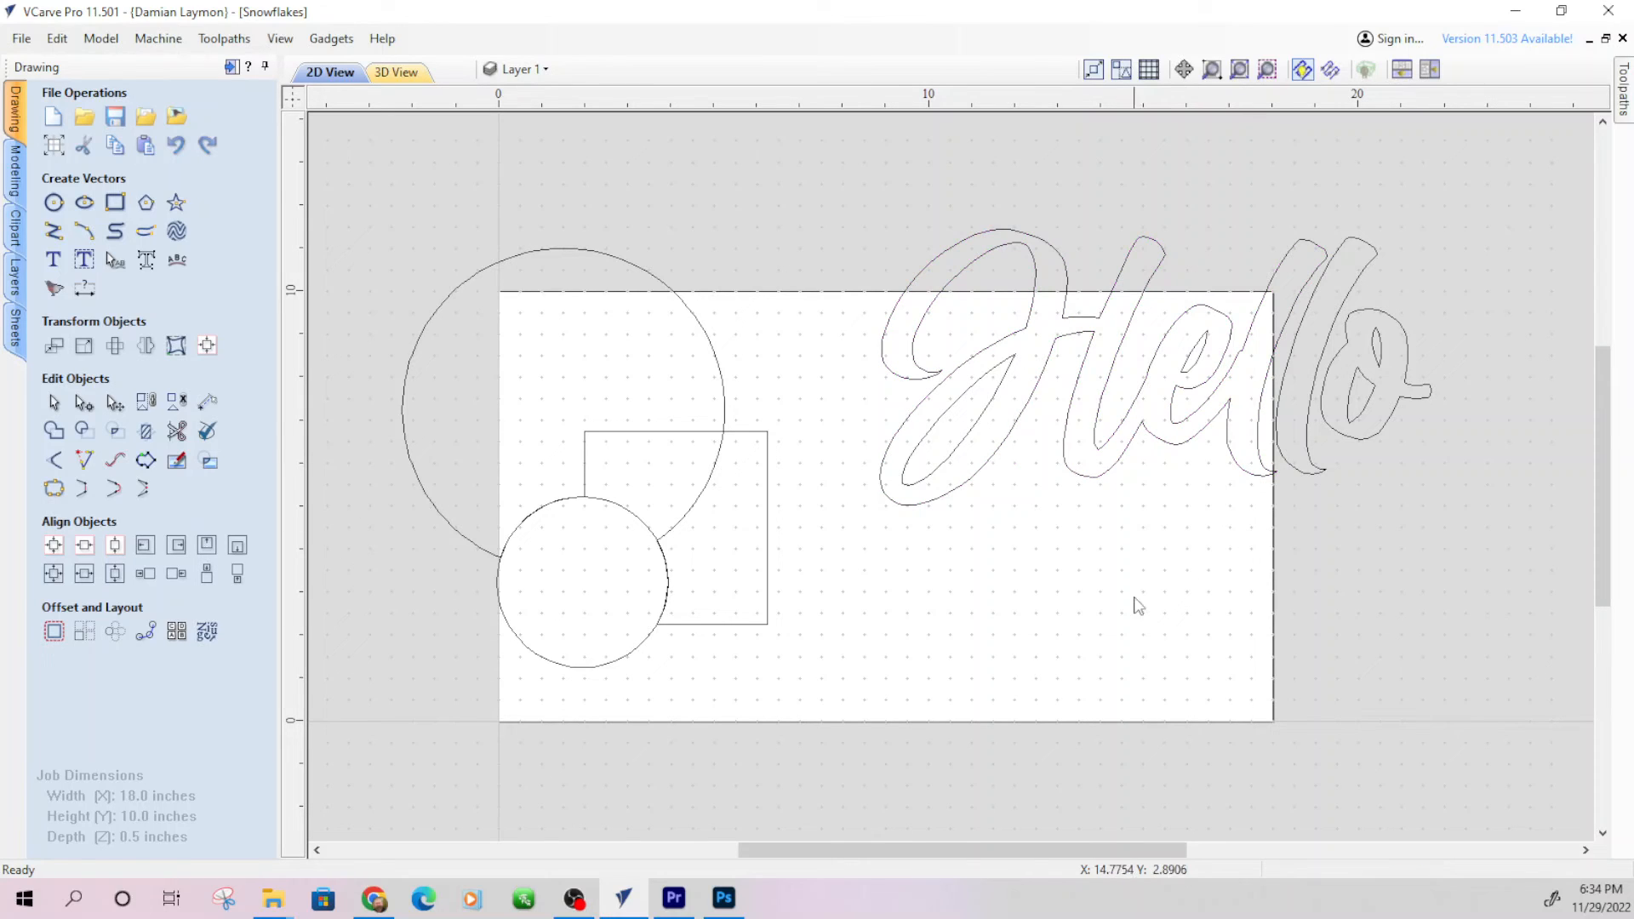
mouse_move(1572, 446)
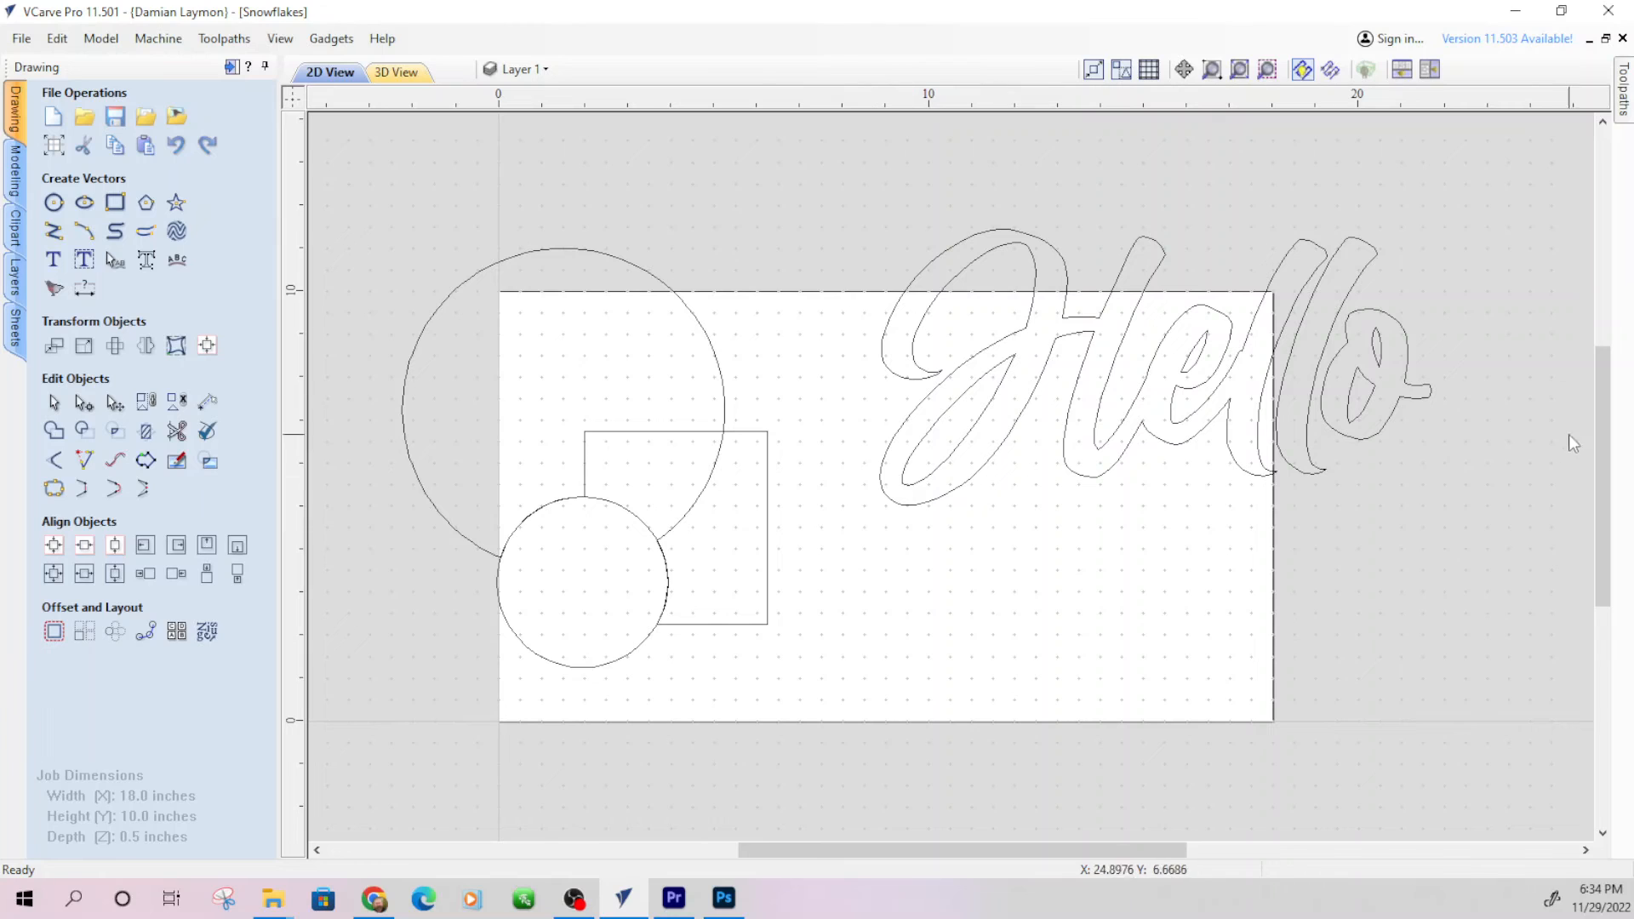
mouse_move(1213, 572)
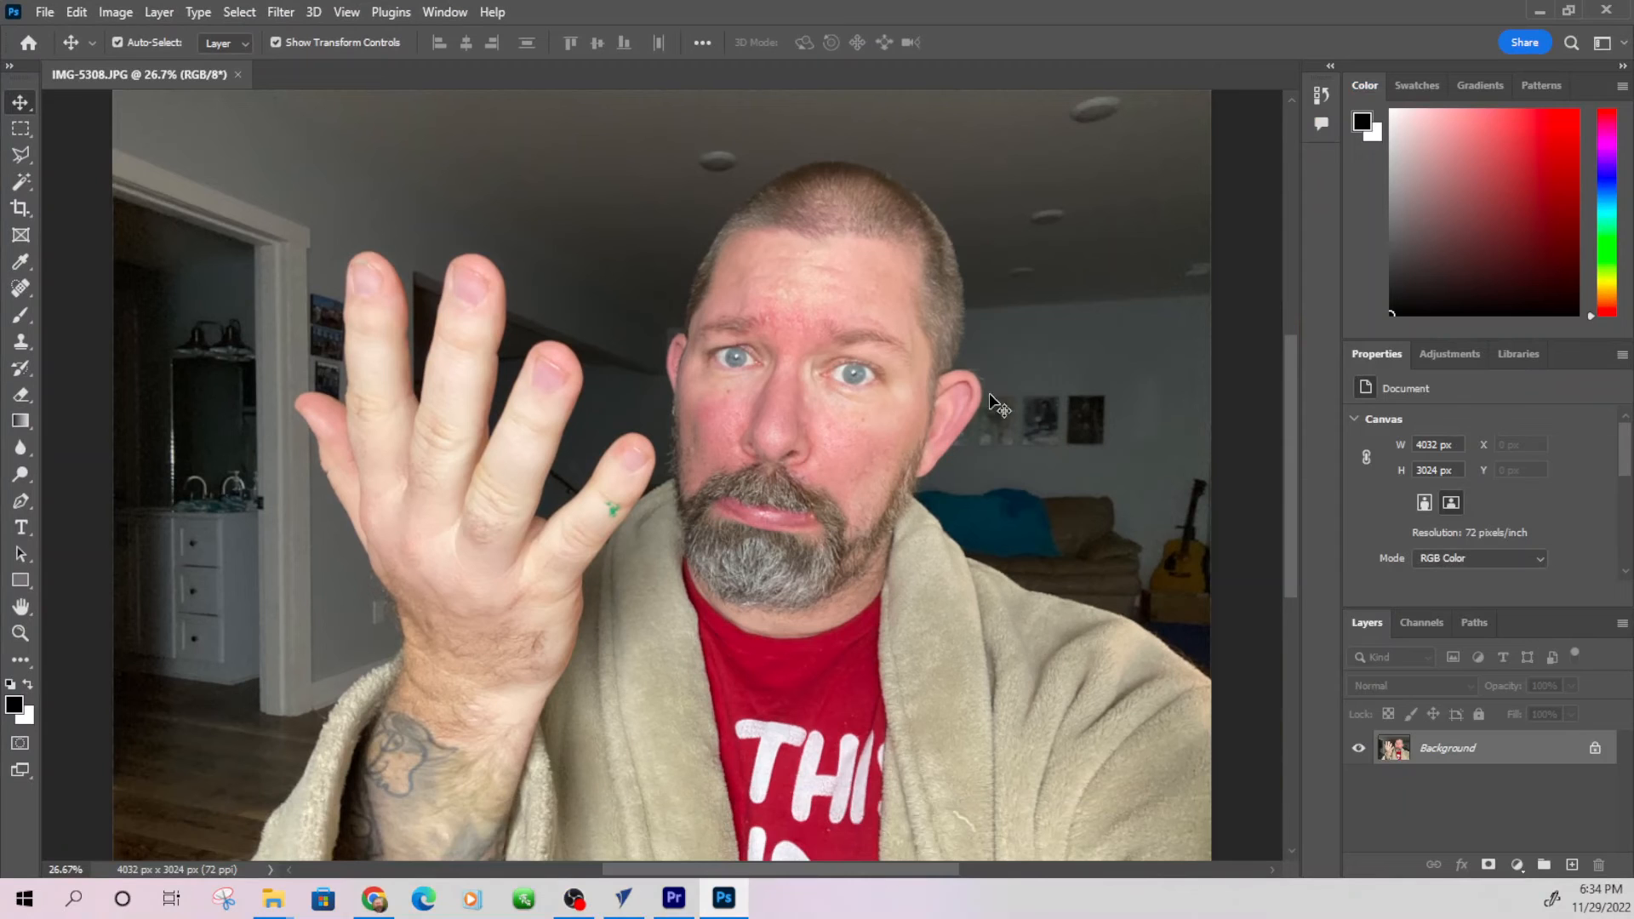
mouse_move(895, 521)
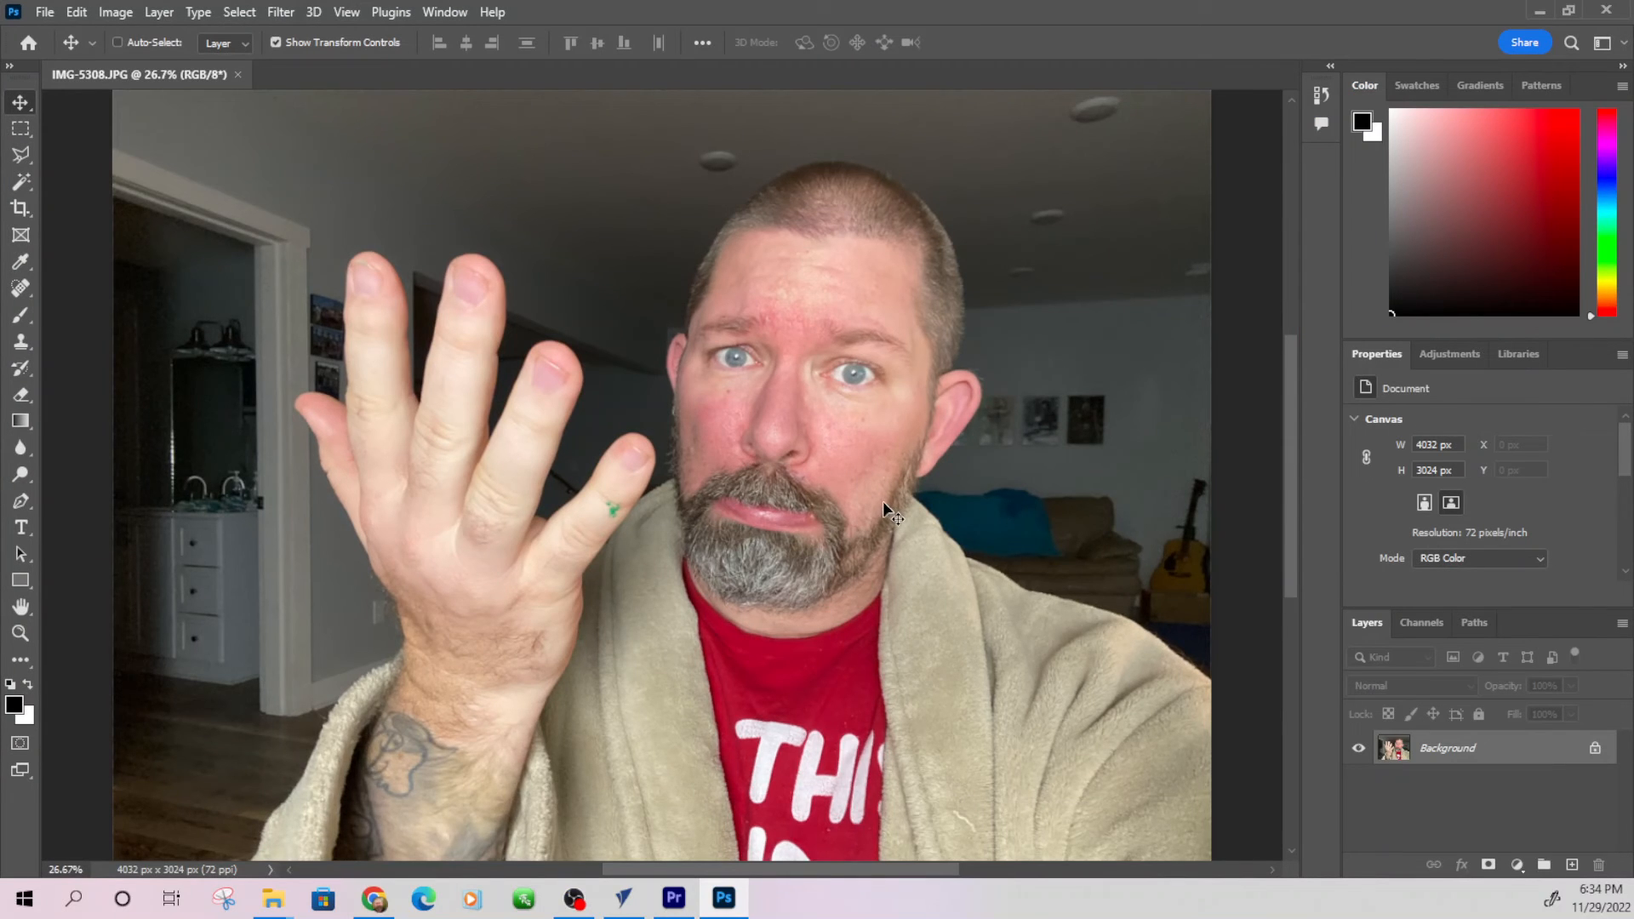
Zoom the photo to about 3200% so individual square pixels fill the view
key("Ctrl+-")
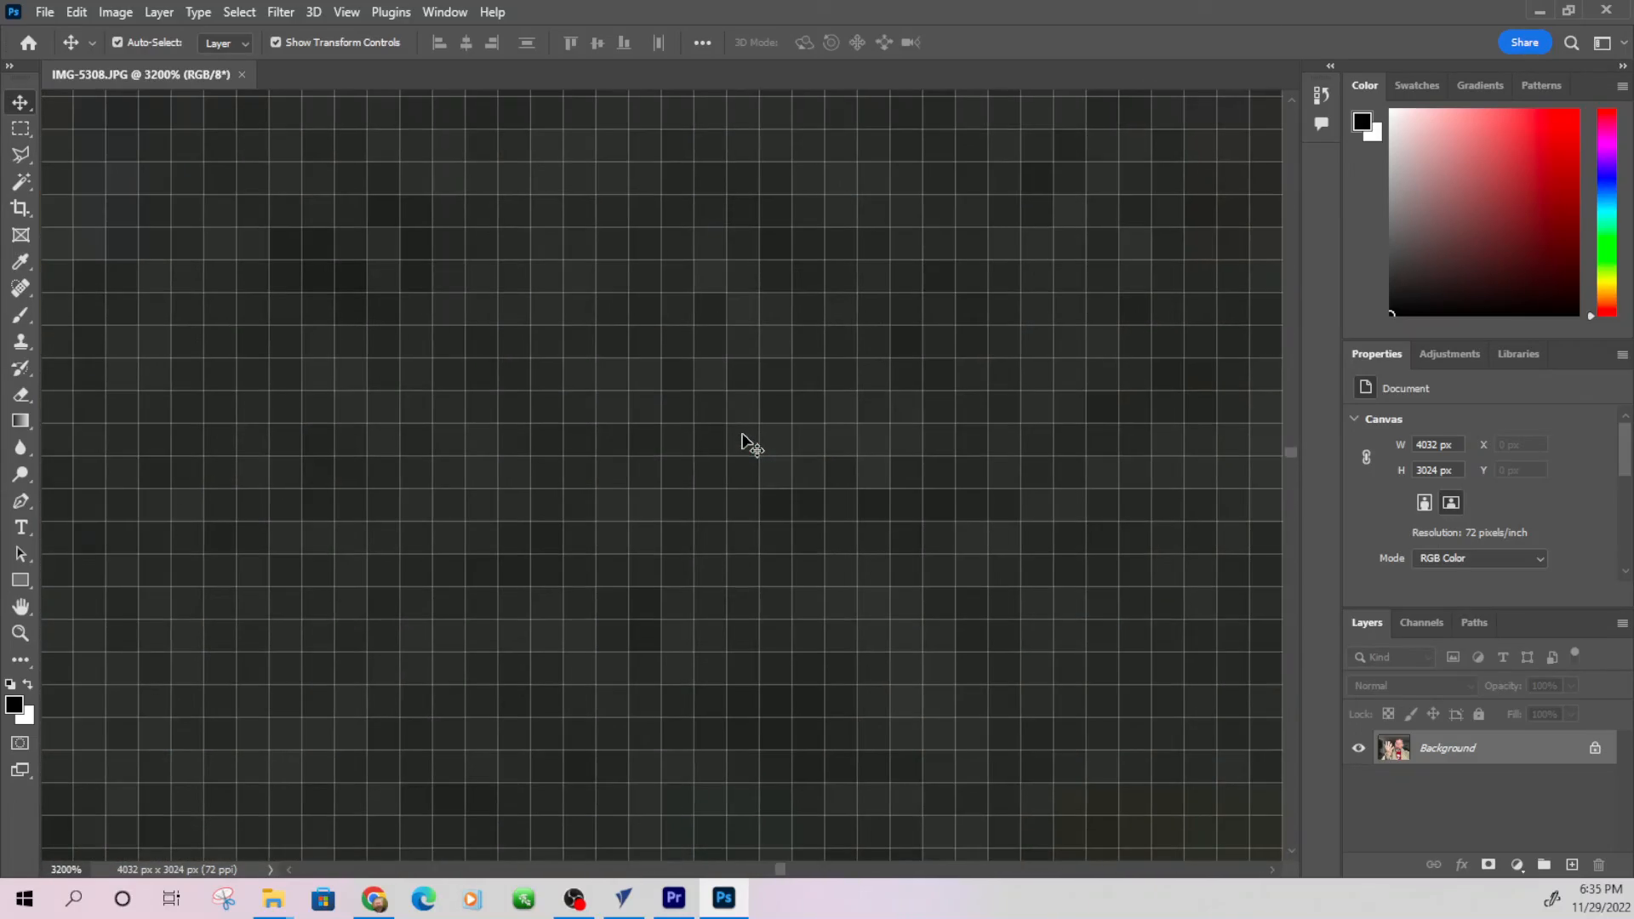
mouse_move(770, 869)
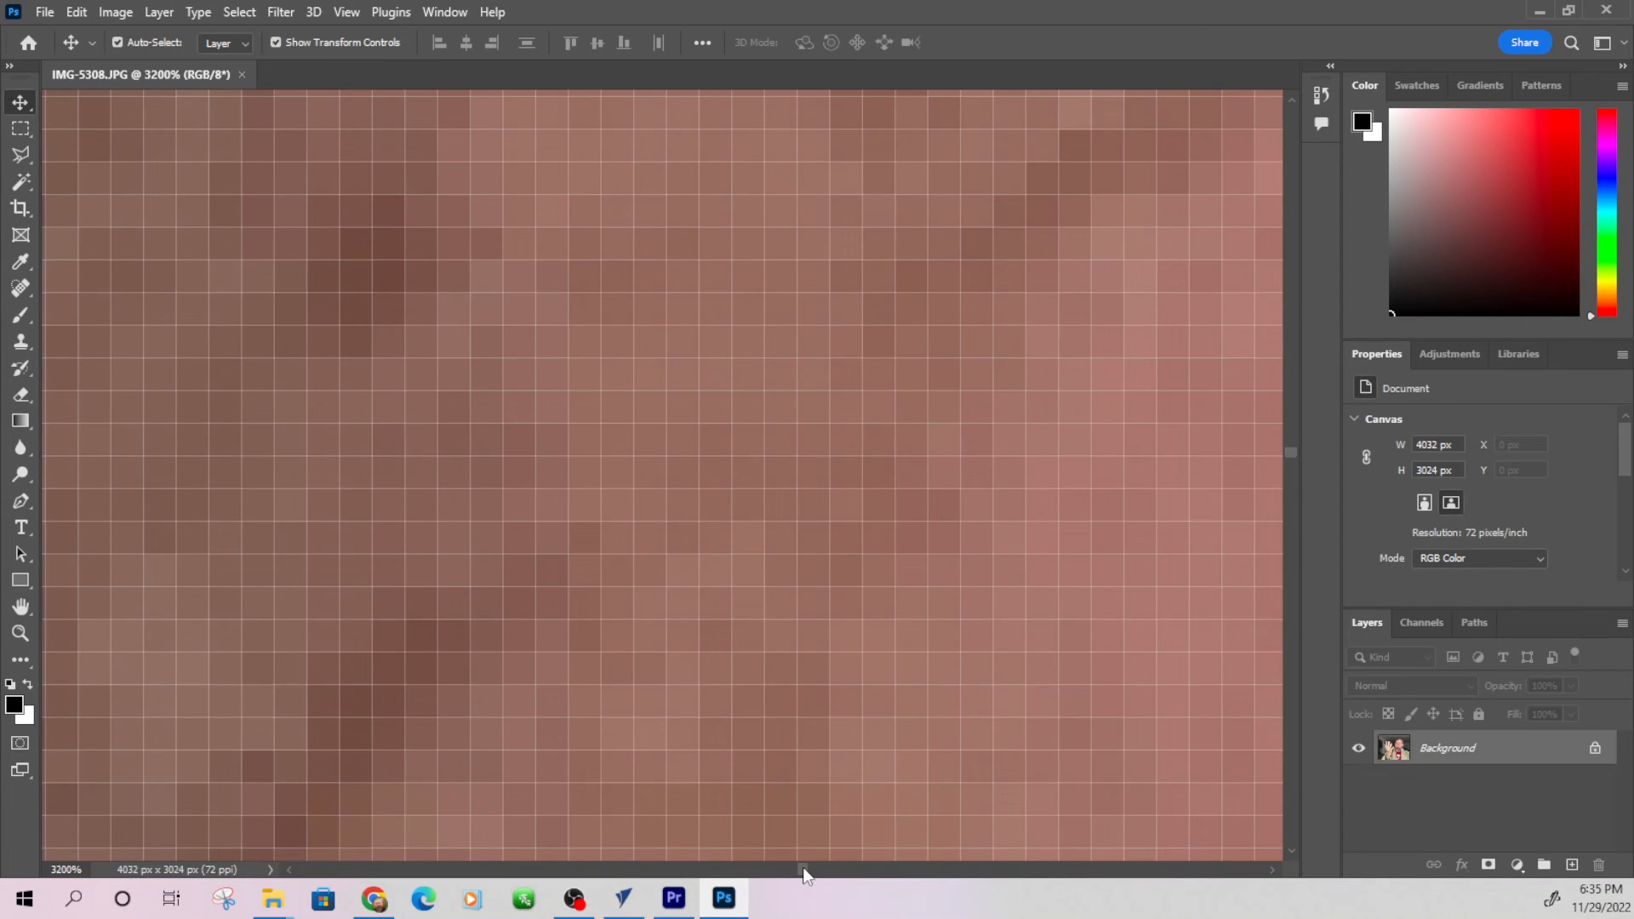
mouse_move(723, 458)
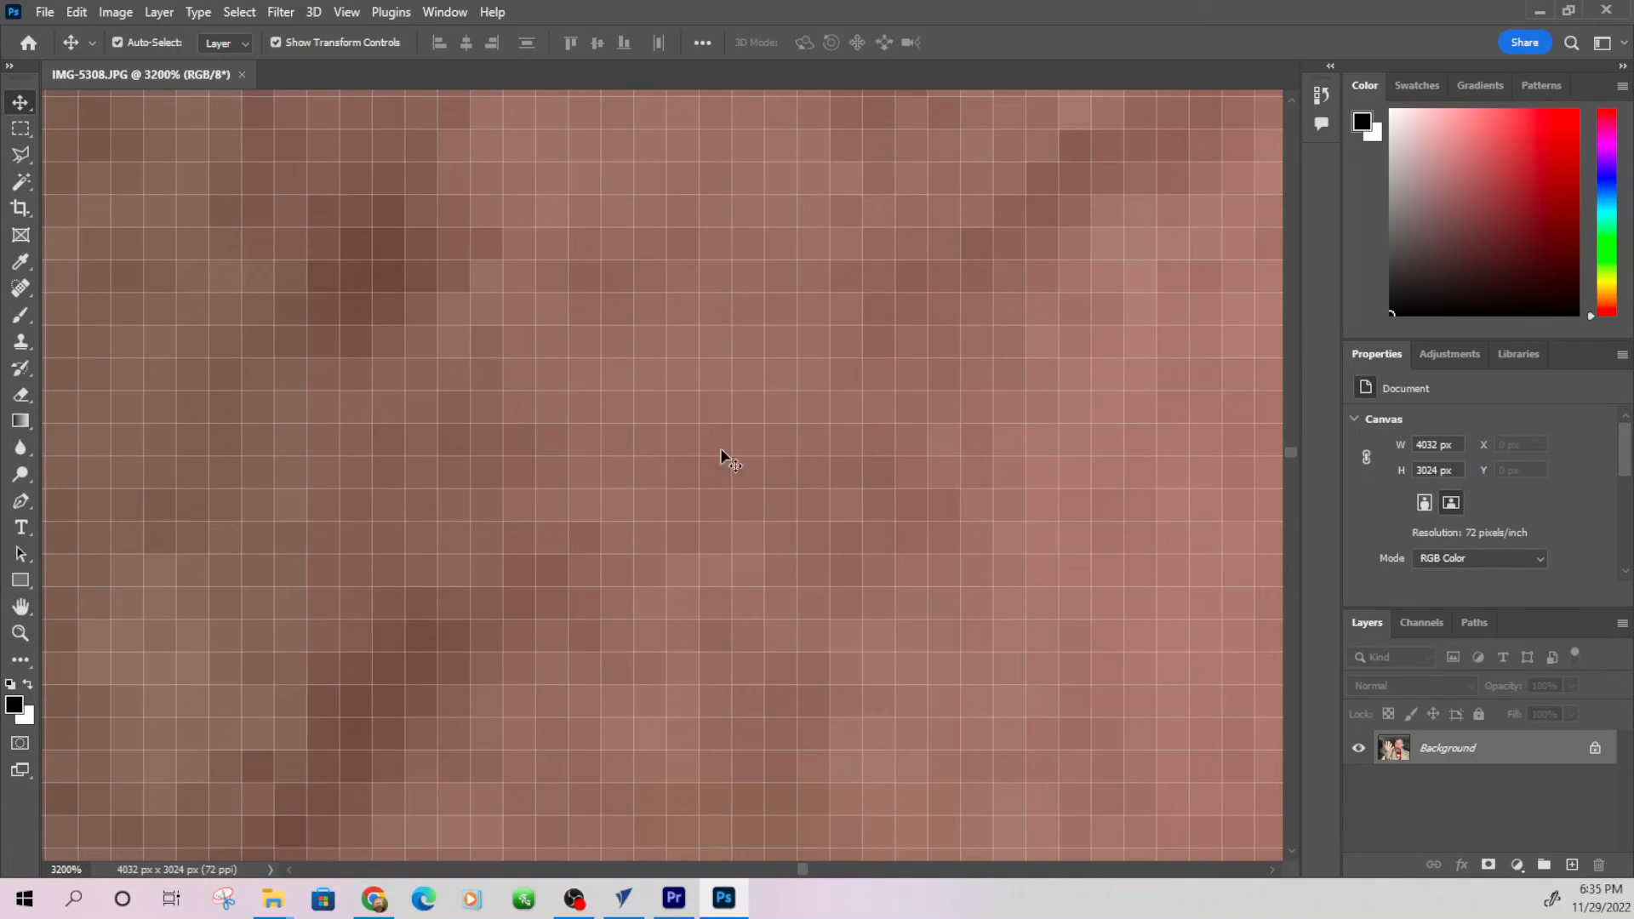
mouse_move(763, 432)
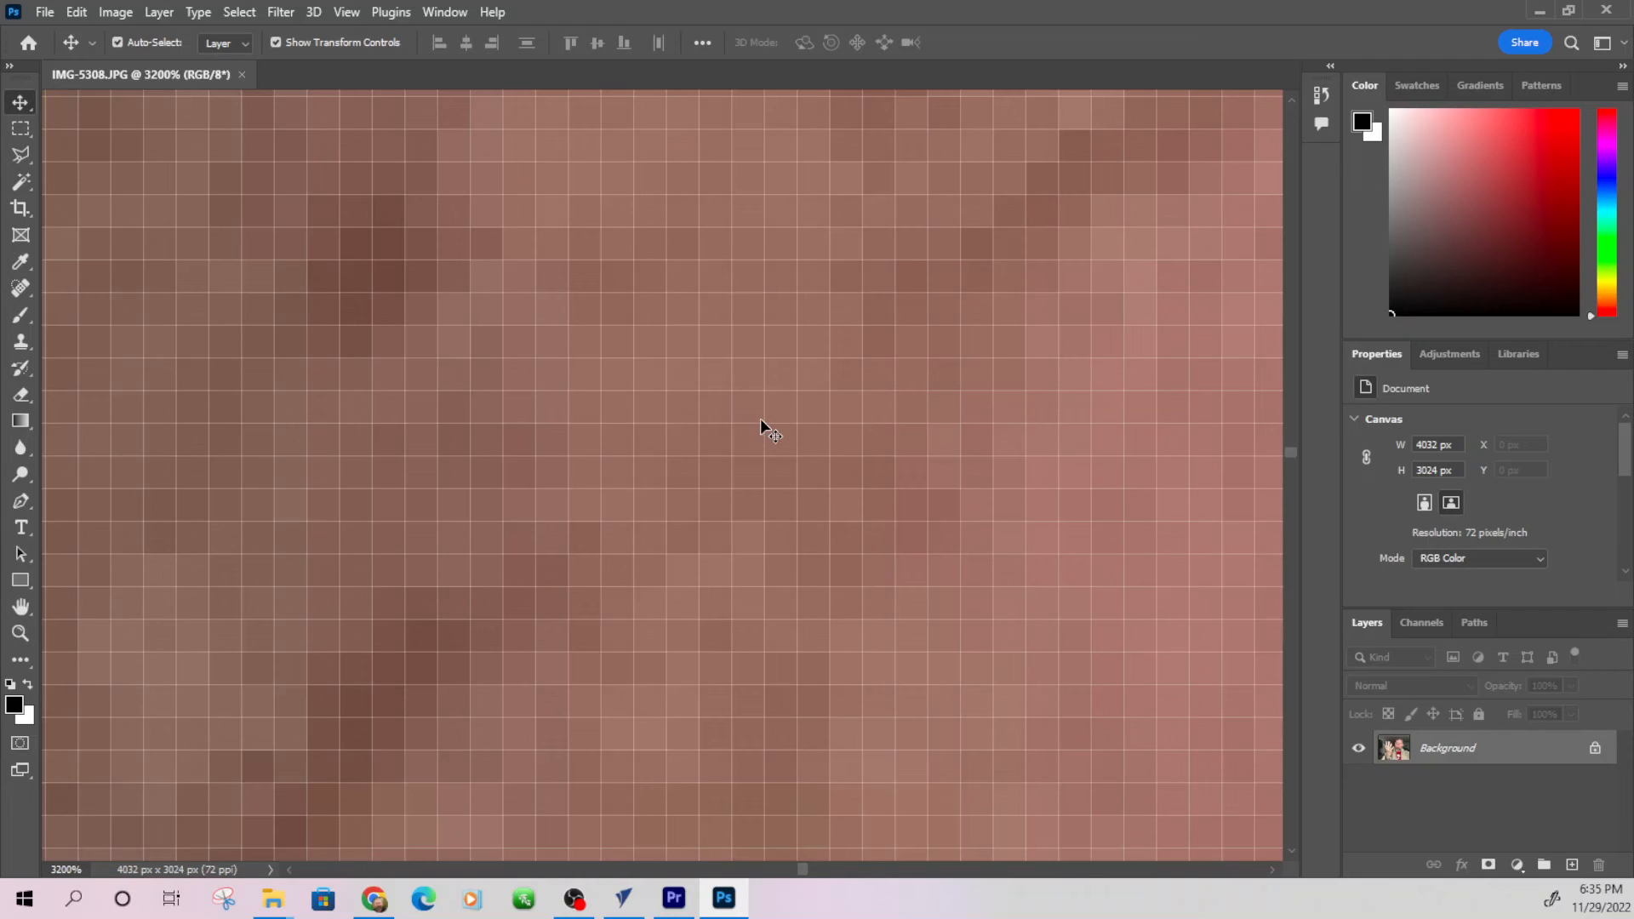